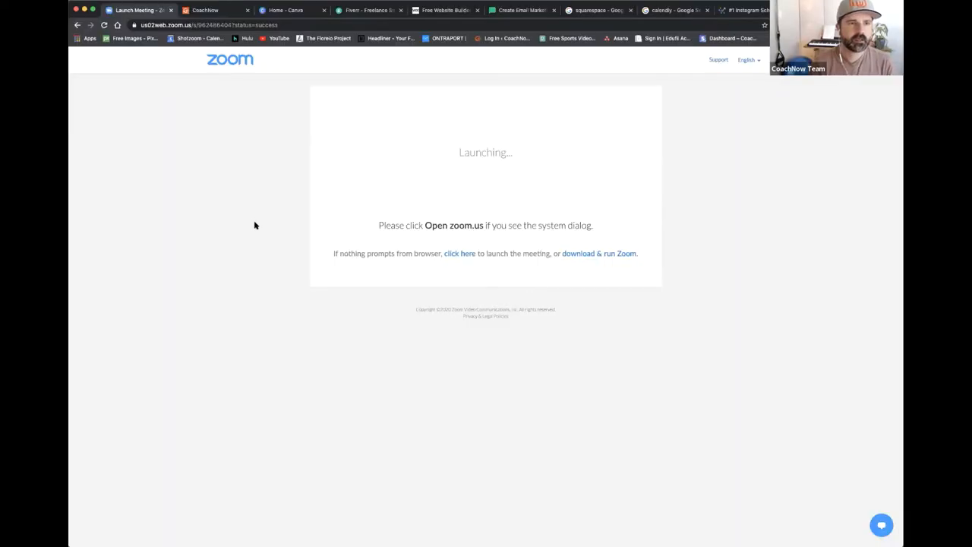
mouse_move(252, 97)
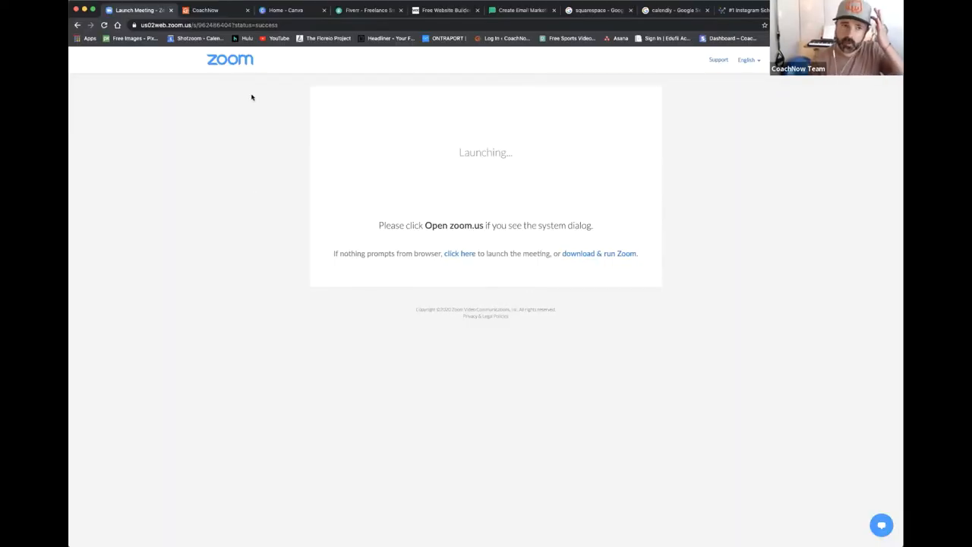
Step: Switch from the Zoom meeting launch tab to the Canva design home page
left_click(285, 9)
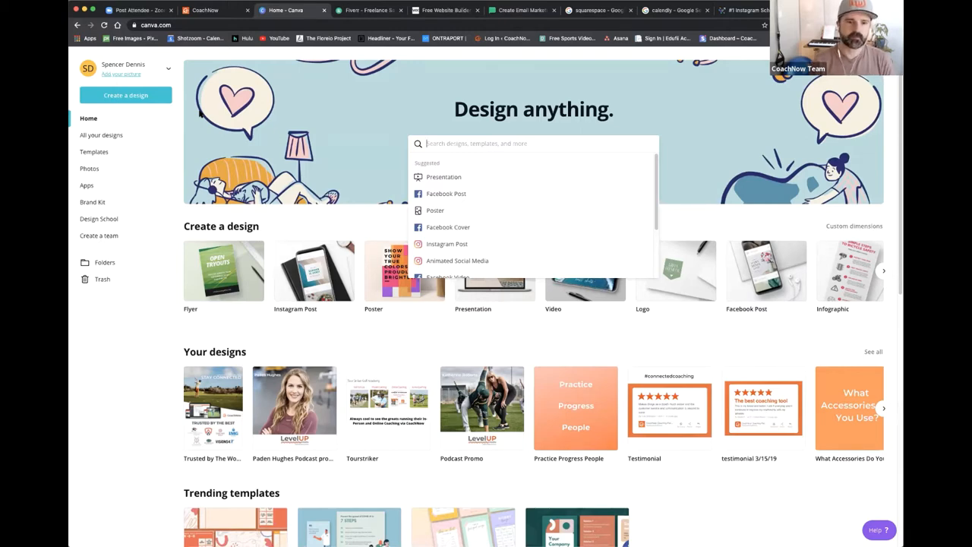
Step: Open the saved 'Trusted by The Best' CoachNow flyer in the editor, then move to the Fiverr homepage
left_click(270, 92)
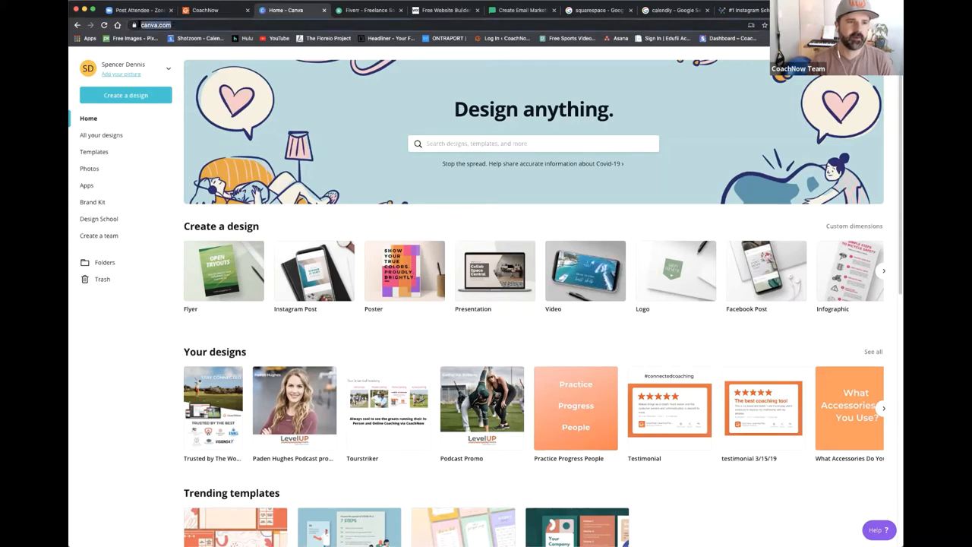
mouse_move(258, 135)
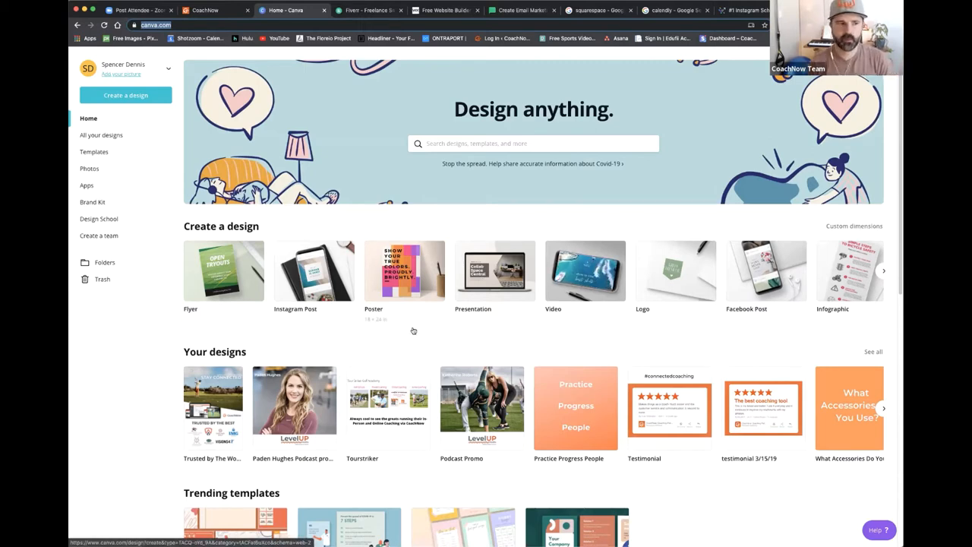
mouse_move(416, 328)
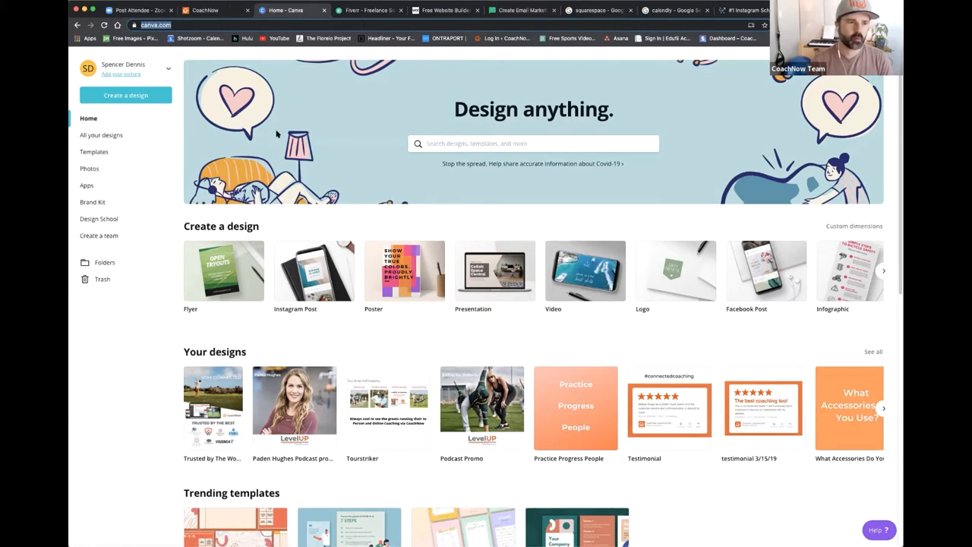
mouse_move(198, 166)
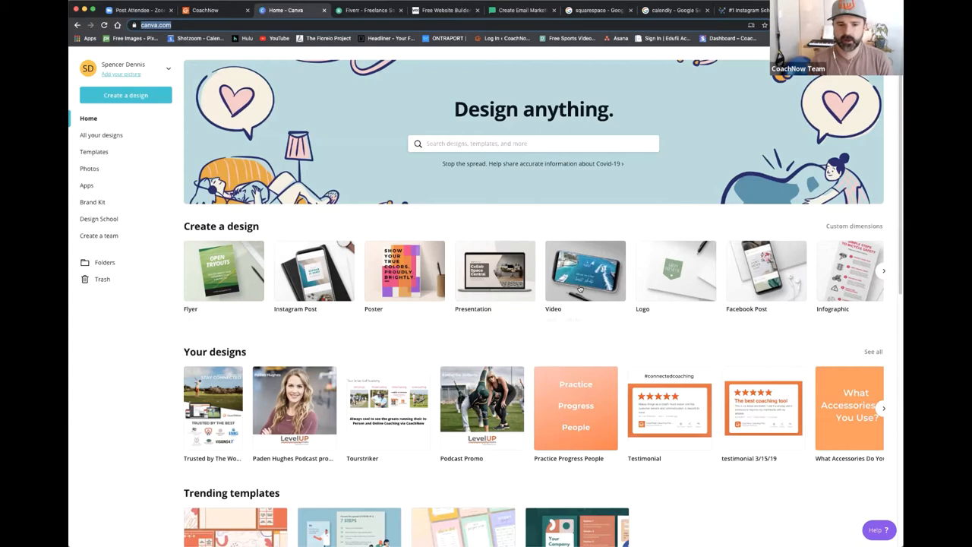
mouse_move(495, 343)
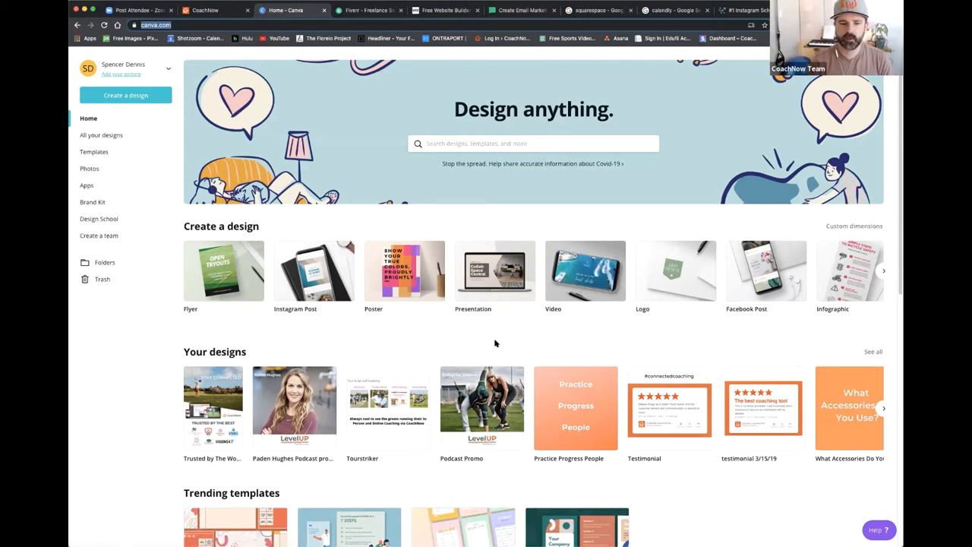
mouse_move(482, 407)
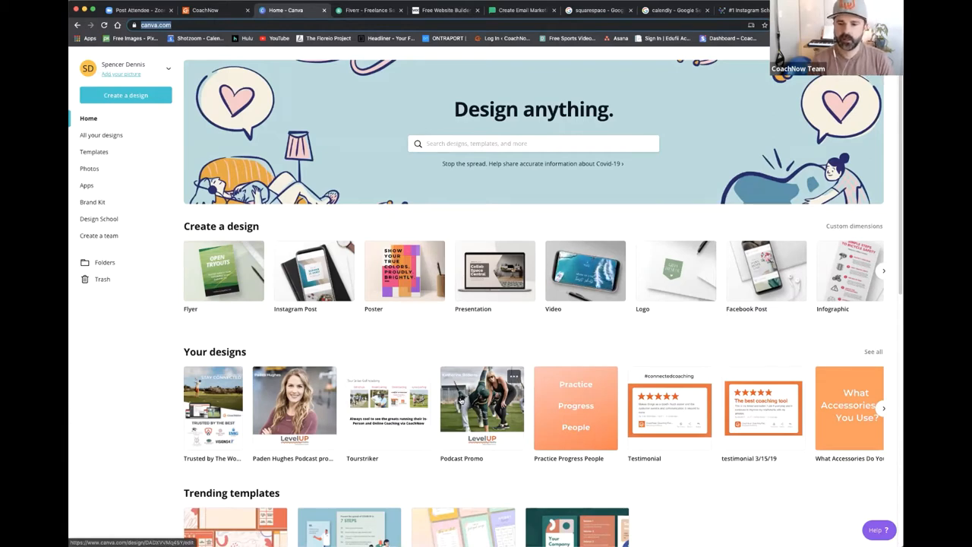
mouse_move(574, 407)
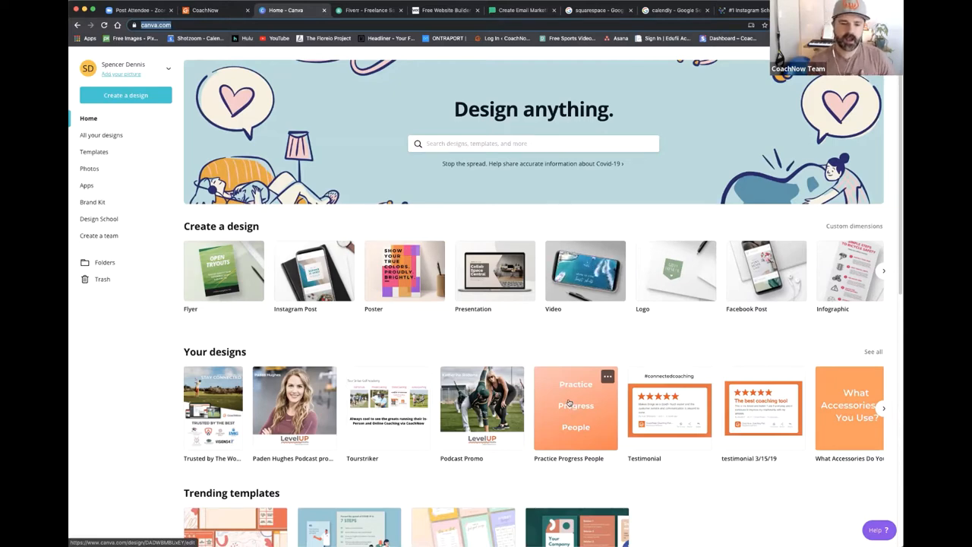
mouse_move(431, 416)
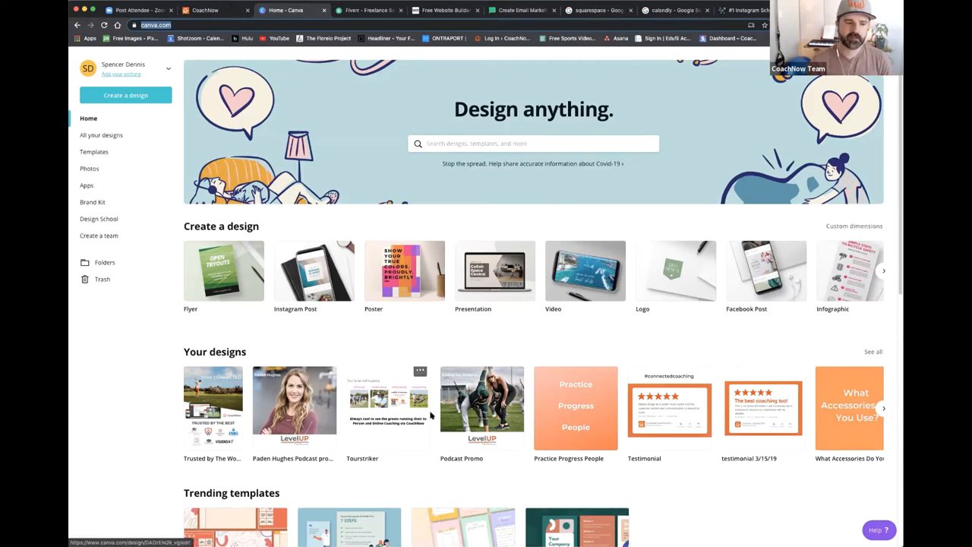
left_click(213, 407)
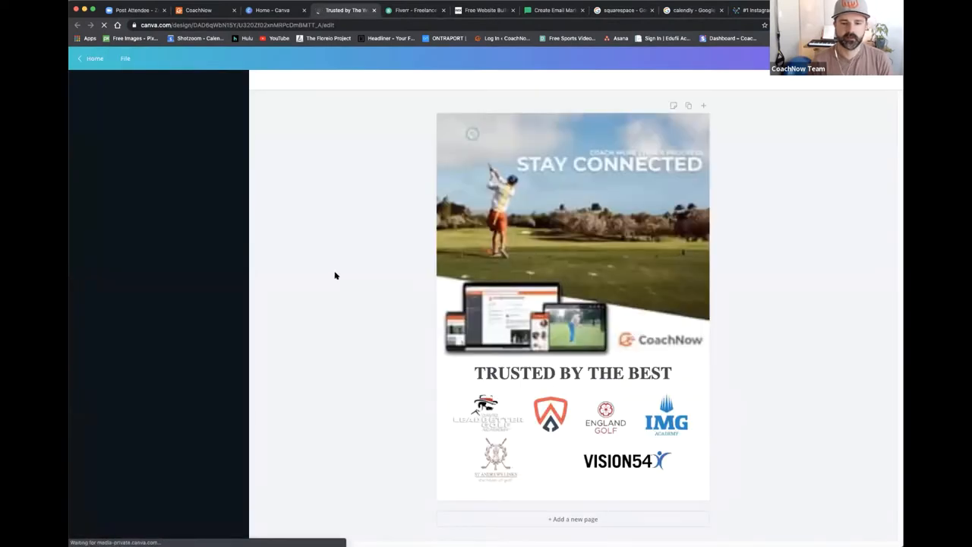
left_click(82, 82)
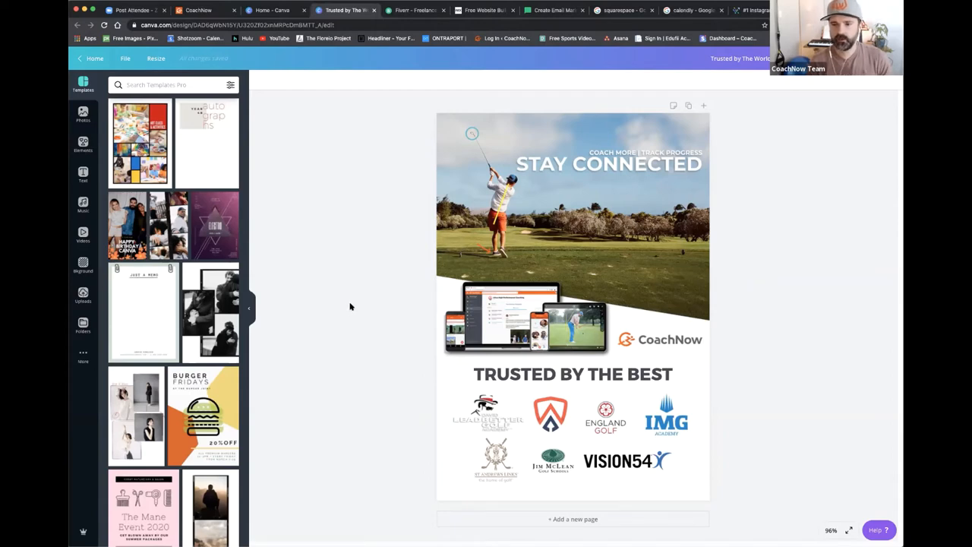
mouse_move(362, 309)
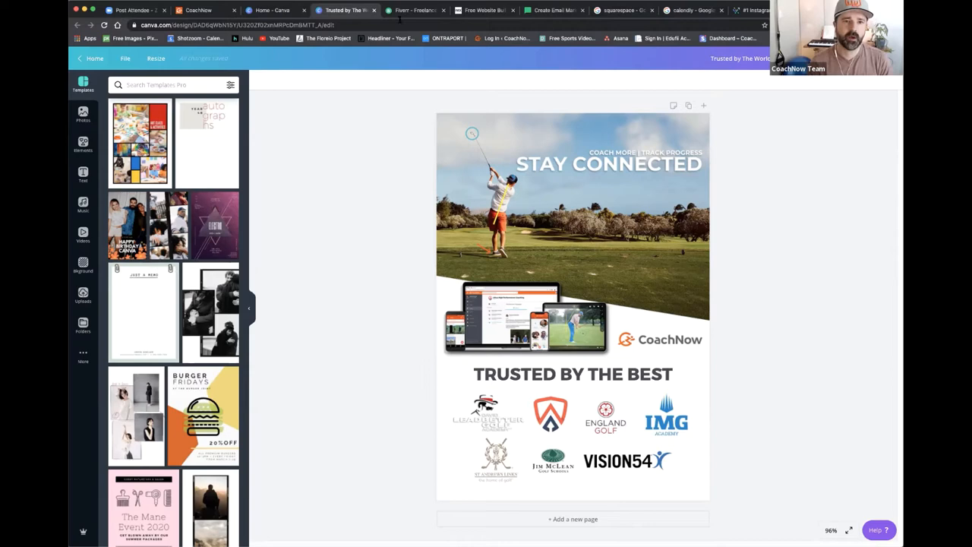
left_click(413, 9)
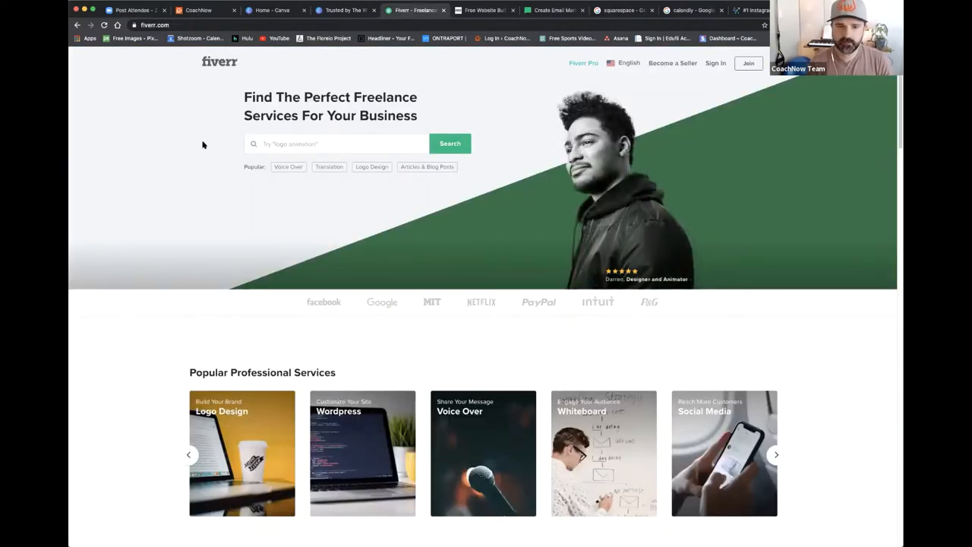
mouse_move(197, 158)
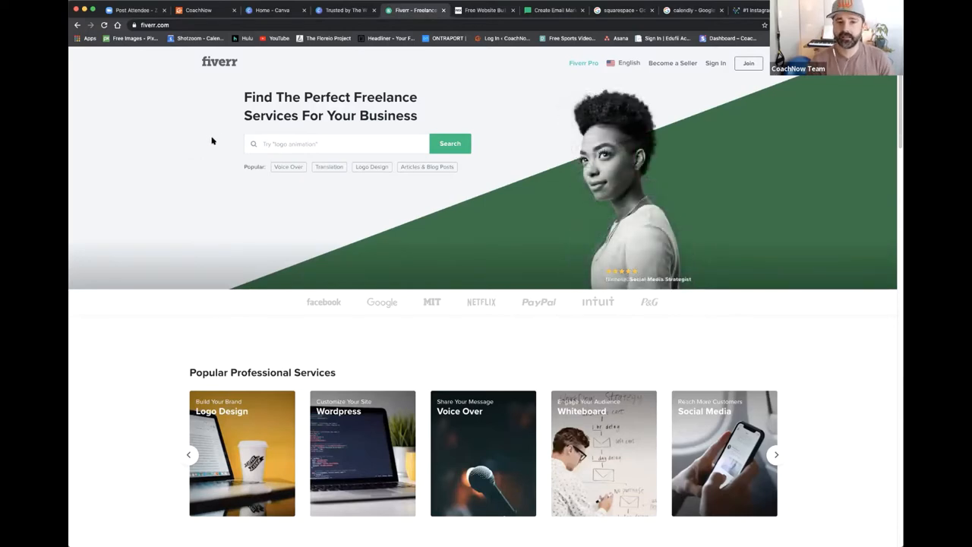
mouse_move(202, 123)
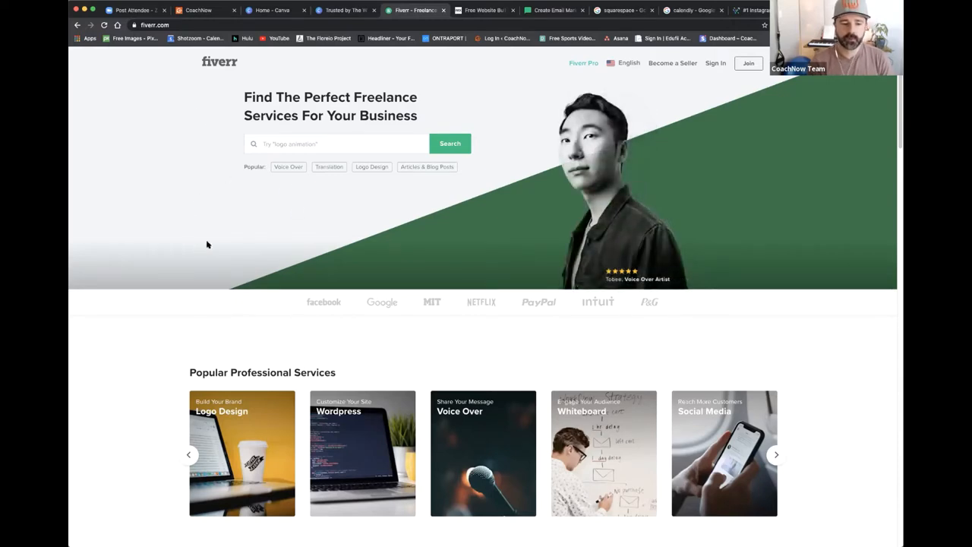
mouse_move(219, 285)
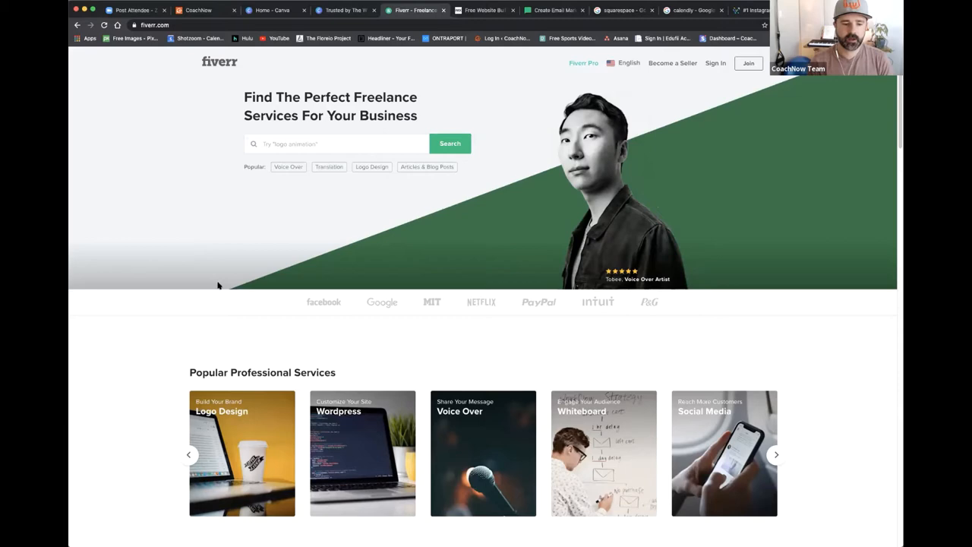
mouse_move(164, 336)
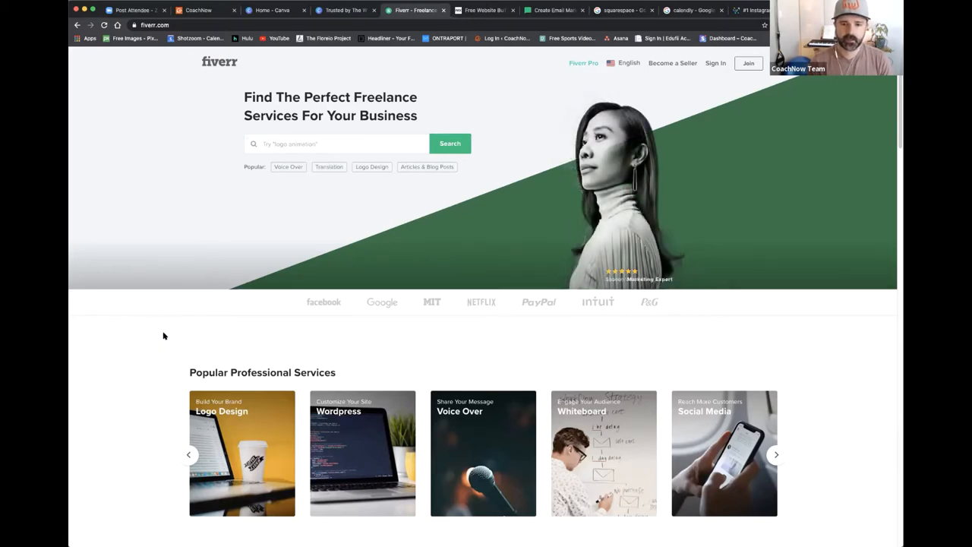
mouse_move(167, 334)
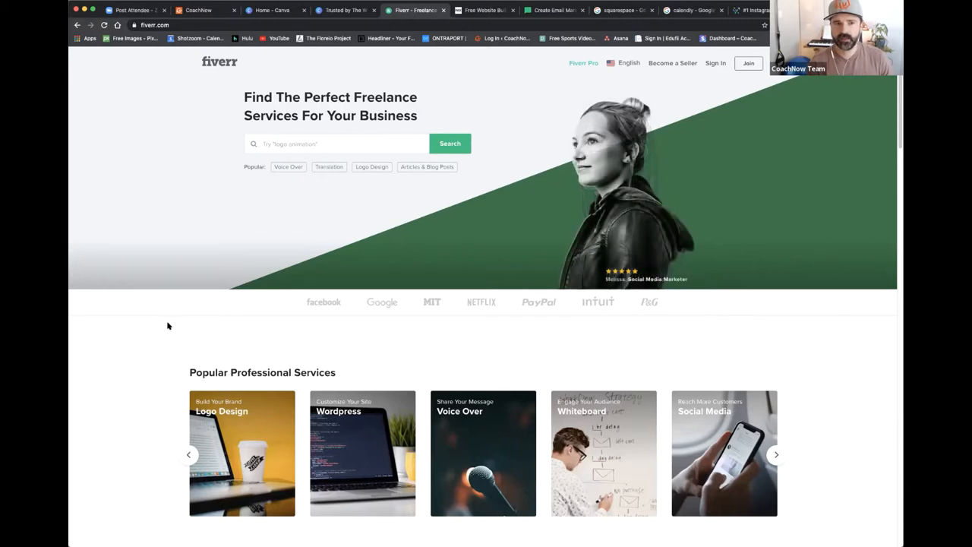
mouse_move(230, 277)
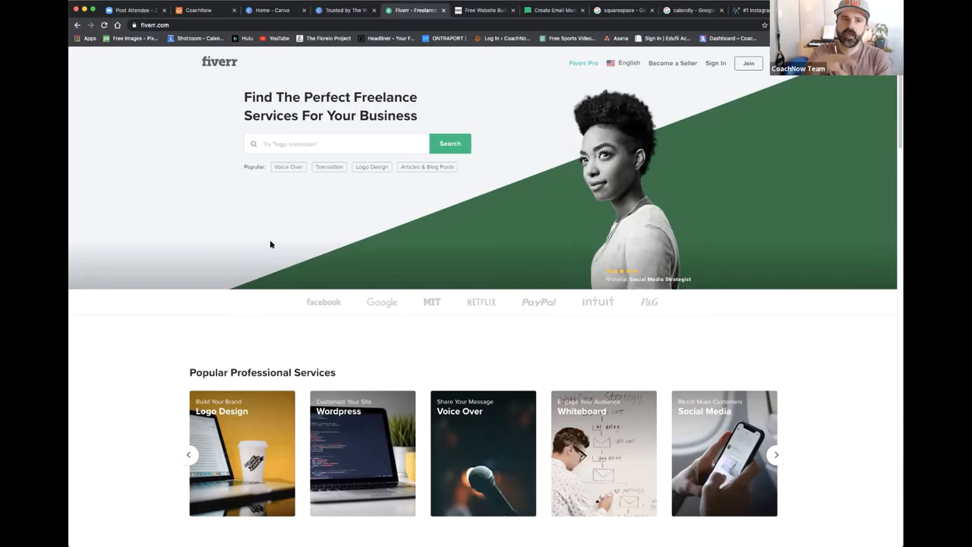
mouse_move(279, 243)
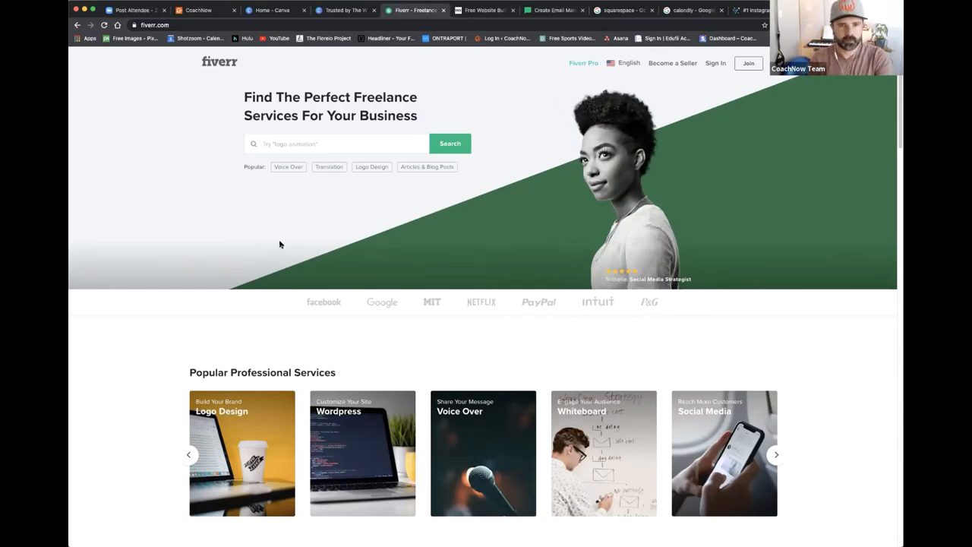
Step: Review the Wix homepage sections on the editor, ADI and Corvid, returning to the hero
left_click(483, 9)
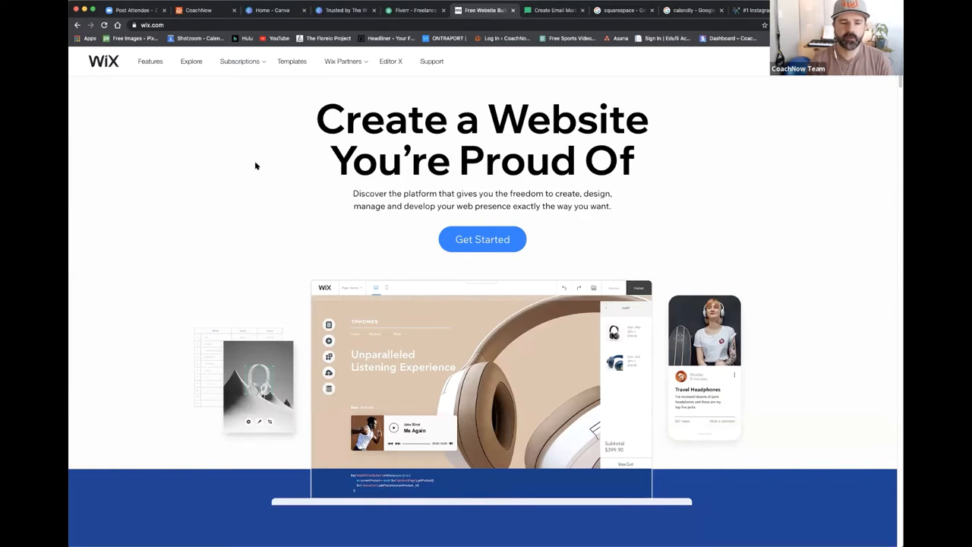
mouse_move(245, 167)
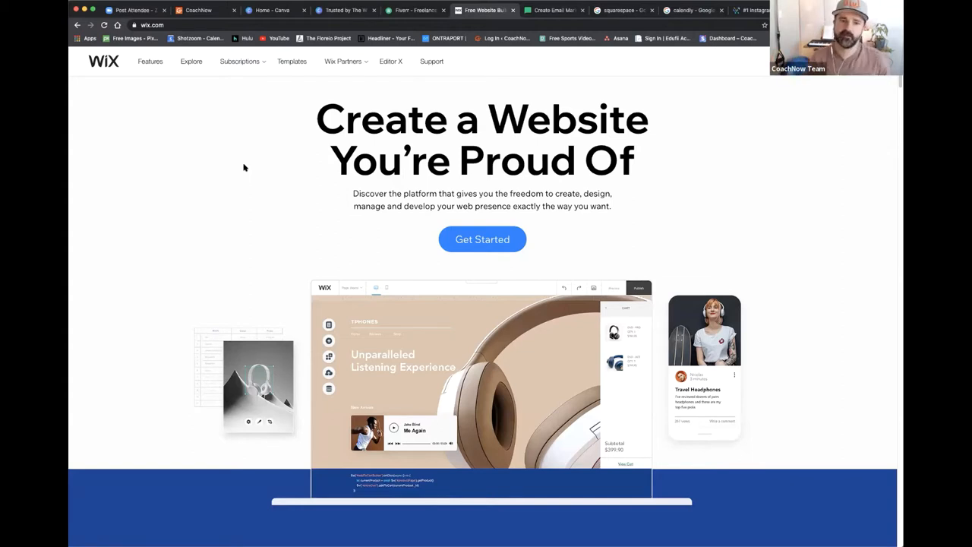
left_click(239, 61)
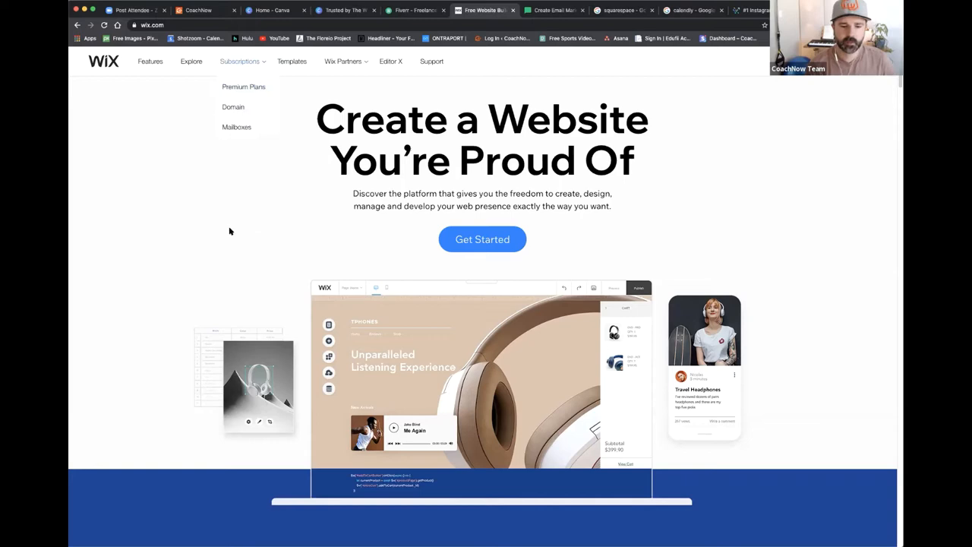
scroll("down", 3)
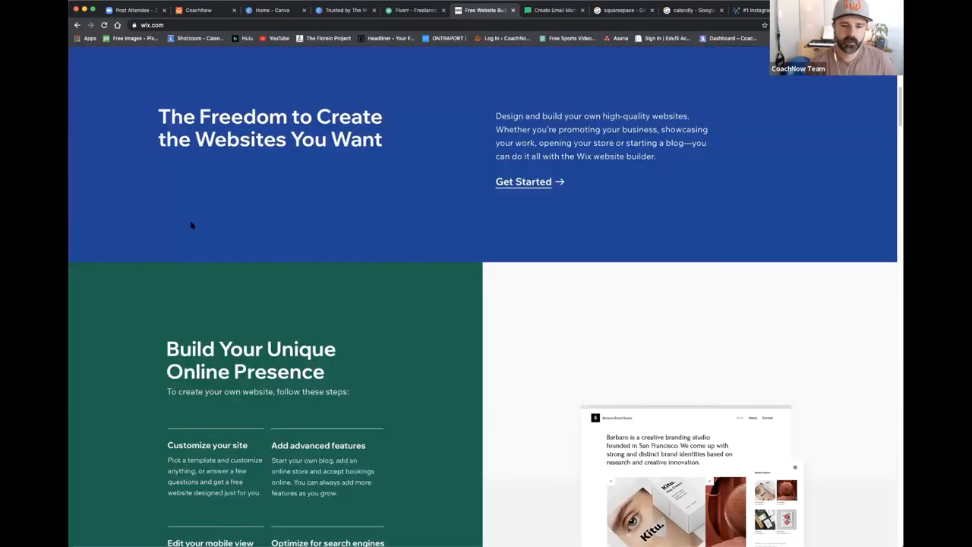
scroll("down", 3)
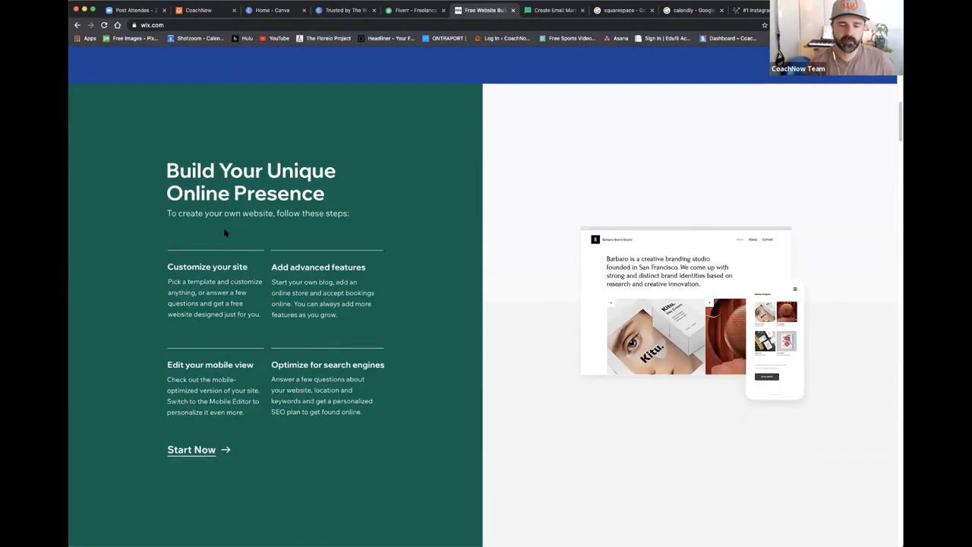
scroll("down", 3)
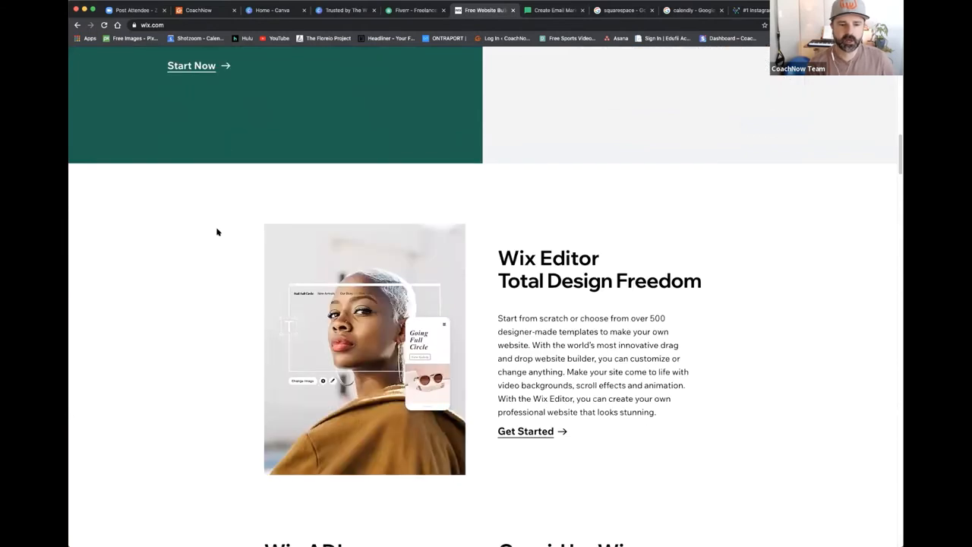
mouse_move(215, 367)
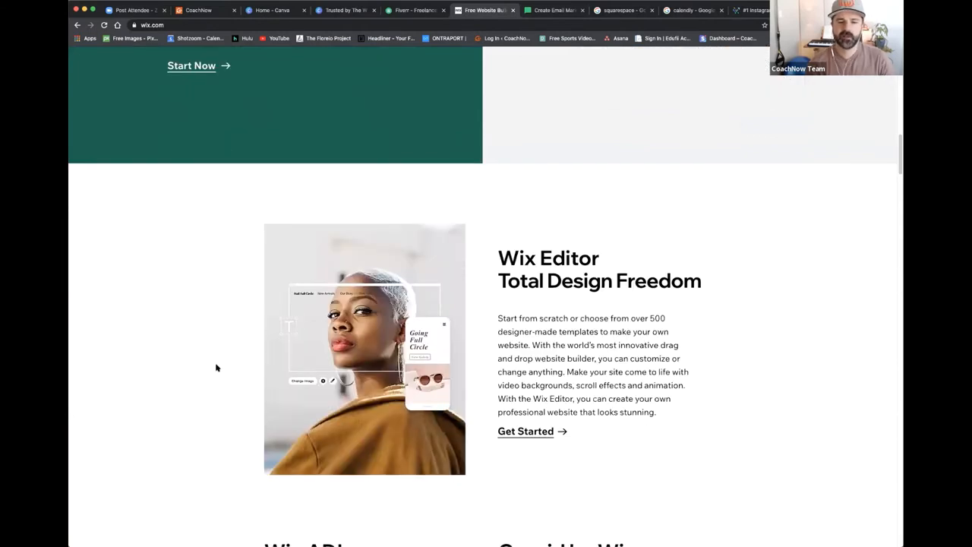
mouse_move(224, 361)
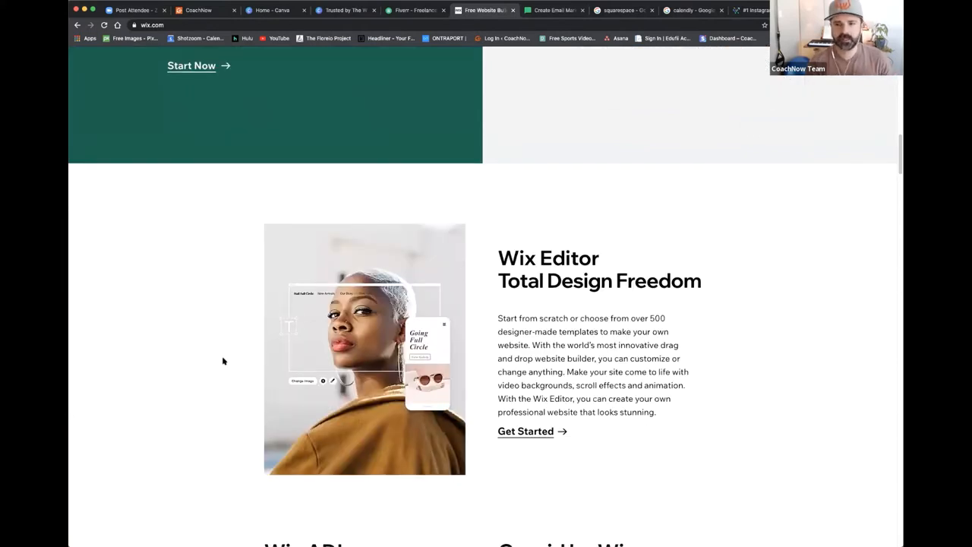
scroll("down", 3)
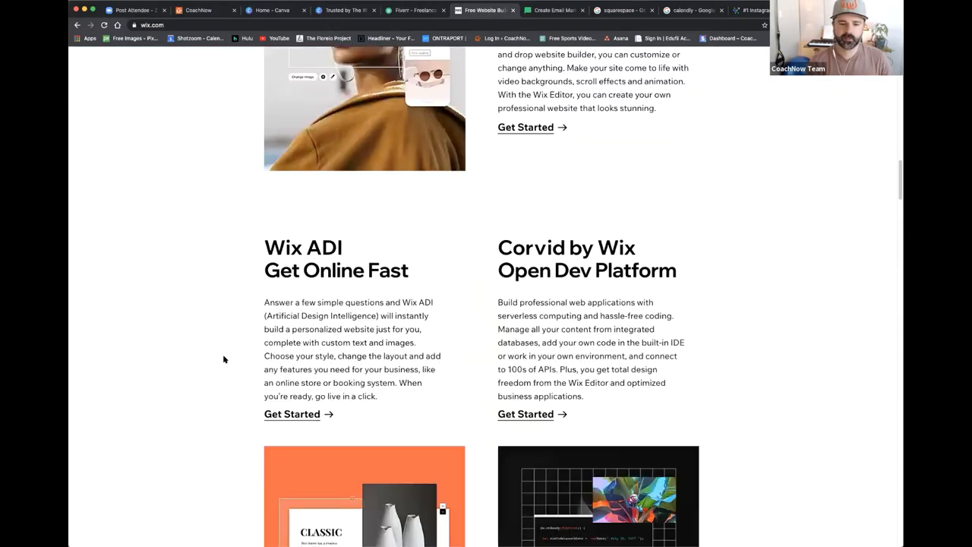
scroll("down", 3)
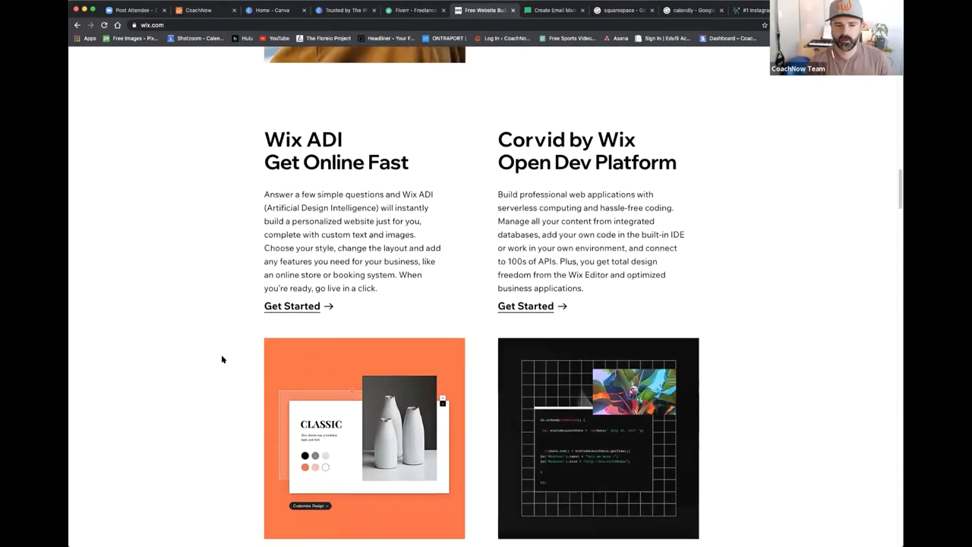
scroll("up", 3)
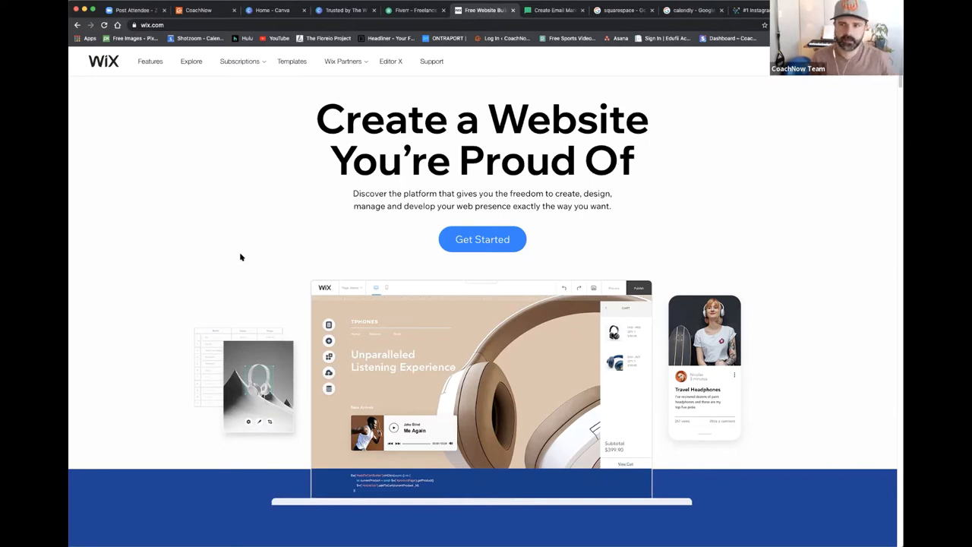
mouse_move(243, 252)
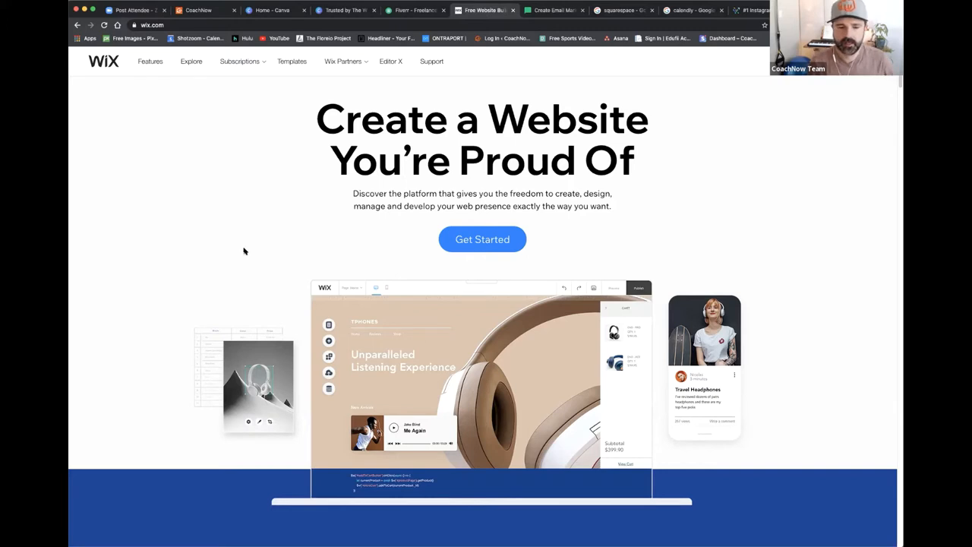
mouse_move(225, 200)
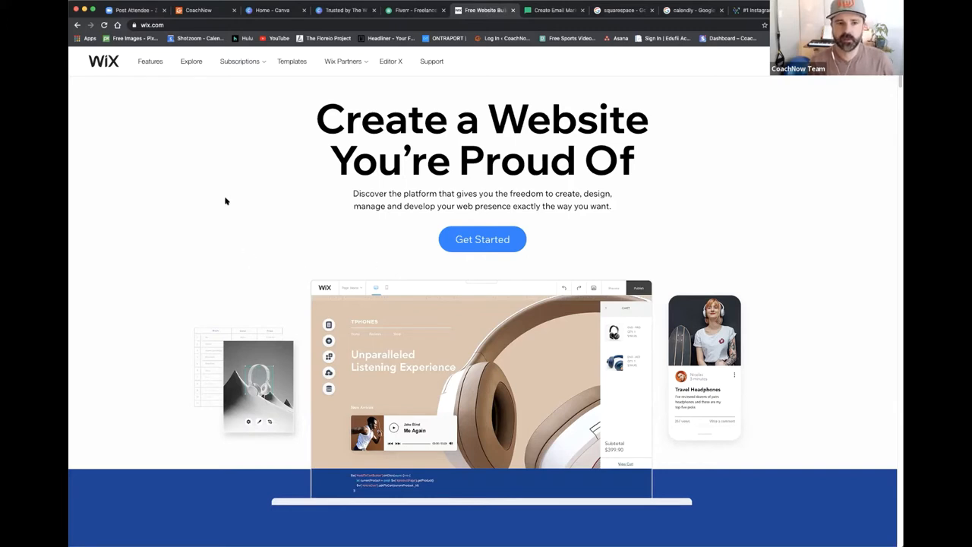
mouse_move(322, 179)
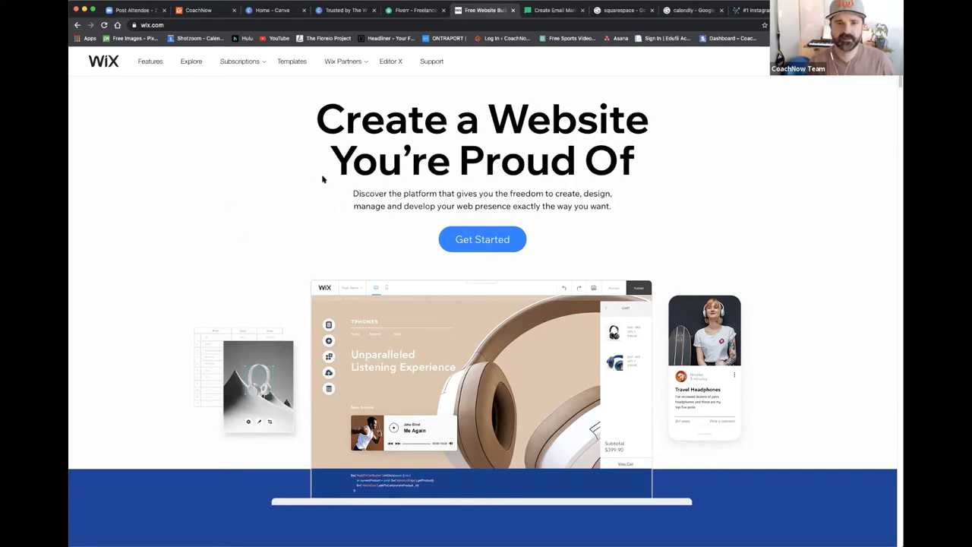
left_click(553, 9)
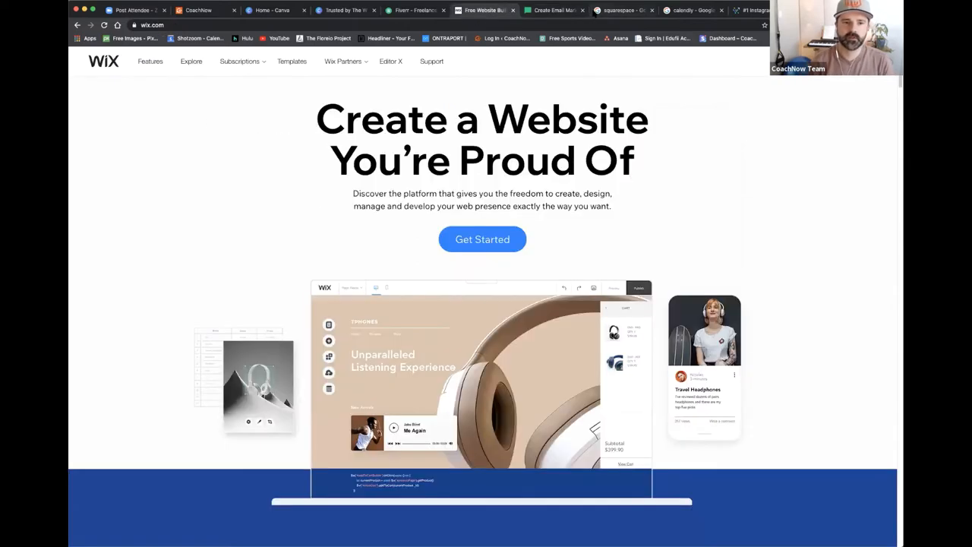
Step: From the Google results for 'squarespace', open the official Squarespace website
left_click(622, 9)
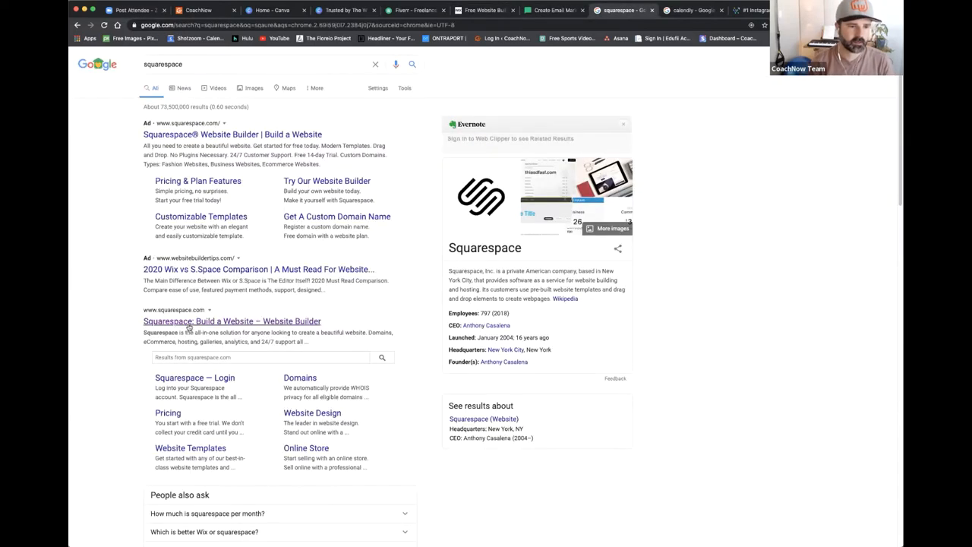
left_click(232, 321)
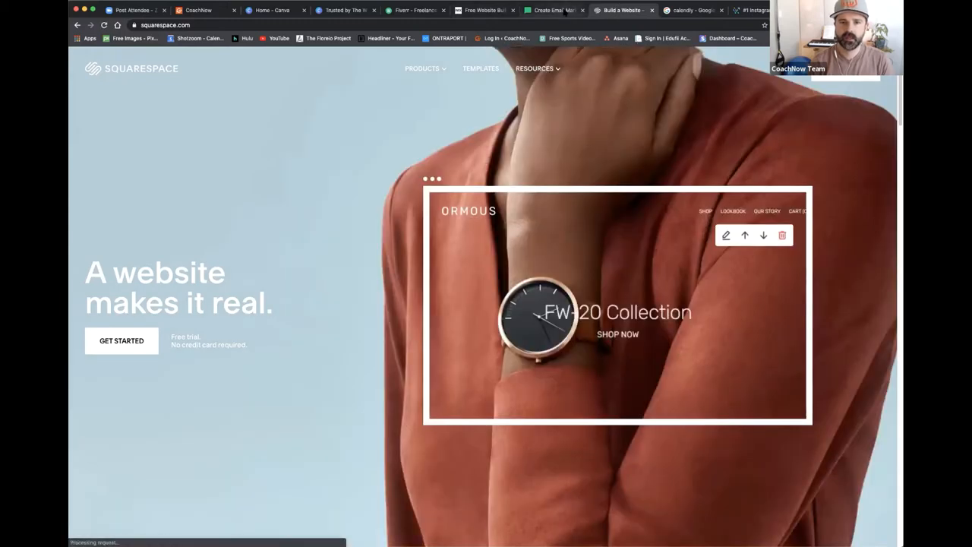
Step: Scroll the Squarespace homepage down to its 'Trusted by the world's best' category showcase
left_click(553, 9)
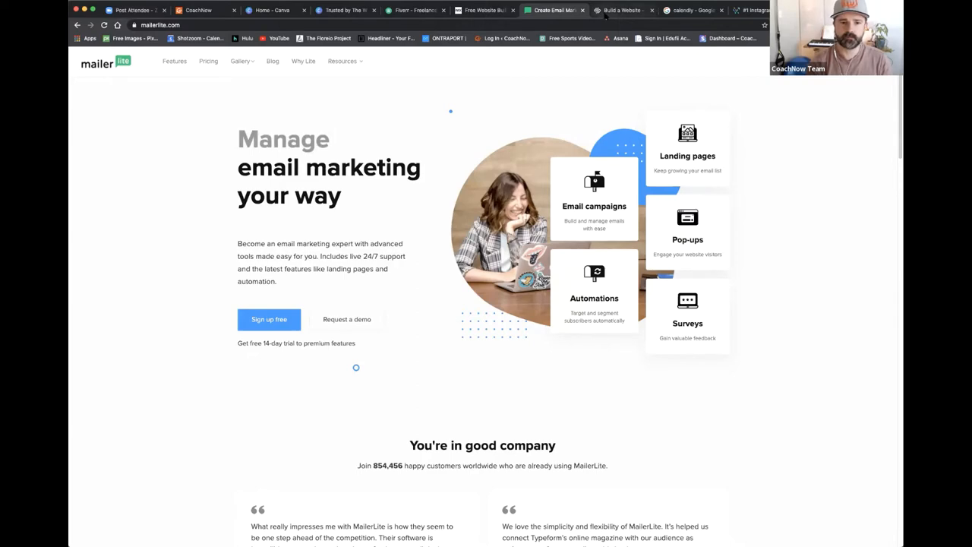
left_click(621, 9)
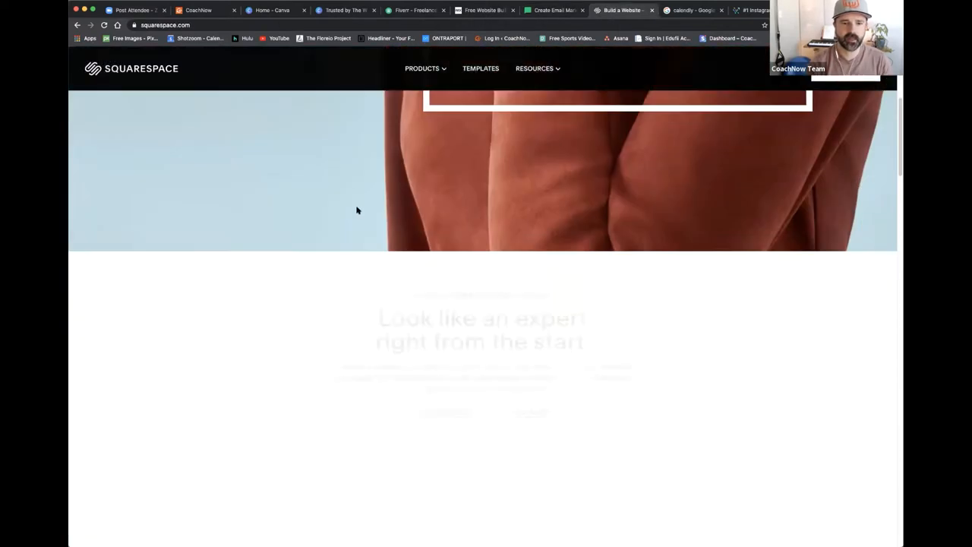
scroll("down", 3)
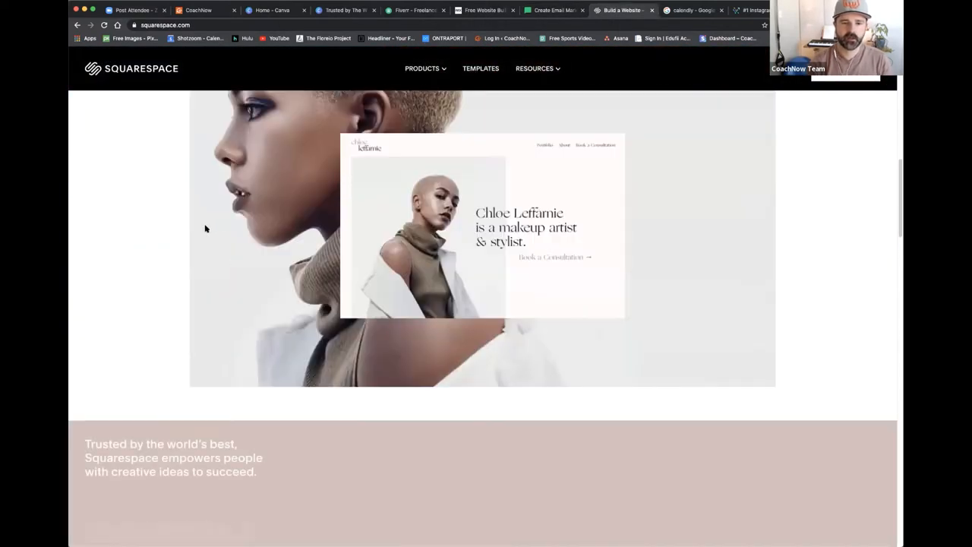
scroll("down", 3)
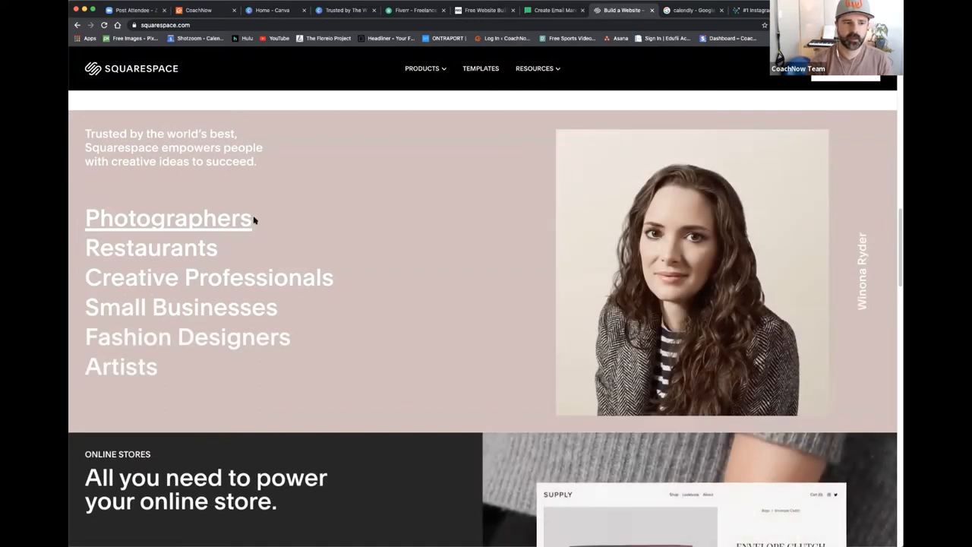
mouse_move(364, 189)
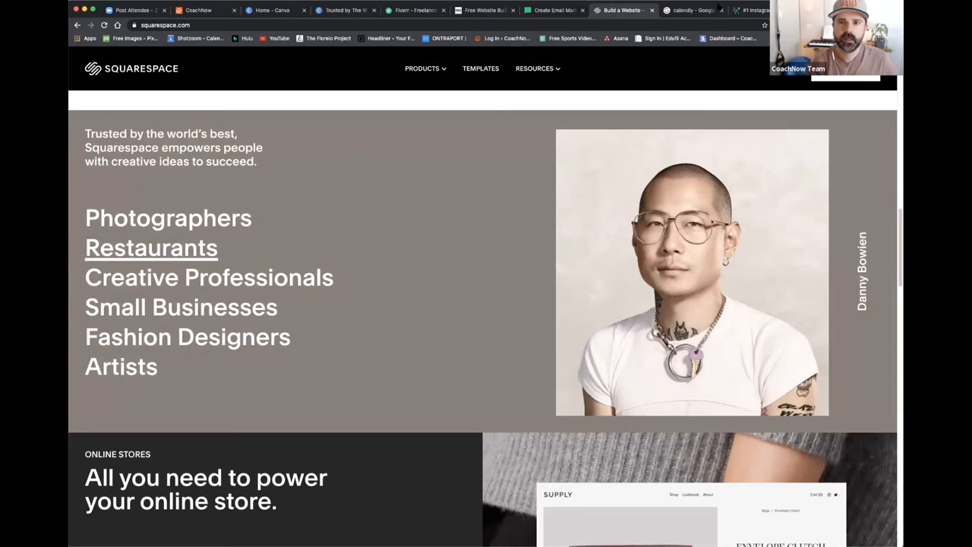
Step: From the Google results for 'calendly', open the Calendly scheduling homepage
left_click(690, 9)
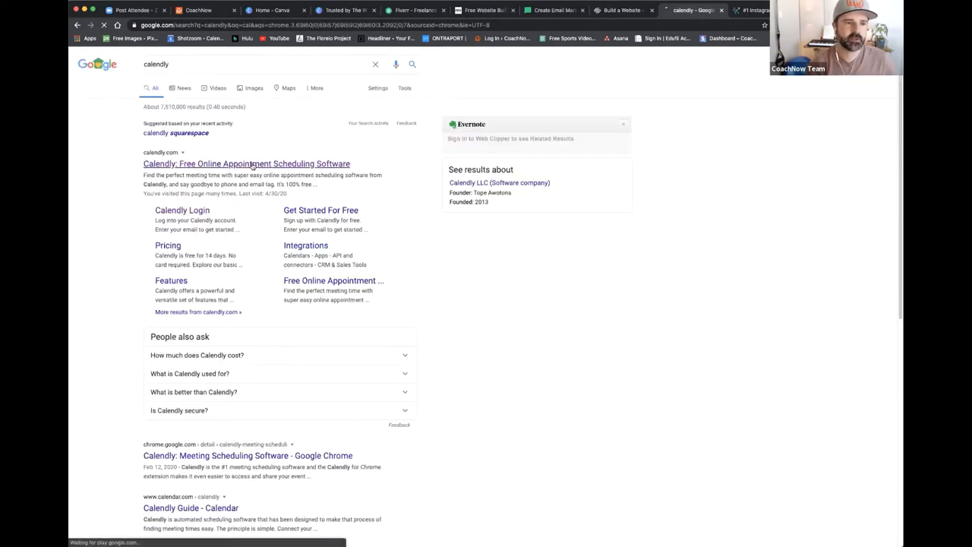
left_click(246, 164)
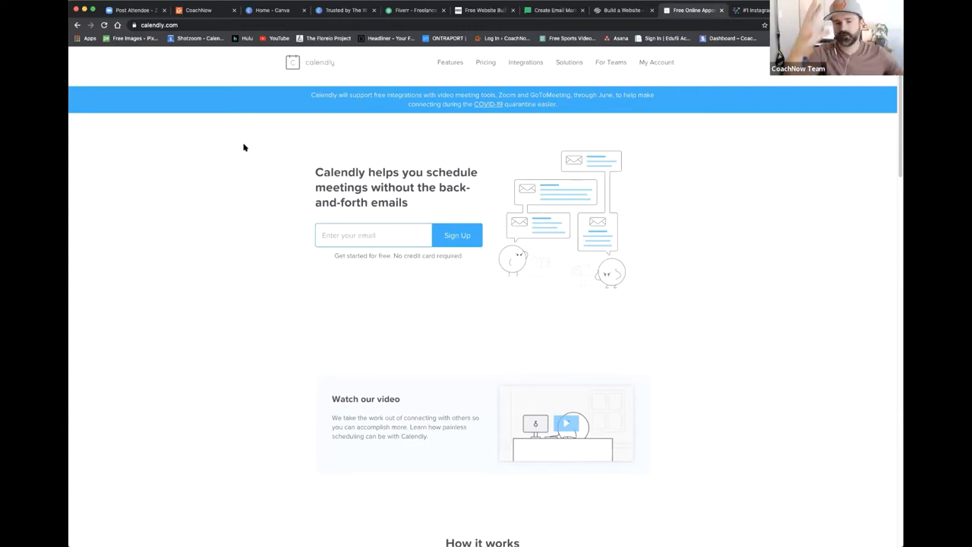
mouse_move(228, 124)
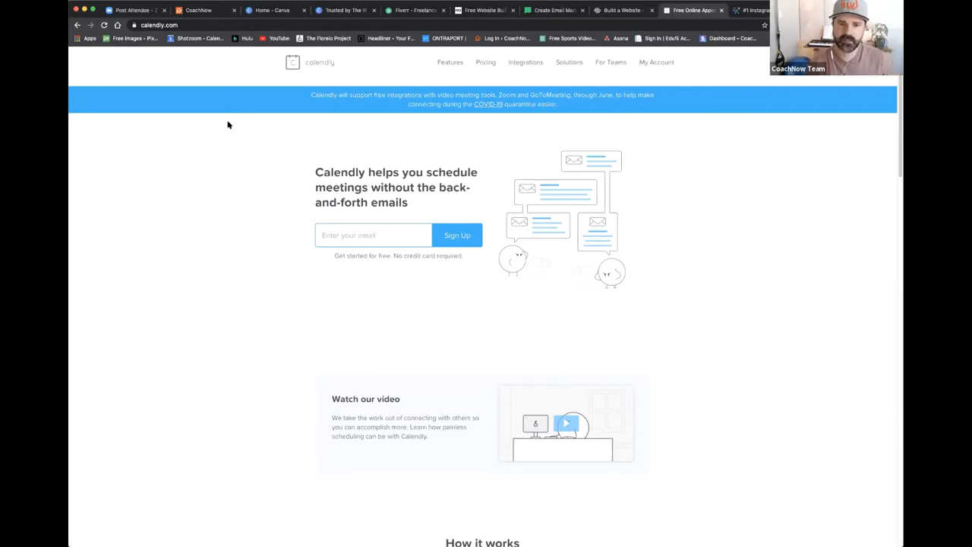
mouse_move(230, 143)
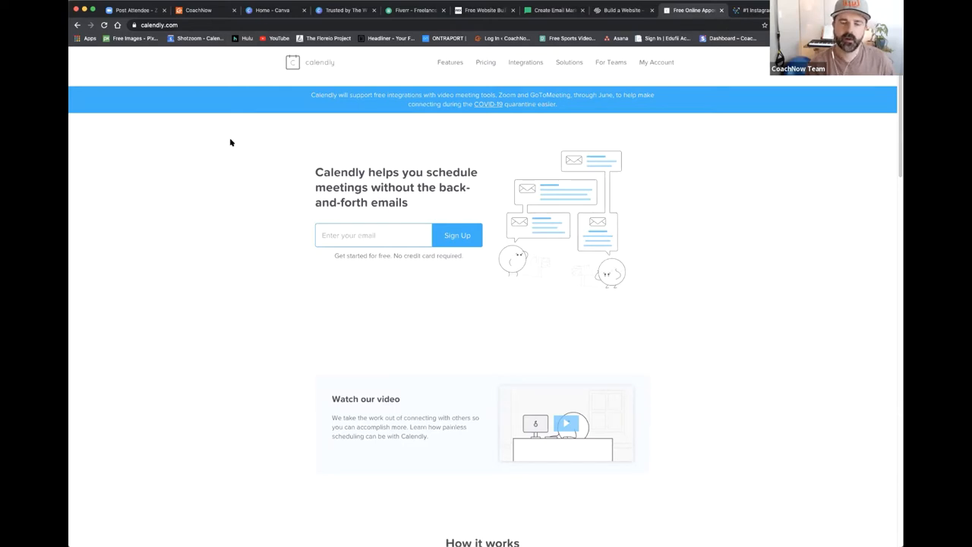
mouse_move(266, 157)
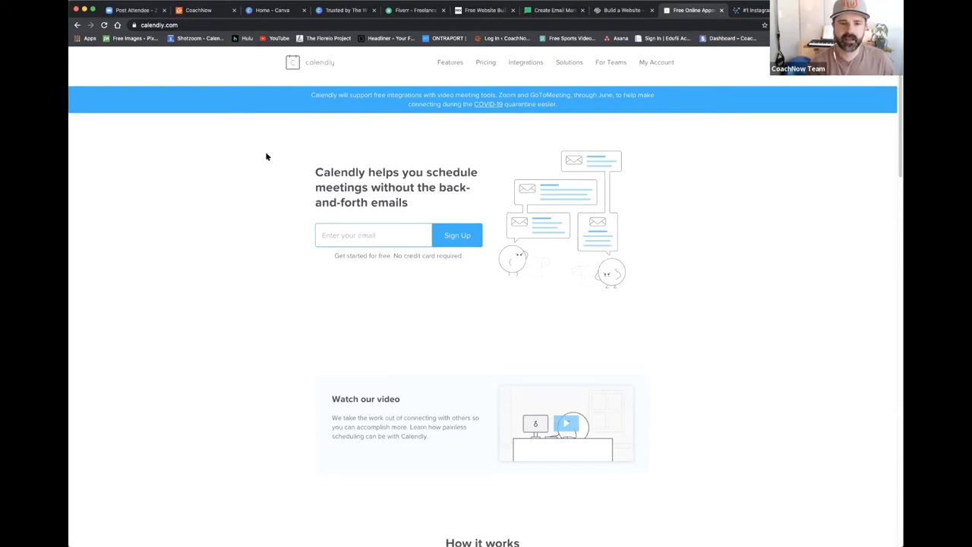
mouse_move(276, 152)
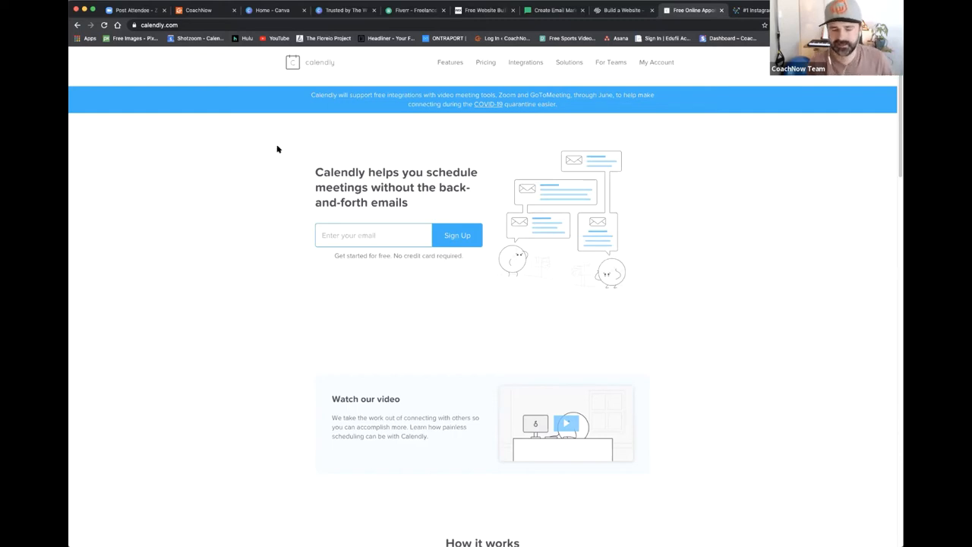
mouse_move(273, 140)
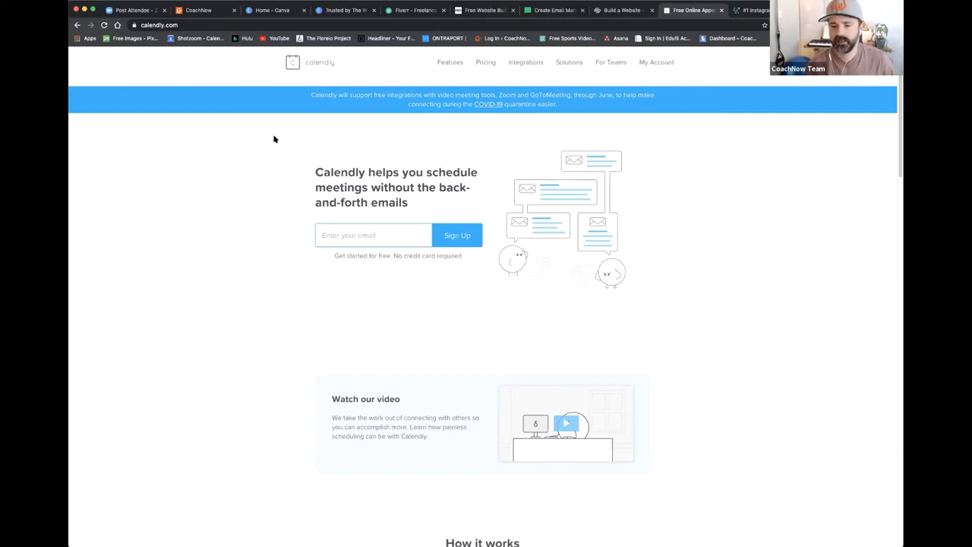
mouse_move(270, 135)
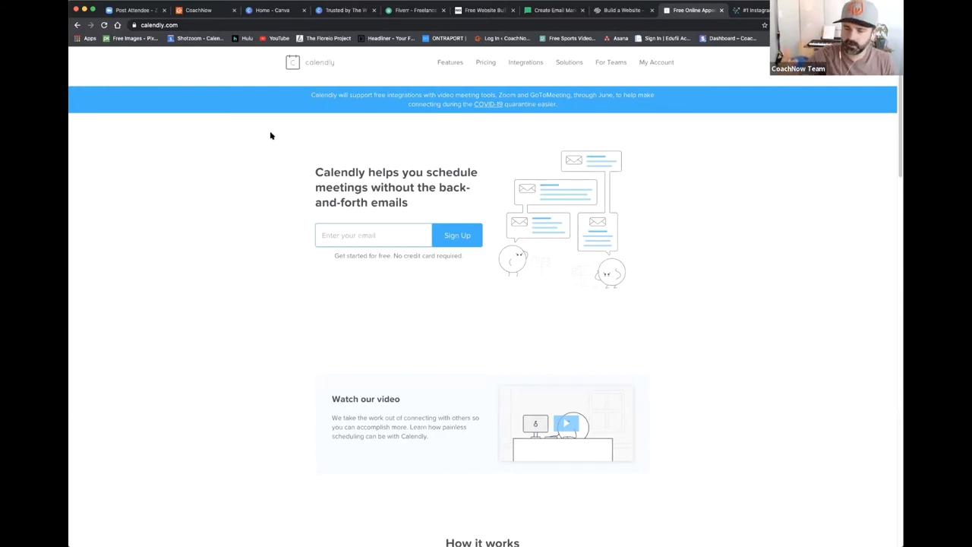
mouse_move(281, 155)
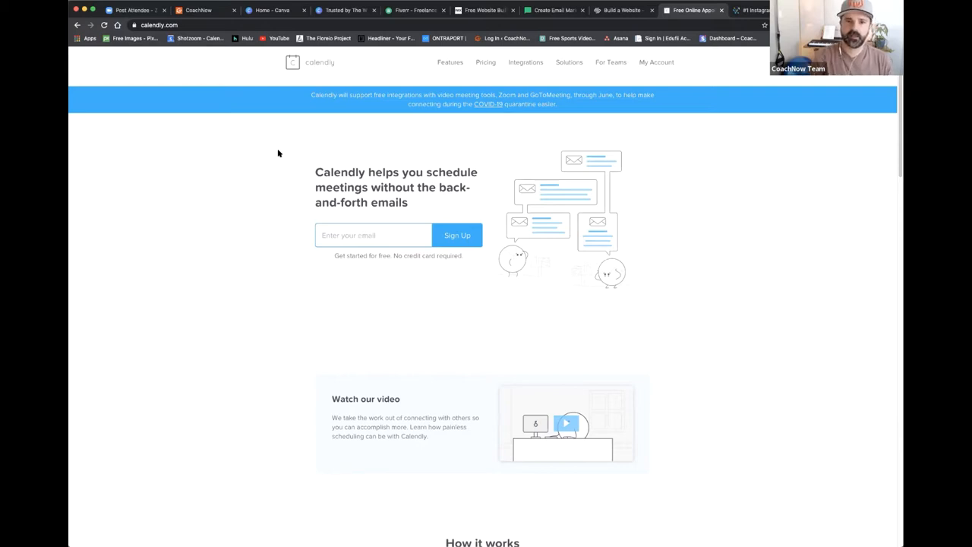
mouse_move(285, 143)
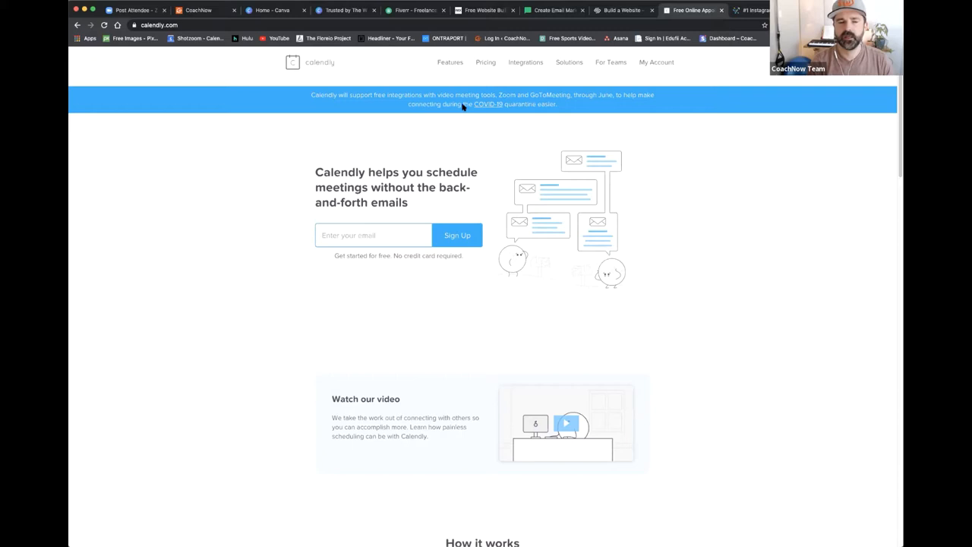
mouse_move(273, 146)
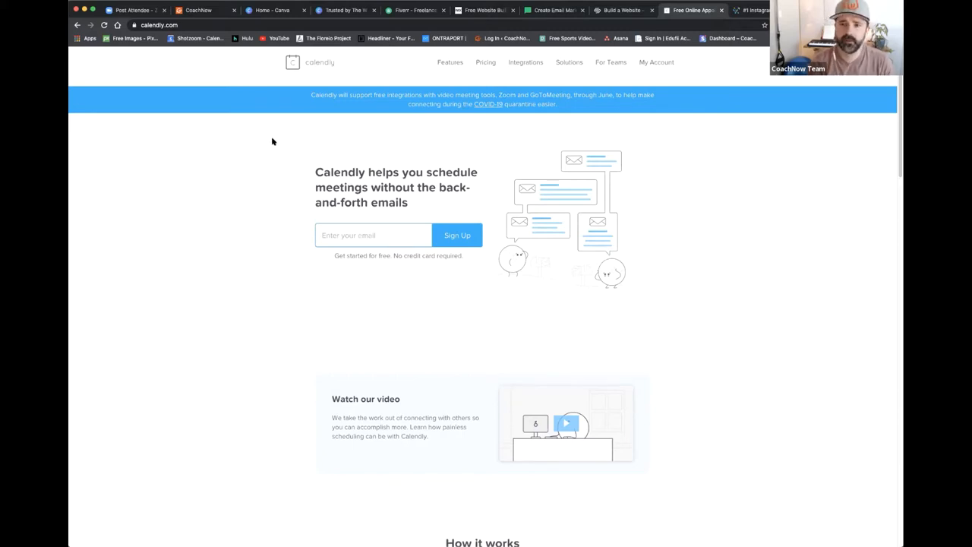
mouse_move(298, 173)
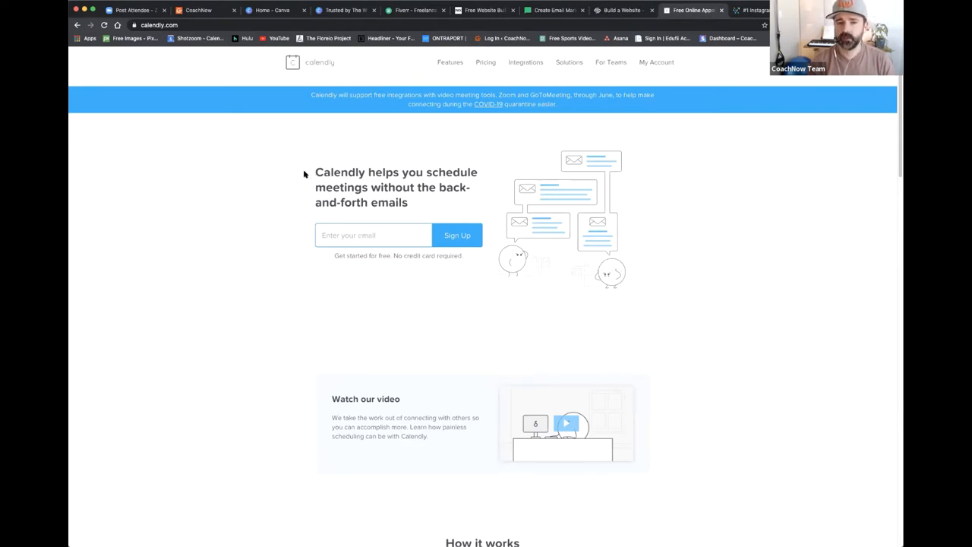
mouse_move(286, 188)
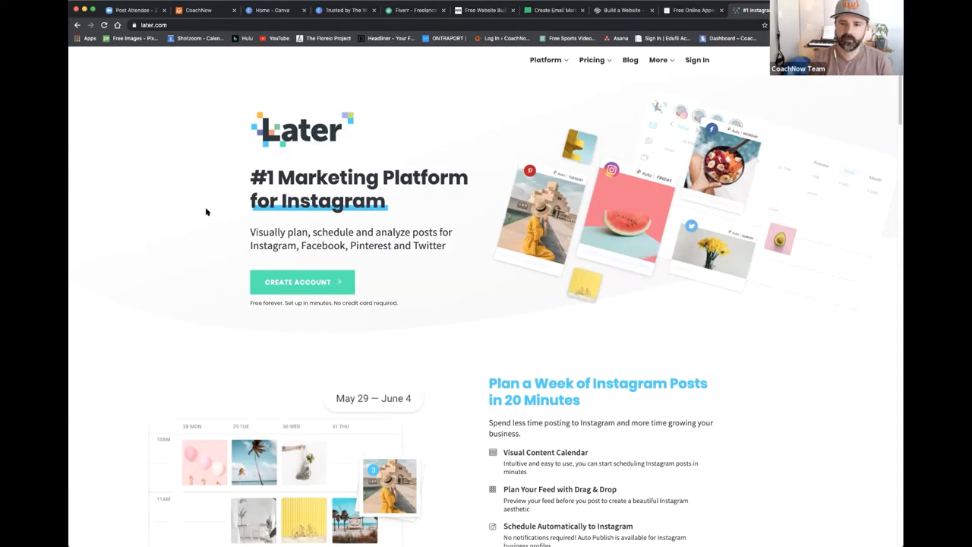
mouse_move(170, 228)
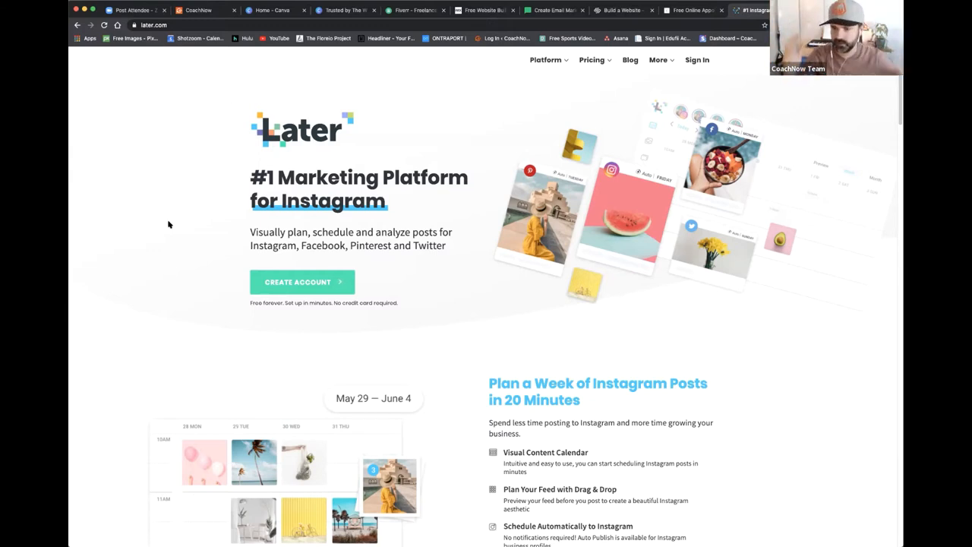
mouse_move(217, 202)
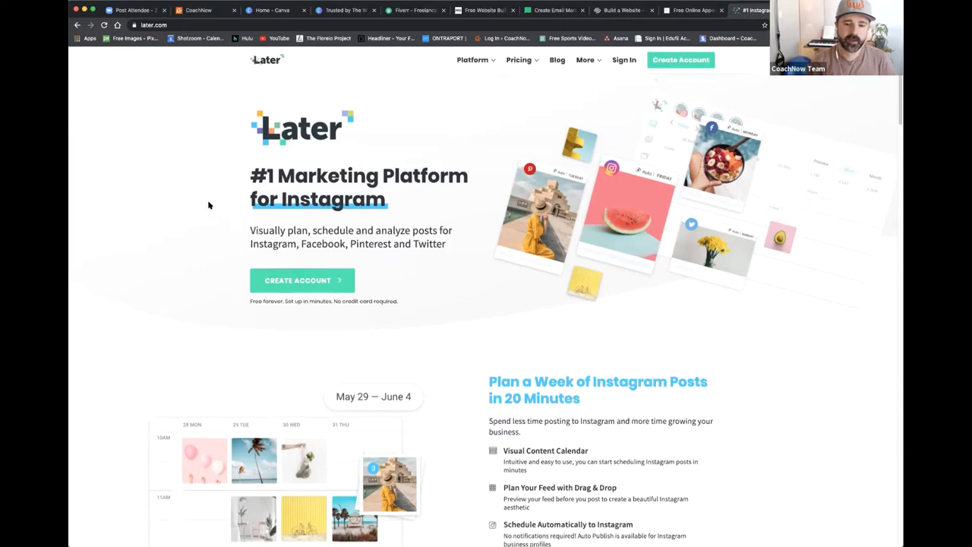
scroll("down", 3)
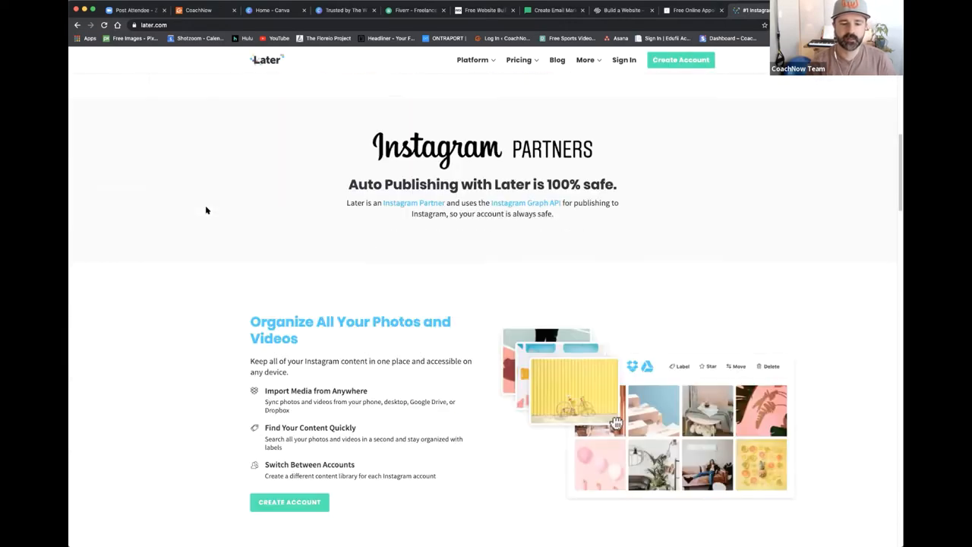
scroll("down", 3)
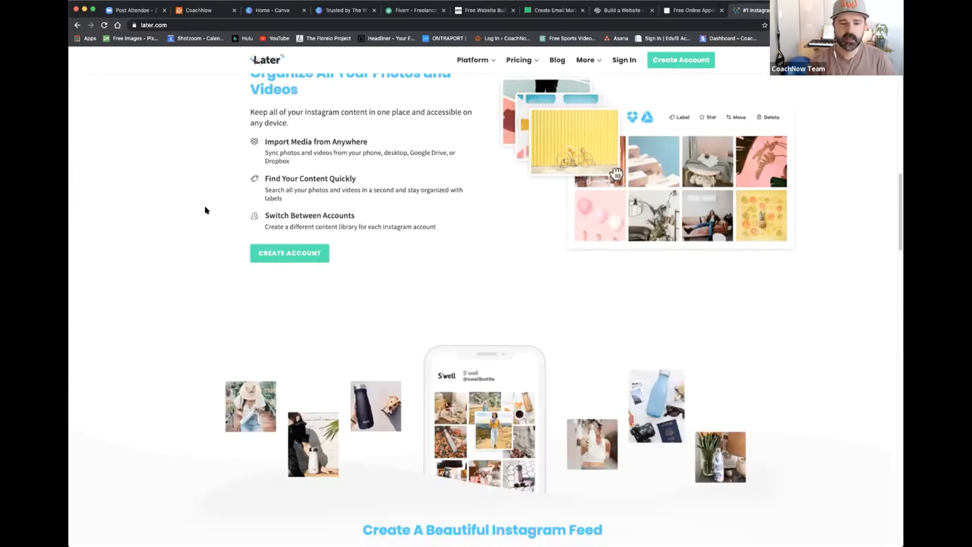
scroll("down", 3)
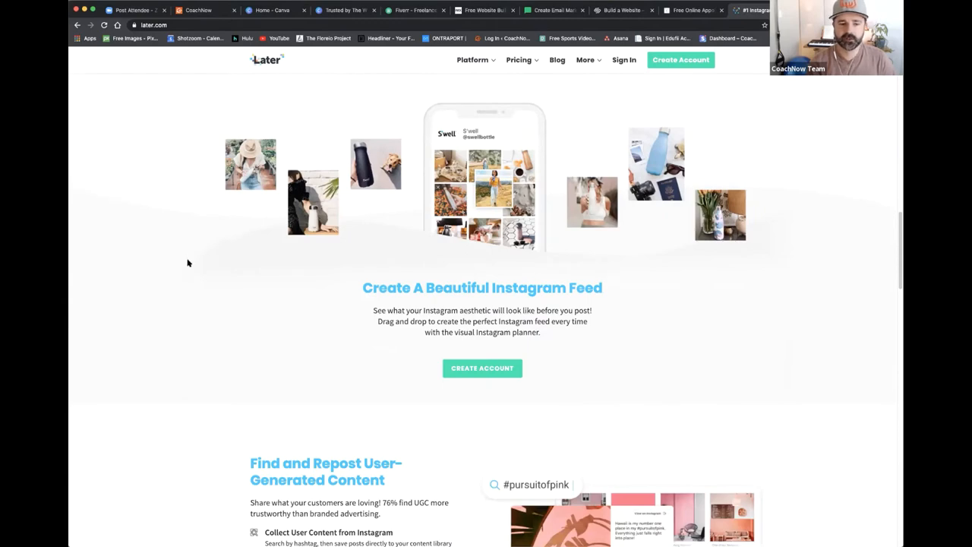
mouse_move(193, 266)
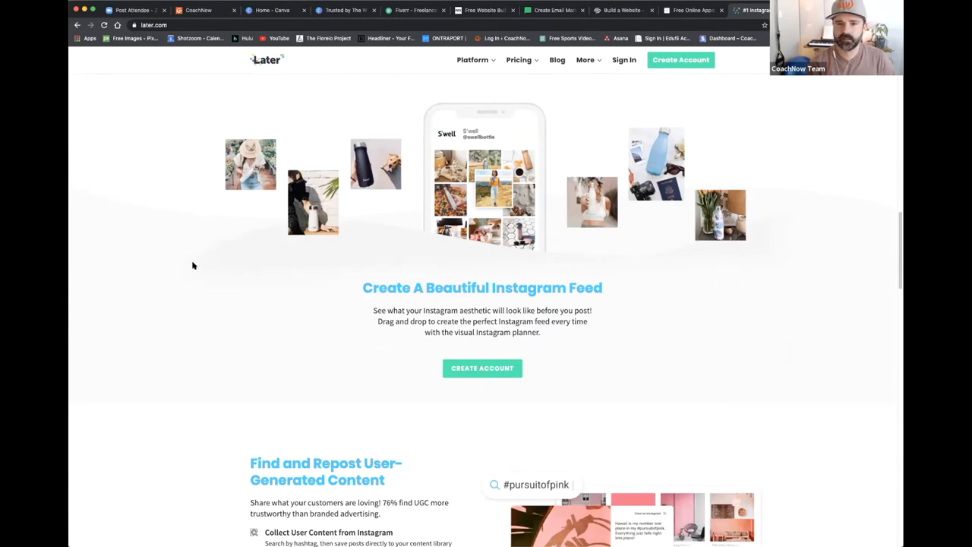
scroll("down", 3)
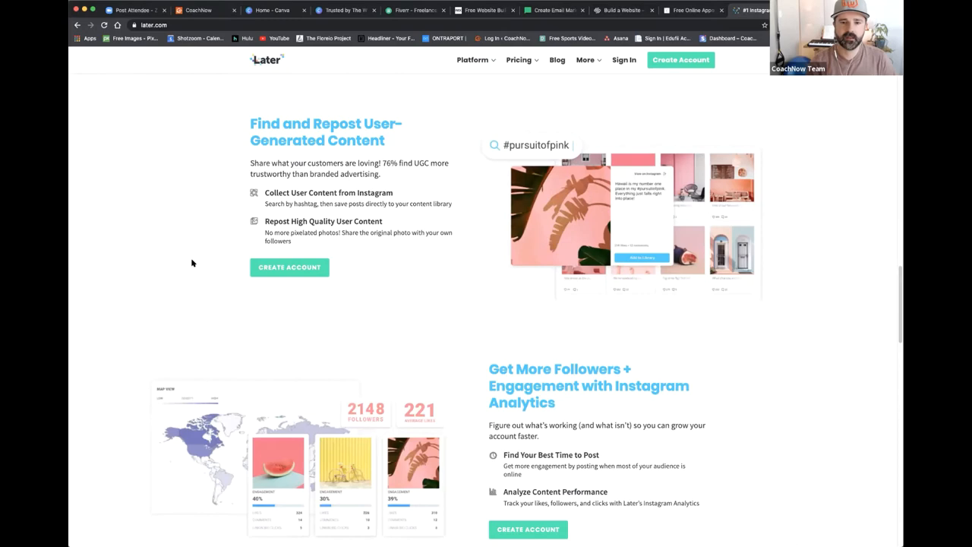
mouse_move(185, 246)
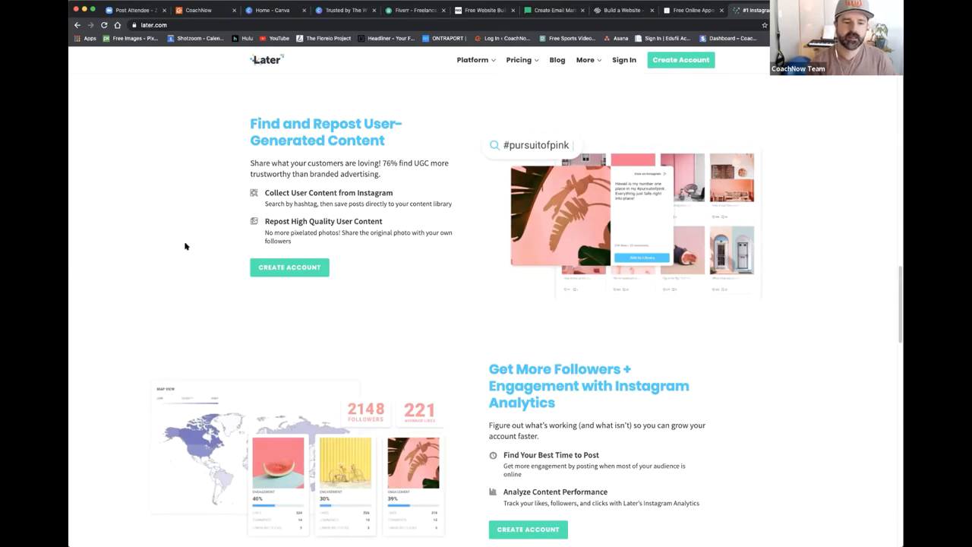
scroll("down", 3)
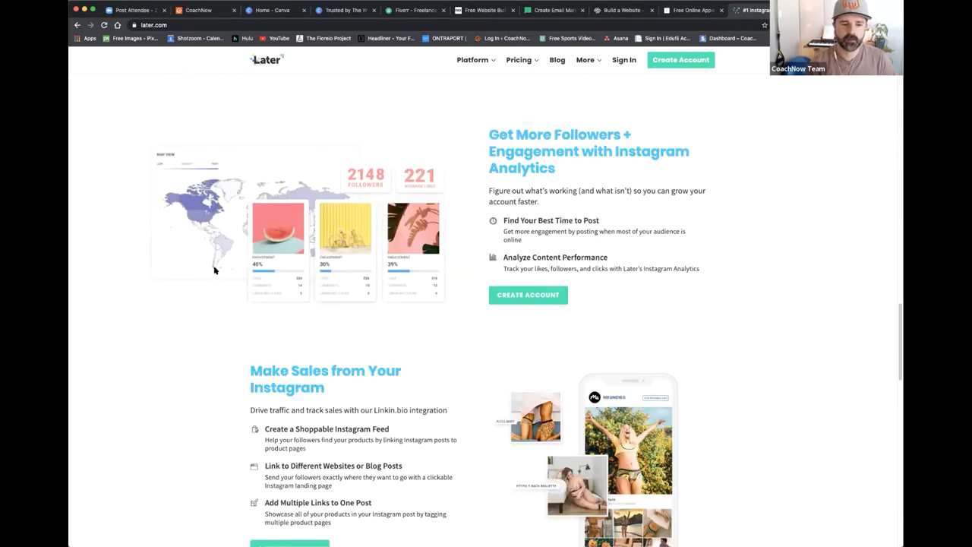
scroll("down", 3)
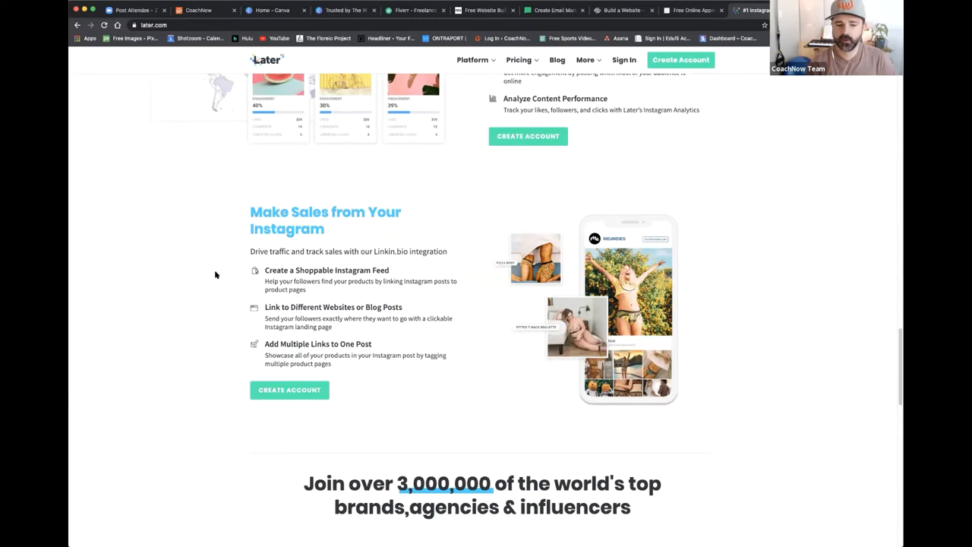
scroll("down", 3)
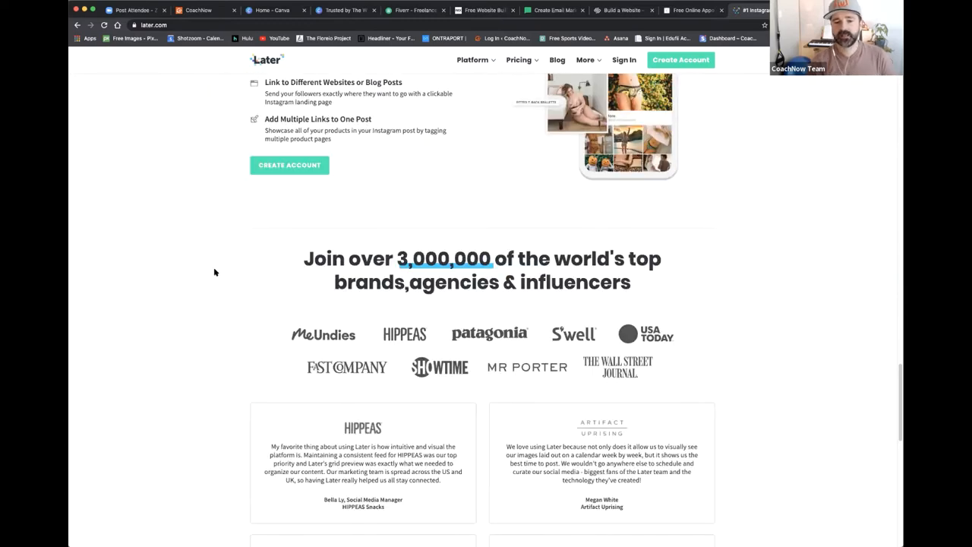
mouse_move(204, 277)
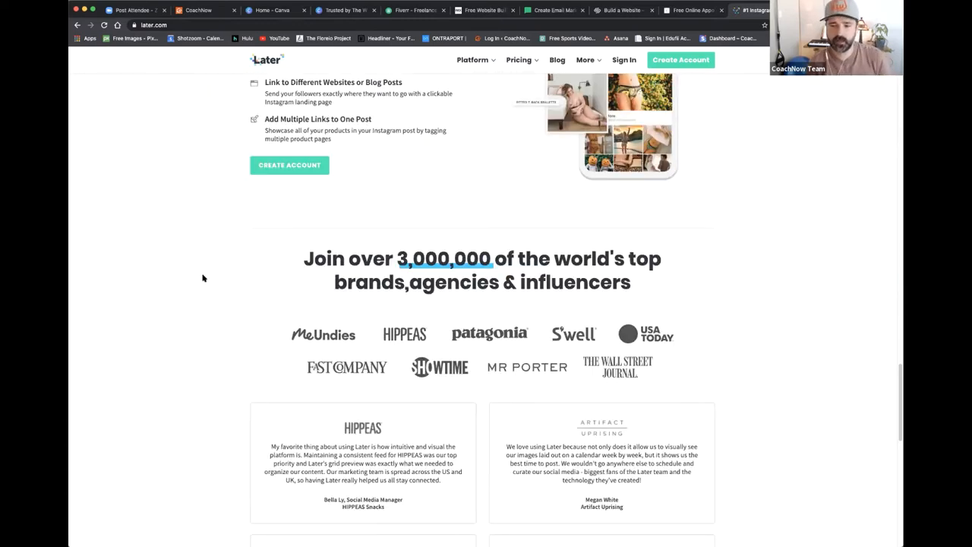
mouse_move(200, 284)
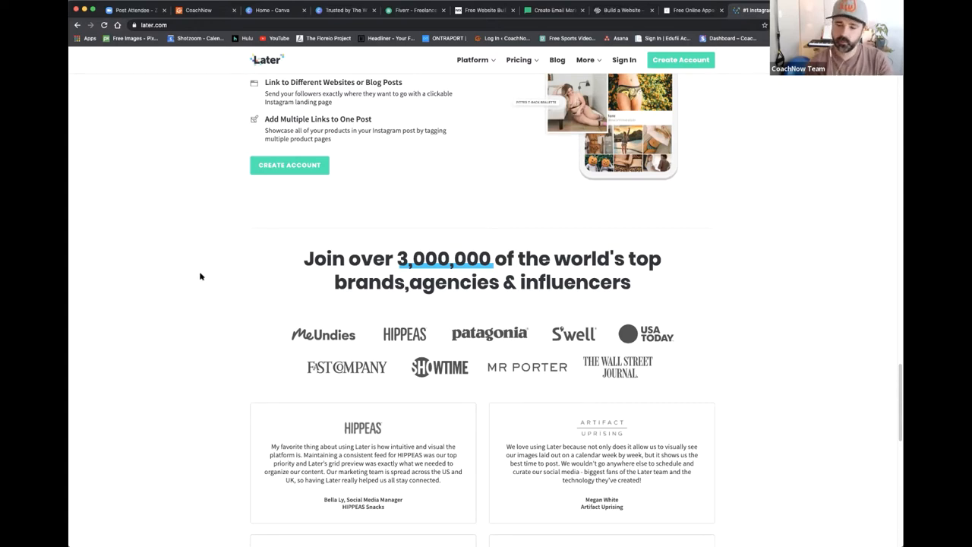
mouse_move(240, 304)
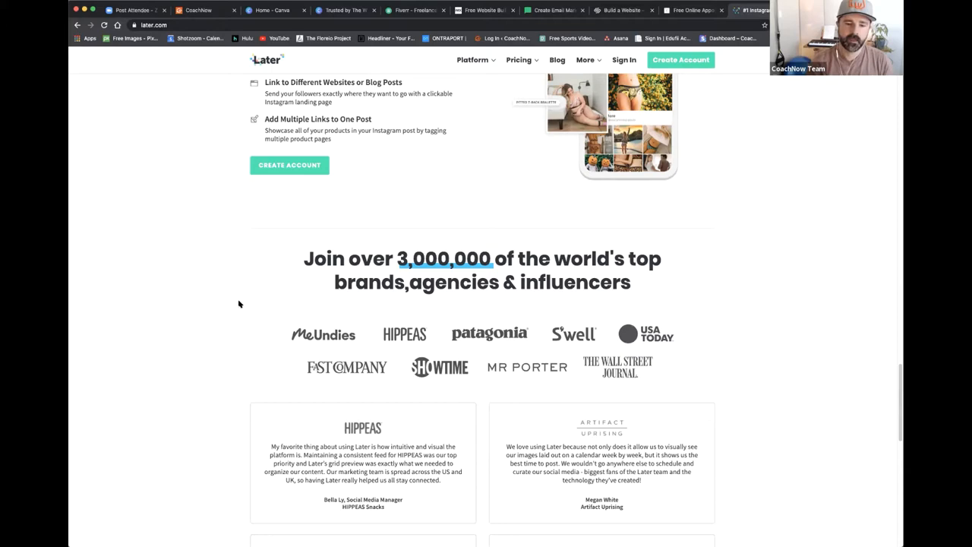
mouse_move(237, 317)
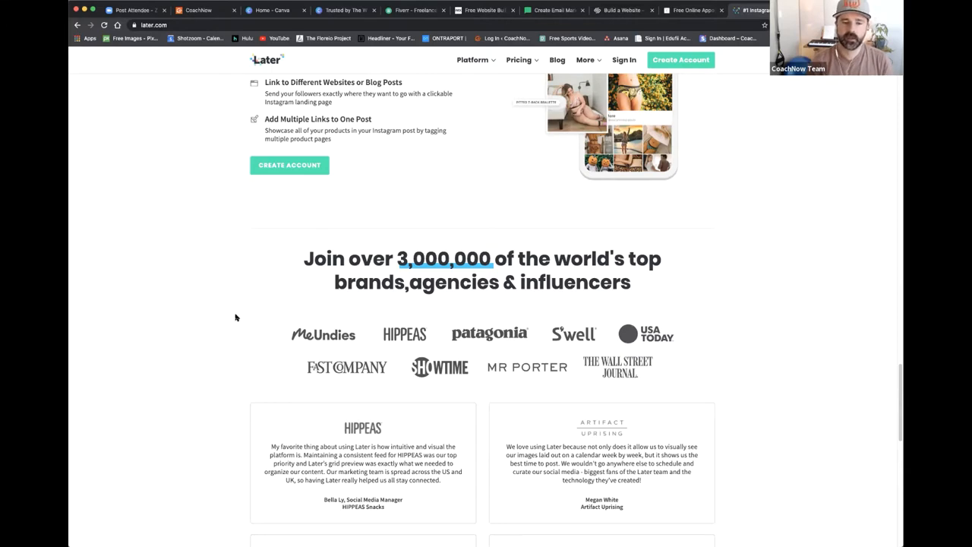
scroll("down", 3)
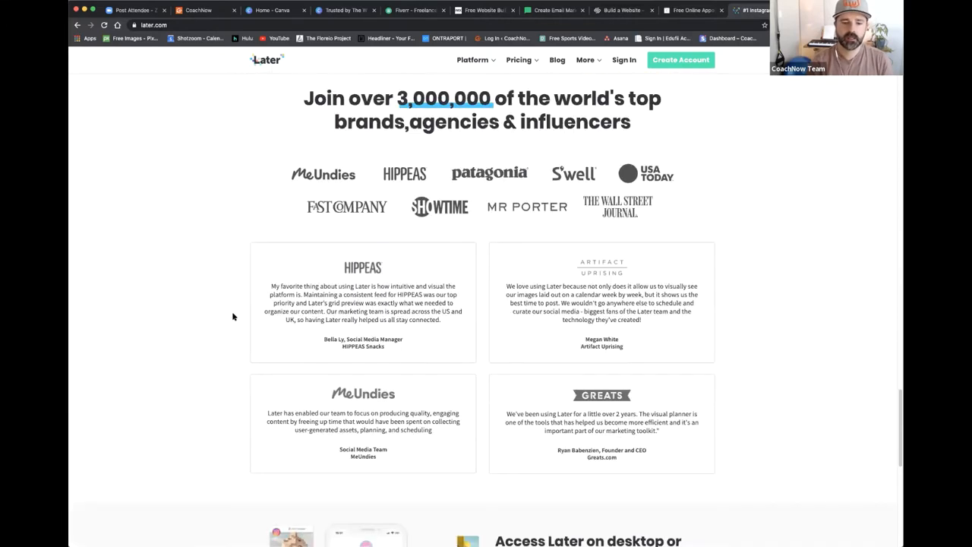
mouse_move(225, 317)
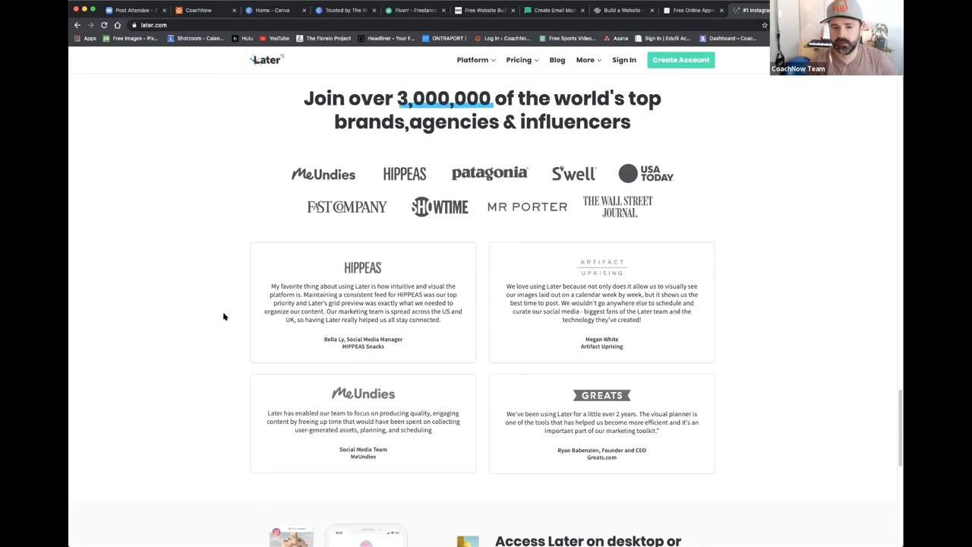
scroll("down", 3)
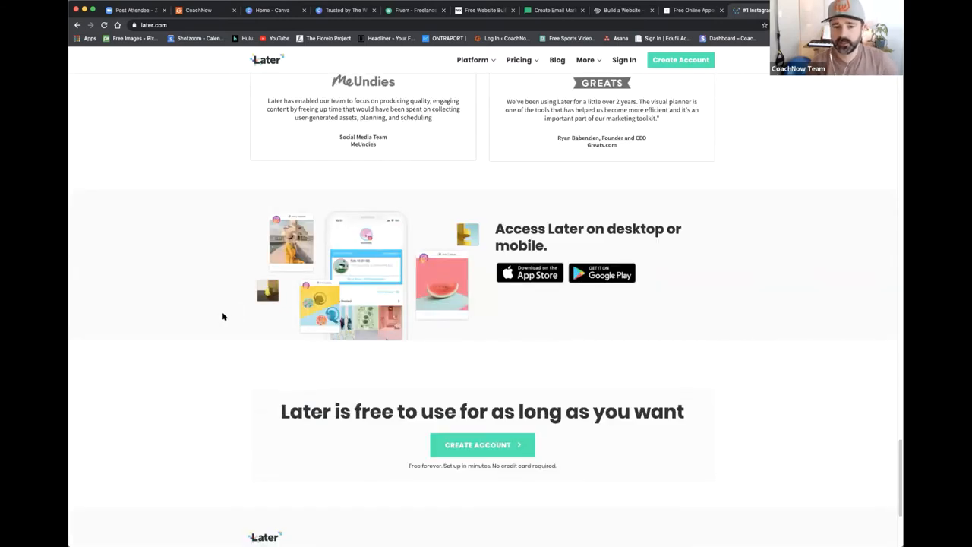
mouse_move(212, 264)
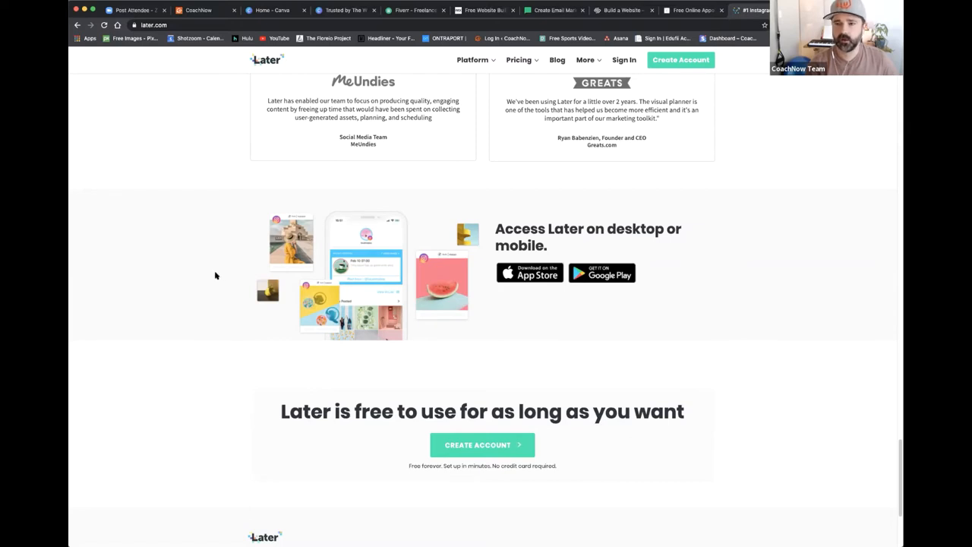
scroll("down", 3)
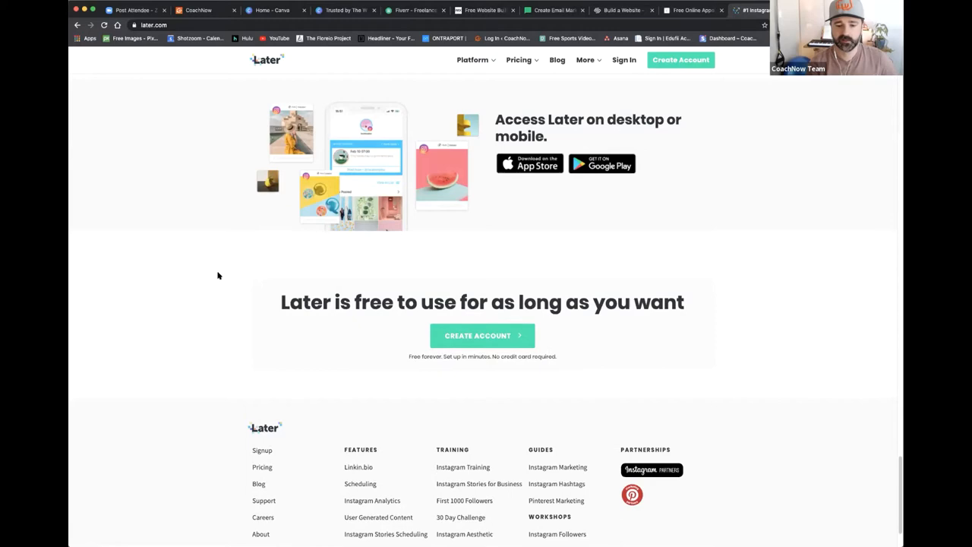
scroll("up", 3)
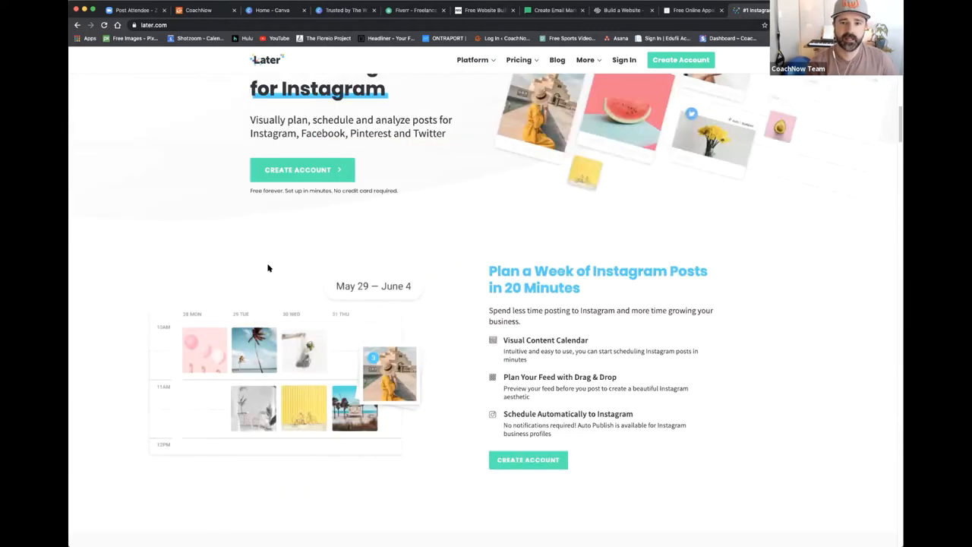
scroll("up", 3)
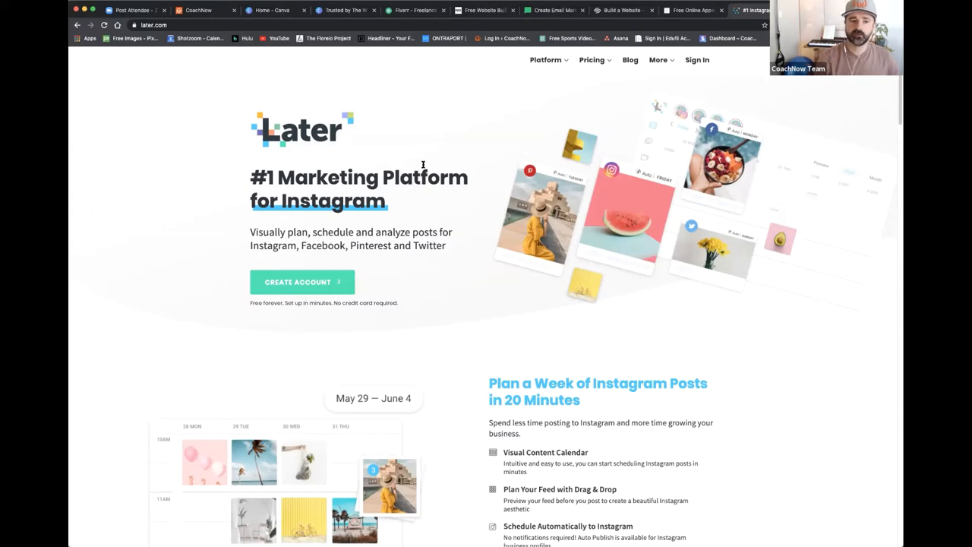
mouse_move(433, 249)
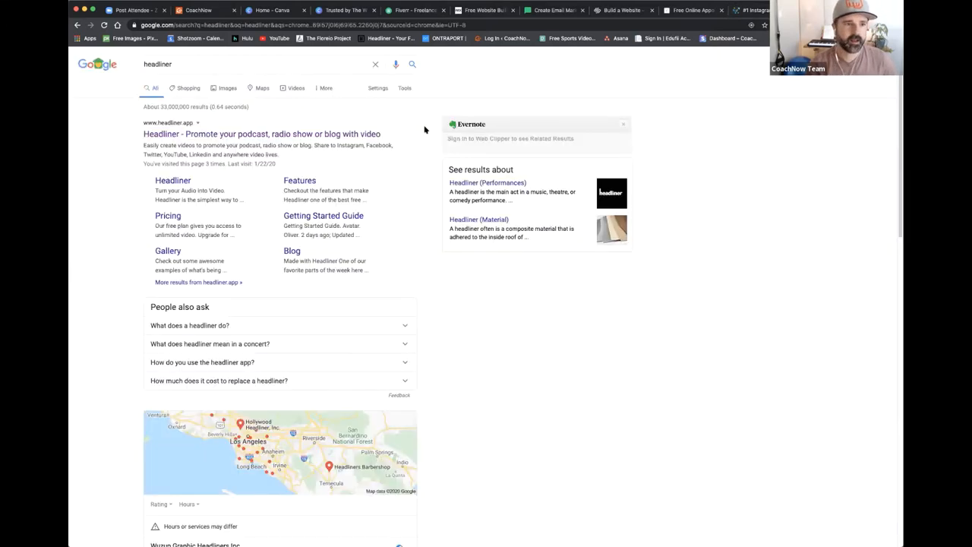
Step: Open the headliner.app result to reach Headliner's video-promotion homepage
left_click(261, 134)
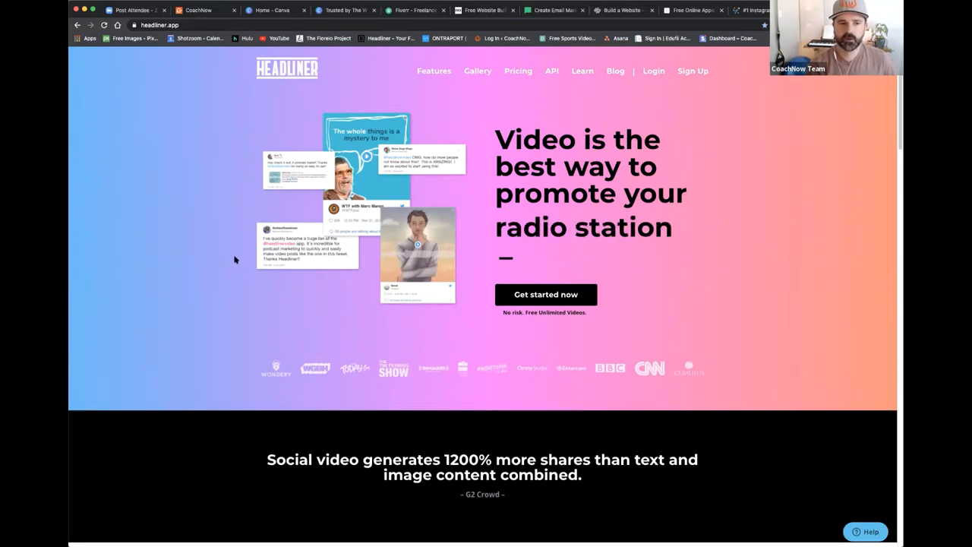
scroll("down", 3)
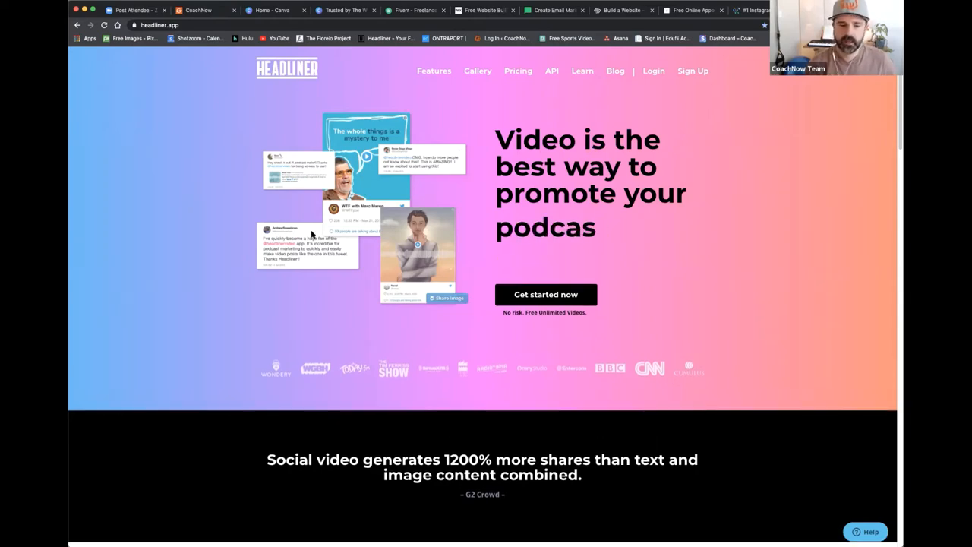
scroll("down", 3)
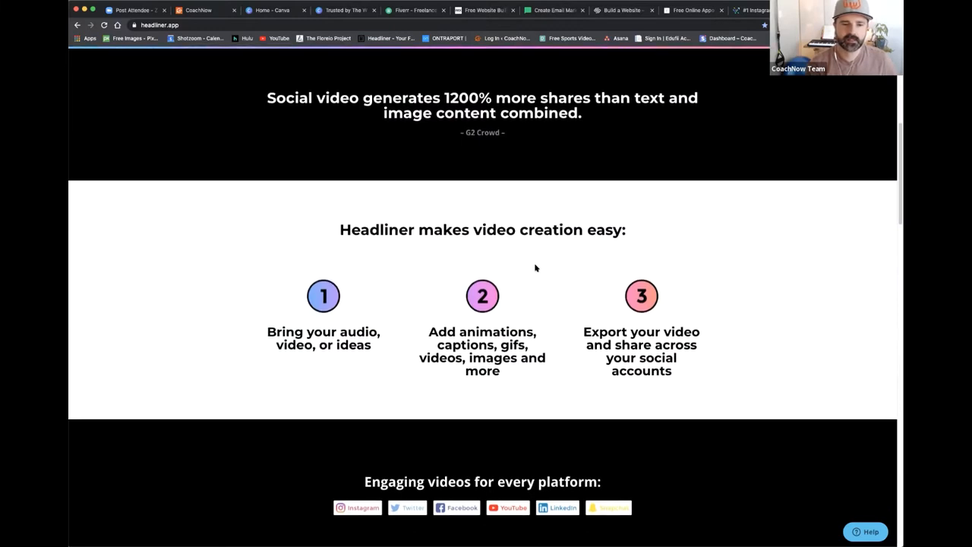
mouse_move(340, 331)
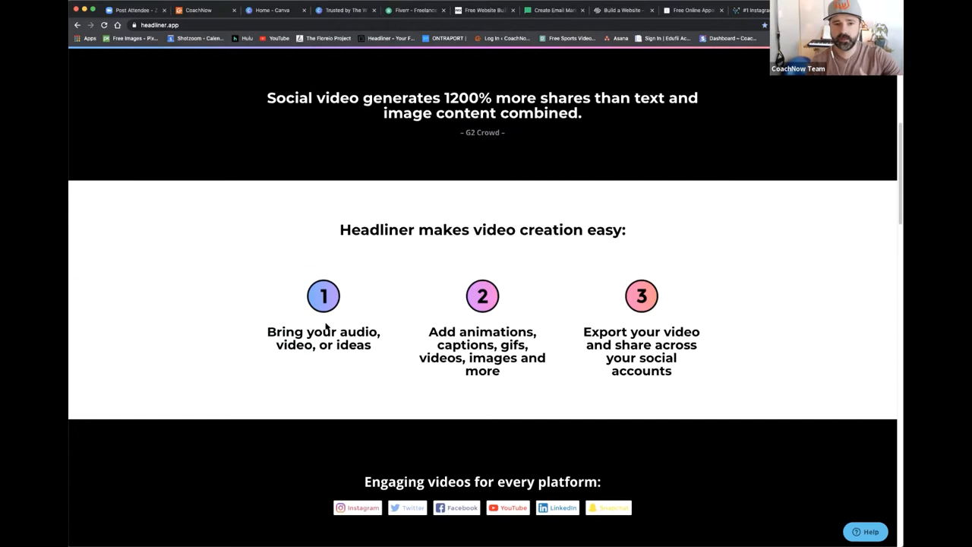
scroll("up", 3)
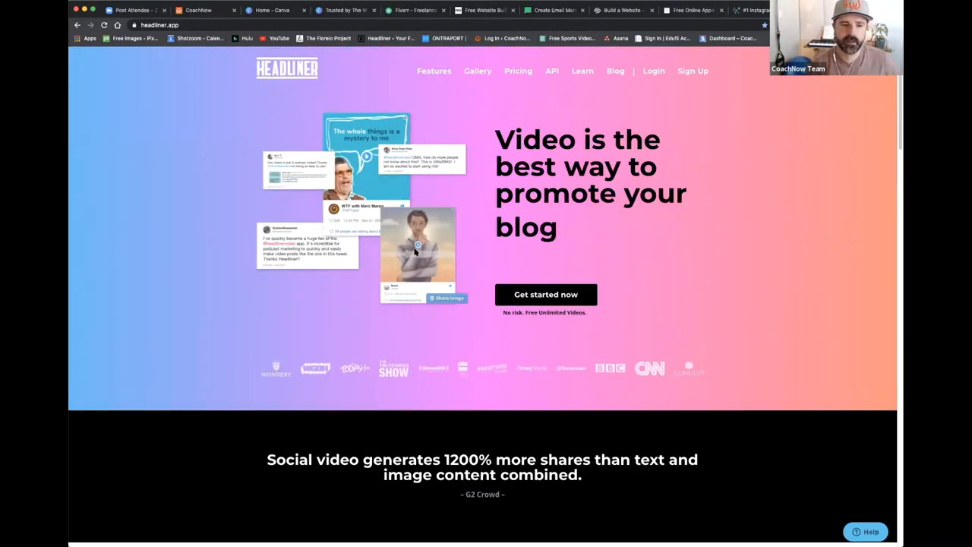
scroll("down", 3)
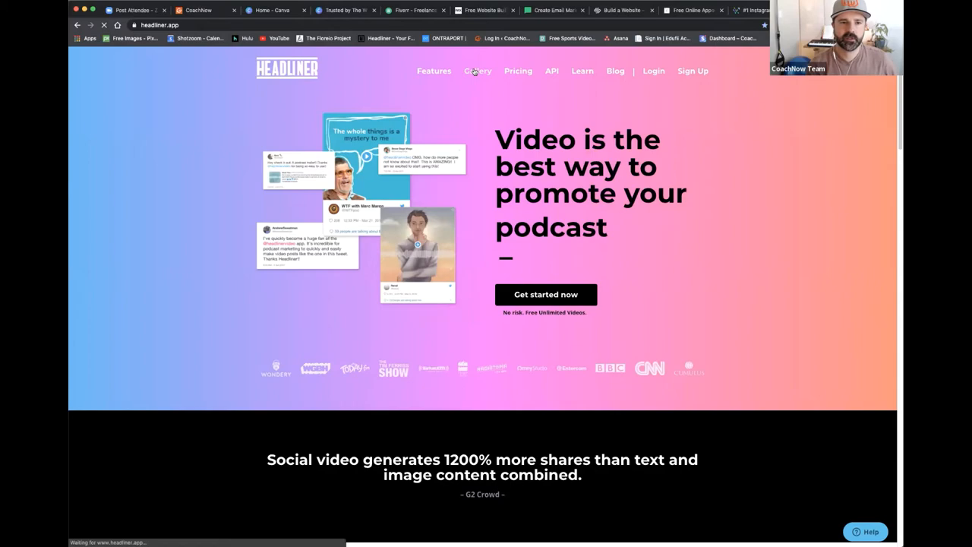
Step: Browse Headliner's Wall of Awesome gallery of podcast video posts and return to its top
left_click(477, 72)
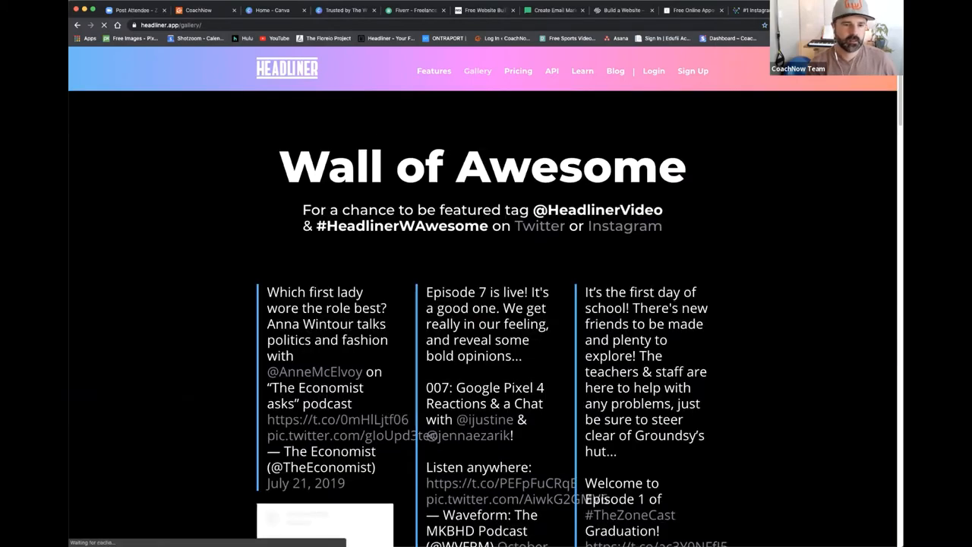
scroll("down", 3)
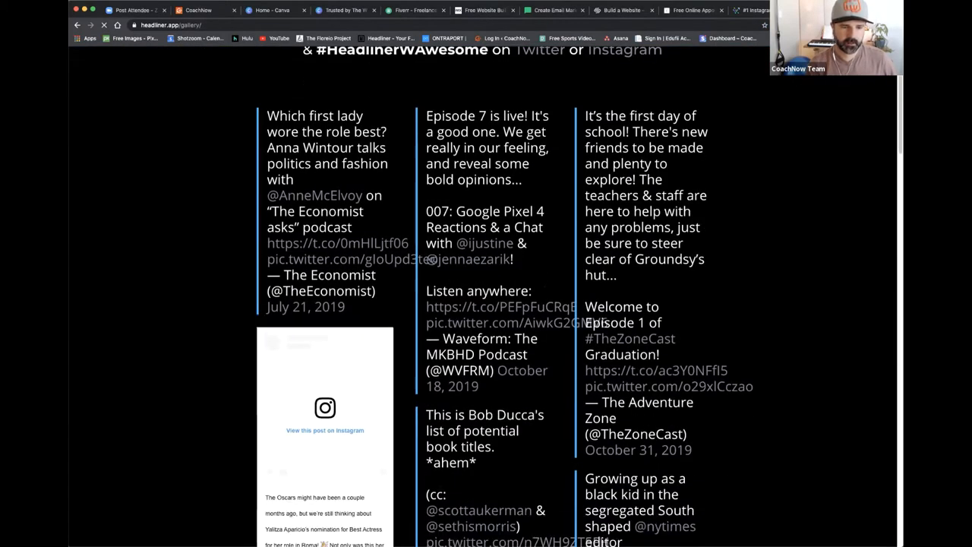
scroll("down", 3)
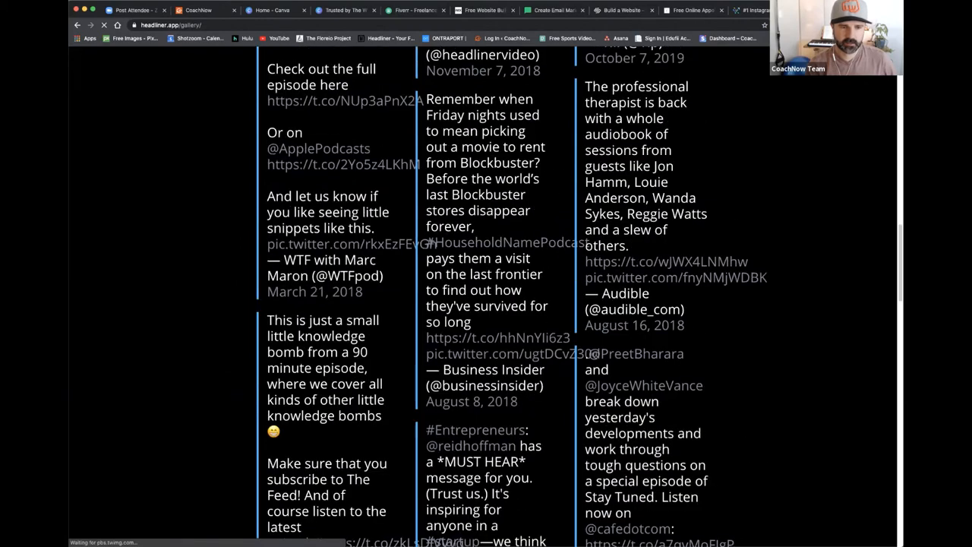
scroll("up", 3)
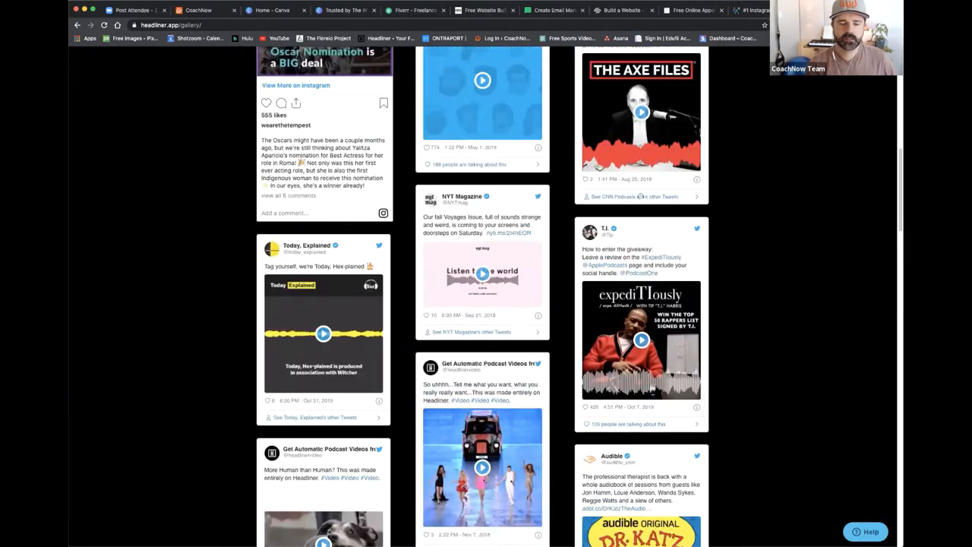
scroll("up", 3)
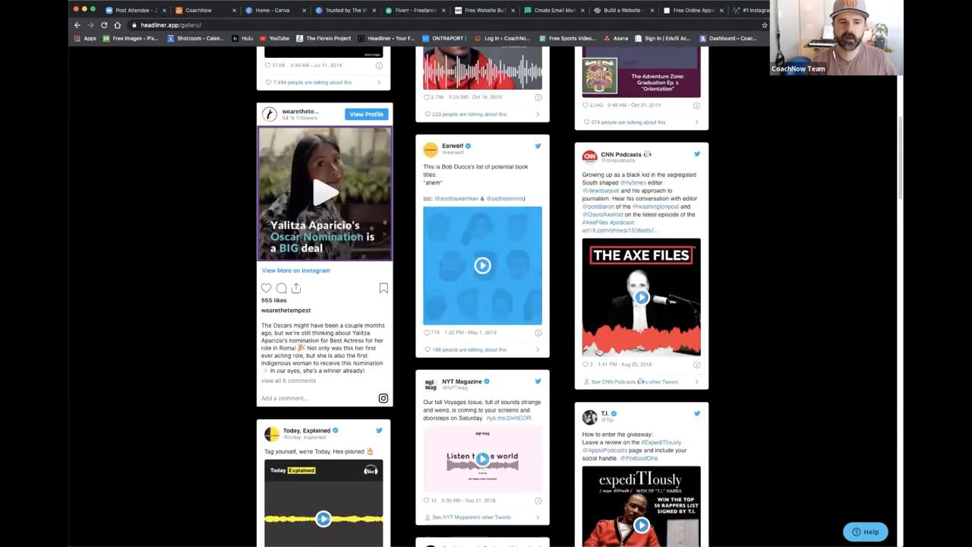
scroll("down", 3)
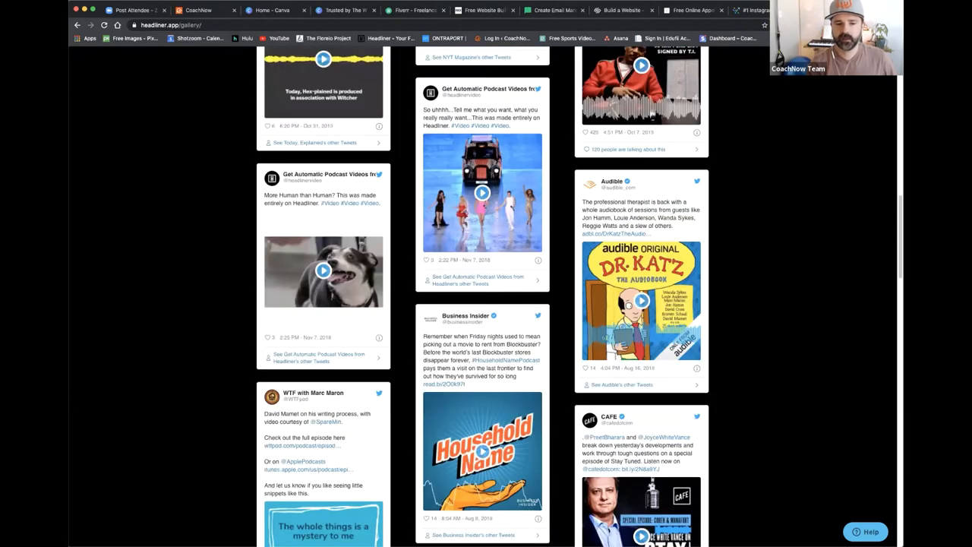
scroll("down", 3)
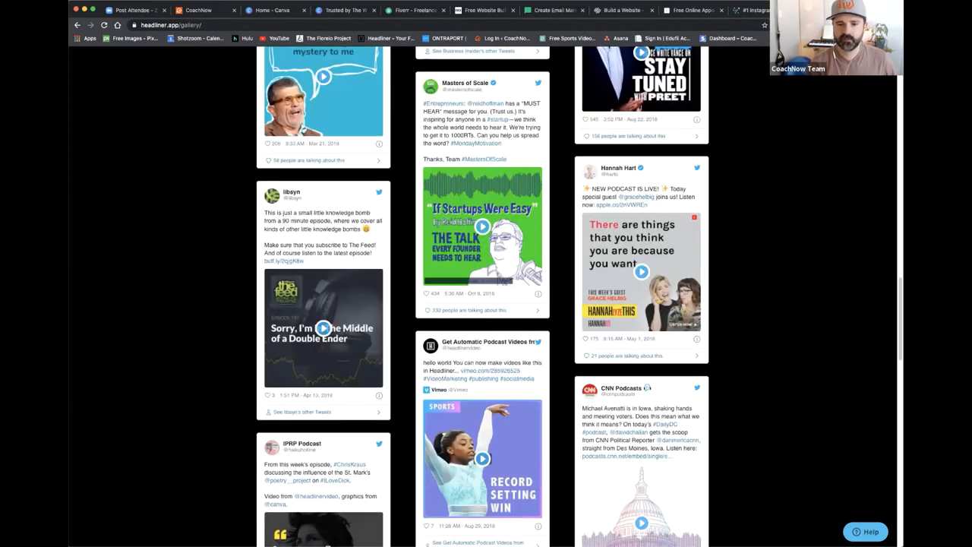
scroll("down", 3)
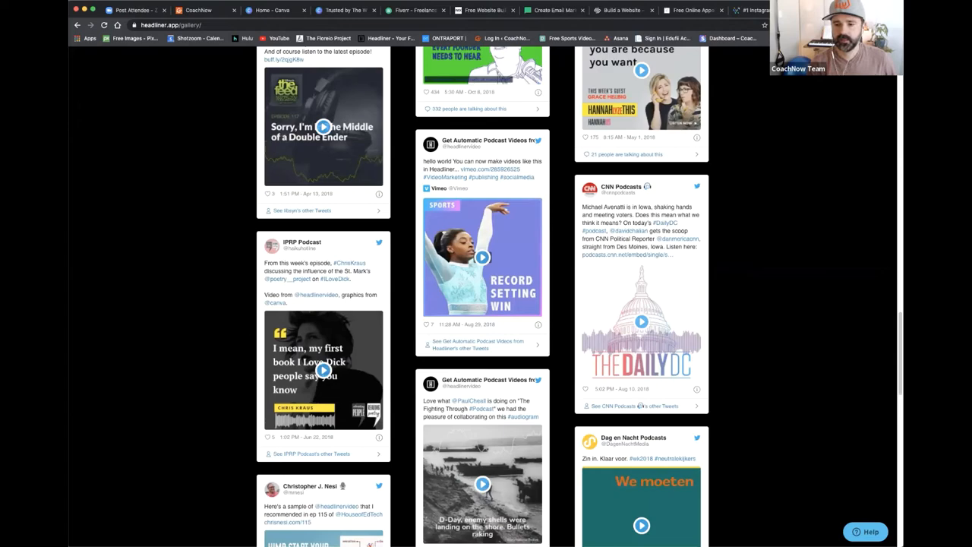
scroll("up", 3)
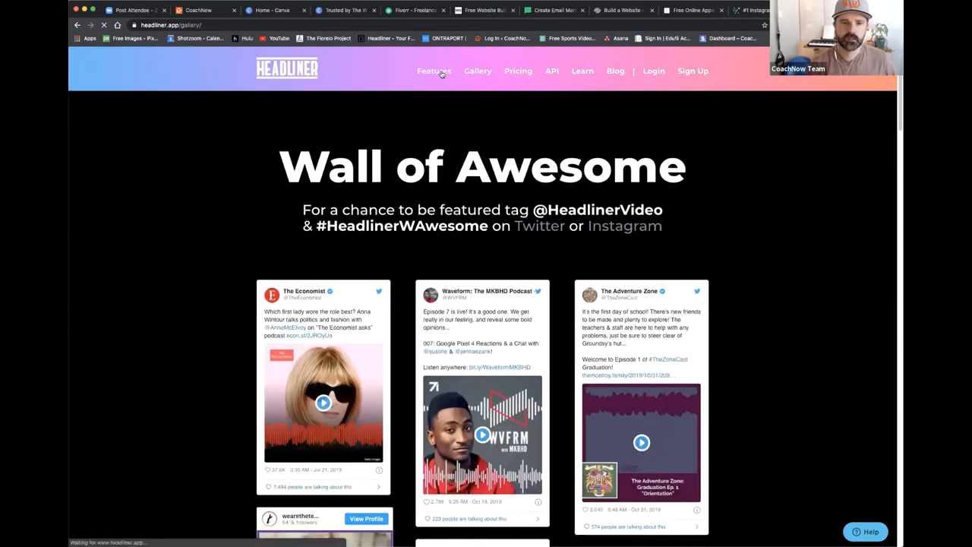
left_click(434, 71)
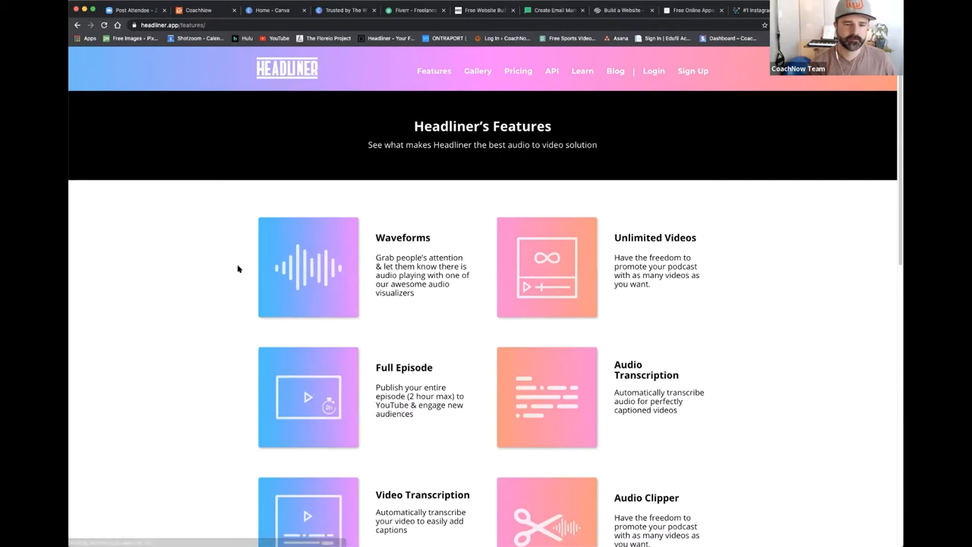
scroll("down", 3)
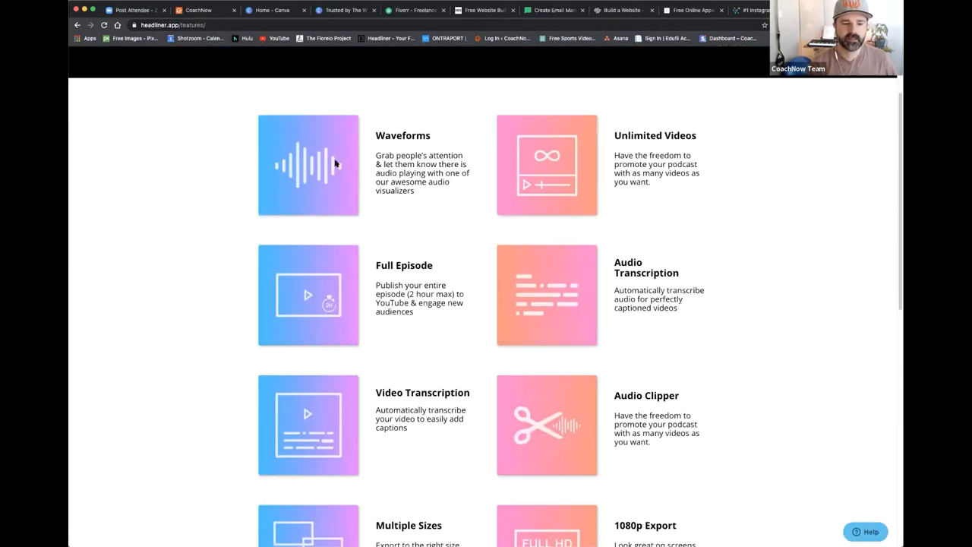
mouse_move(444, 166)
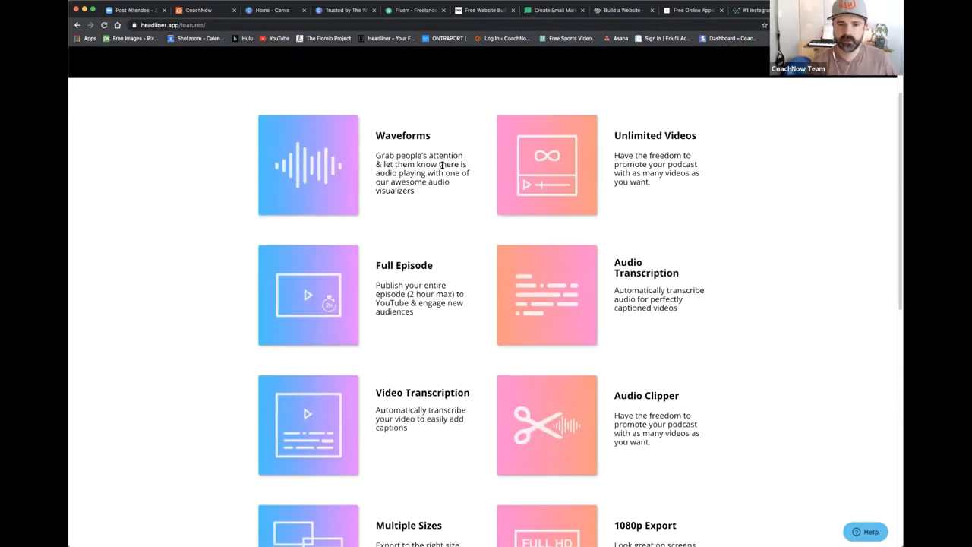
mouse_move(410, 280)
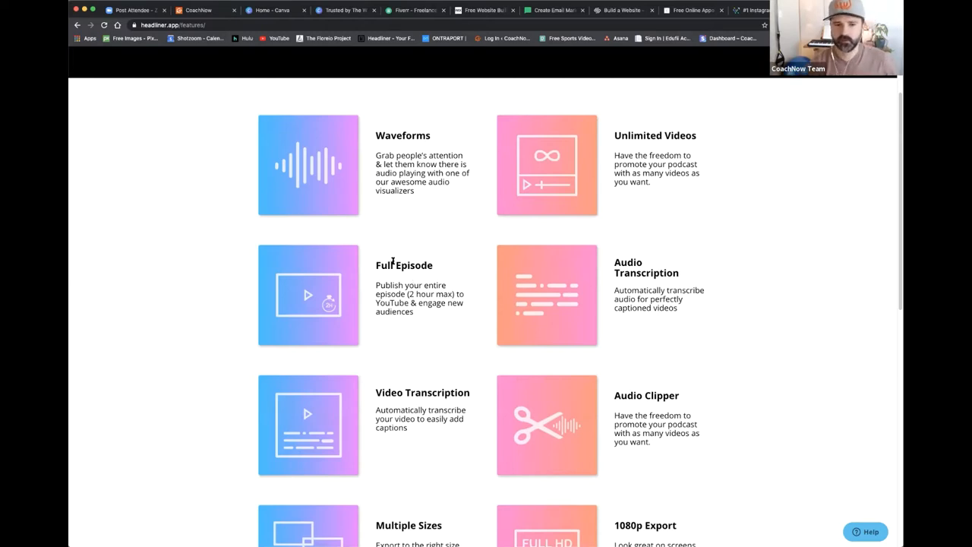
mouse_move(398, 265)
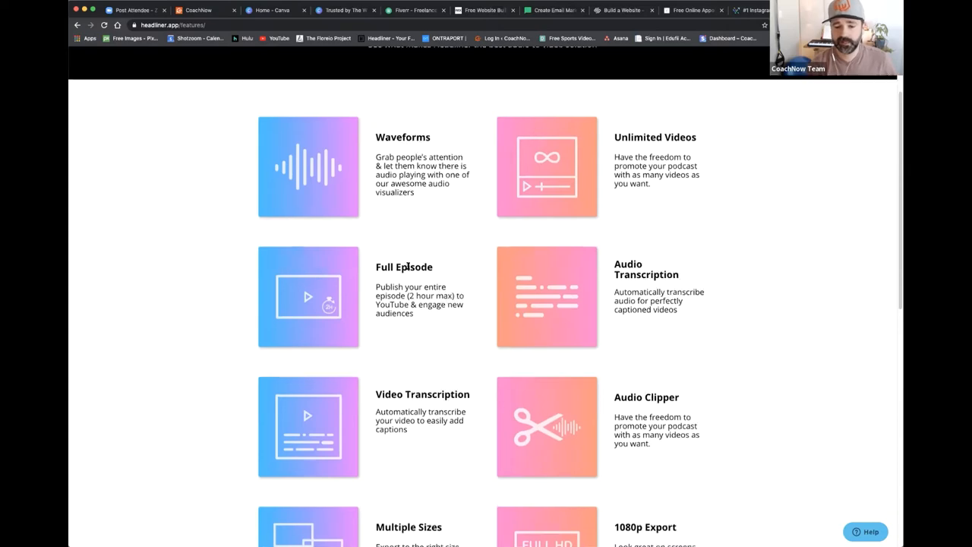
scroll("down", 3)
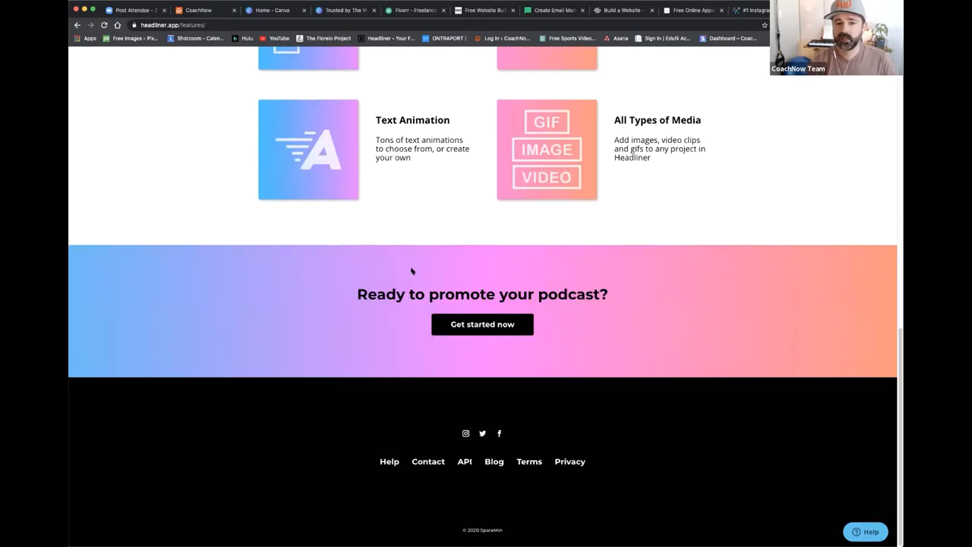
scroll("up", 3)
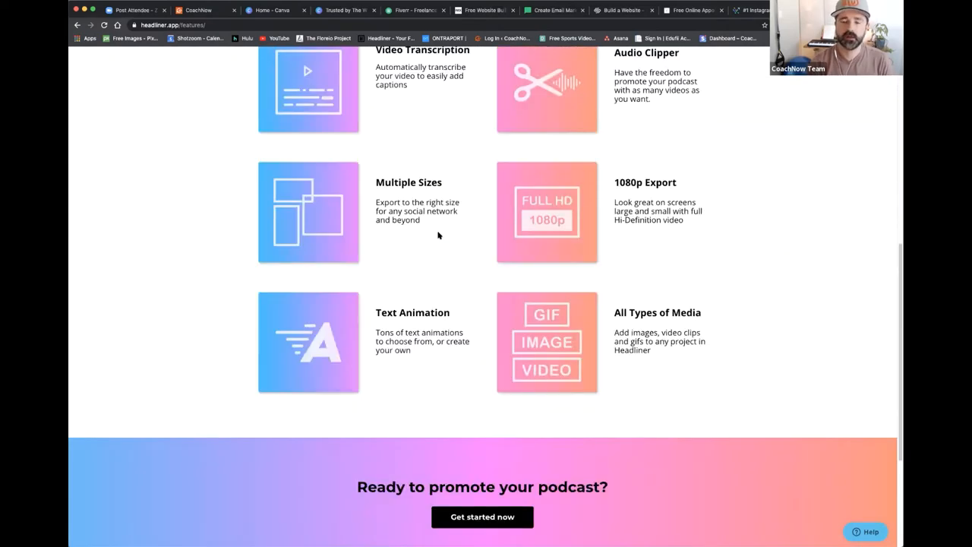
scroll("up", 3)
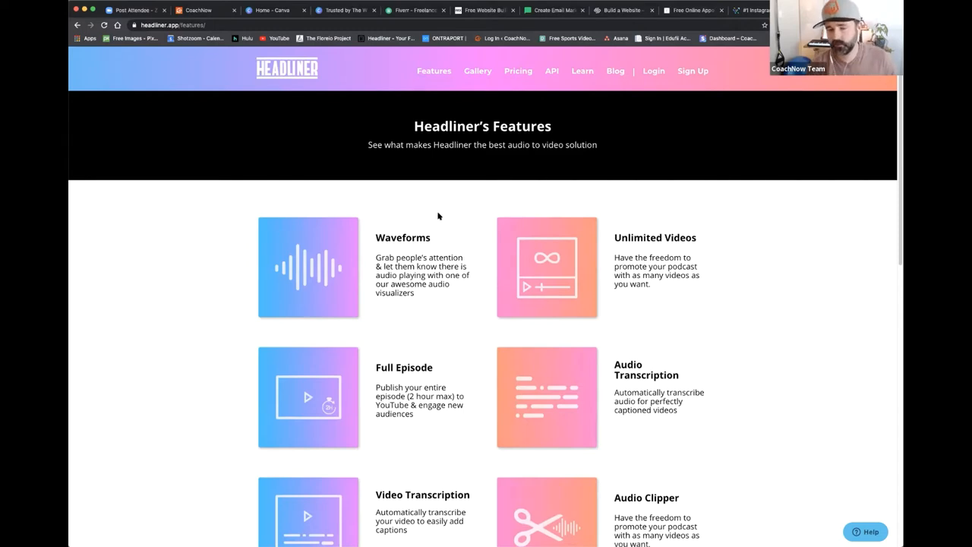
mouse_move(438, 209)
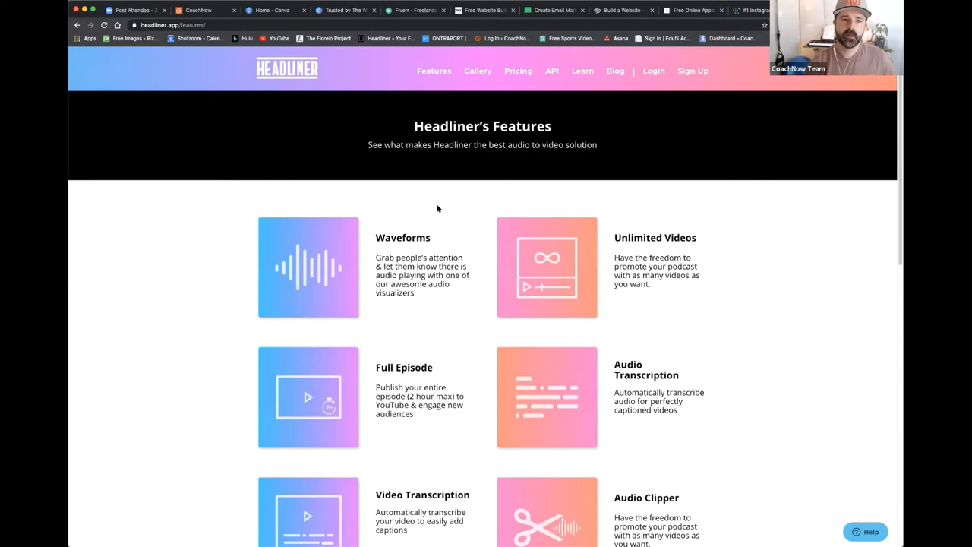
mouse_move(425, 215)
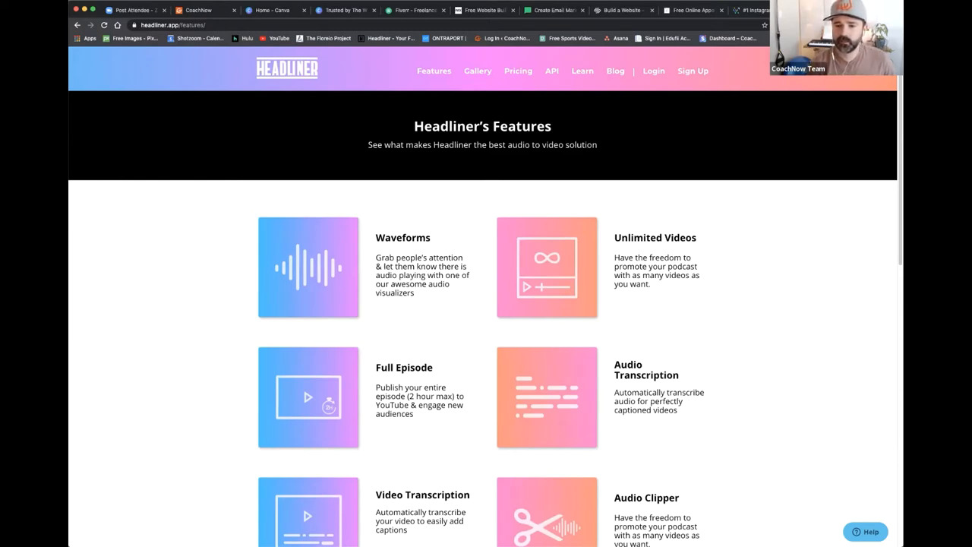
mouse_move(504, 85)
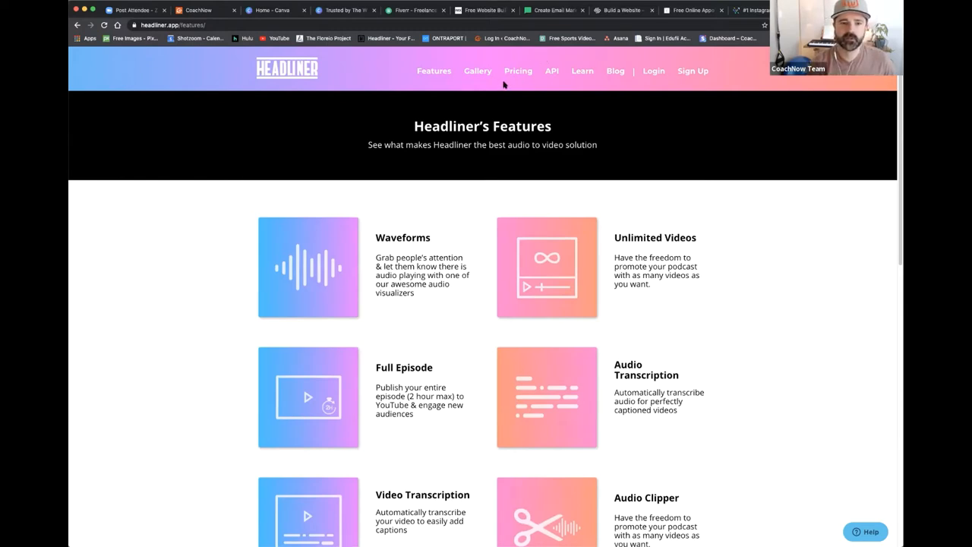
mouse_move(137, 219)
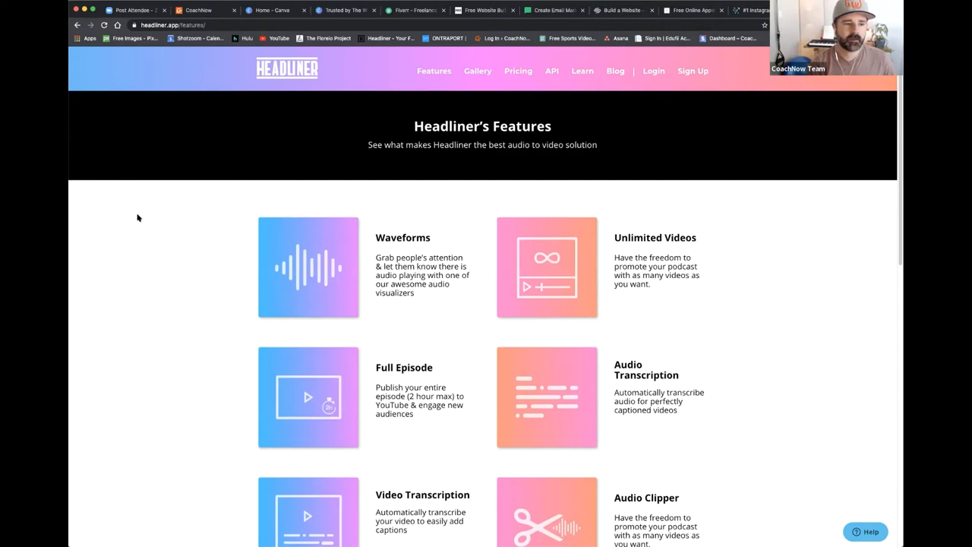
mouse_move(138, 204)
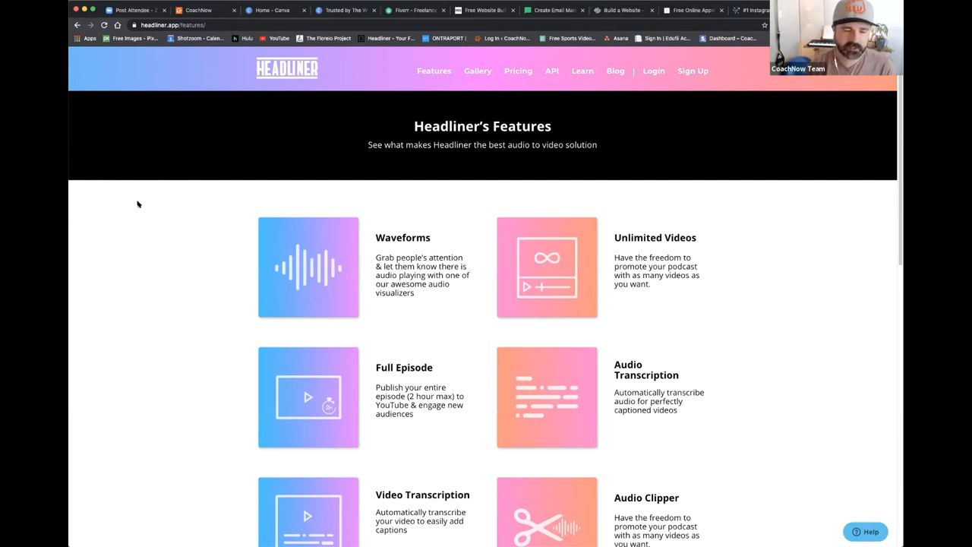
mouse_move(152, 207)
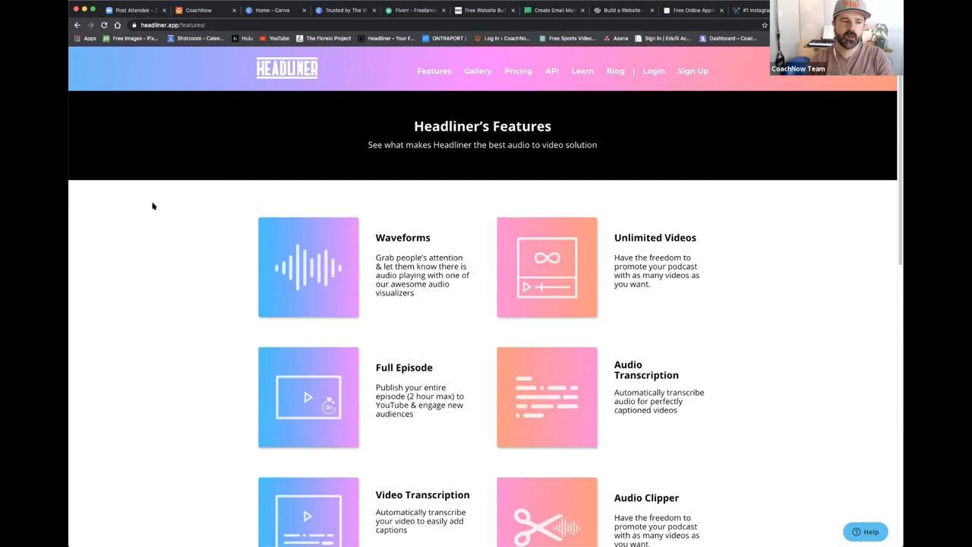
mouse_move(146, 213)
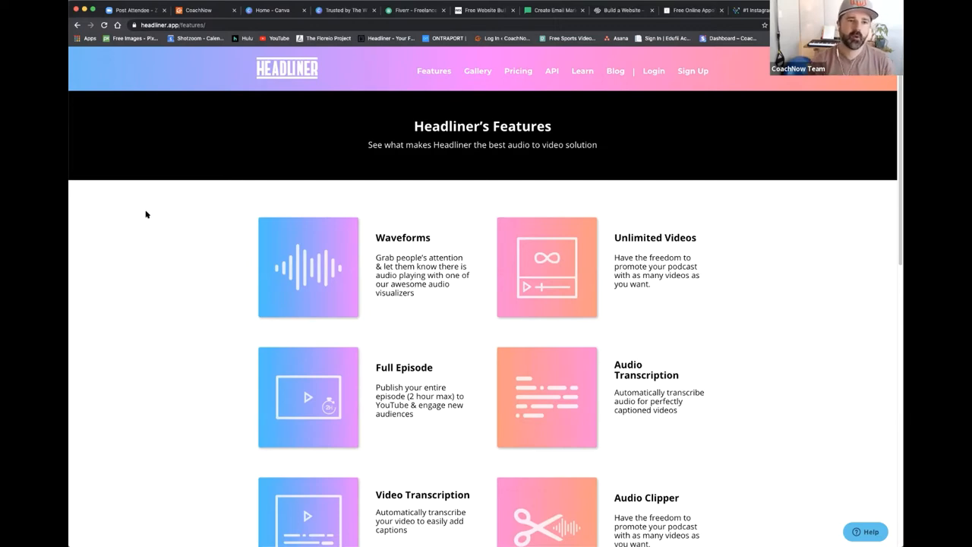
mouse_move(140, 210)
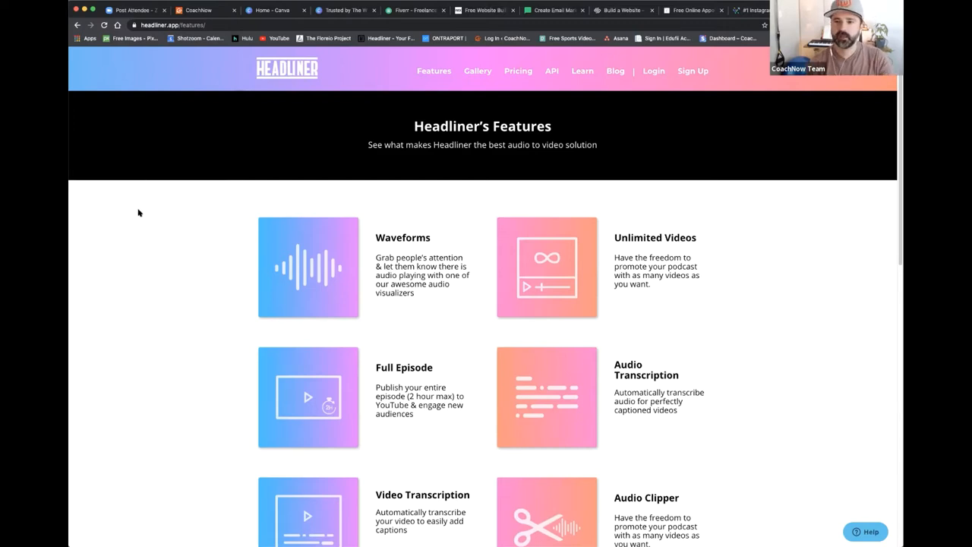
mouse_move(143, 224)
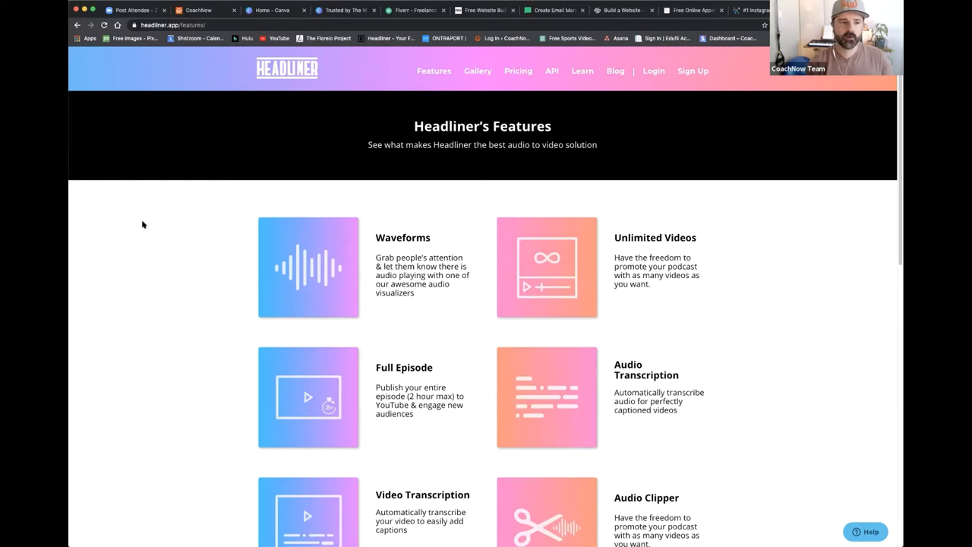
mouse_move(147, 212)
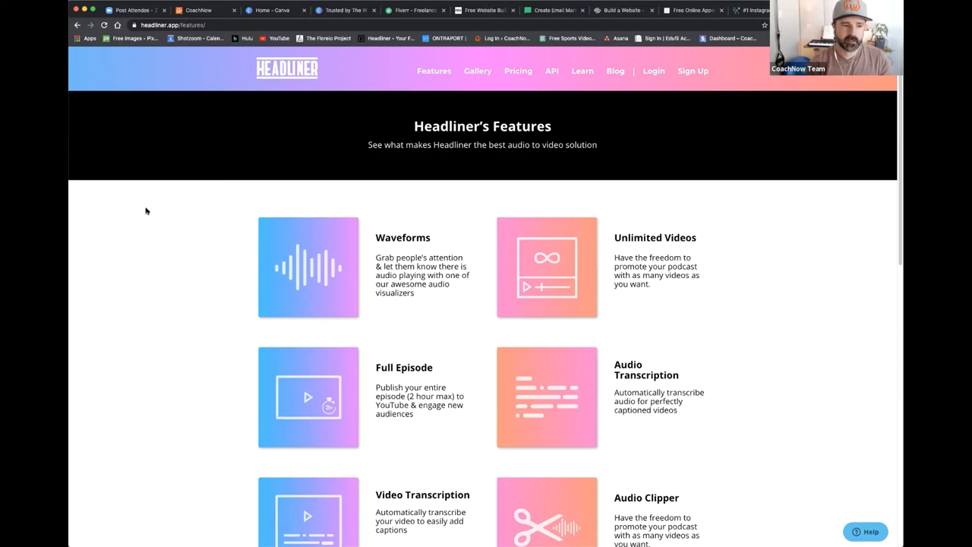
mouse_move(143, 209)
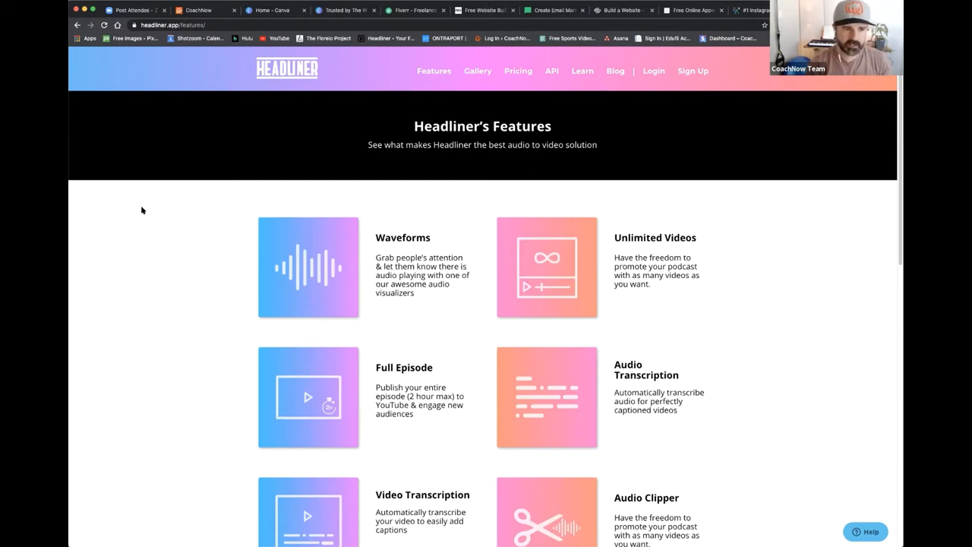
mouse_move(142, 216)
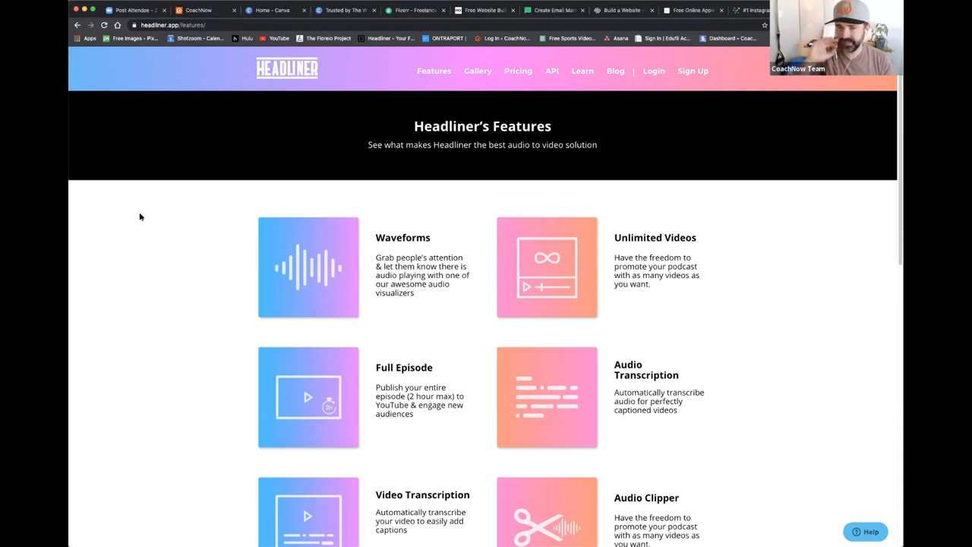
mouse_move(144, 215)
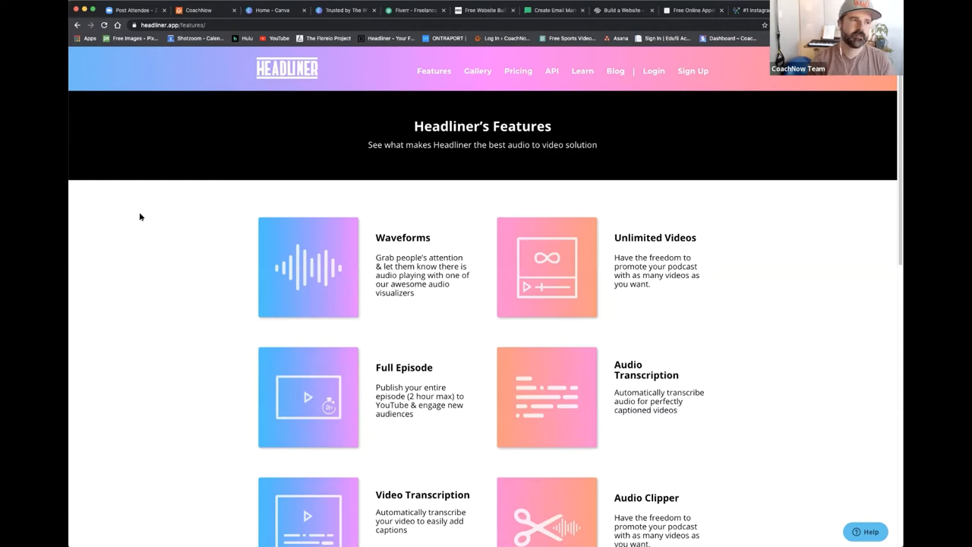
mouse_move(107, 219)
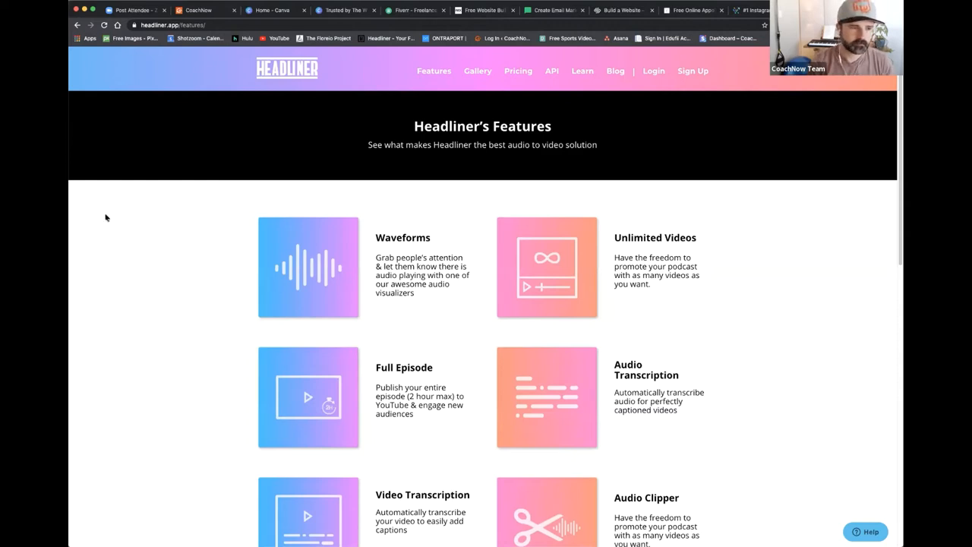
mouse_move(437, 189)
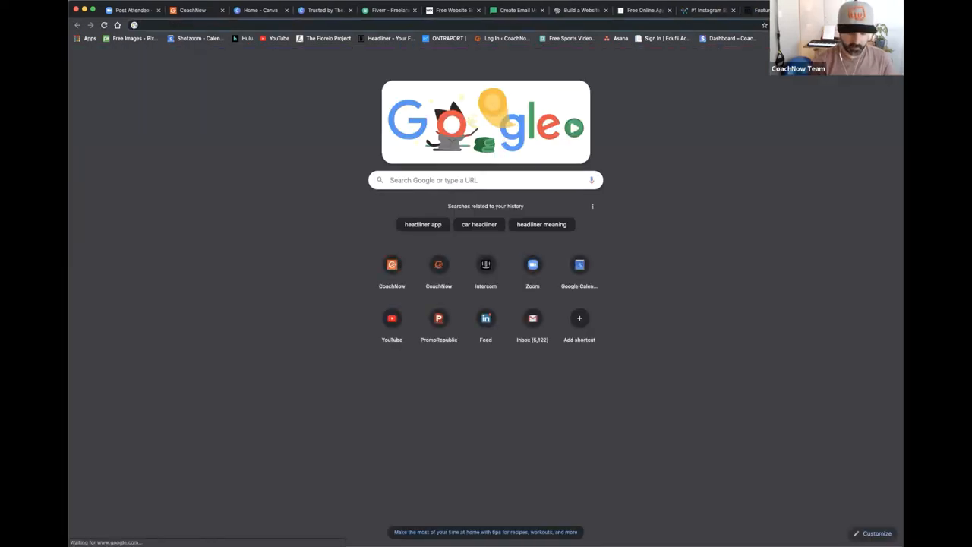
Step: Load uschedule.com from the address bar
type("uschedule.com")
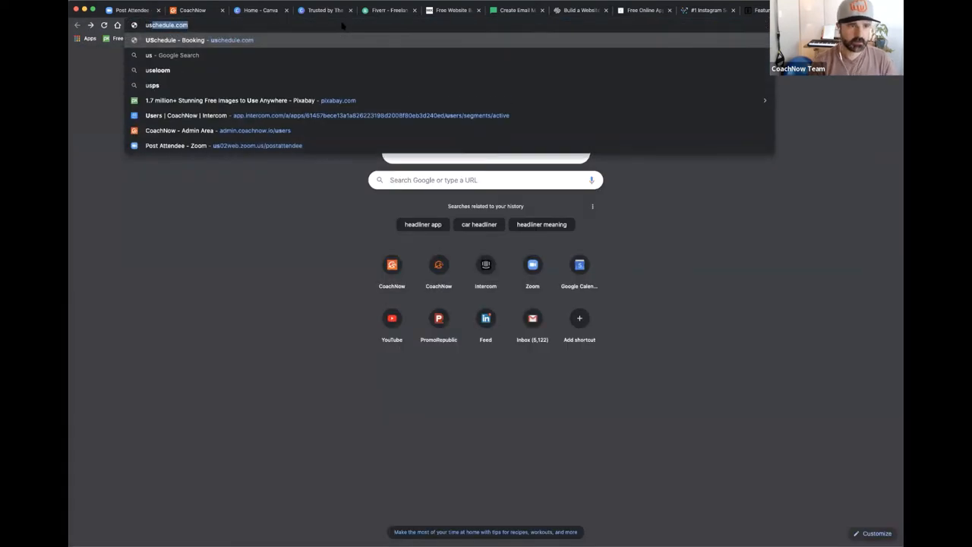
key("Return")
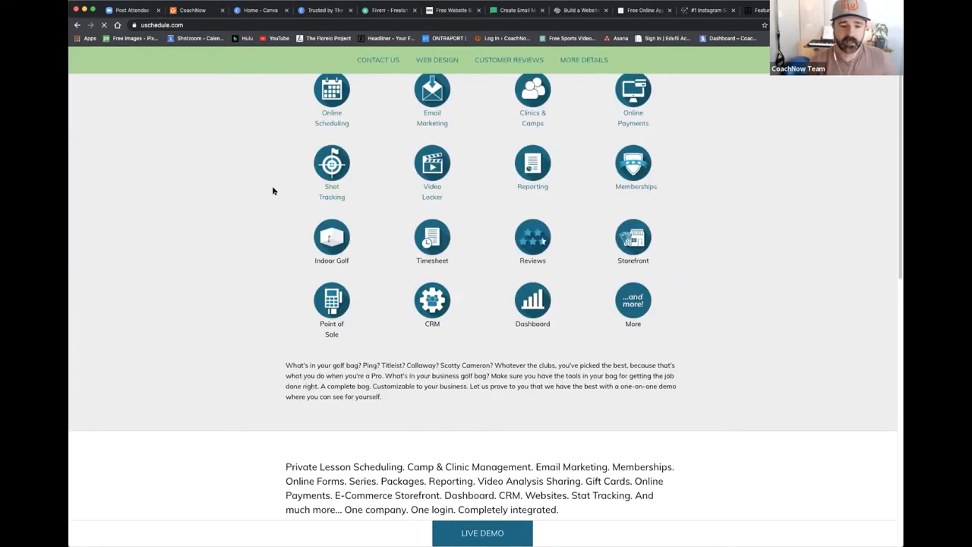
Step: Review USchedule's golf-pro feature icons, then return to the CoachNow Feed
scroll("up", 3)
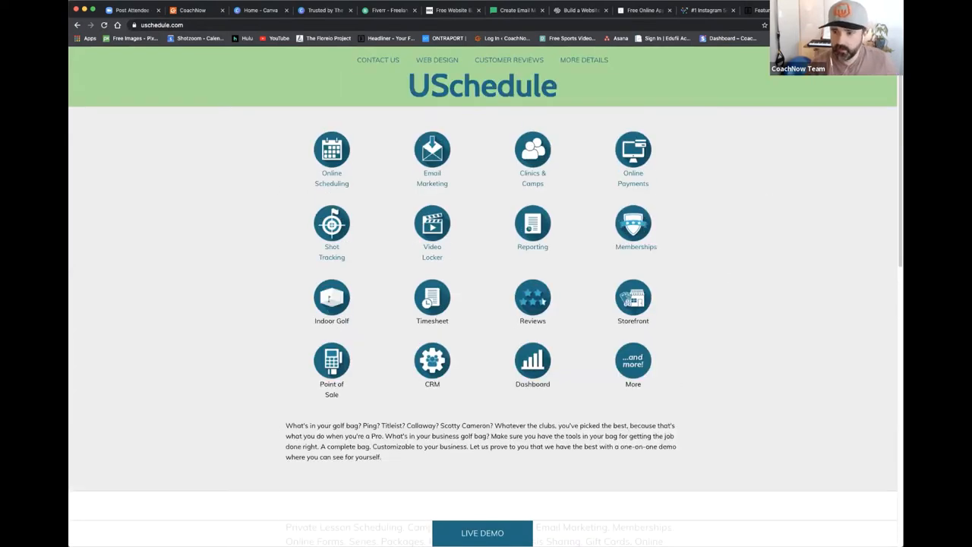
mouse_move(562, 261)
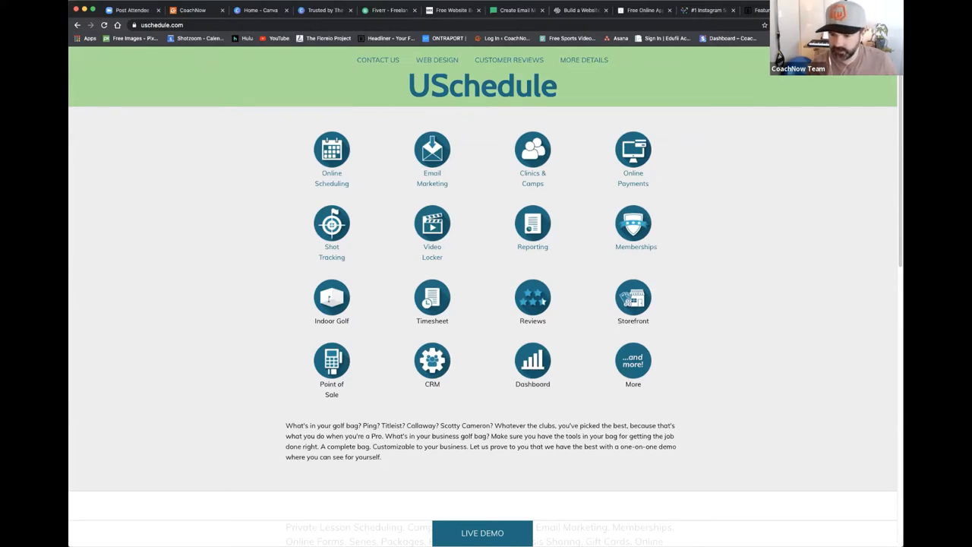
scroll("down", 3)
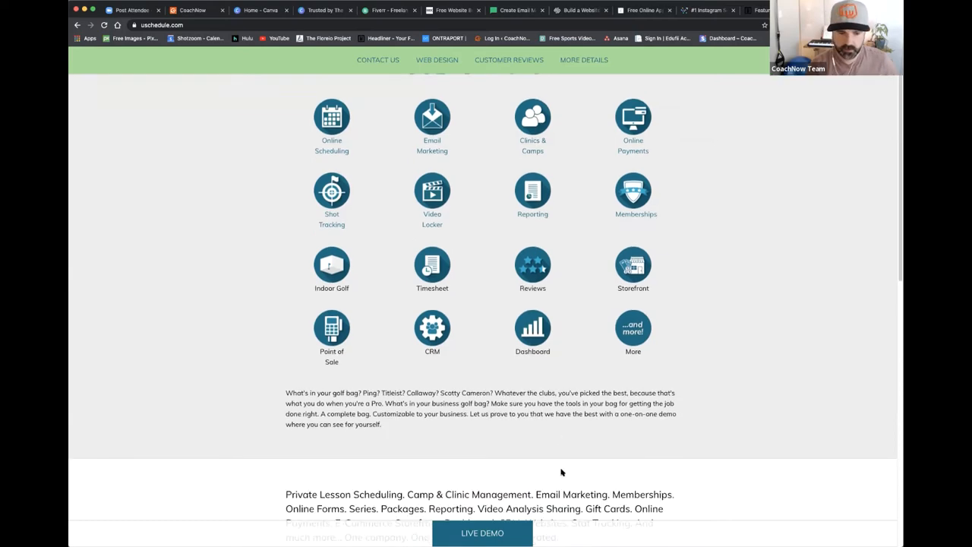
scroll("down", 3)
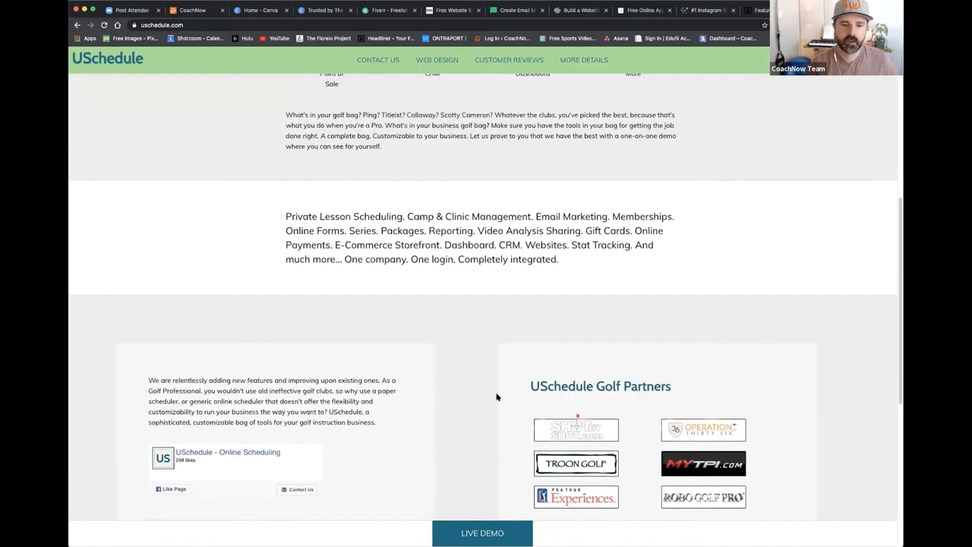
scroll("up", 3)
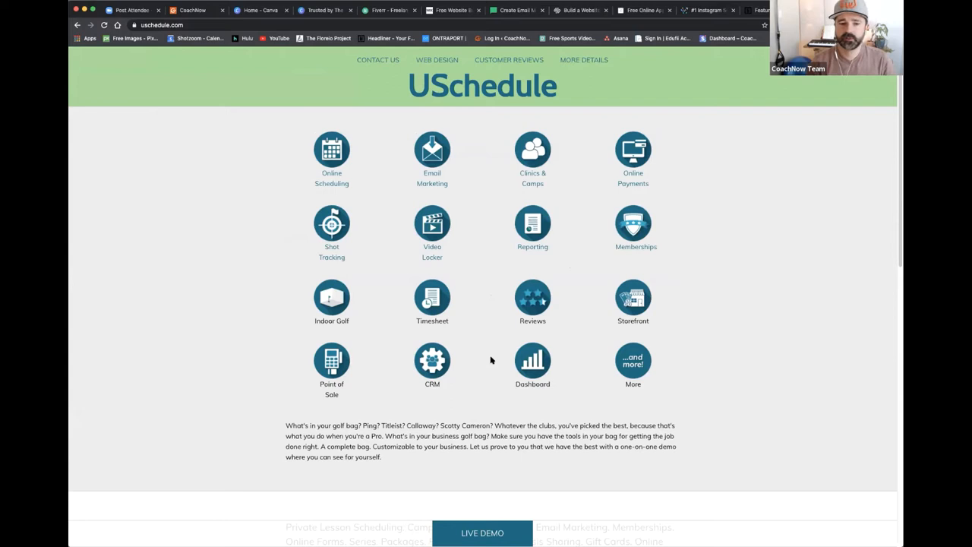
mouse_move(492, 337)
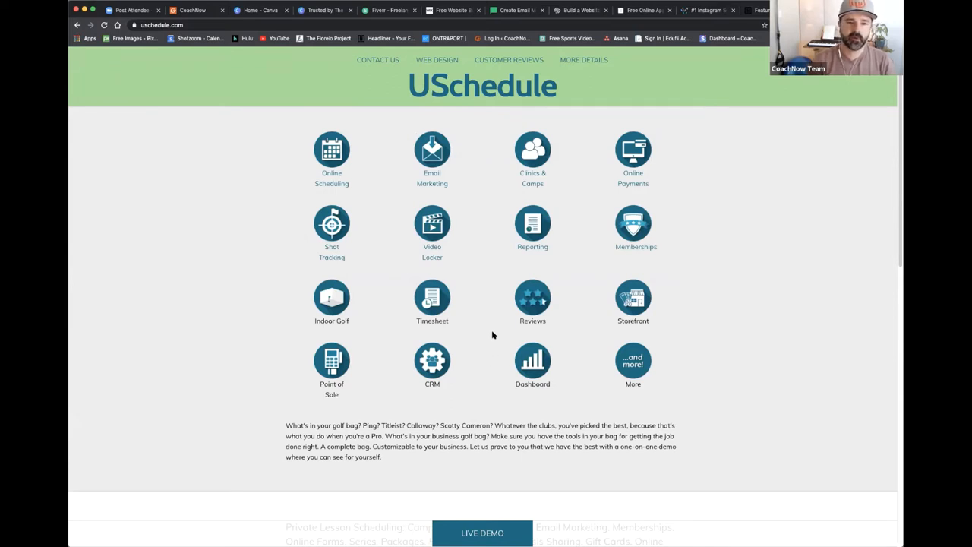
mouse_move(390, 216)
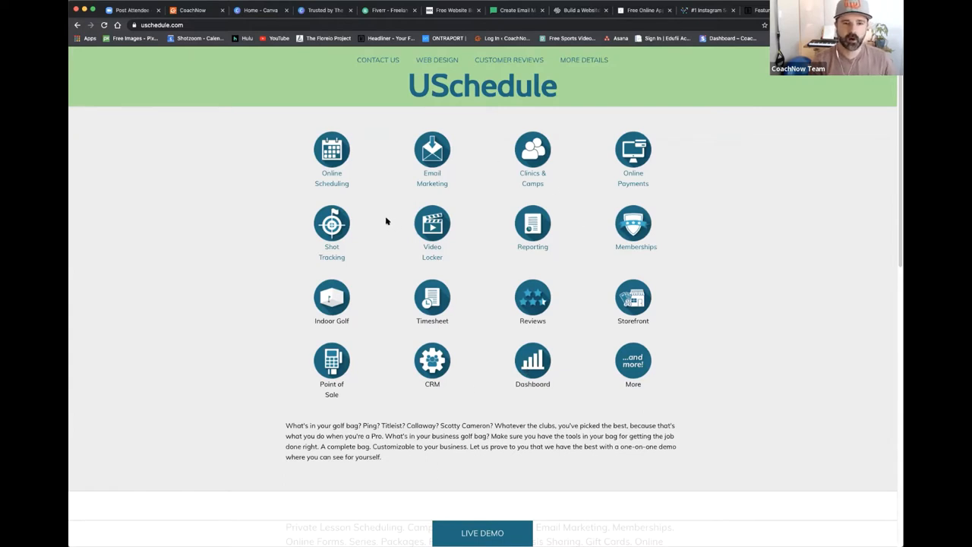
mouse_move(383, 231)
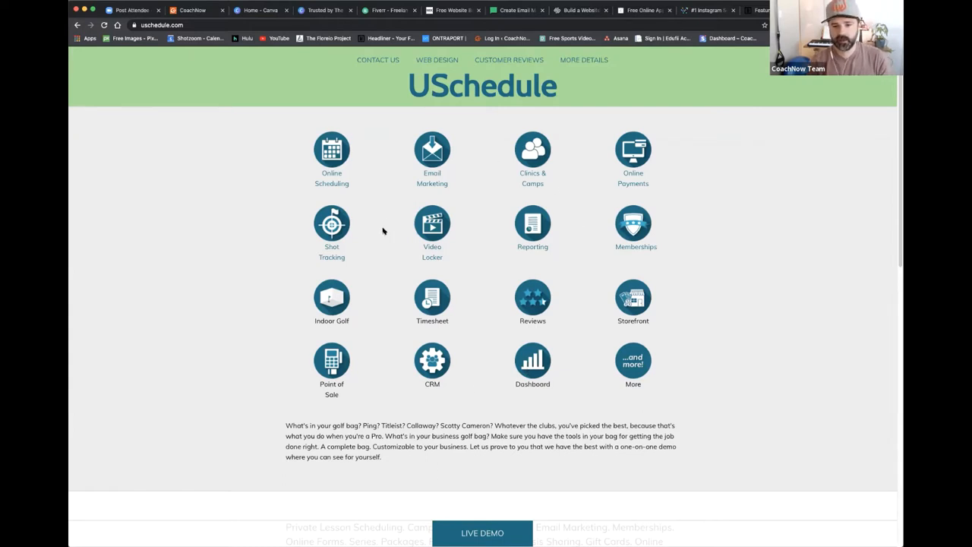
mouse_move(380, 223)
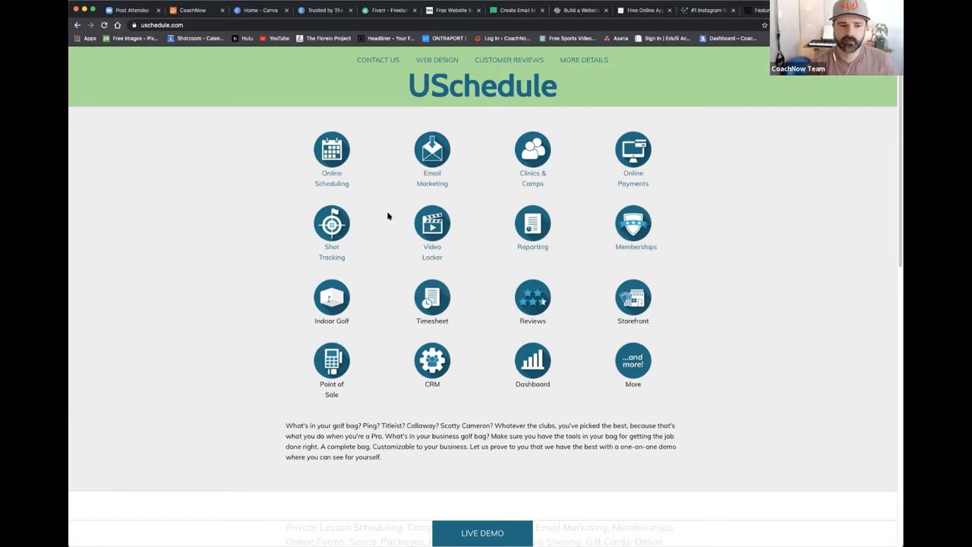
scroll("down", 3)
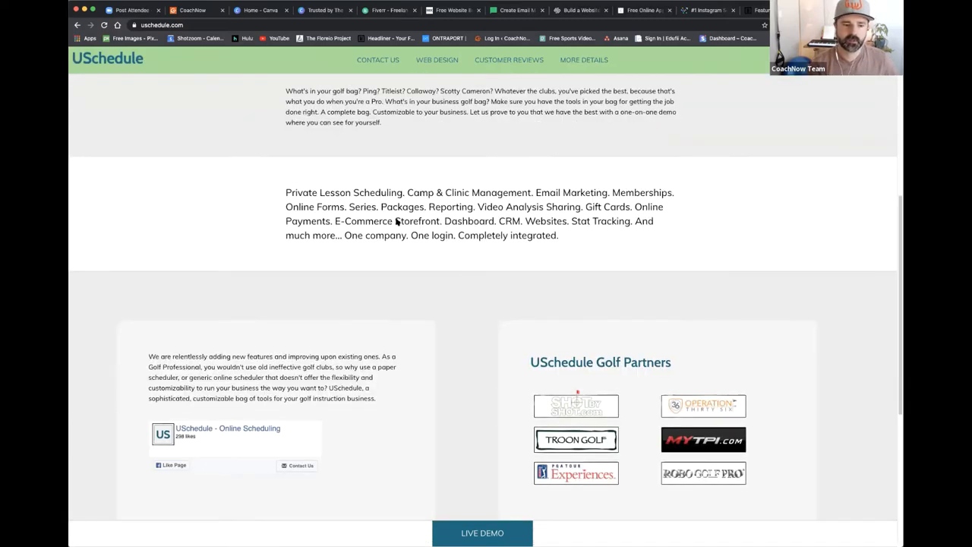
scroll("up", 3)
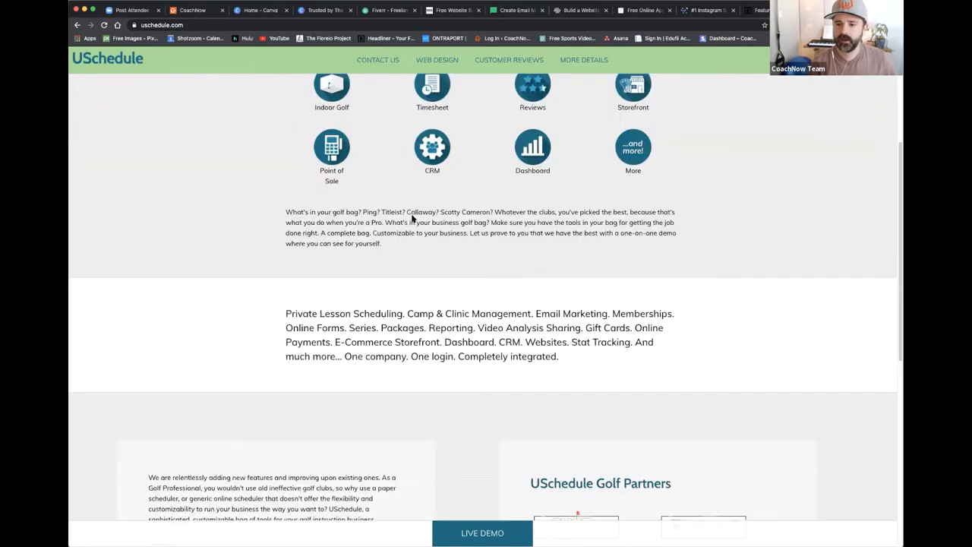
scroll("up", 3)
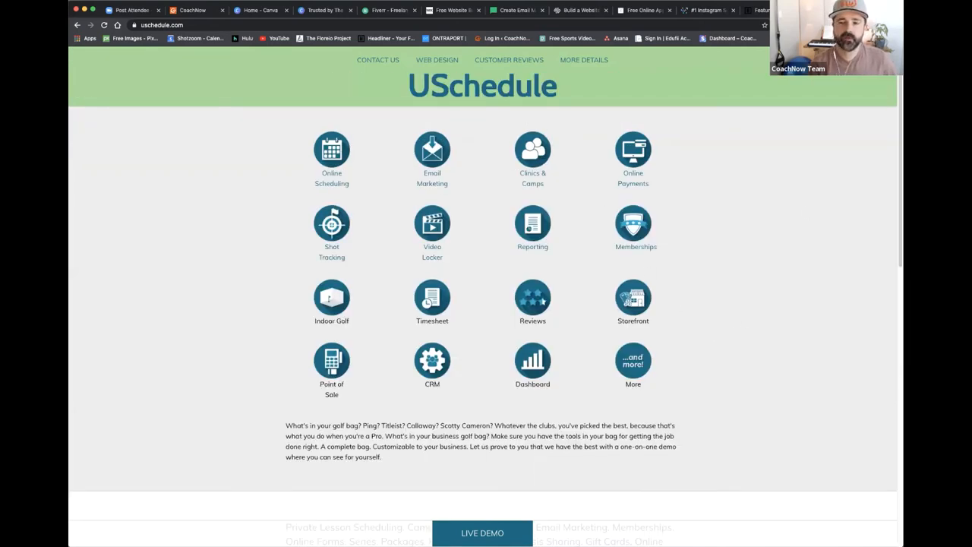
mouse_move(873, 109)
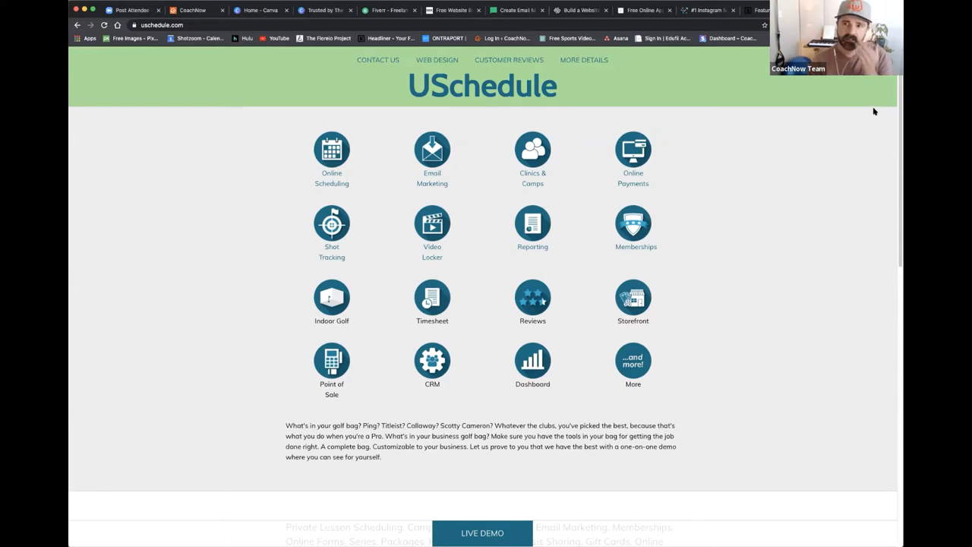
mouse_move(383, 355)
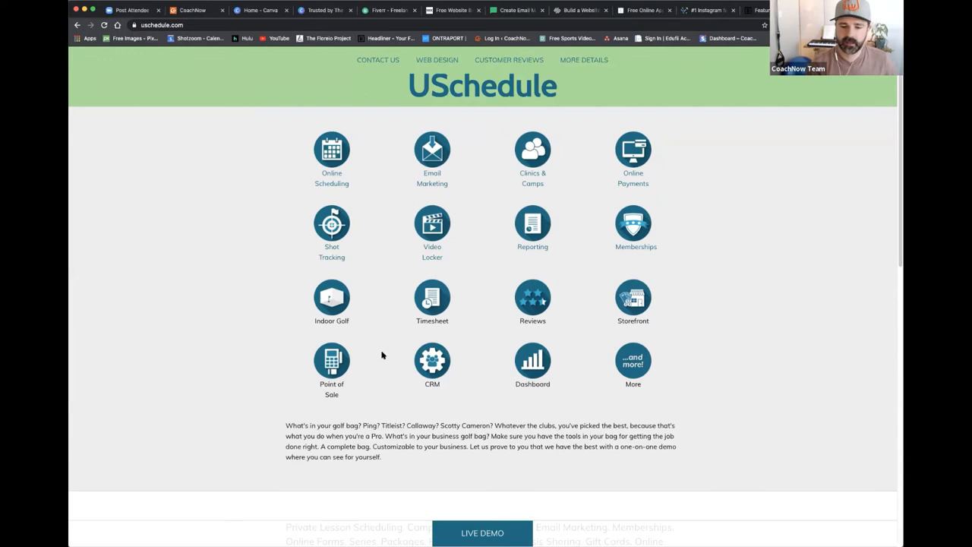
mouse_move(665, 449)
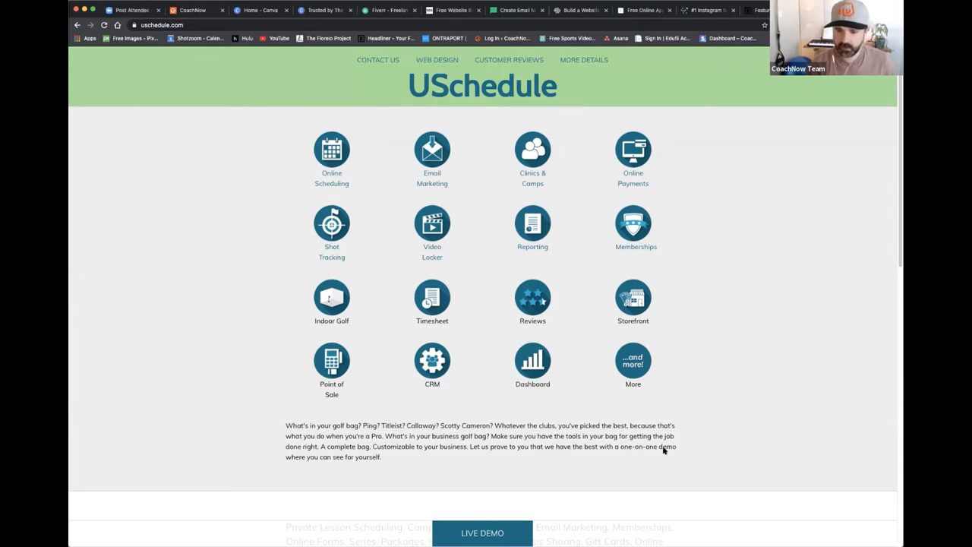
mouse_move(665, 449)
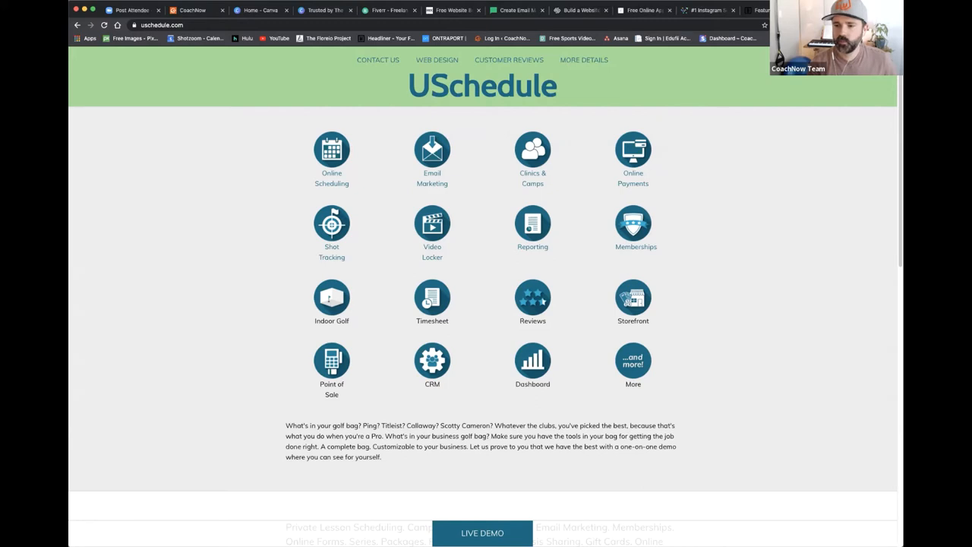
mouse_move(773, 313)
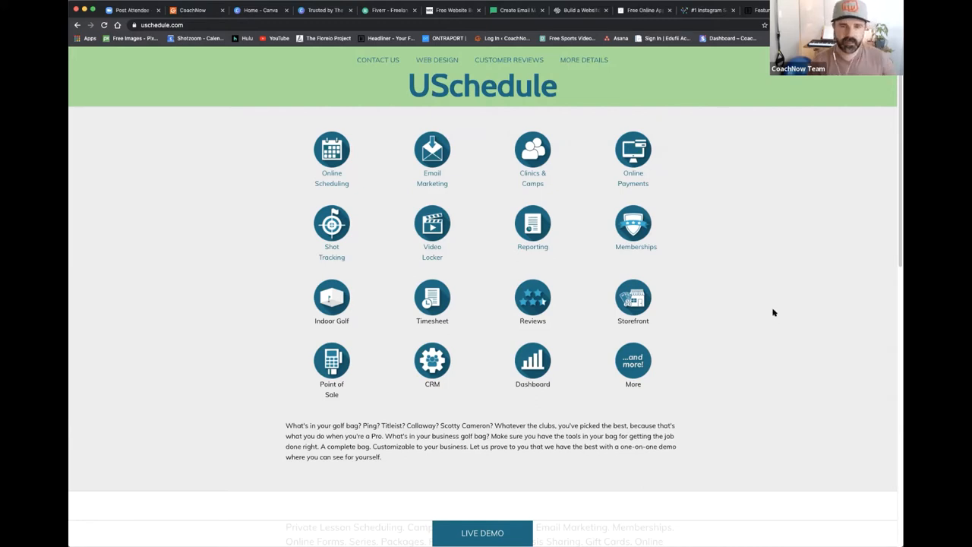
mouse_move(784, 266)
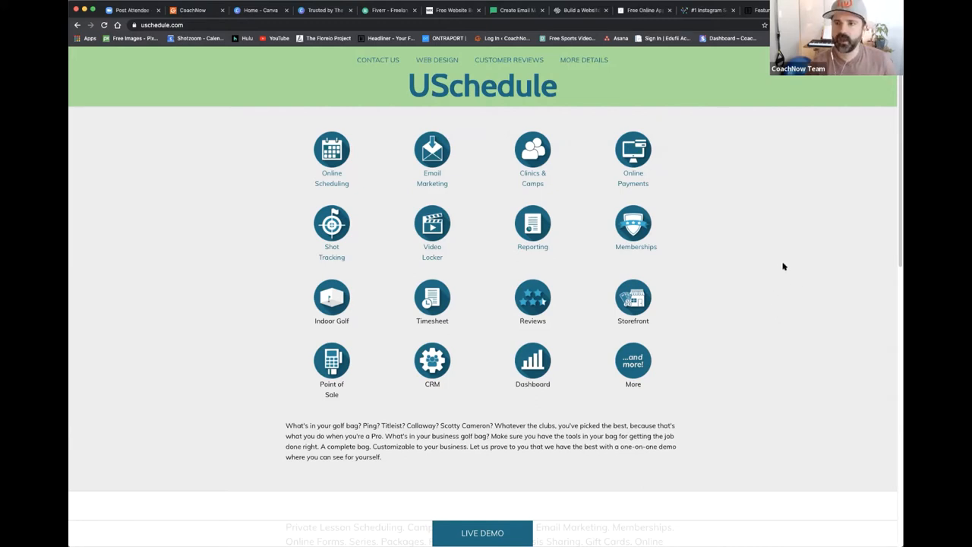
mouse_move(568, 197)
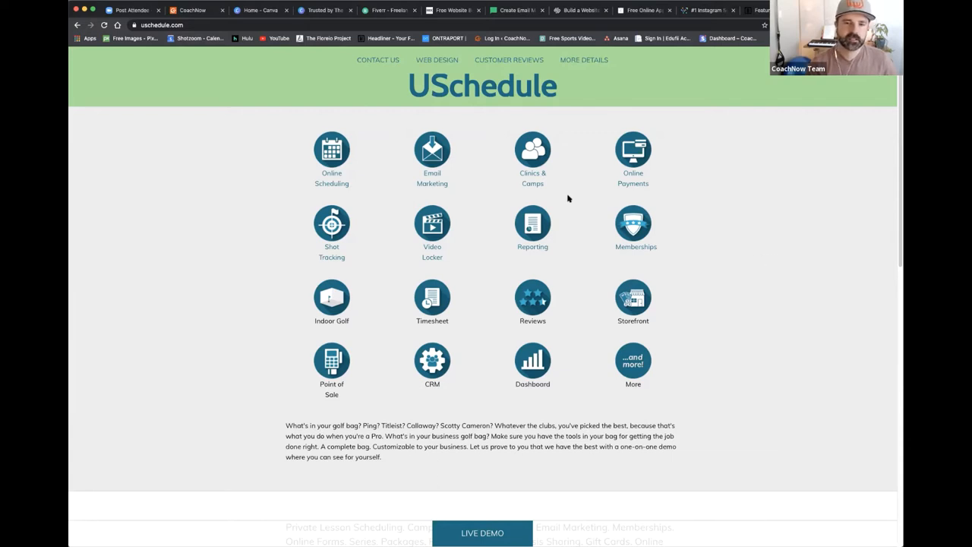
mouse_move(543, 211)
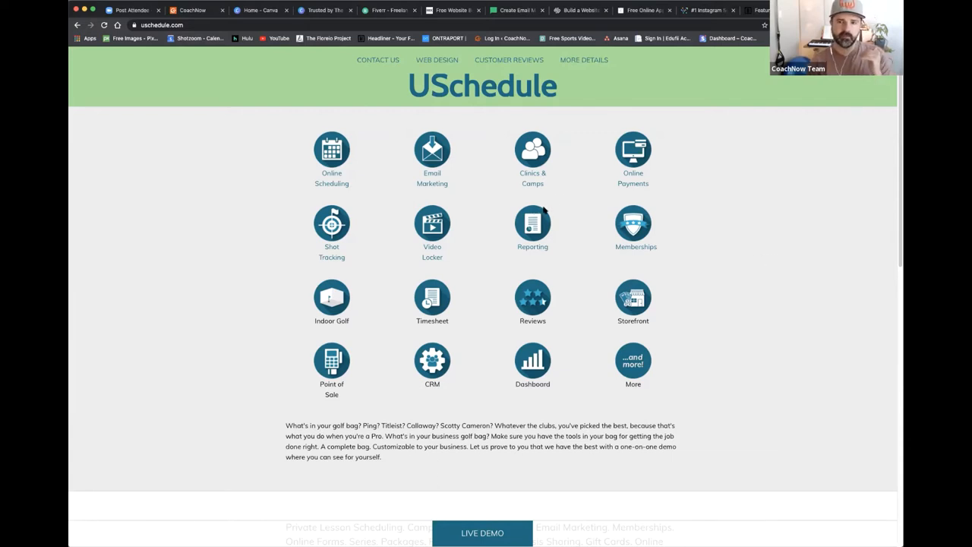
mouse_move(556, 195)
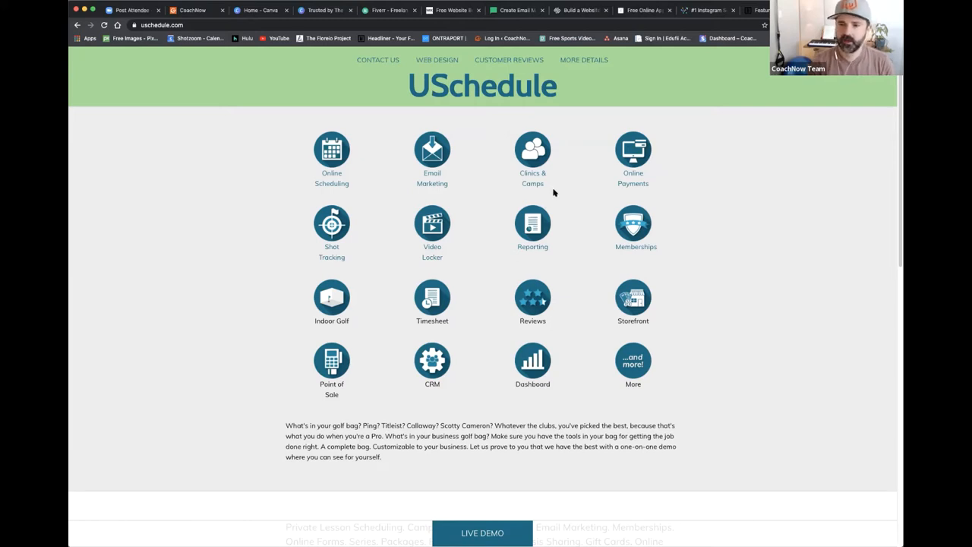
mouse_move(553, 214)
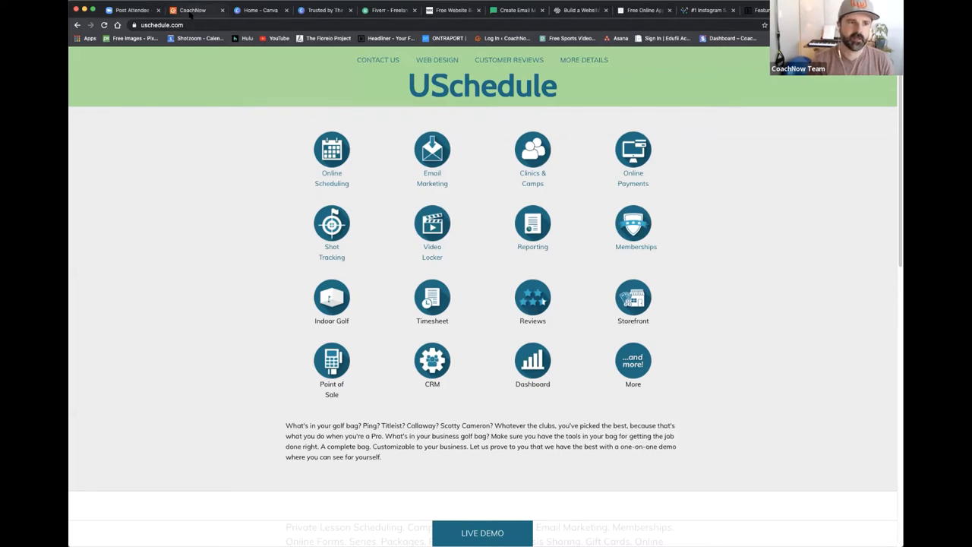
left_click(192, 9)
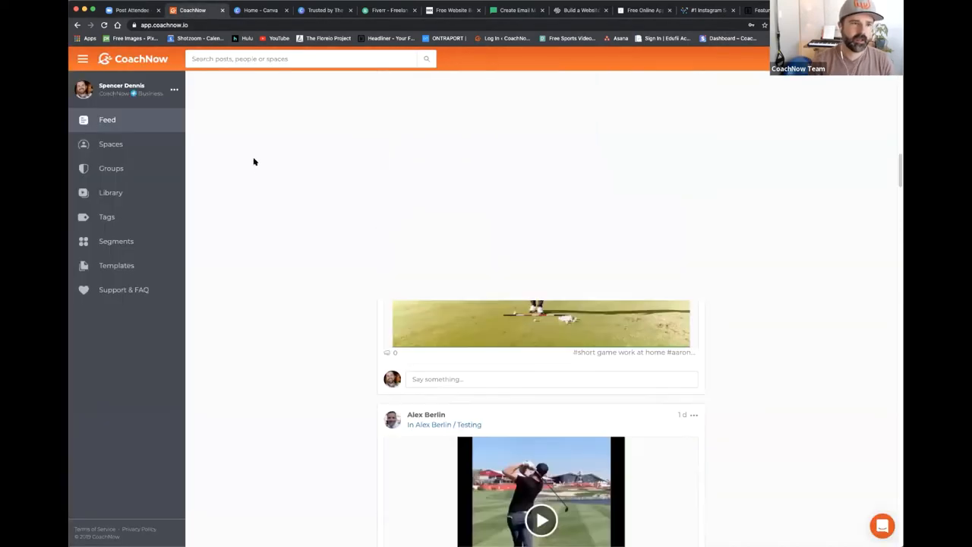
Step: Leave the activity feed and show the Groups page listing the account's coaching groups
scroll("up", 3)
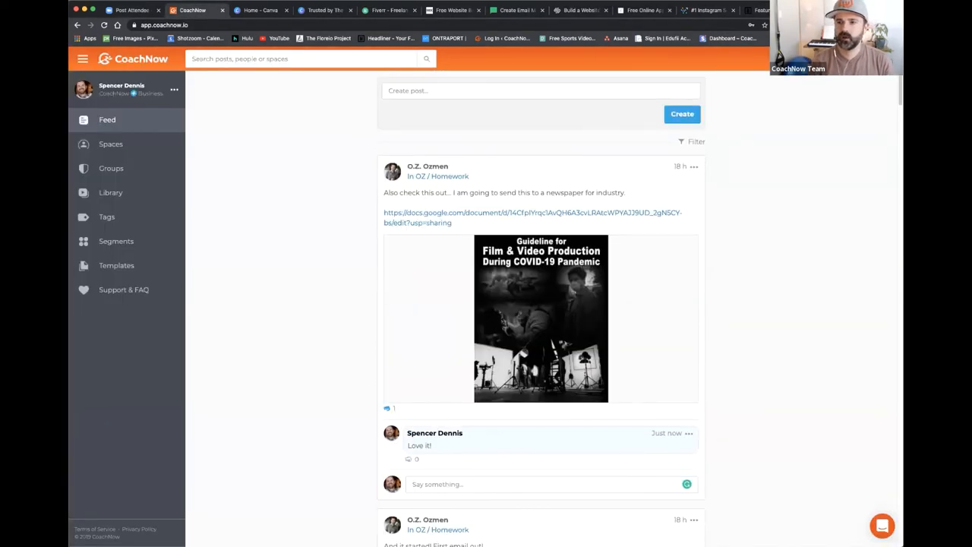
mouse_move(467, 191)
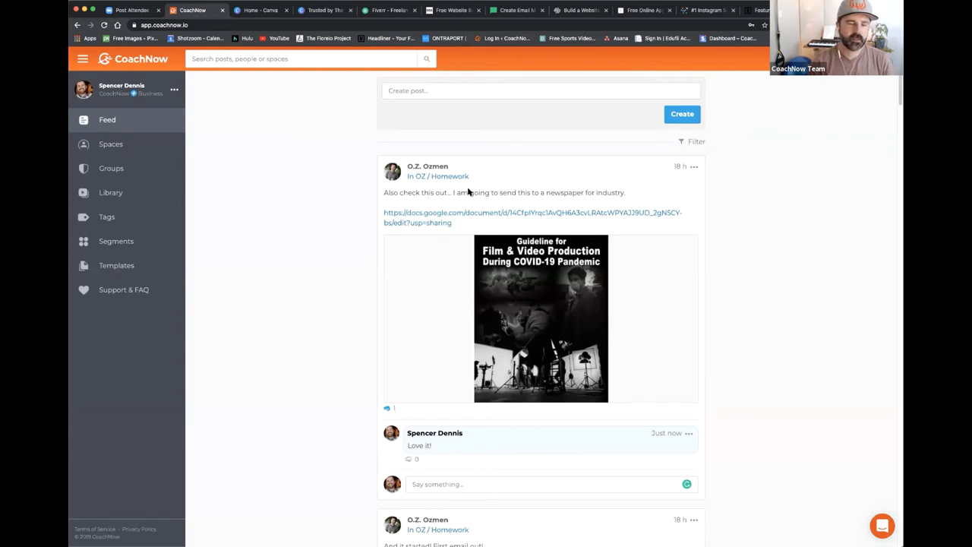
mouse_move(88, 151)
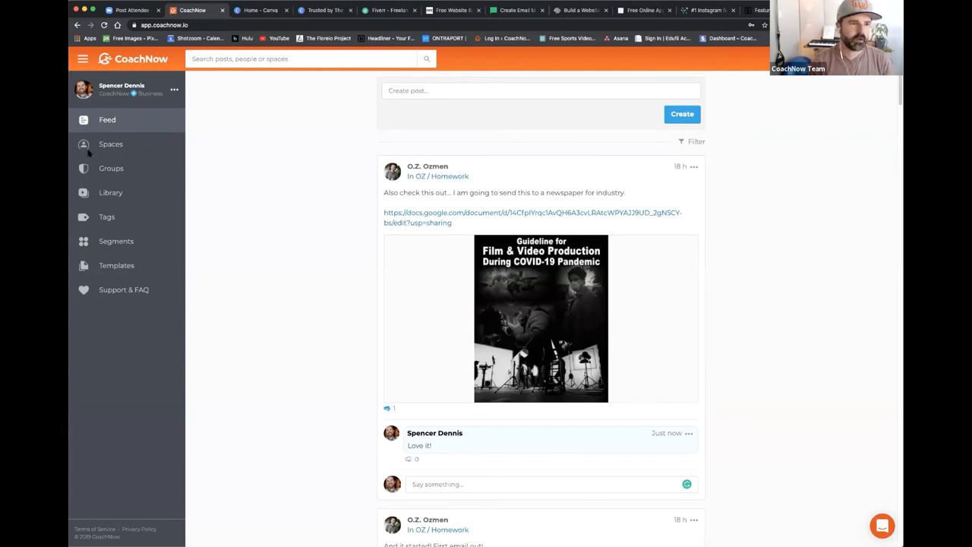
mouse_move(111, 143)
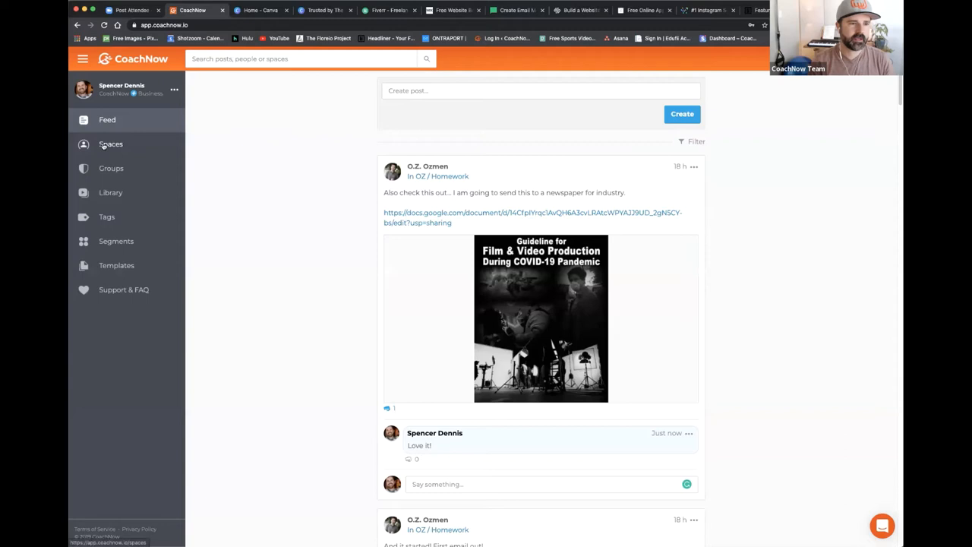
mouse_move(164, 172)
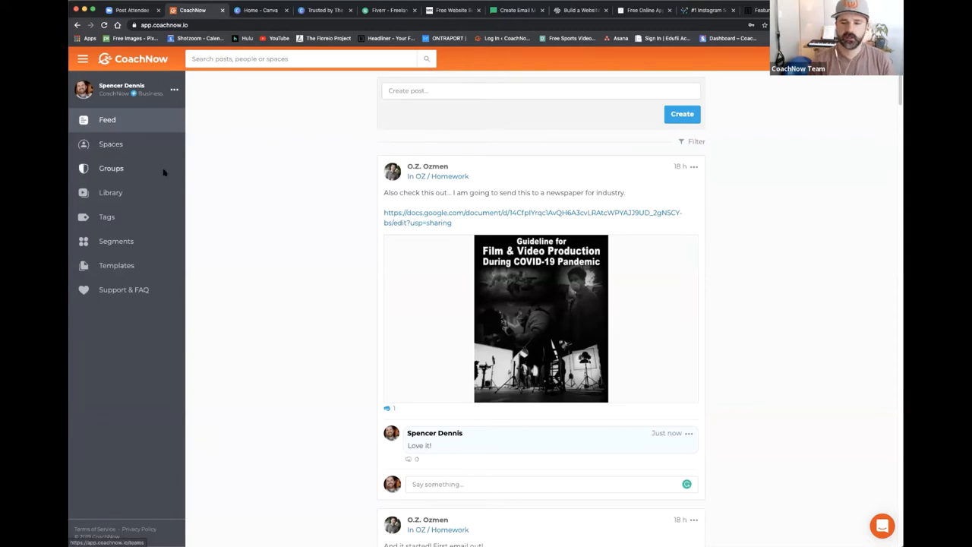
mouse_move(111, 167)
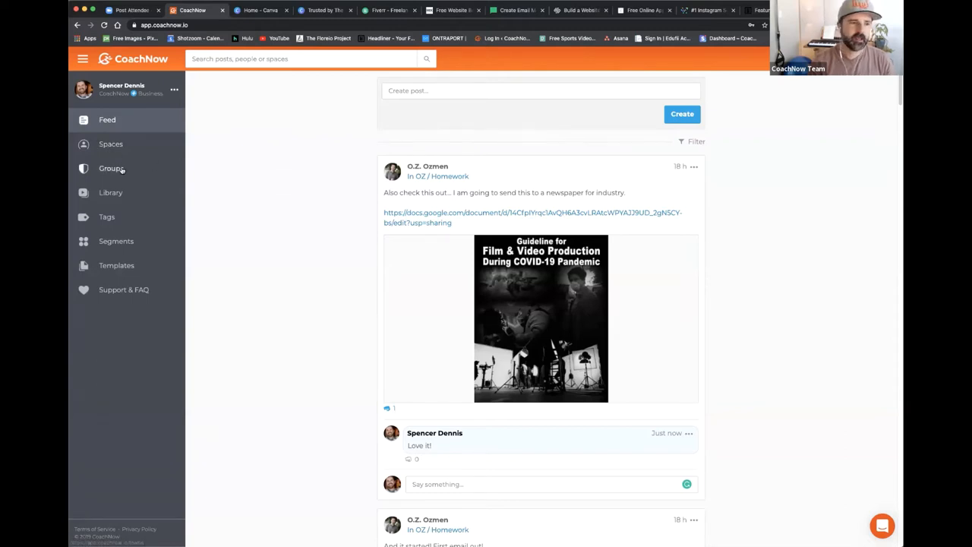
left_click(111, 167)
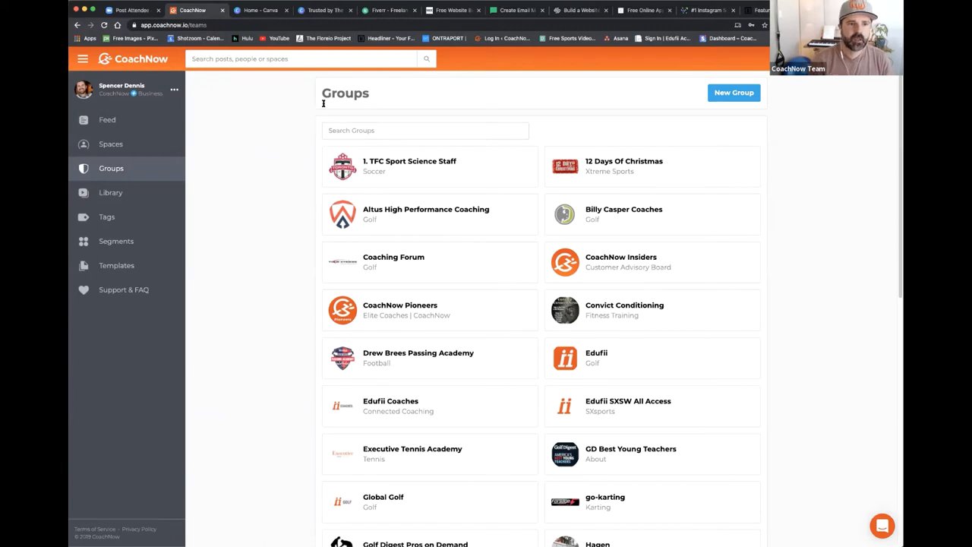
mouse_move(404, 100)
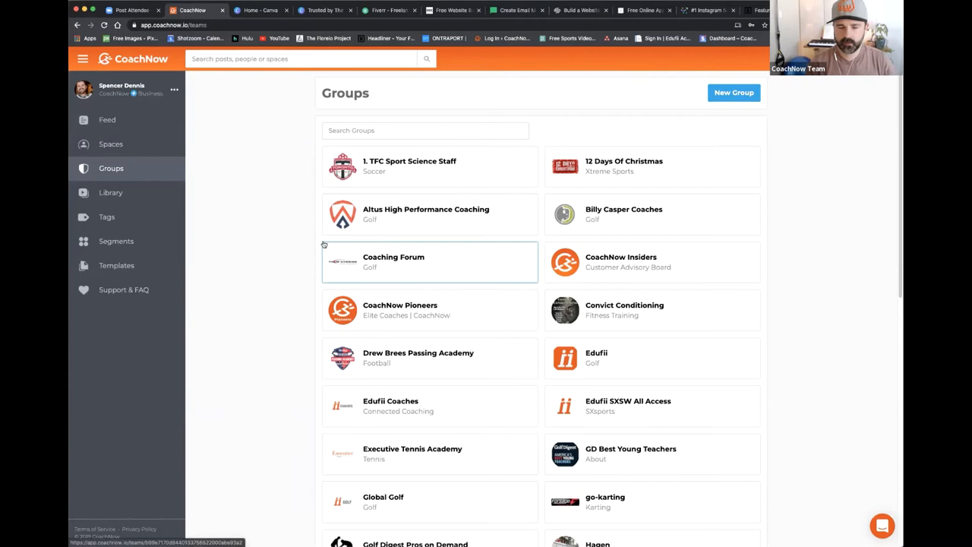
mouse_move(311, 248)
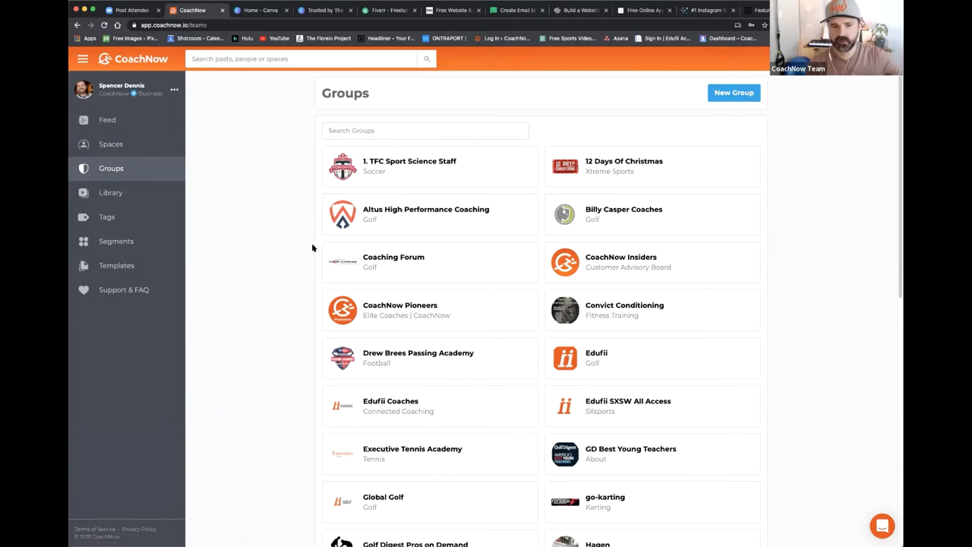
mouse_move(294, 272)
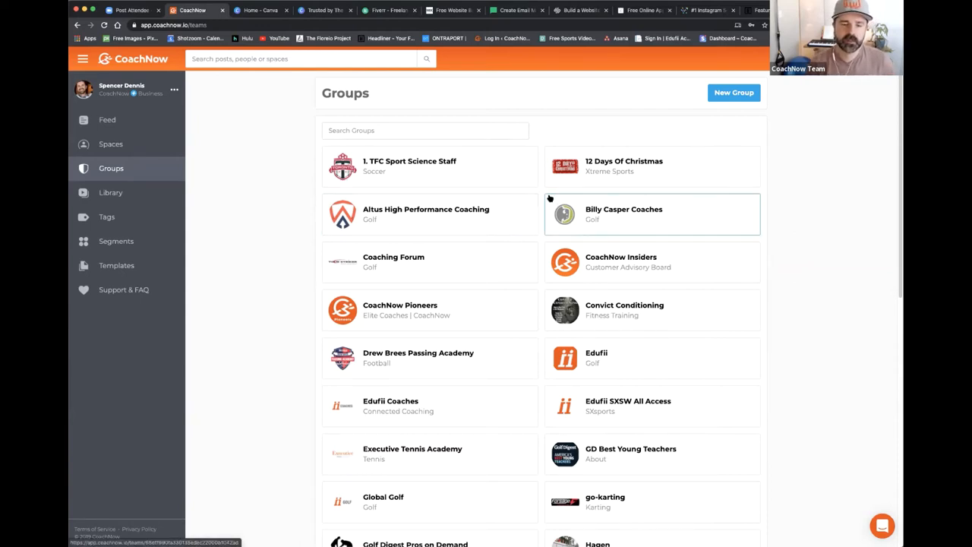
mouse_move(520, 179)
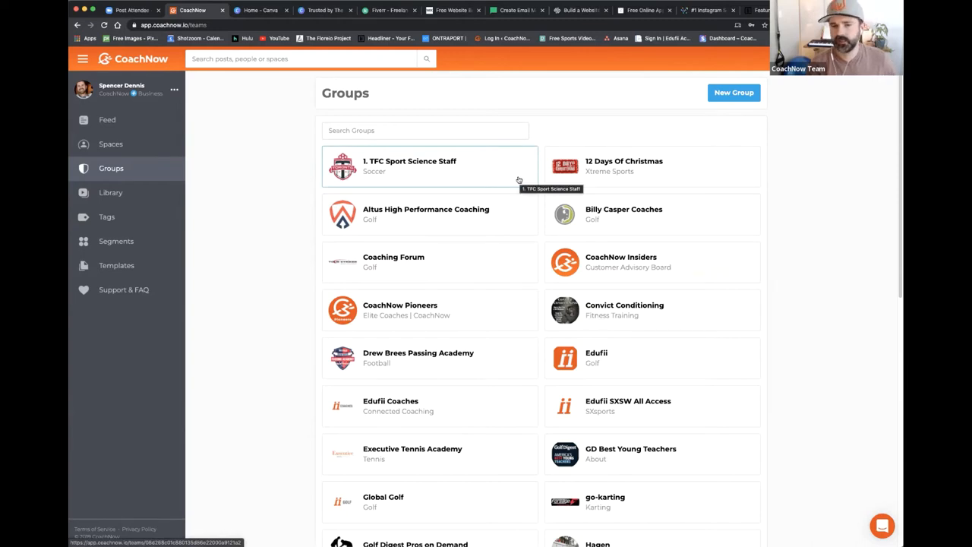
mouse_move(307, 281)
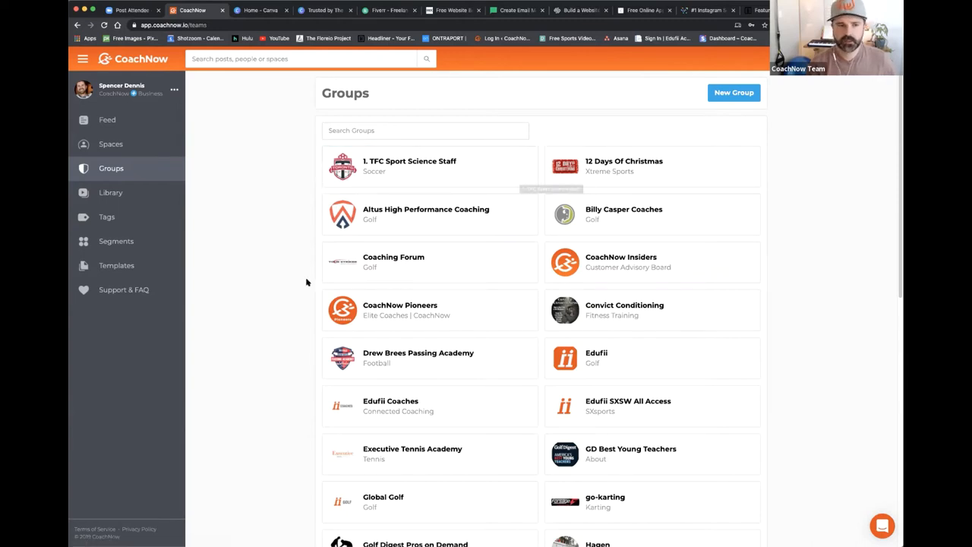
Step: Open the 'Remote Coaching (group pricing example)' golf group from the Groups list
scroll("down", 3)
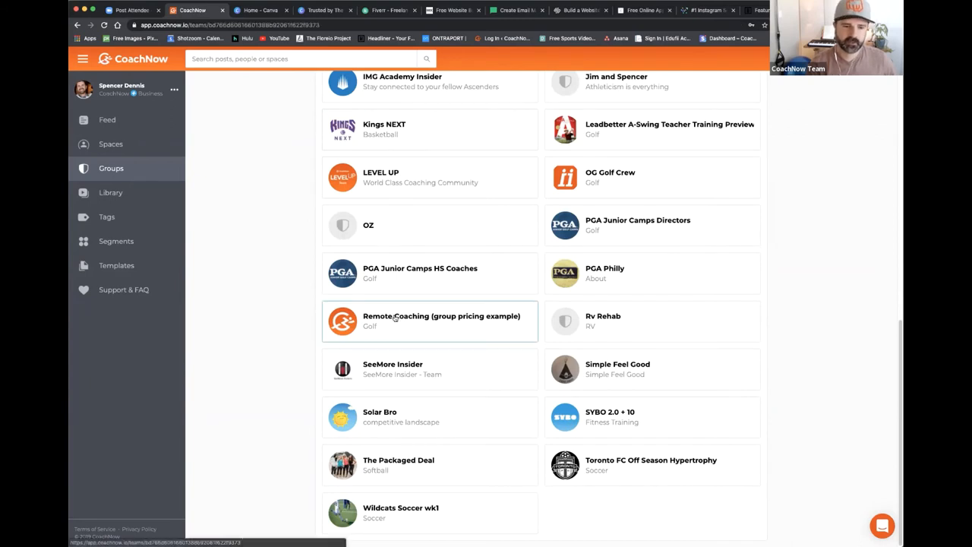
left_click(428, 320)
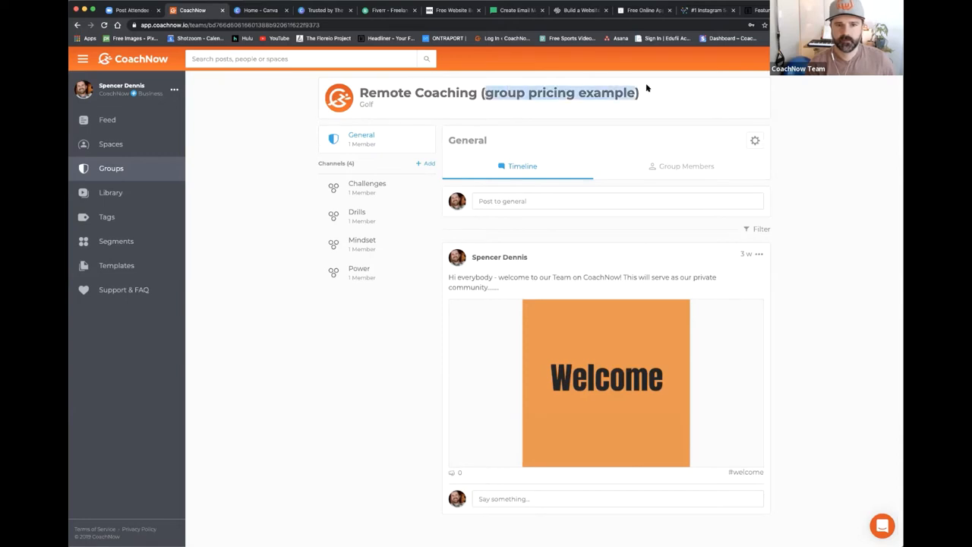
mouse_move(495, 125)
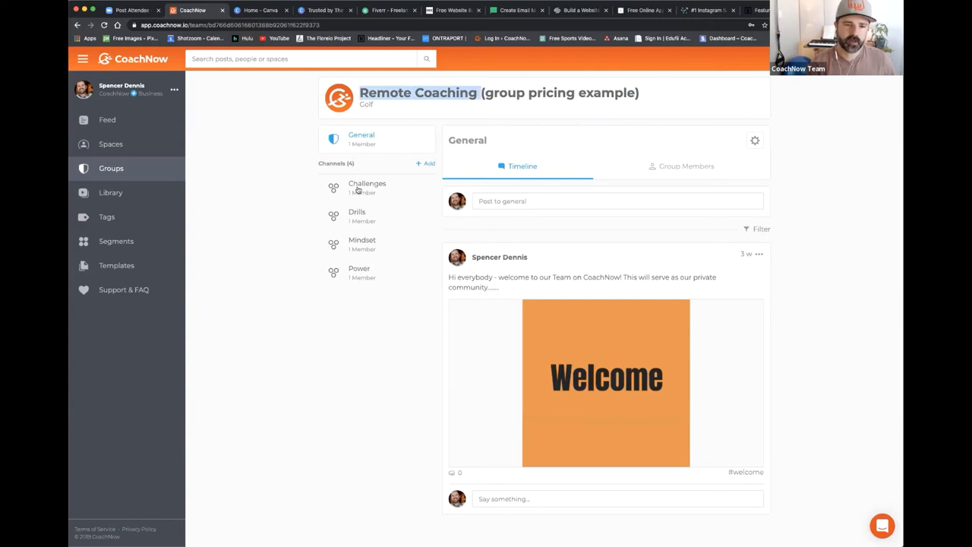
mouse_move(374, 179)
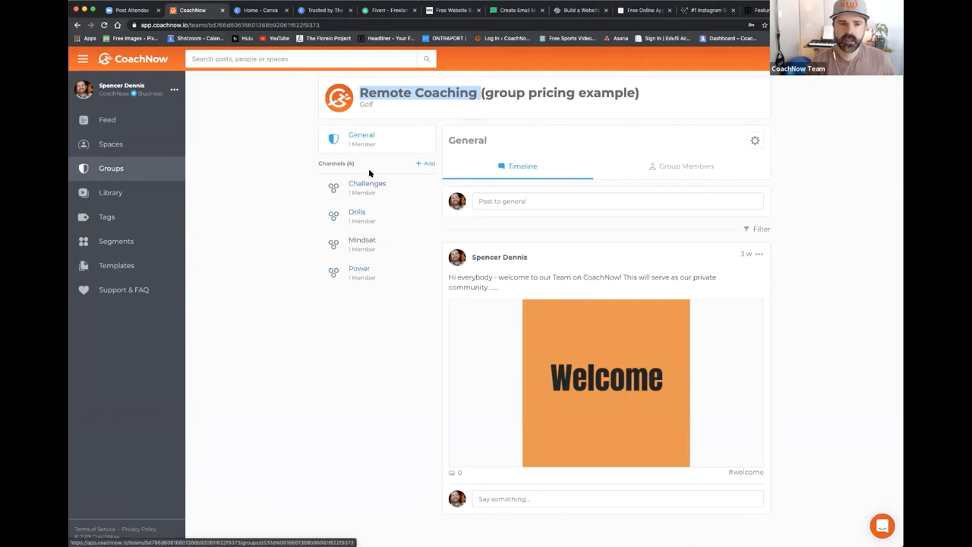
mouse_move(364, 241)
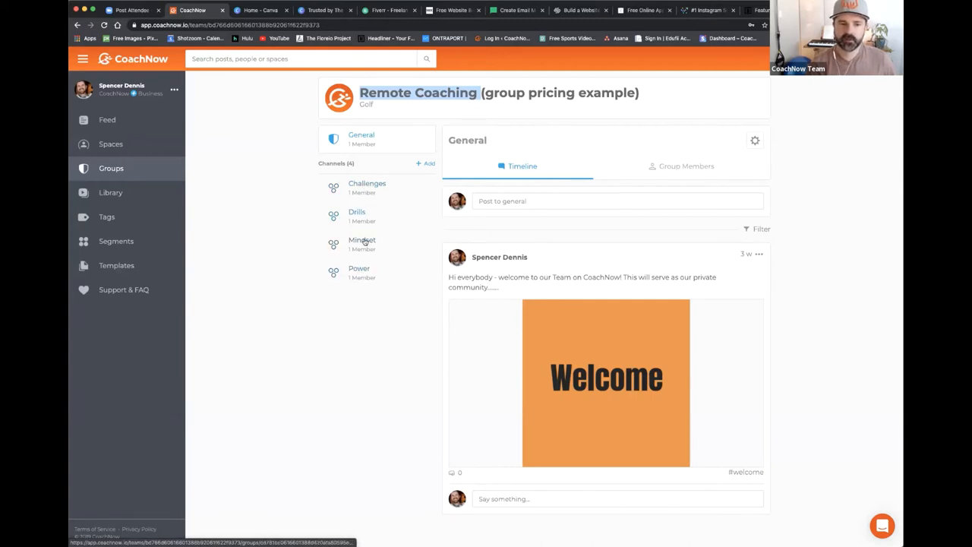
mouse_move(287, 212)
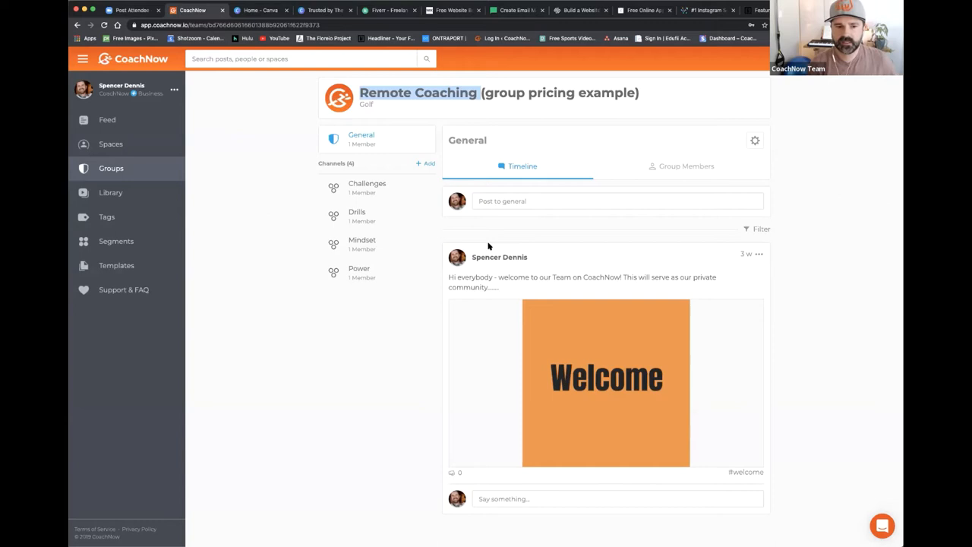
mouse_move(371, 278)
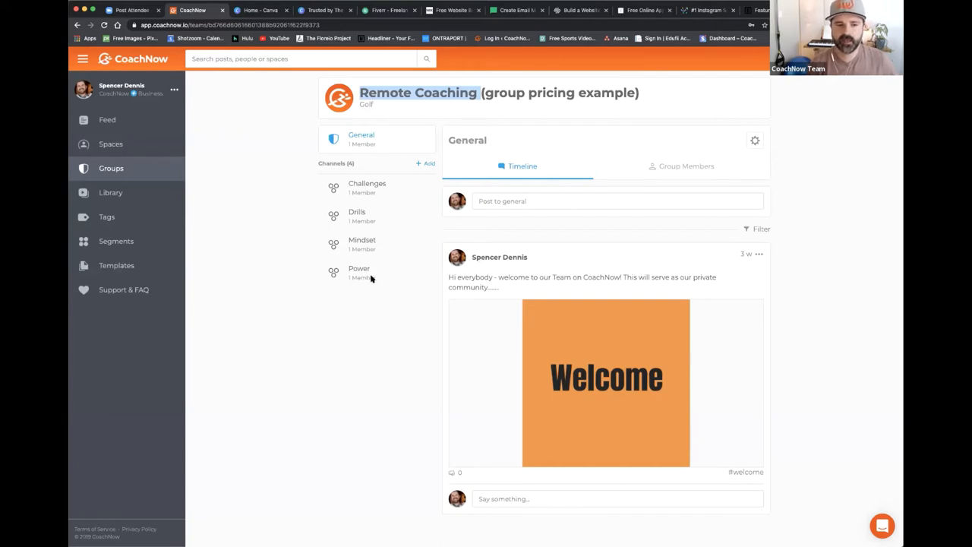
mouse_move(392, 215)
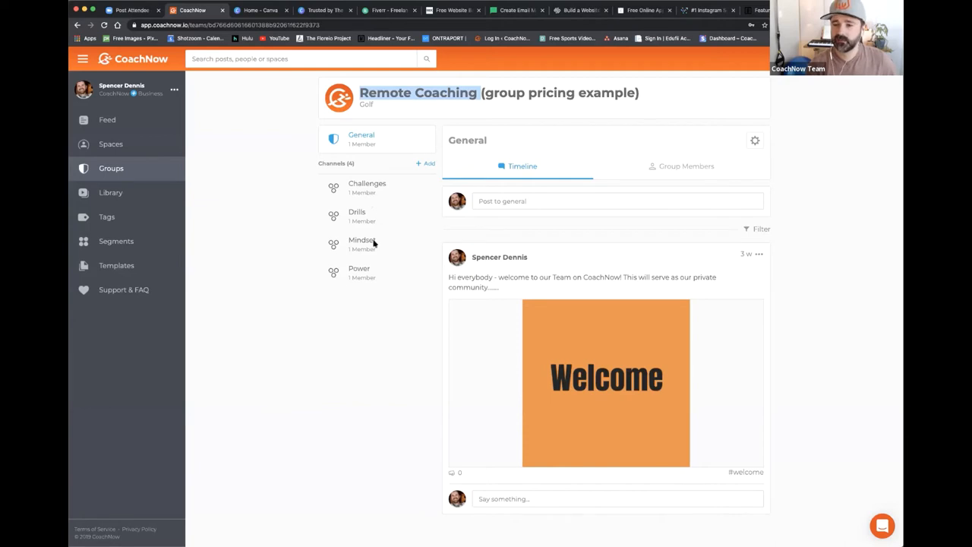
mouse_move(361, 241)
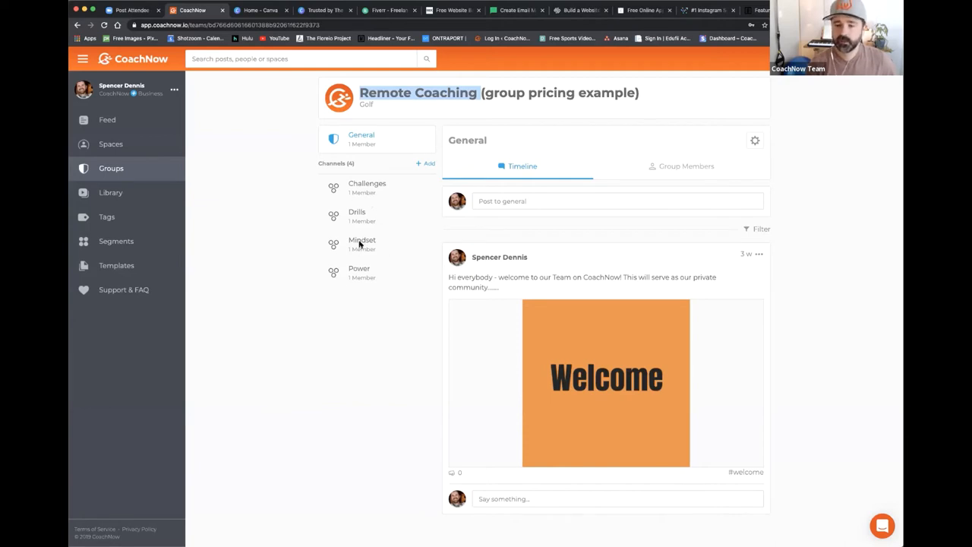
mouse_move(366, 284)
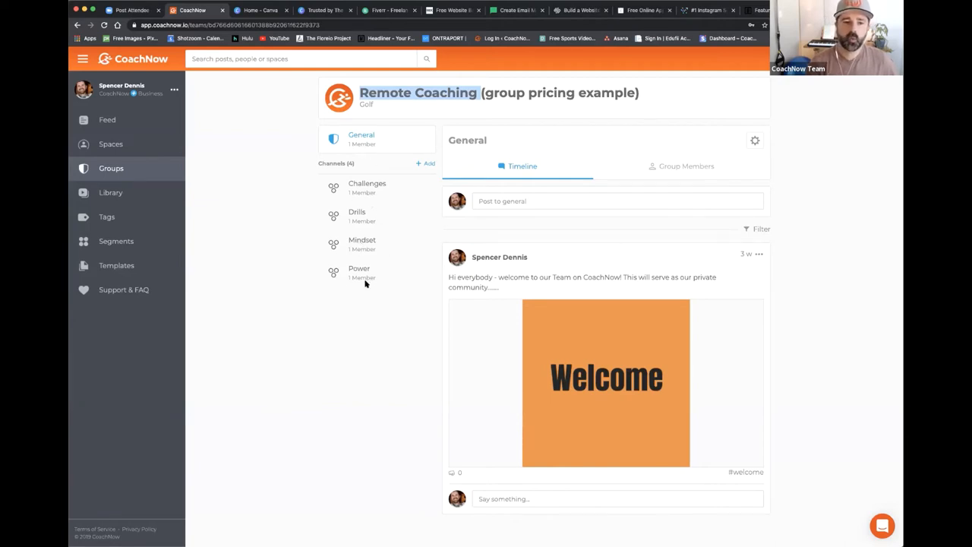
mouse_move(706, 167)
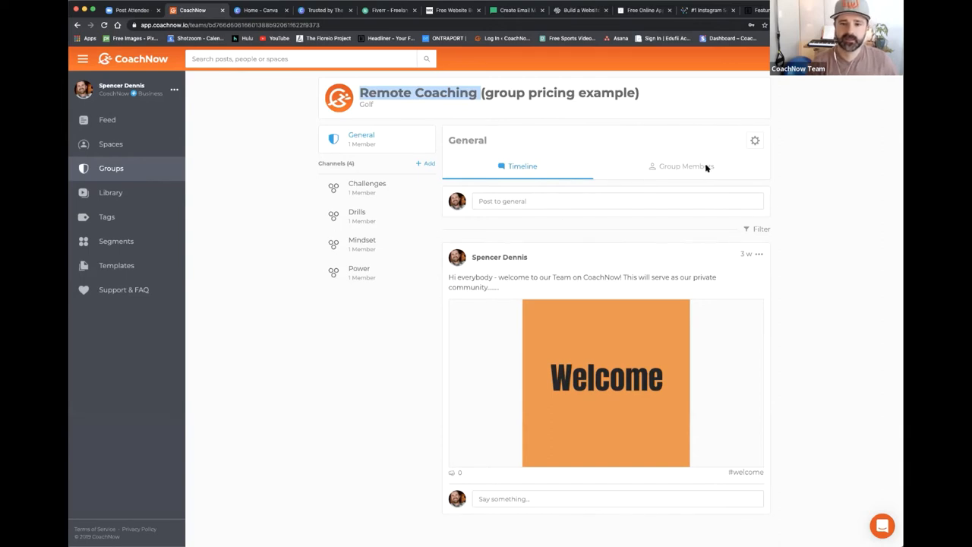
Step: Show the Group Members list of the Remote Coaching group, with Spencer Dennis as owner
left_click(686, 166)
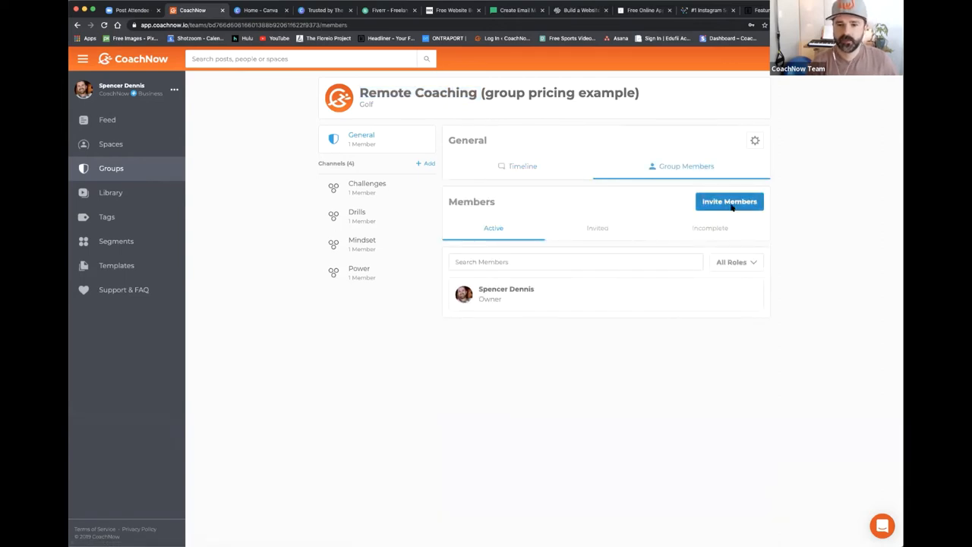
Step: Review the Invite Members options, dismiss them, and return to the full Groups list
left_click(729, 200)
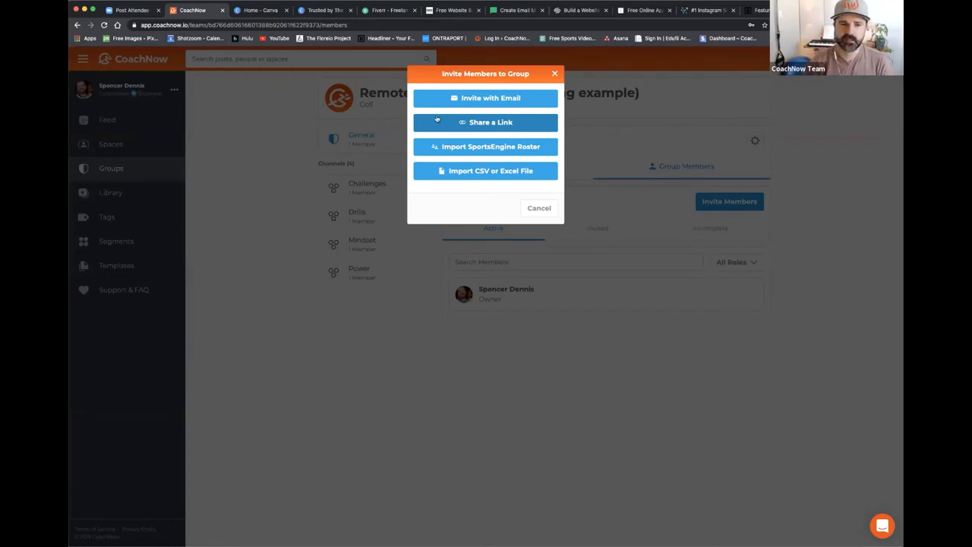
mouse_move(490, 121)
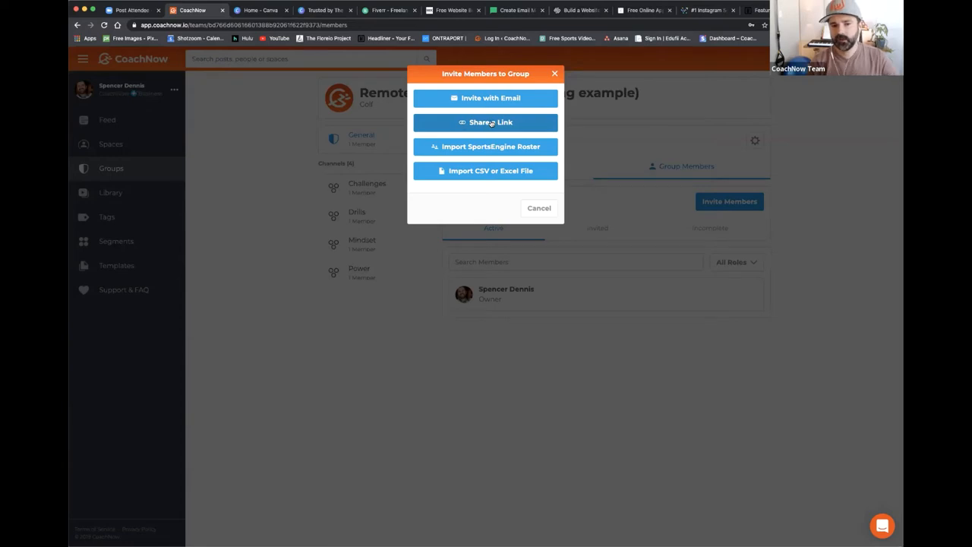
left_click(537, 207)
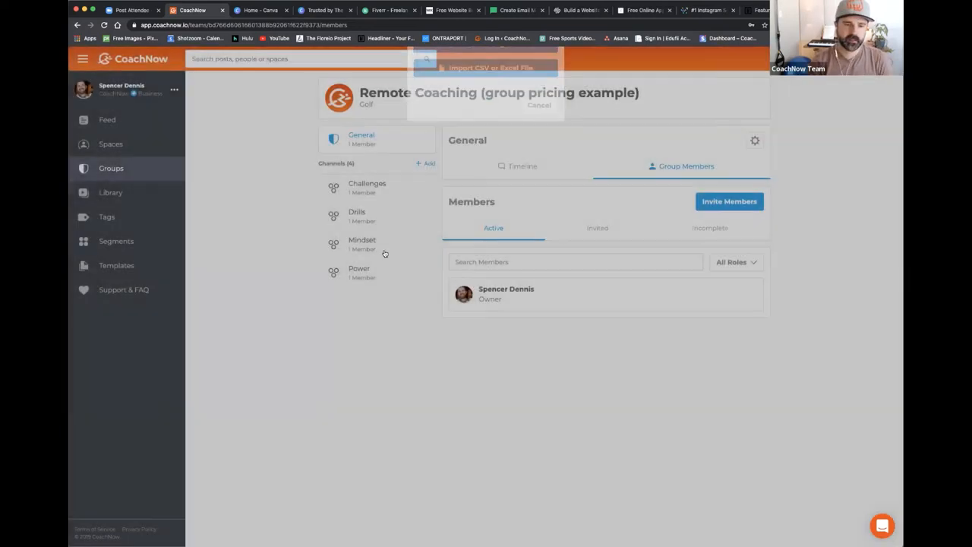
left_click(111, 167)
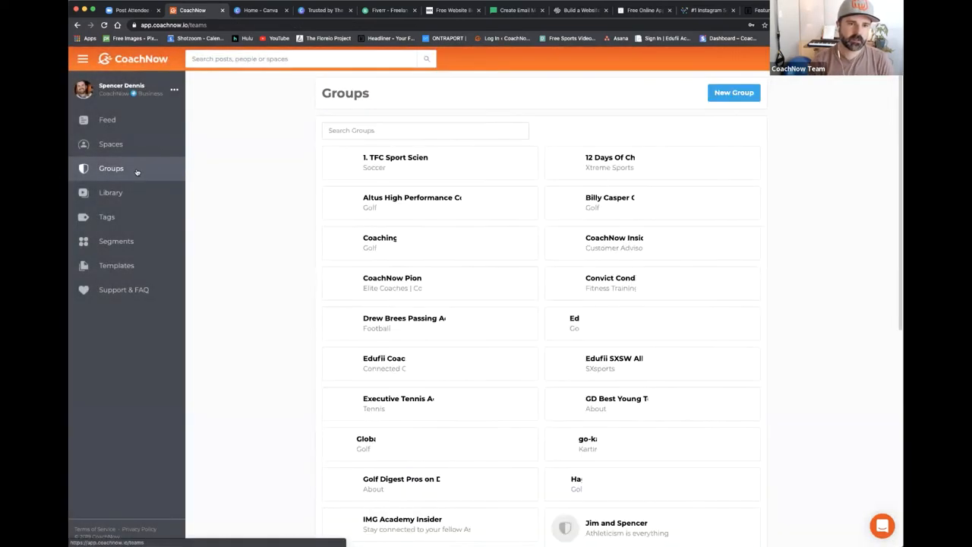
Step: Open the Golf Digest Pros on Demand group from the Groups list
scroll("down", 3)
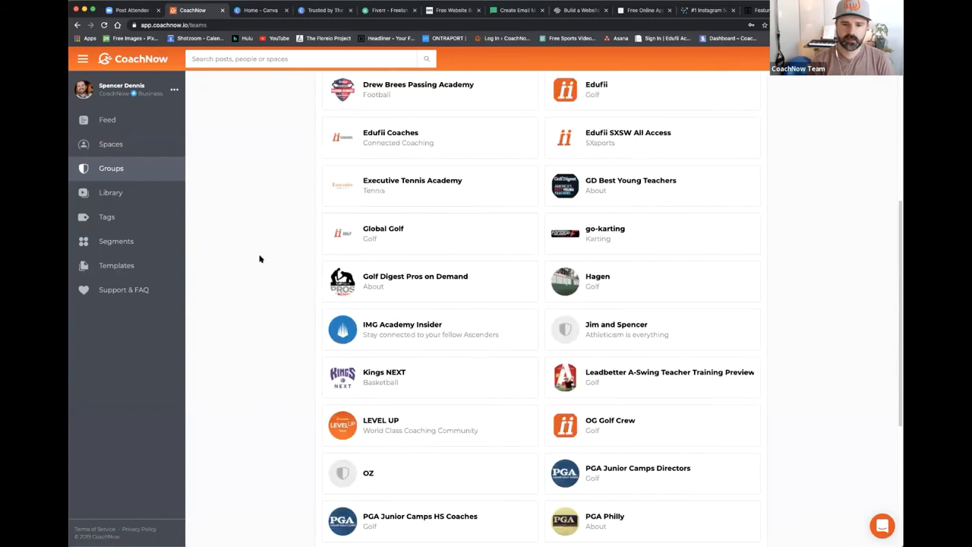
scroll("down", 3)
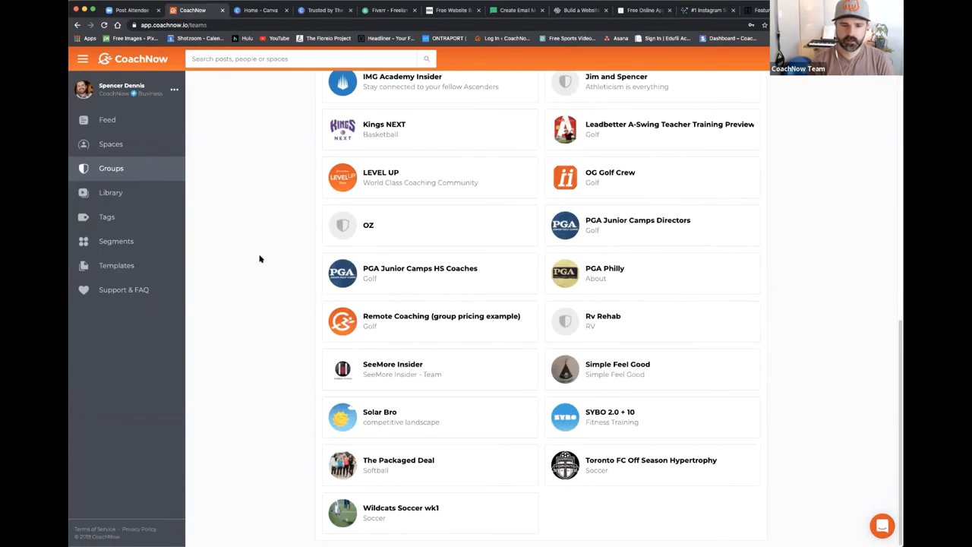
scroll("up", 3)
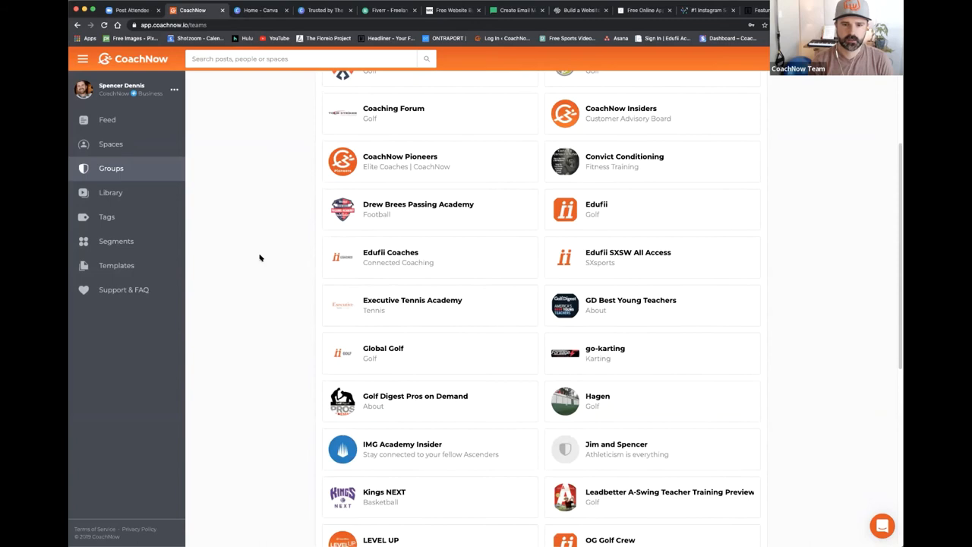
scroll("up", 3)
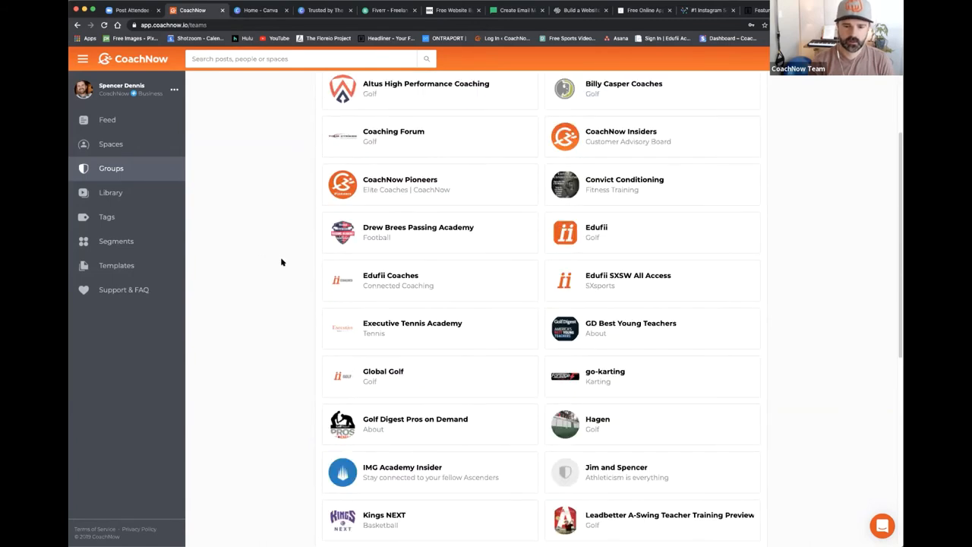
scroll("down", 3)
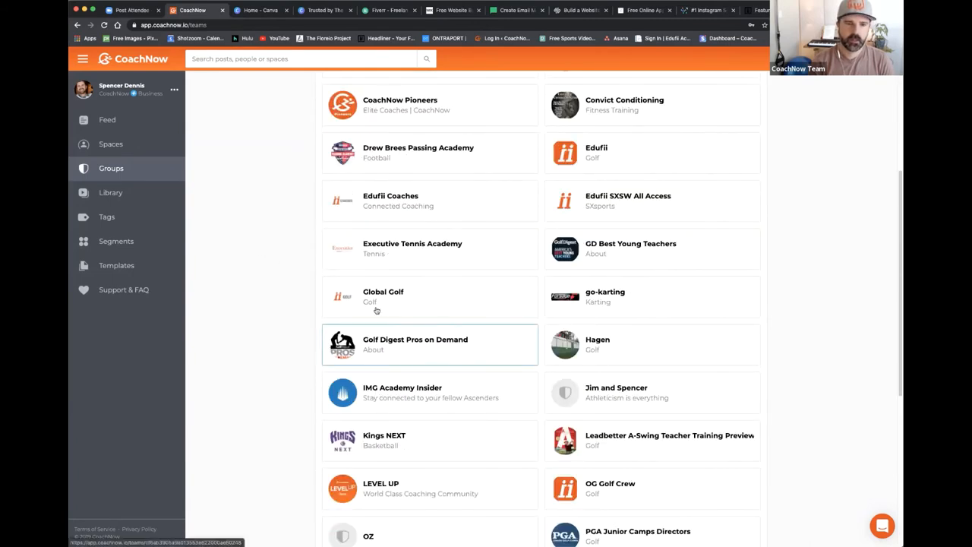
mouse_move(464, 356)
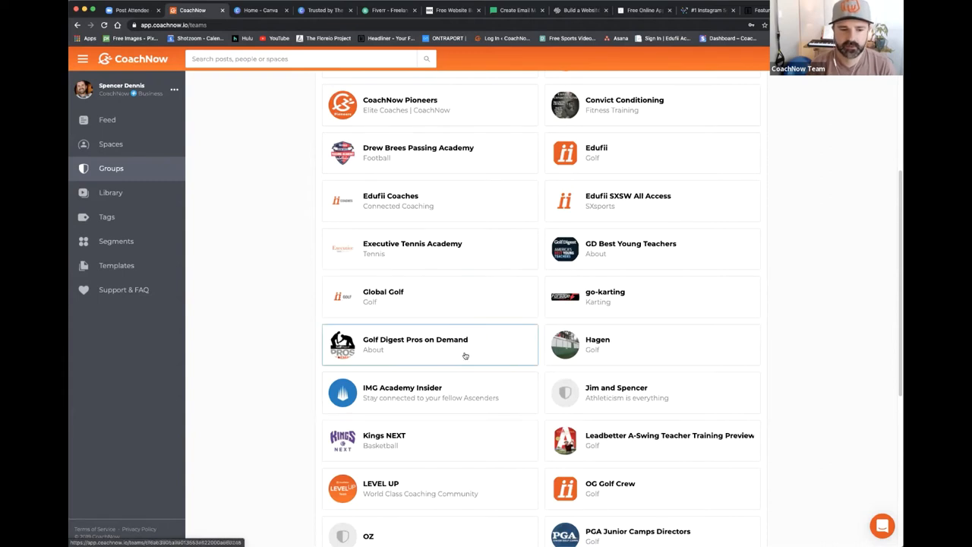
left_click(415, 344)
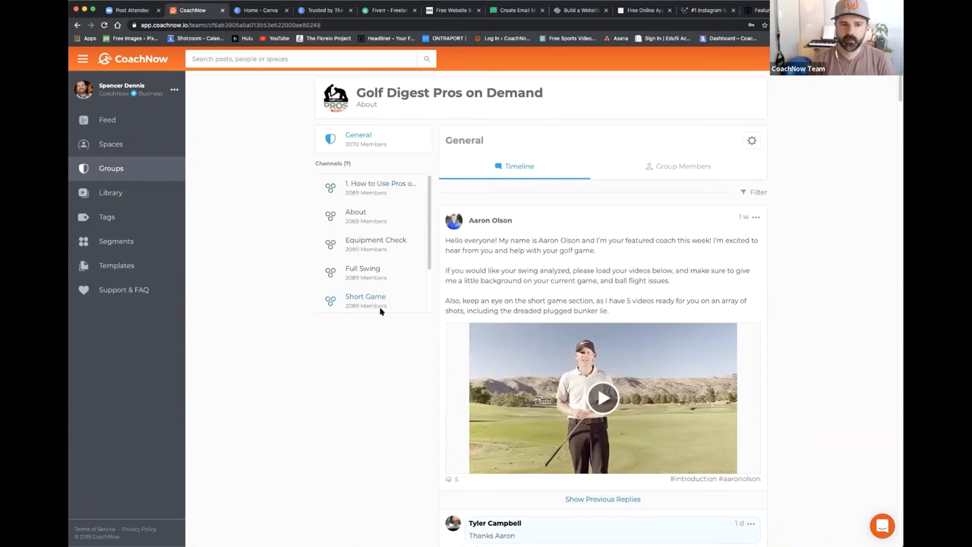
mouse_move(340, 250)
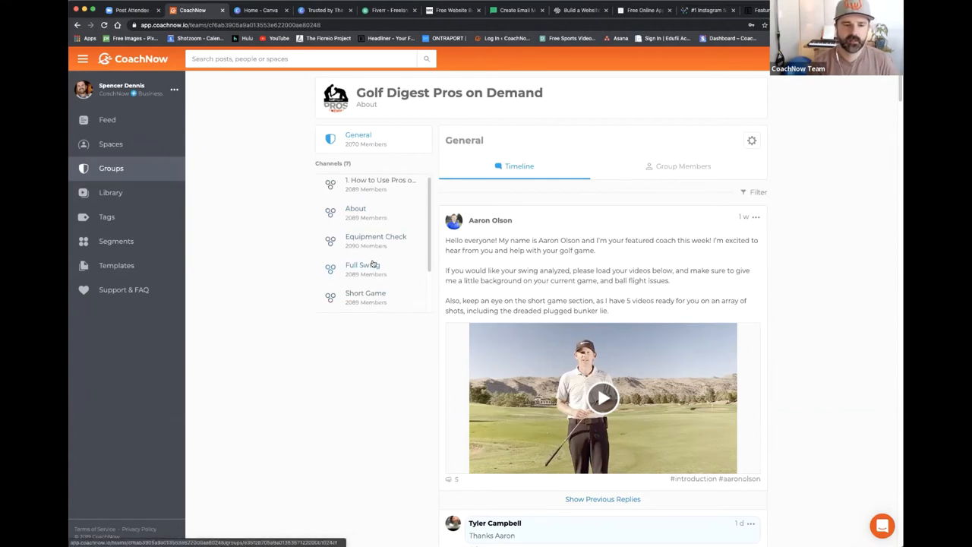
scroll("down", 3)
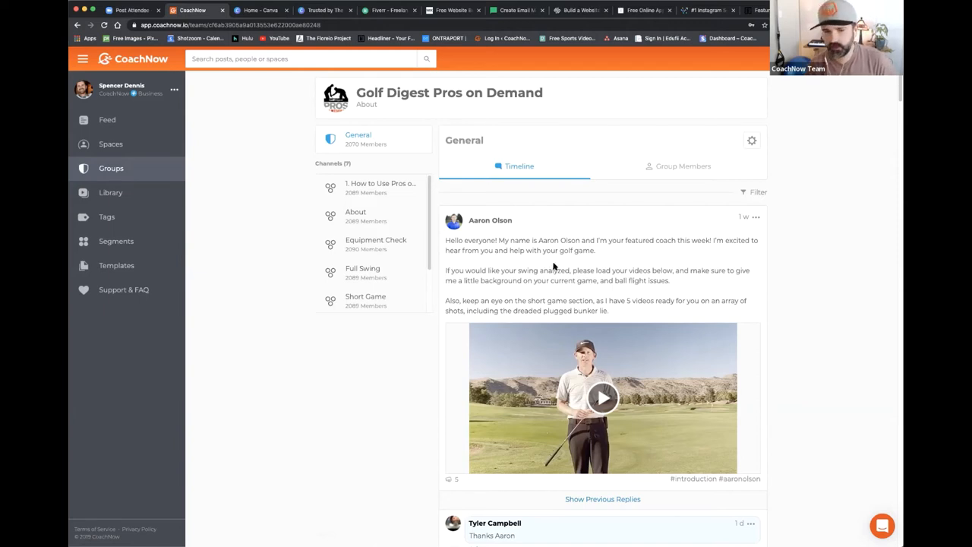
mouse_move(574, 266)
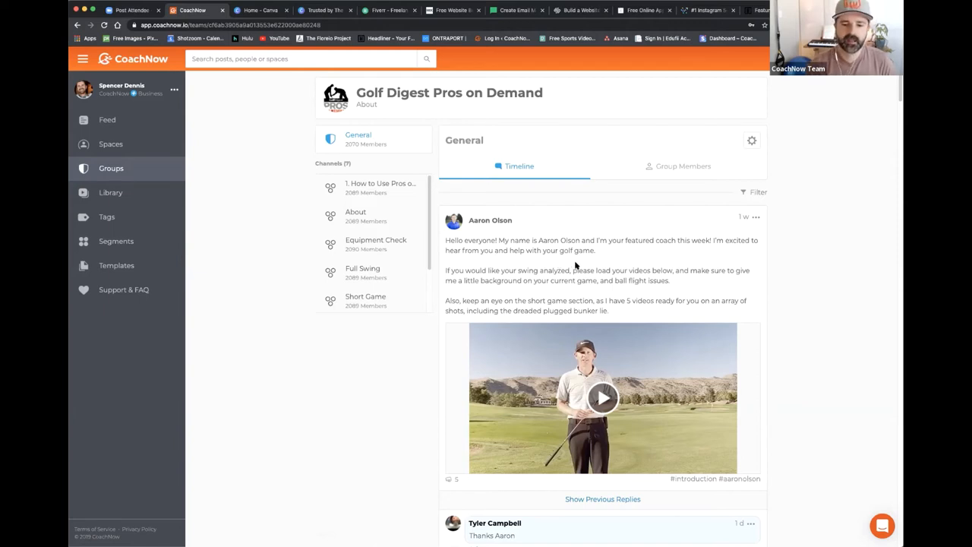
mouse_move(203, 243)
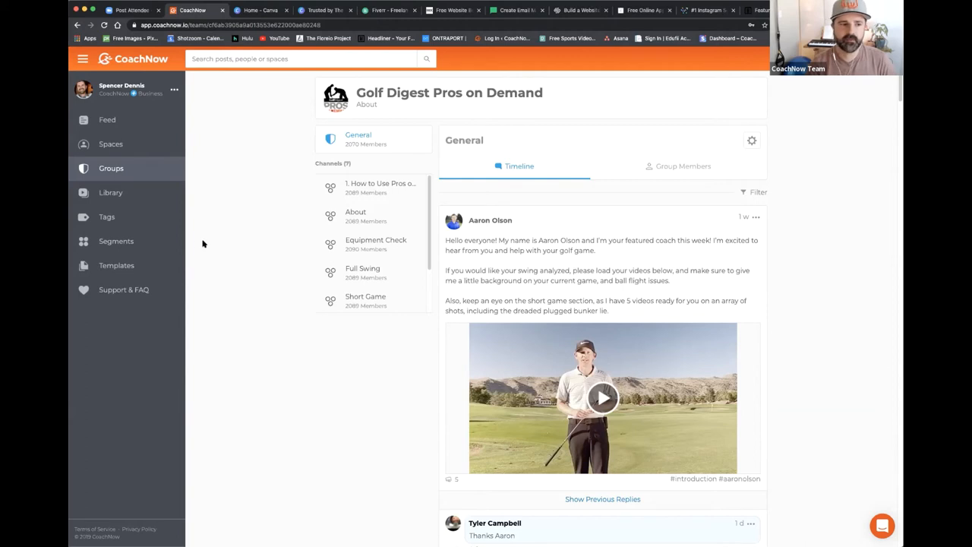
Step: Return from the Golf Digest Pros on Demand group to the full Groups list
left_click(111, 167)
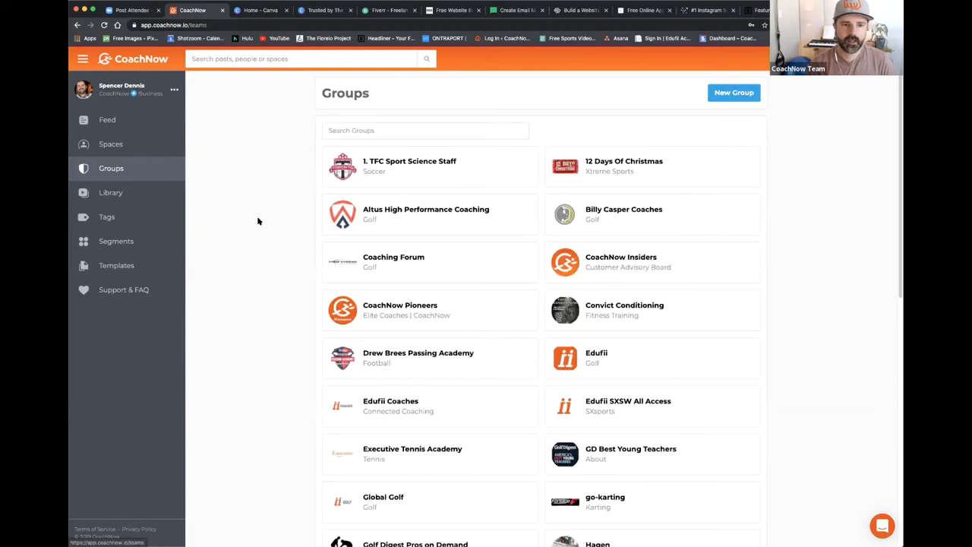
mouse_move(263, 225)
type("erika")
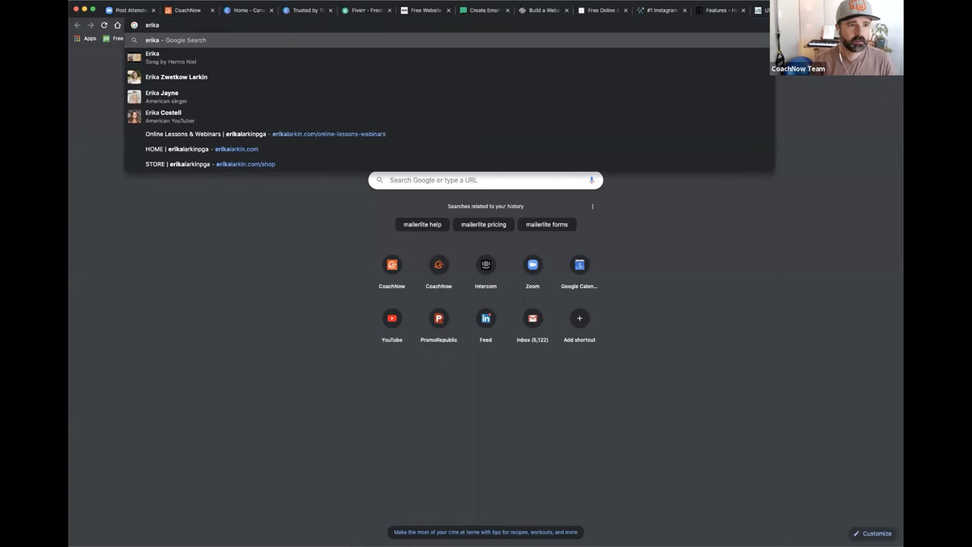
Step: Search Google for 'erika larkin golf' and open the HOME | erikalarkinpga result
type("l")
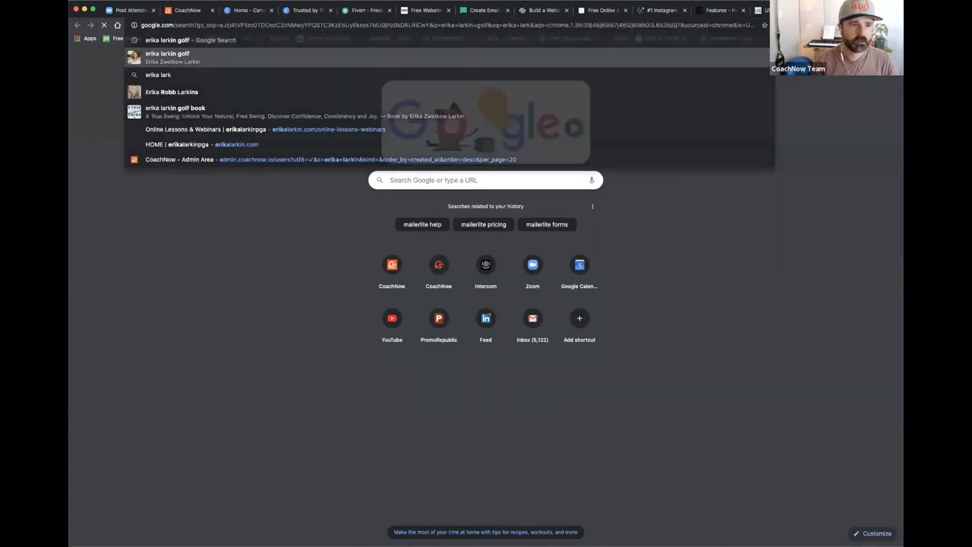
left_click(167, 55)
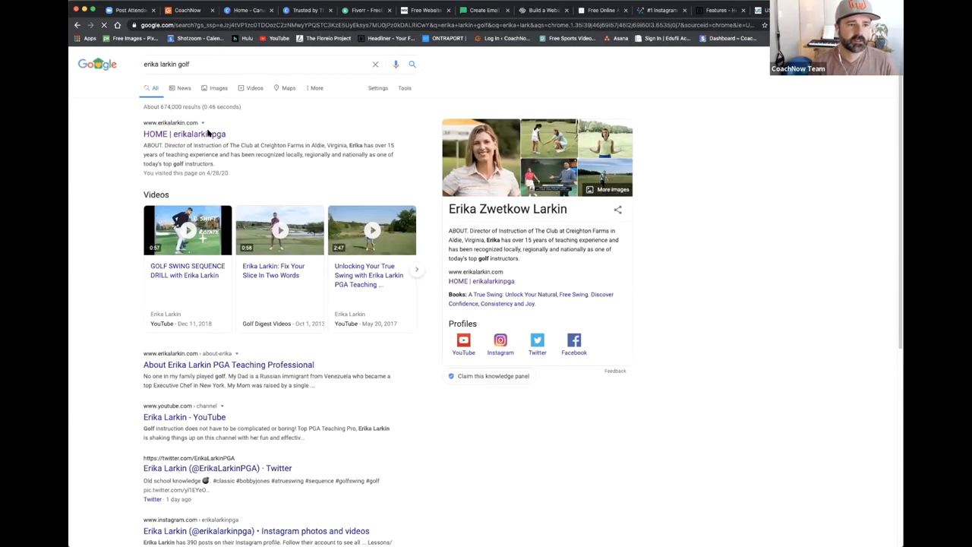
left_click(182, 134)
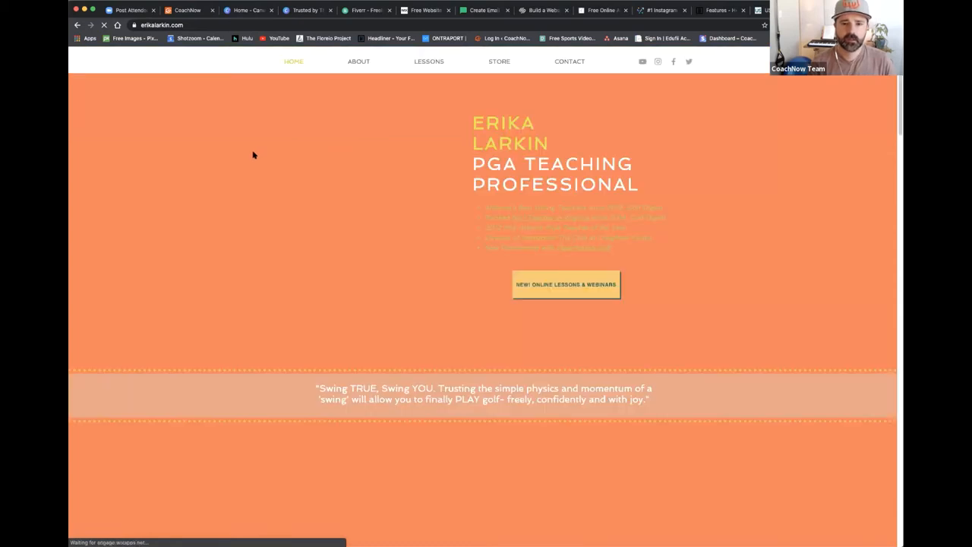
mouse_move(428, 61)
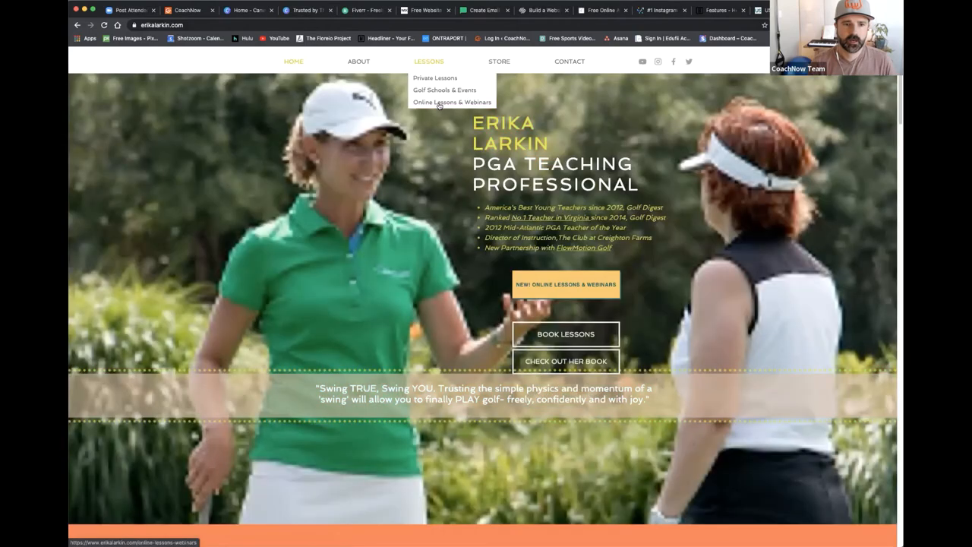
Step: Open Online Lessons & Webinars and show the Distance Learning remote coaching offerings
left_click(452, 102)
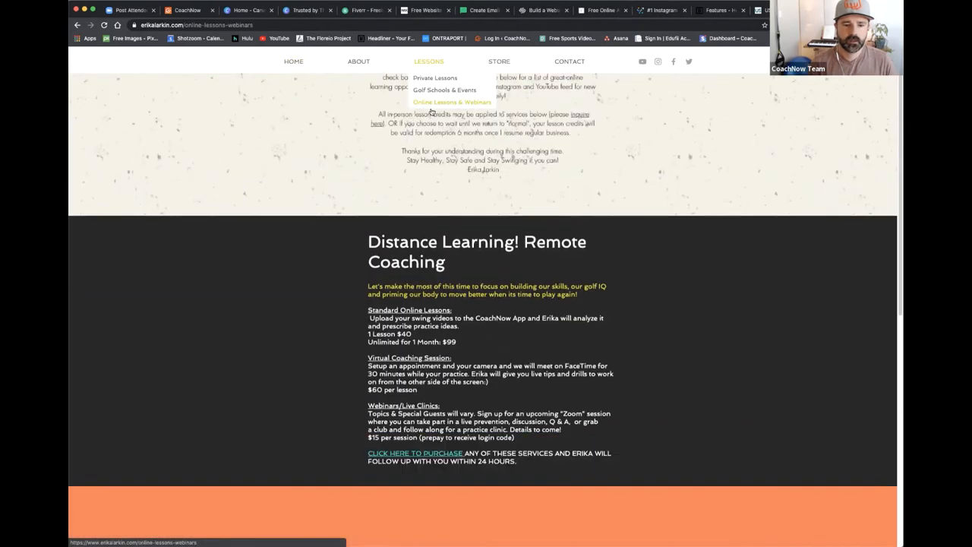
scroll("up", 3)
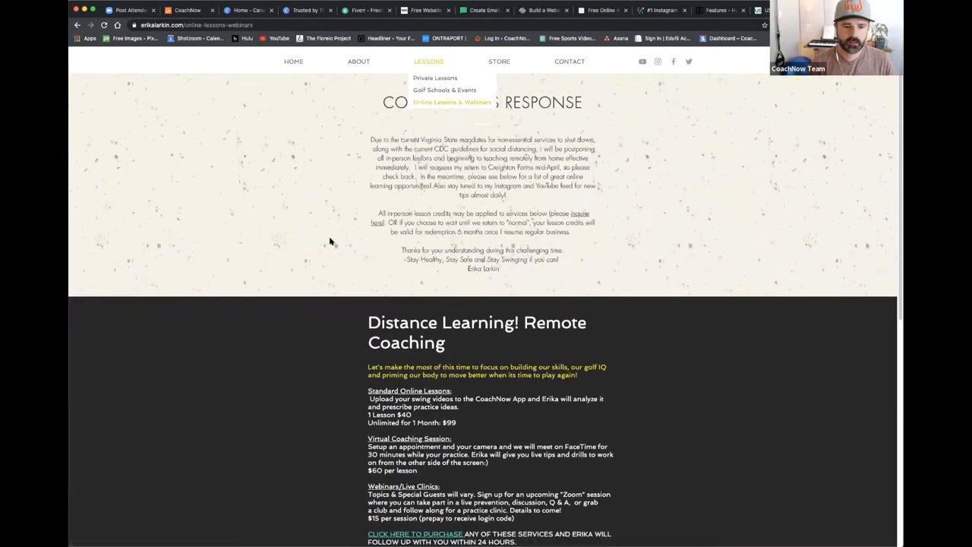
scroll("down", 3)
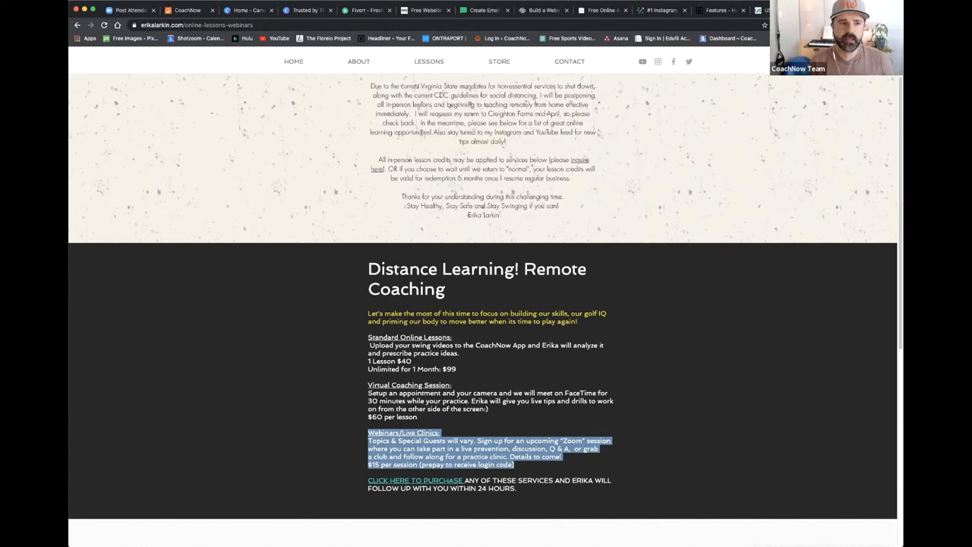
Step: Switch back to CoachNow and open the Wildcats Soccer wk1 group
left_click(187, 9)
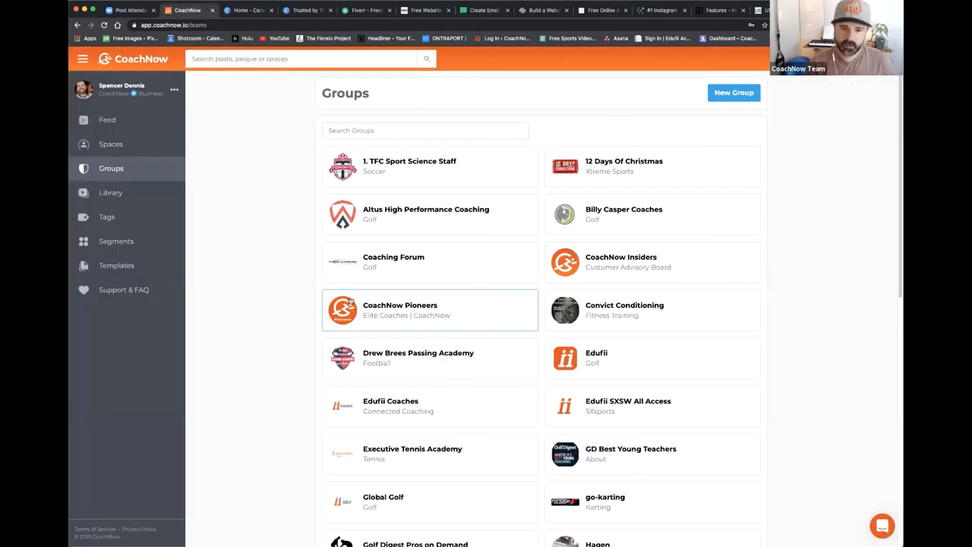
scroll("down", 3)
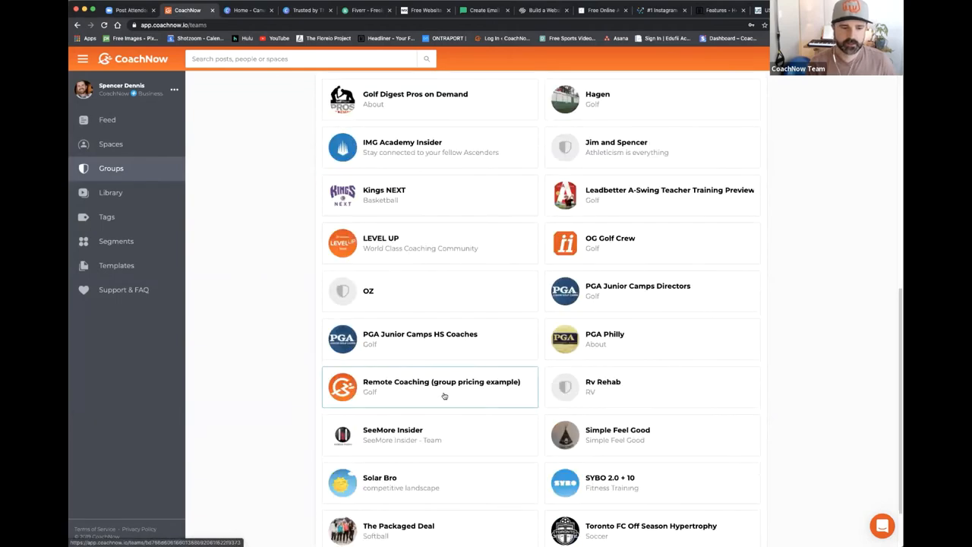
left_click(429, 387)
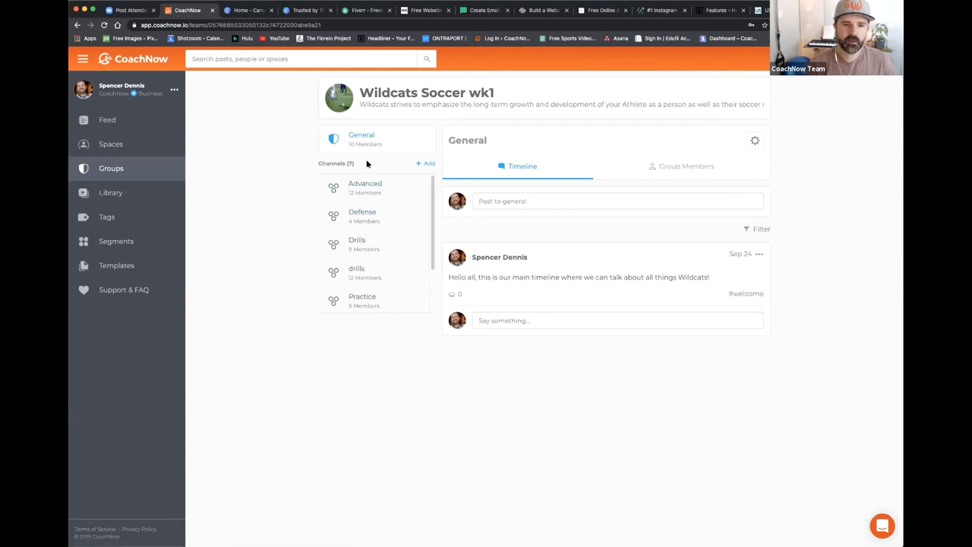
Step: Create an Auto-Join channel named 'Recordings' in the Wildcats Soccer wk1 group
left_click(425, 164)
type("r")
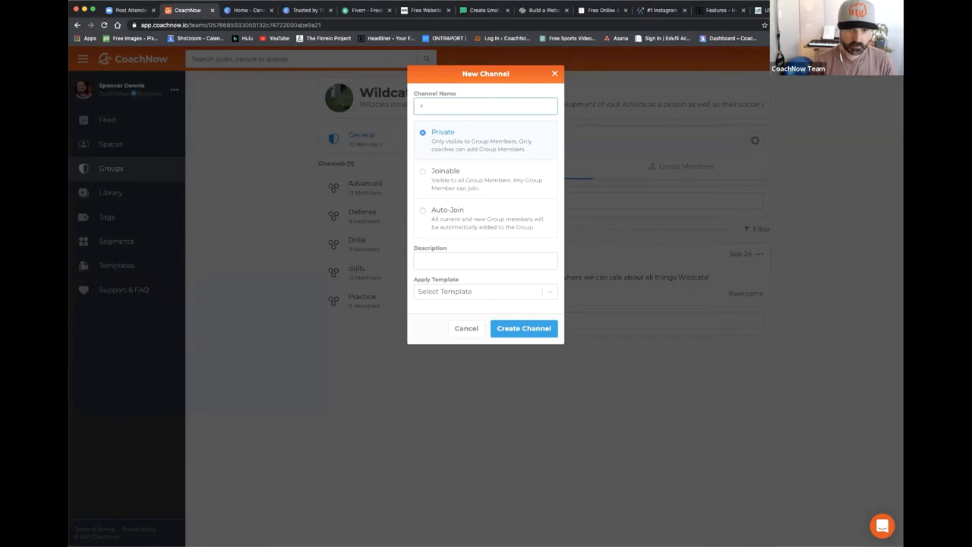
type("Recording Chan")
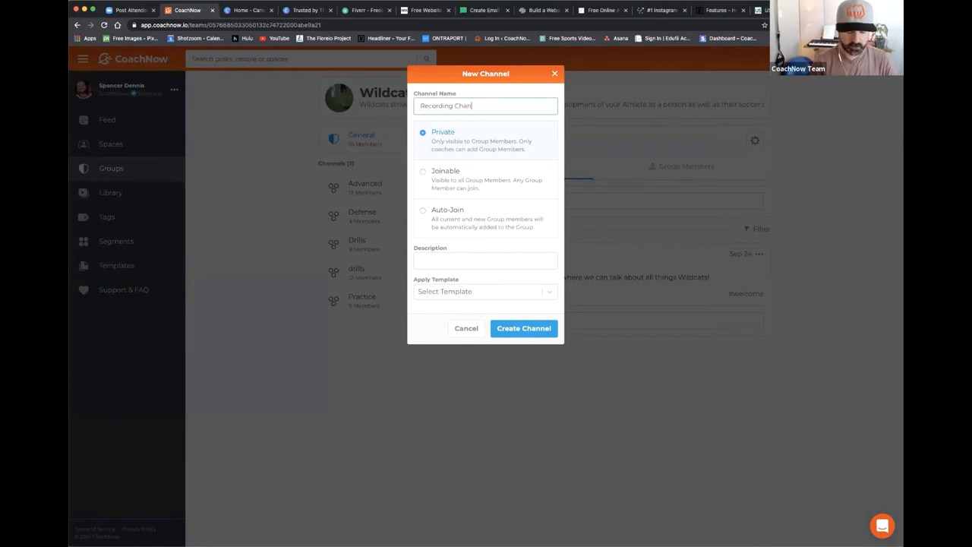
type("ne")
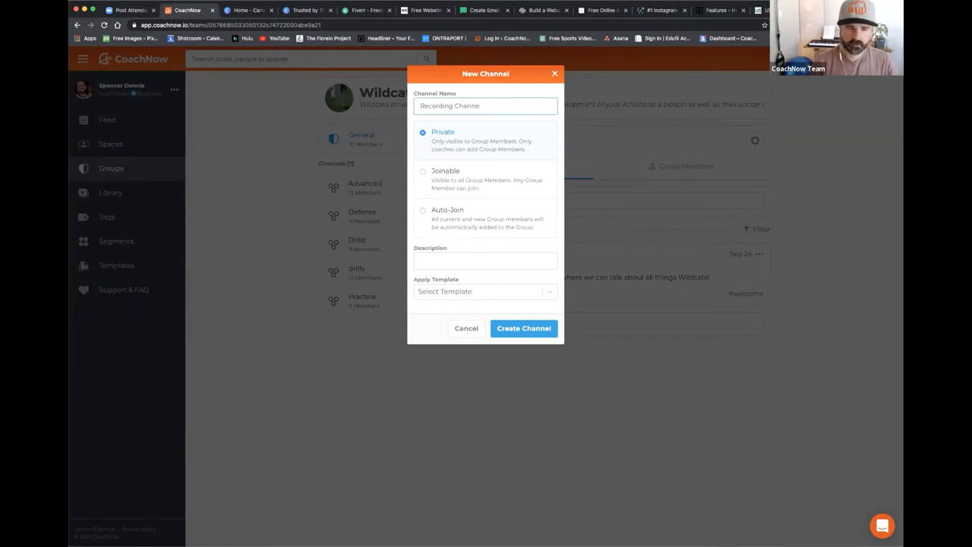
type("Recordings")
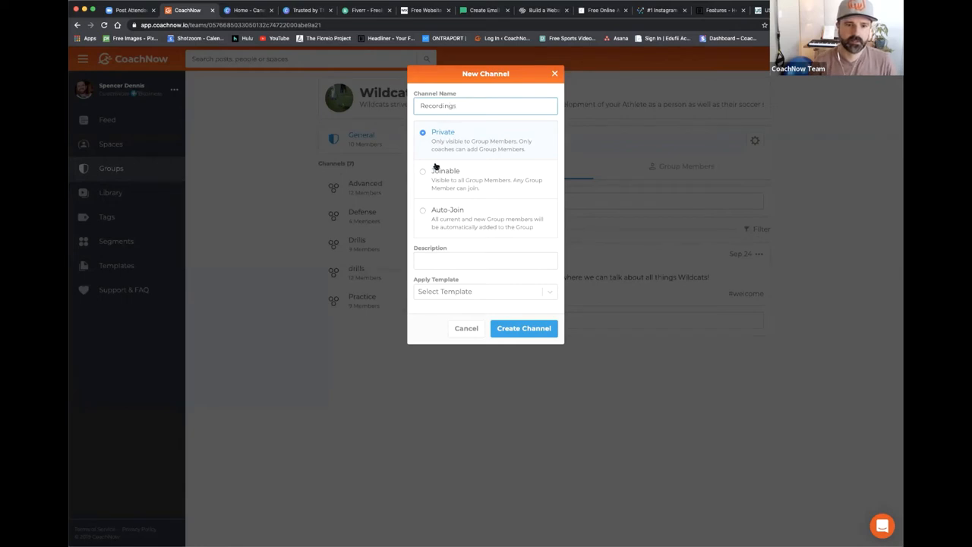
left_click(422, 209)
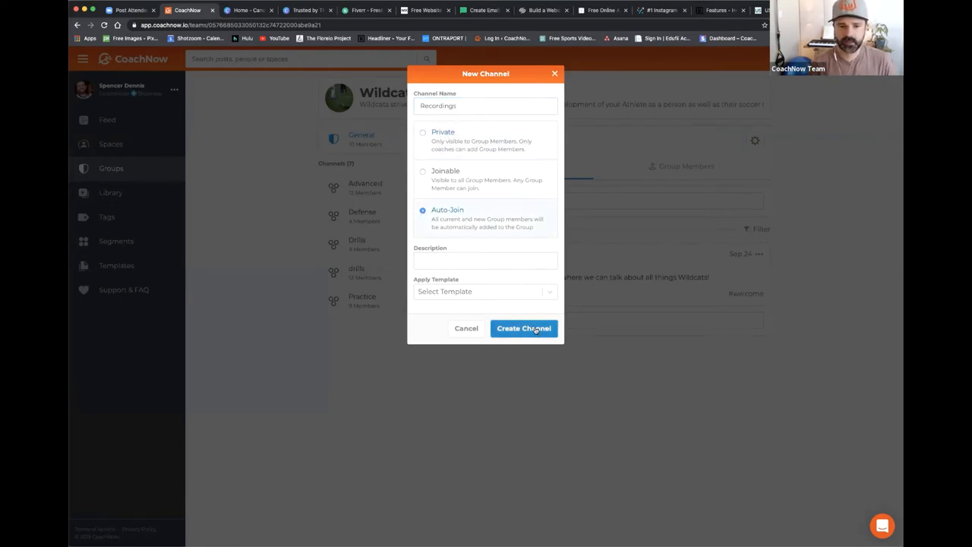
left_click(523, 328)
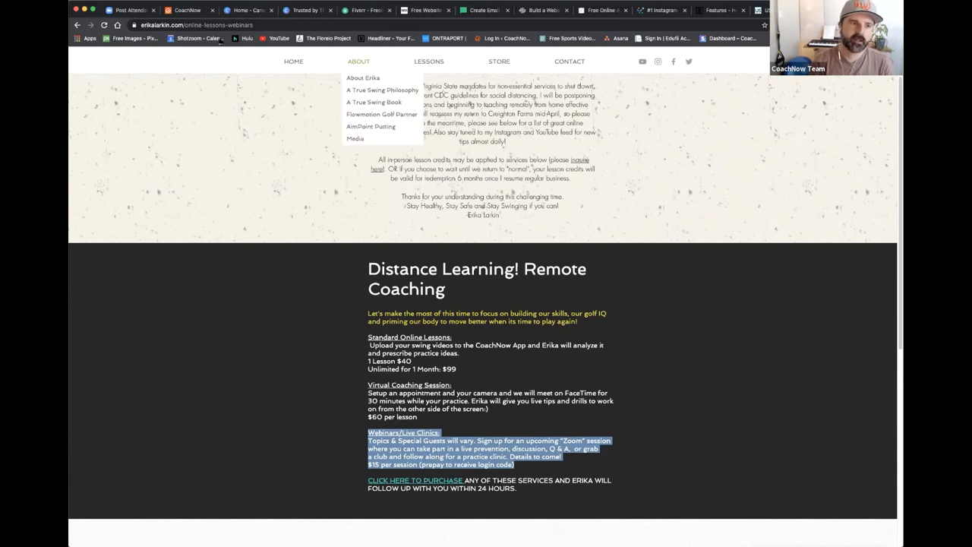
Step: Return to the Wildcats Soccer wk1 group with its empty Recordings channel open
left_click(188, 9)
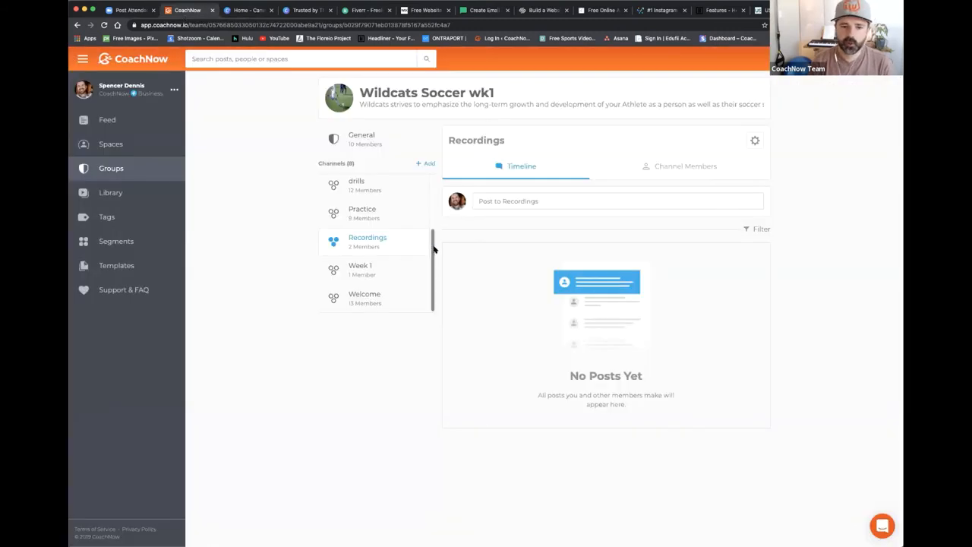
mouse_move(390, 366)
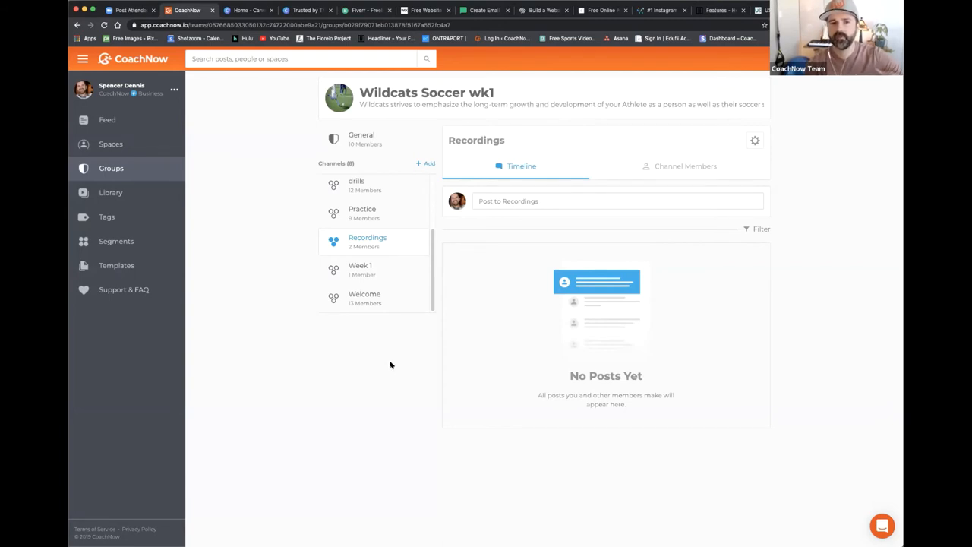
mouse_move(377, 355)
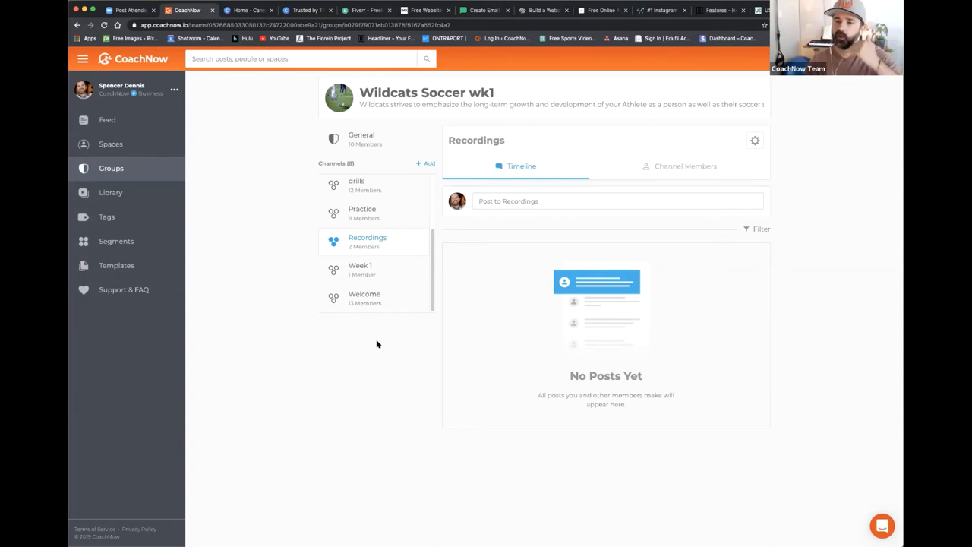
mouse_move(174, 143)
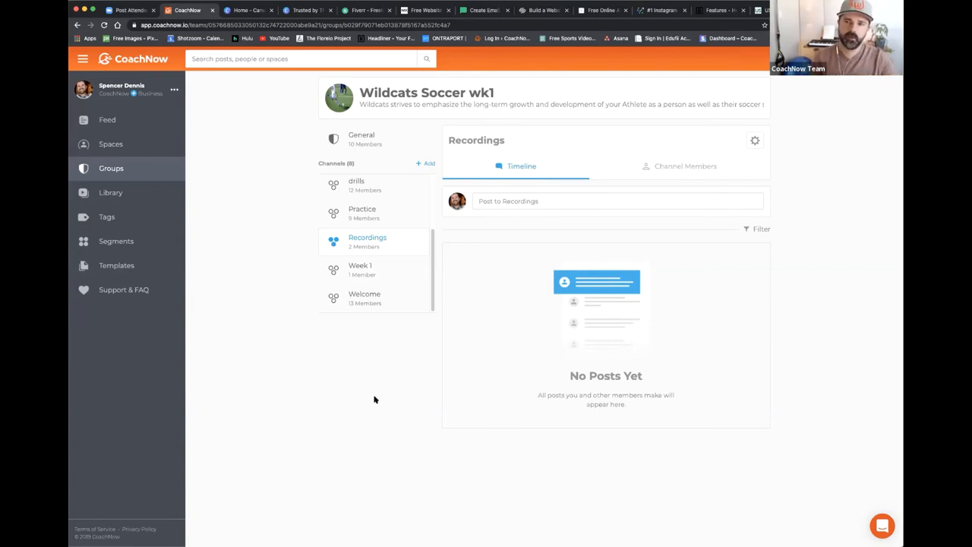
mouse_move(373, 362)
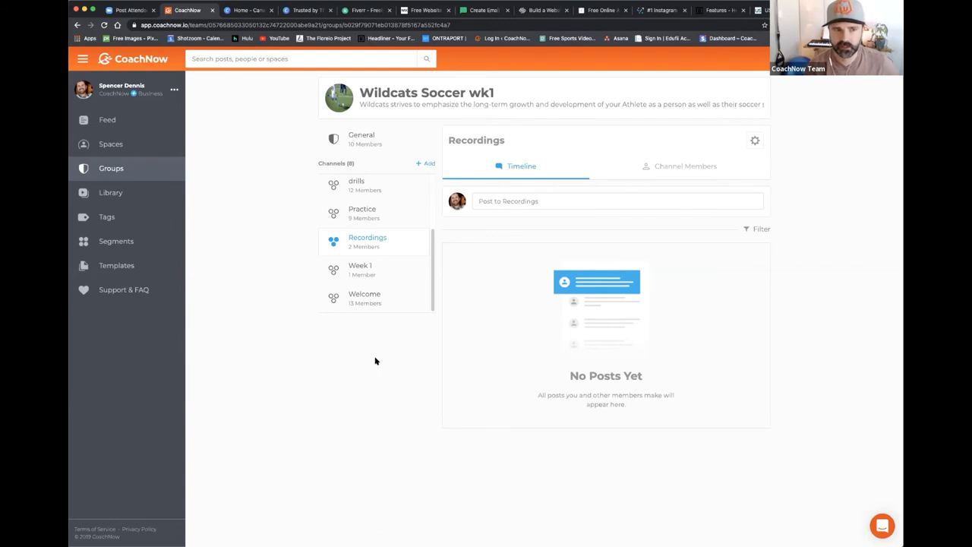
mouse_move(111, 167)
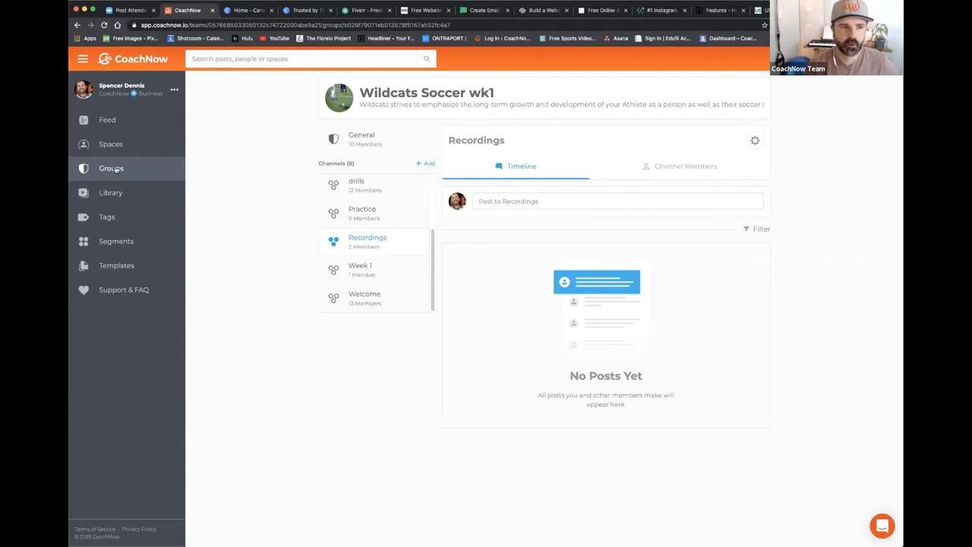
mouse_move(111, 167)
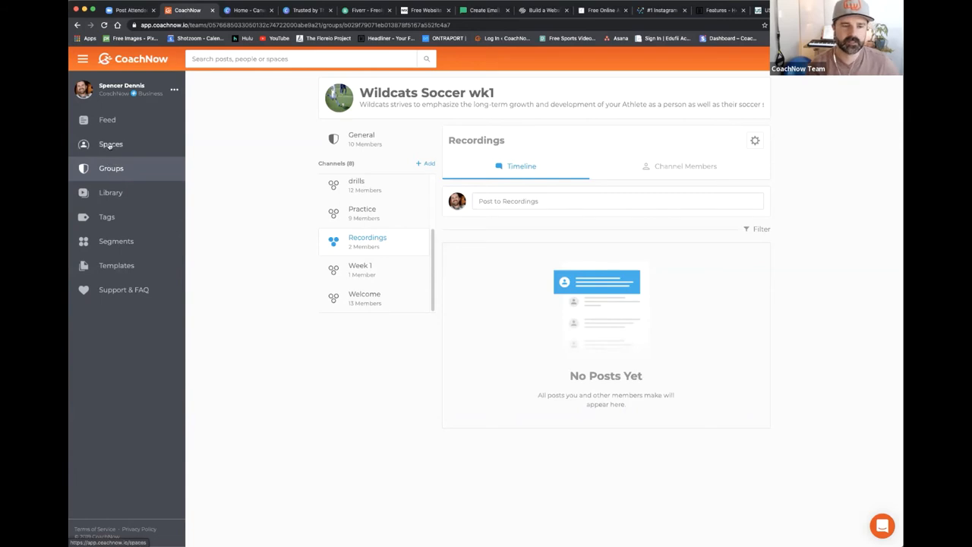
left_click(111, 142)
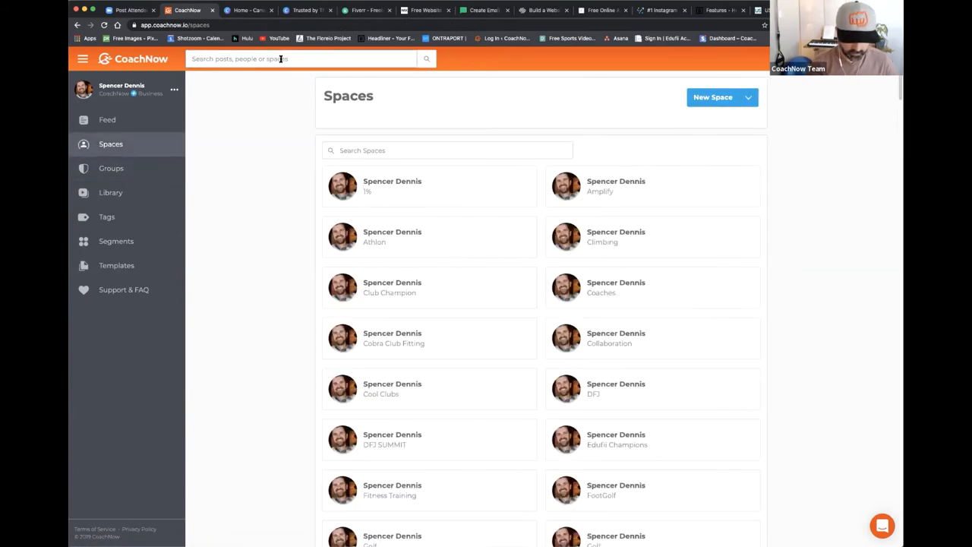
left_click(446, 150)
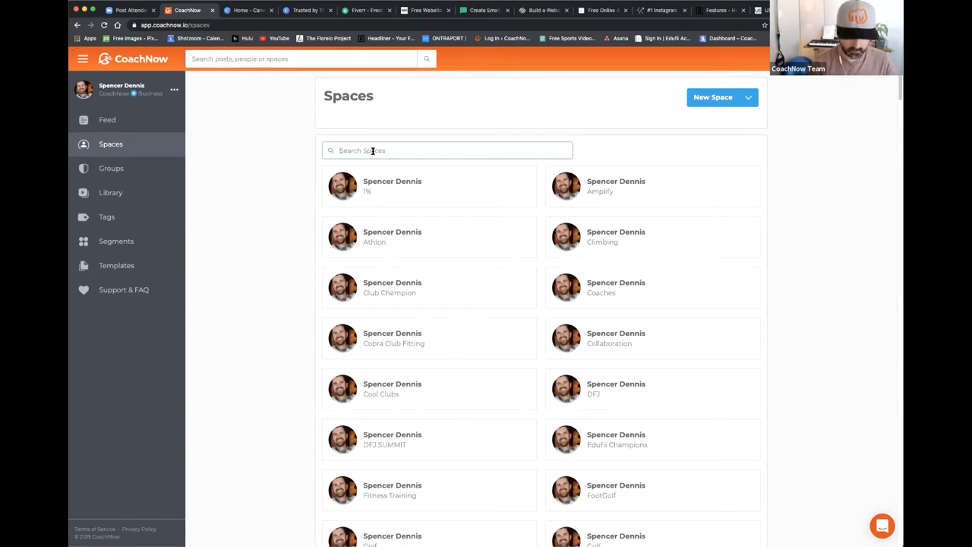
type("chris")
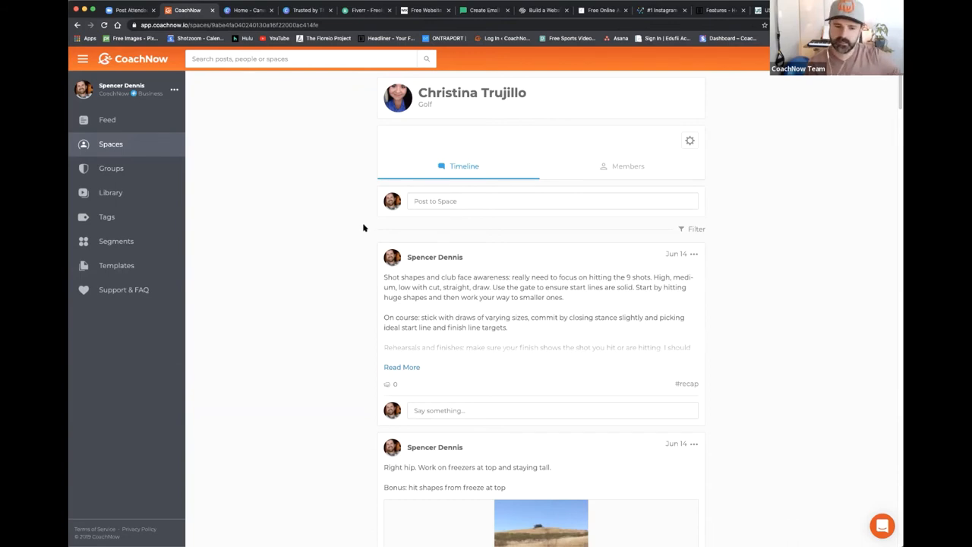
mouse_move(343, 263)
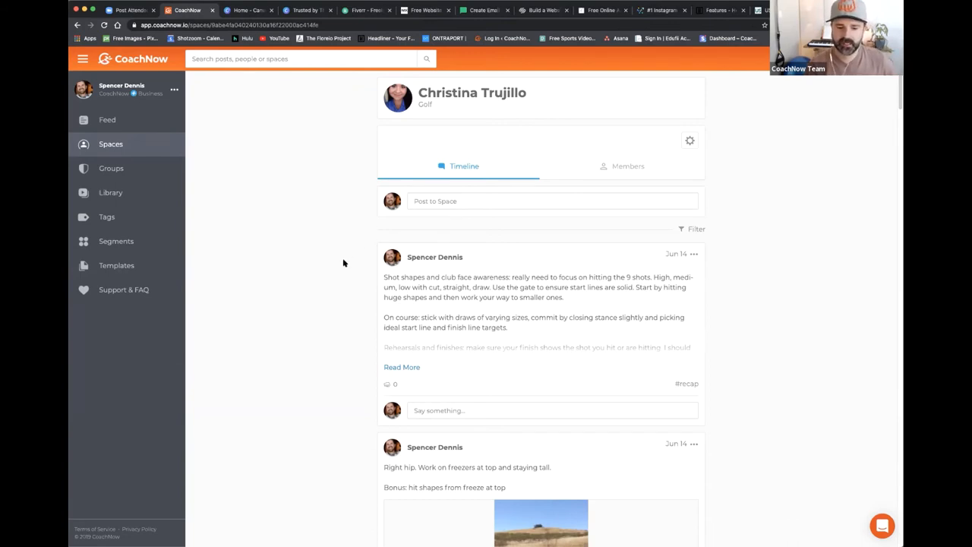
mouse_move(357, 276)
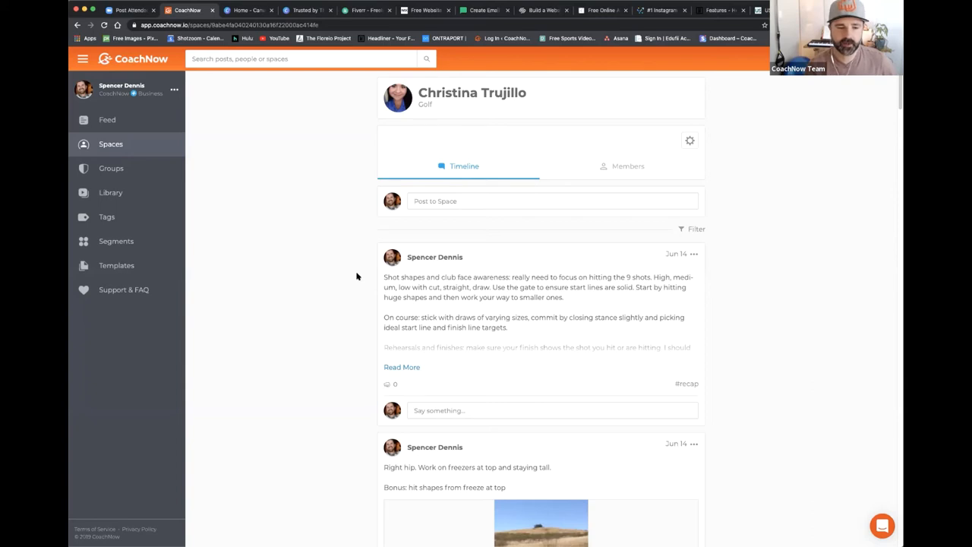
mouse_move(365, 288)
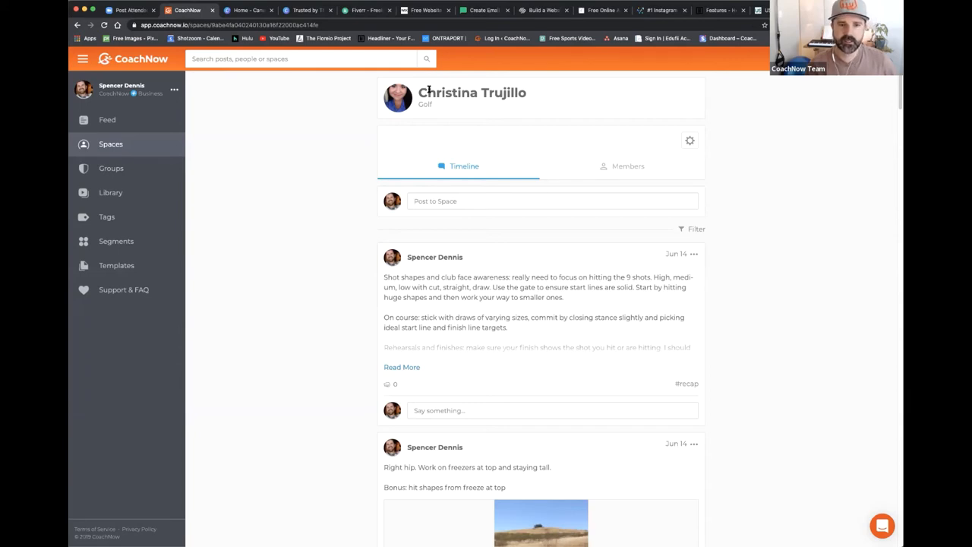
mouse_move(331, 276)
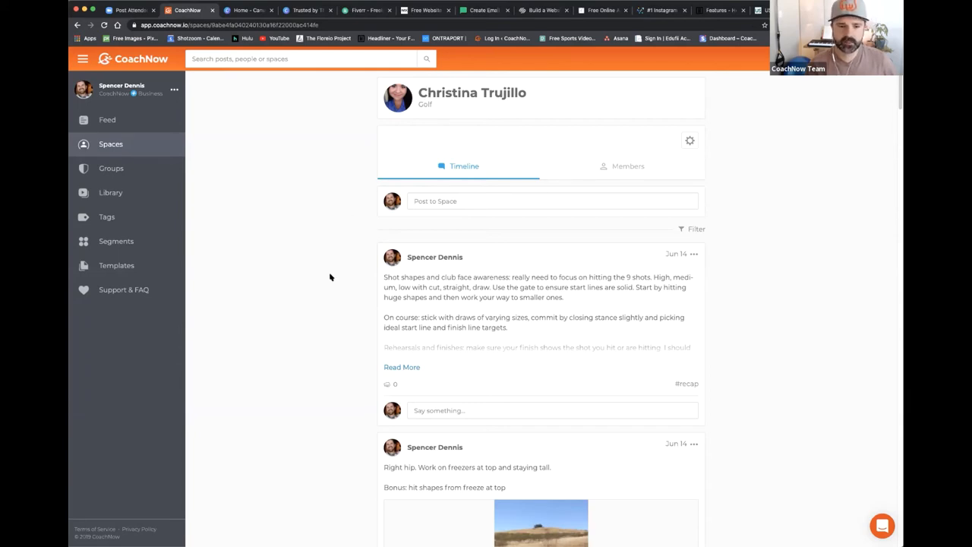
mouse_move(371, 271)
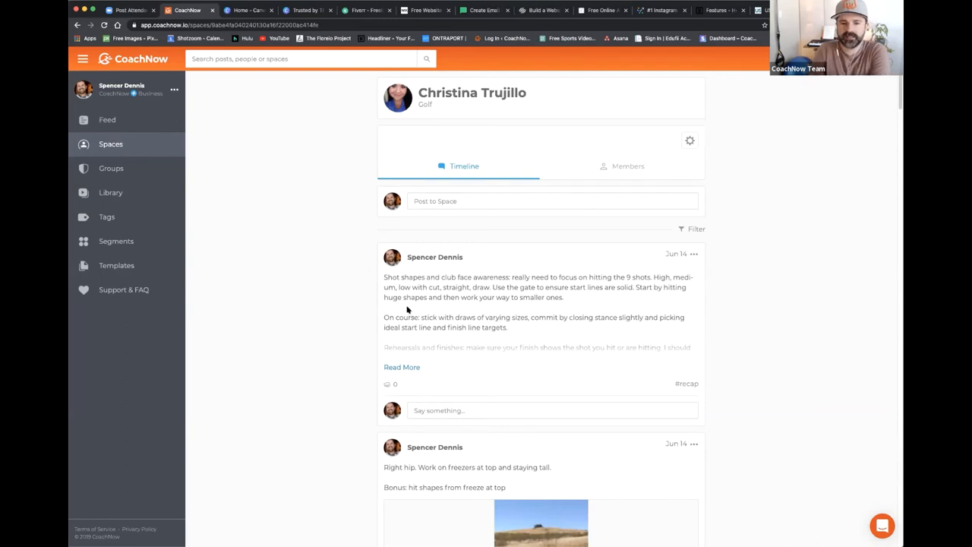
mouse_move(407, 285)
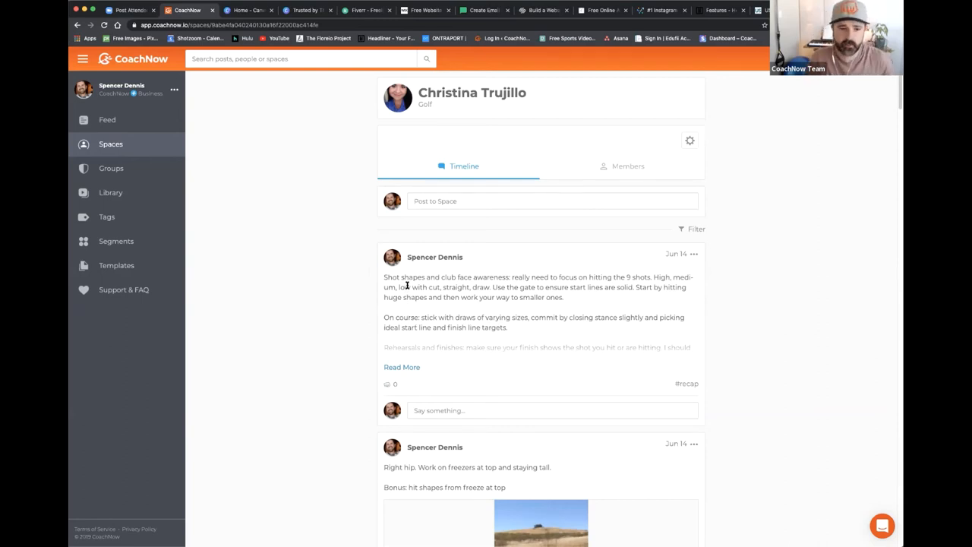
mouse_move(375, 295)
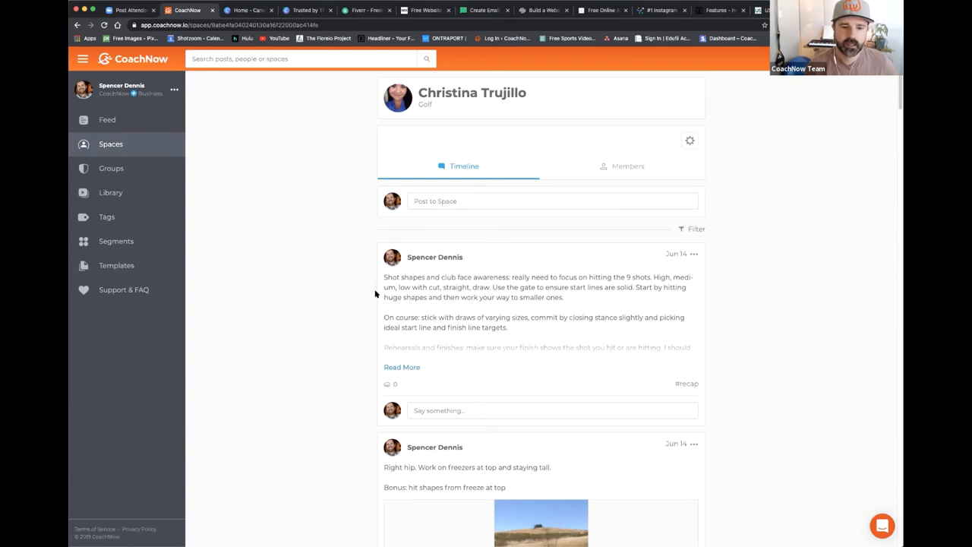
mouse_move(372, 344)
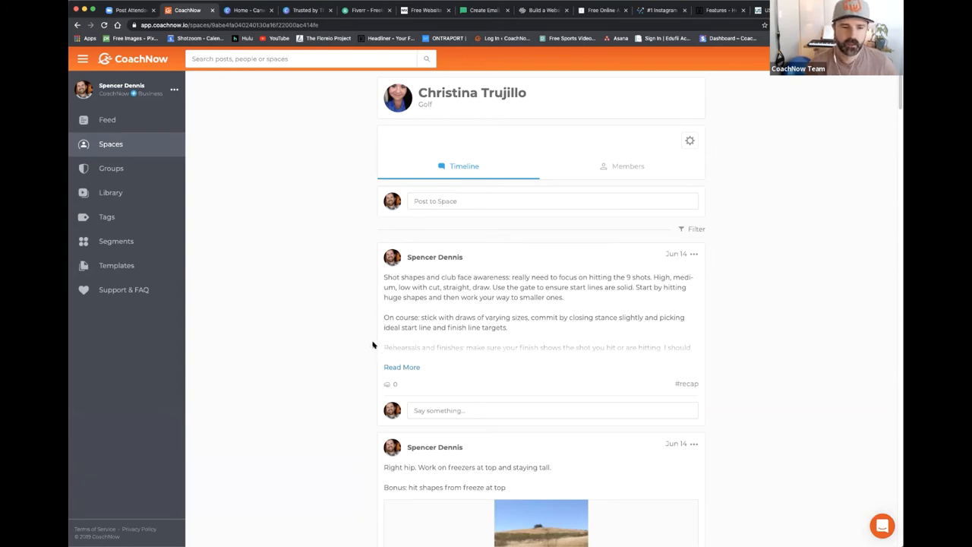
mouse_move(592, 275)
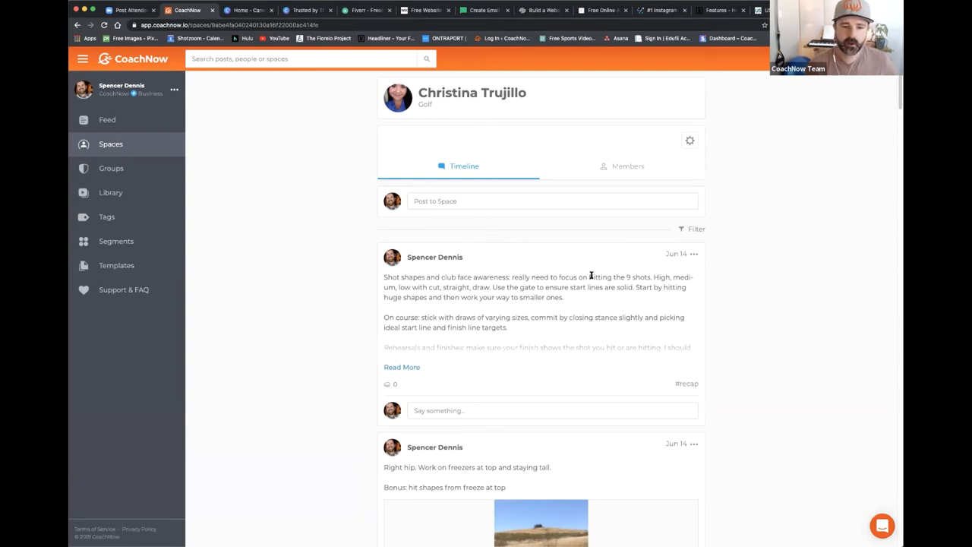
scroll("down", 3)
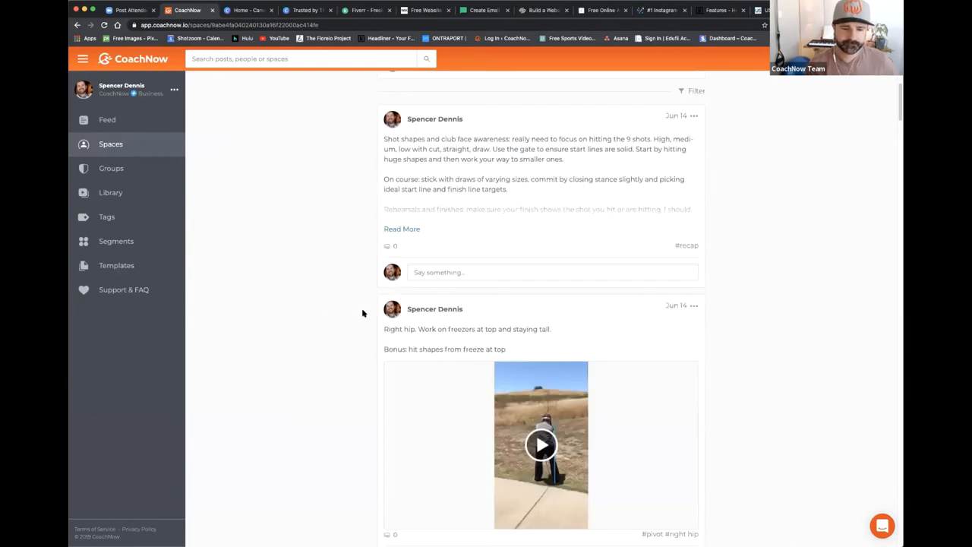
scroll("down", 3)
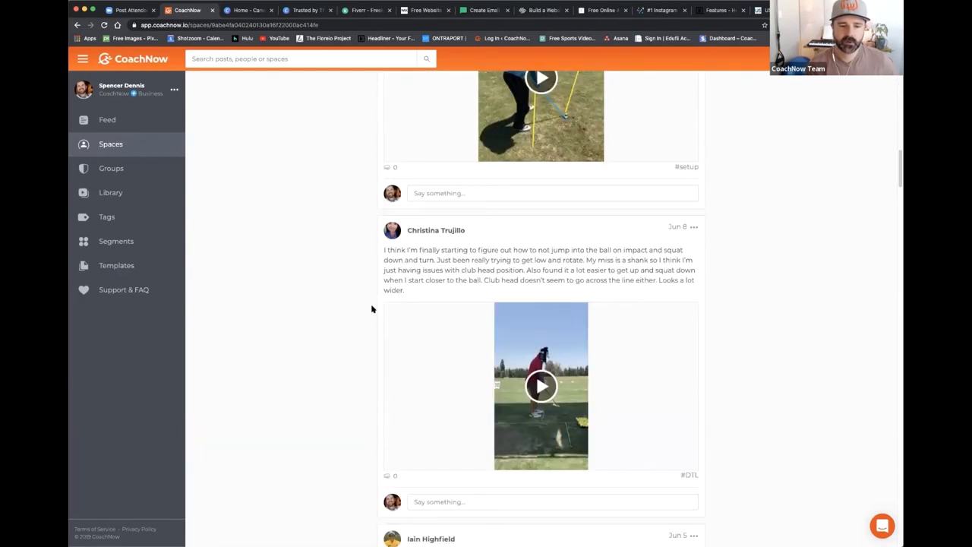
scroll("down", 3)
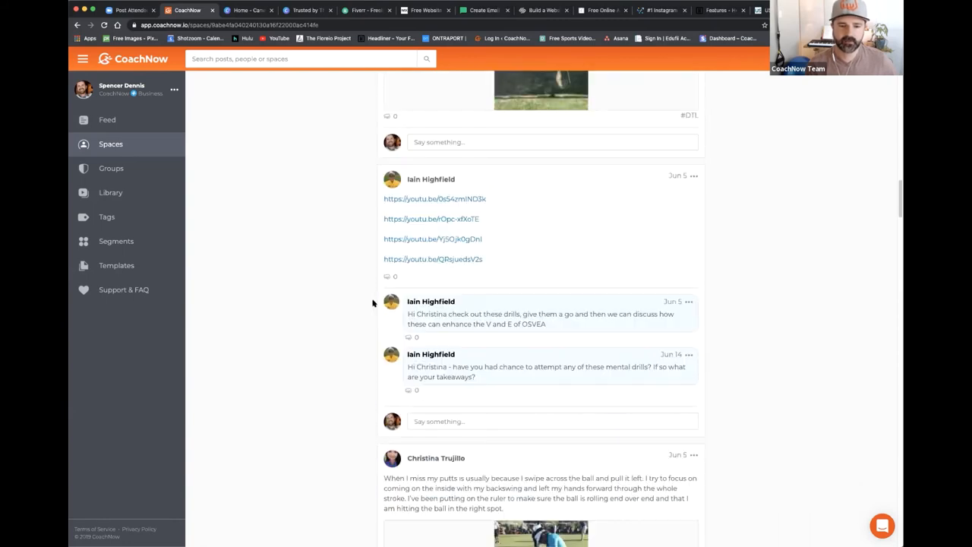
scroll("down", 3)
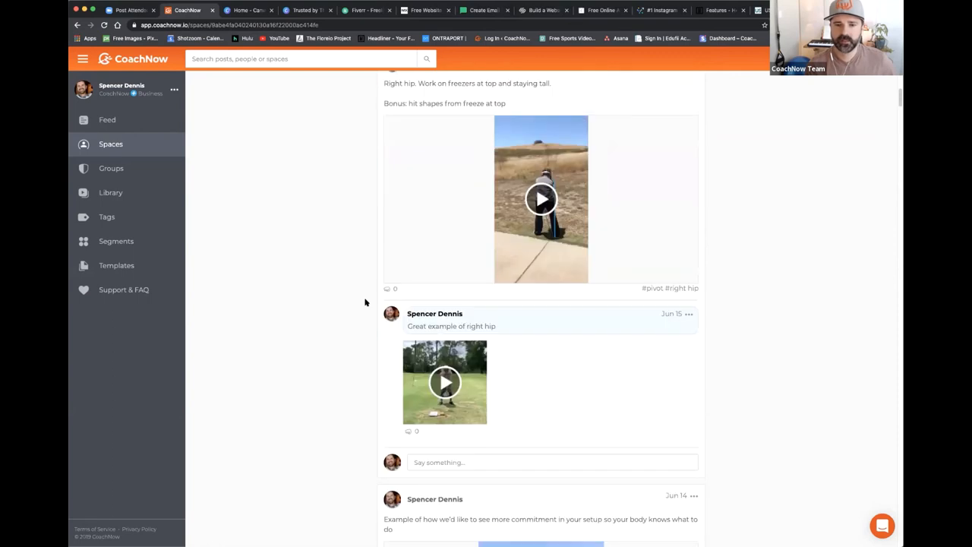
scroll("up", 3)
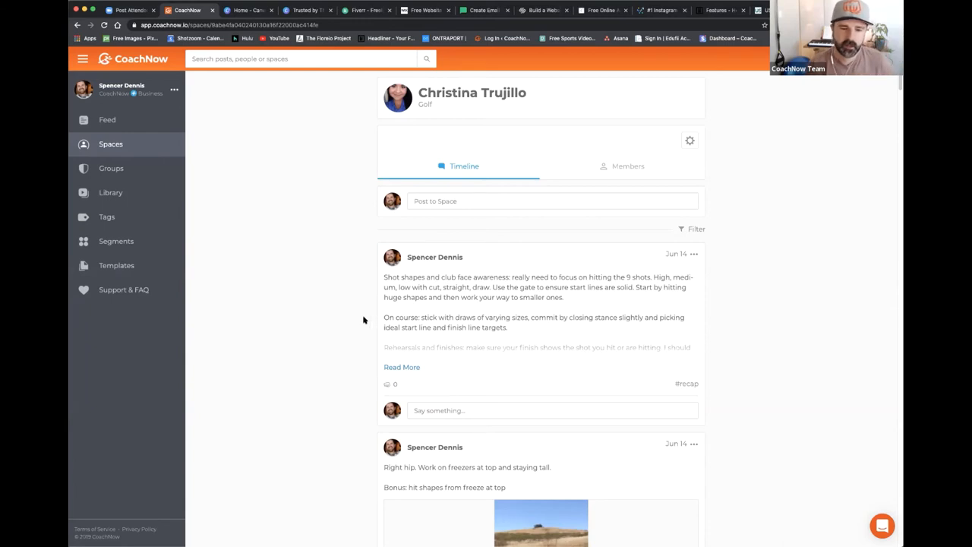
mouse_move(359, 325)
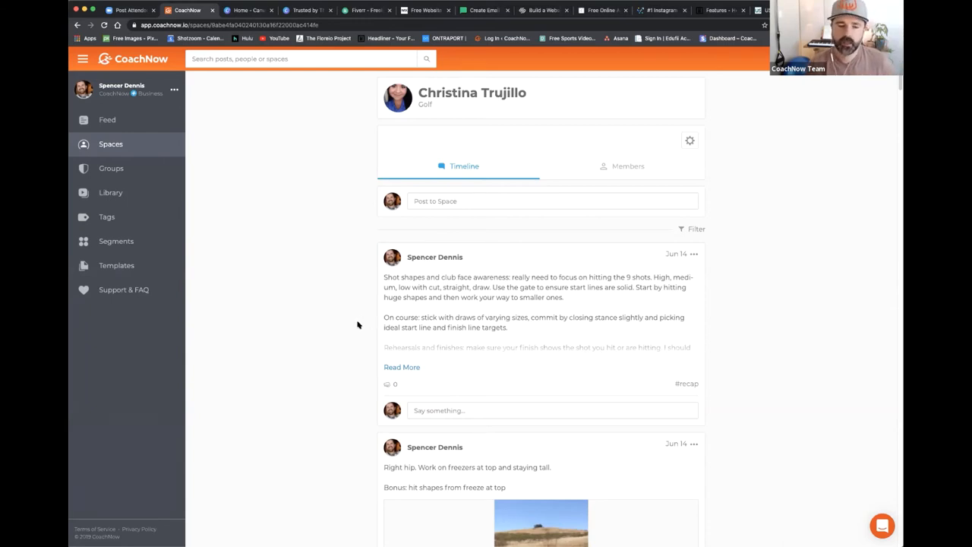
scroll("down", 3)
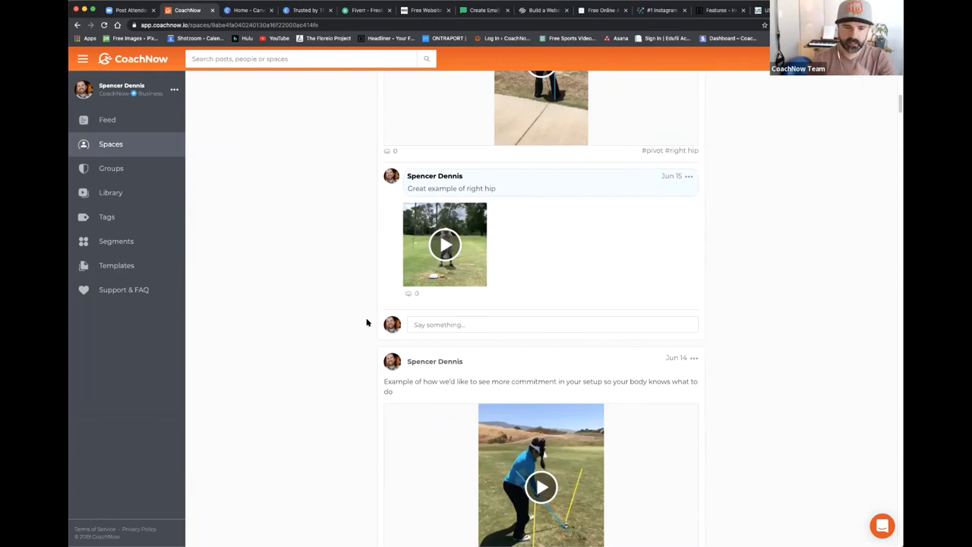
scroll("up", 3)
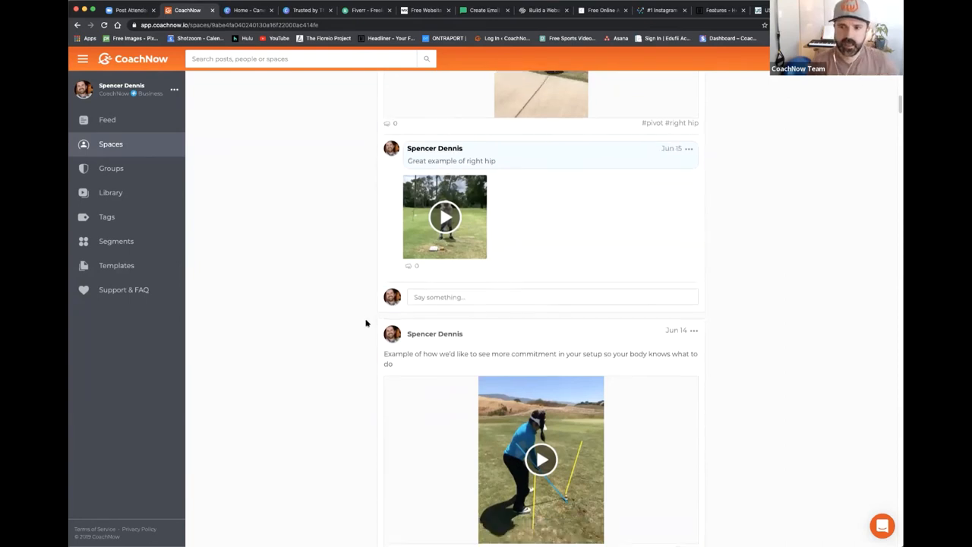
scroll("down", 3)
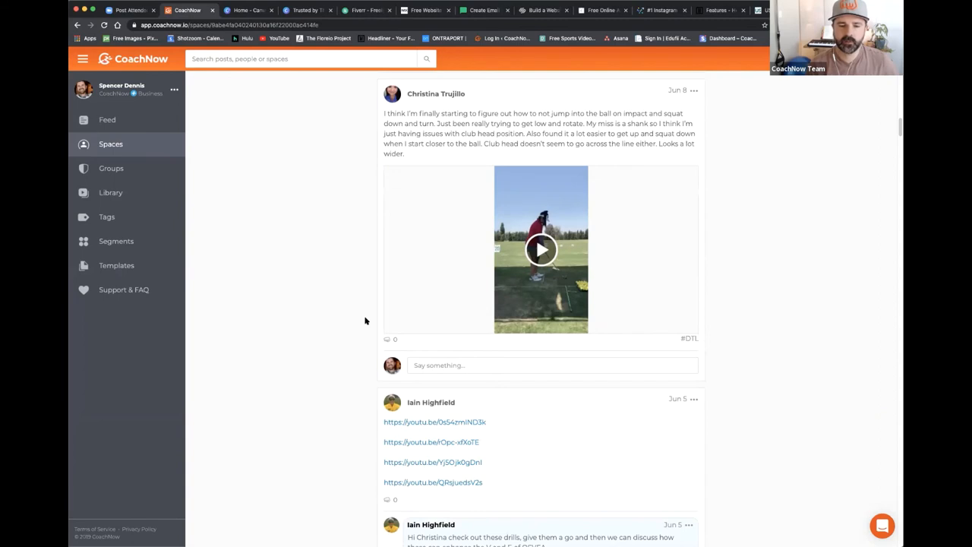
scroll("down", 3)
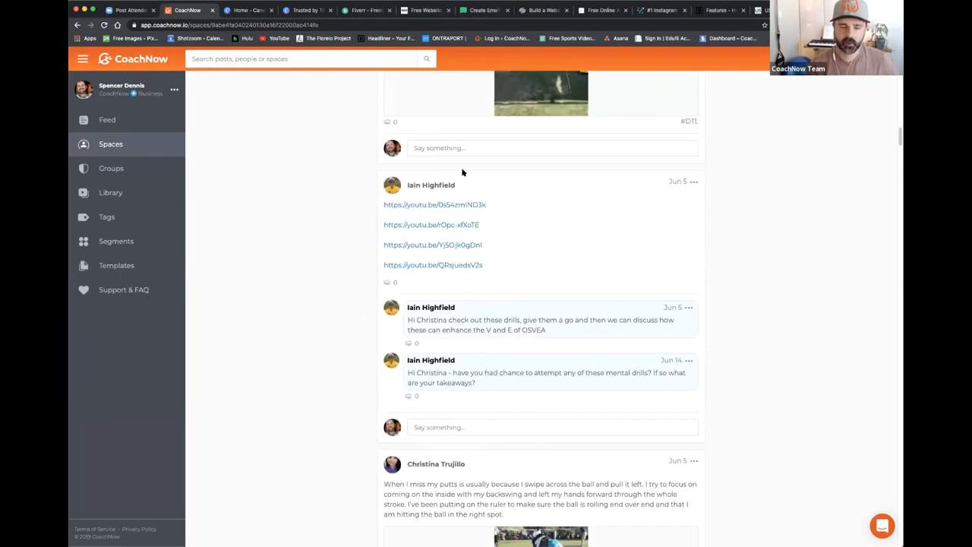
scroll("down", 3)
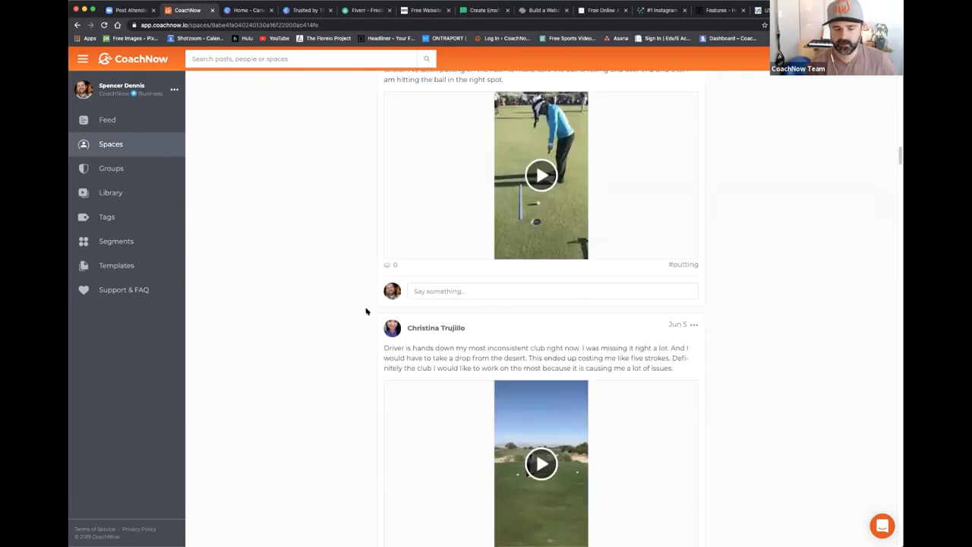
scroll("down", 3)
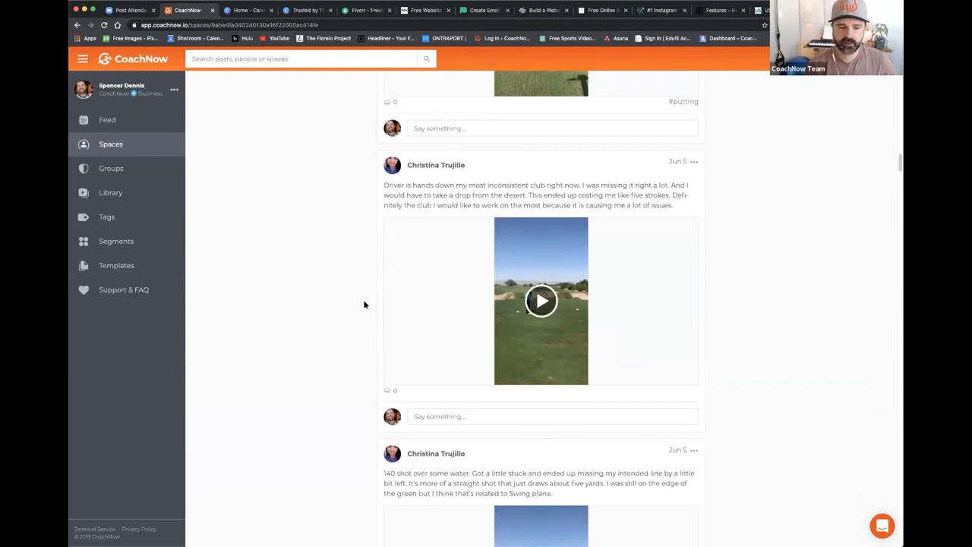
scroll("down", 3)
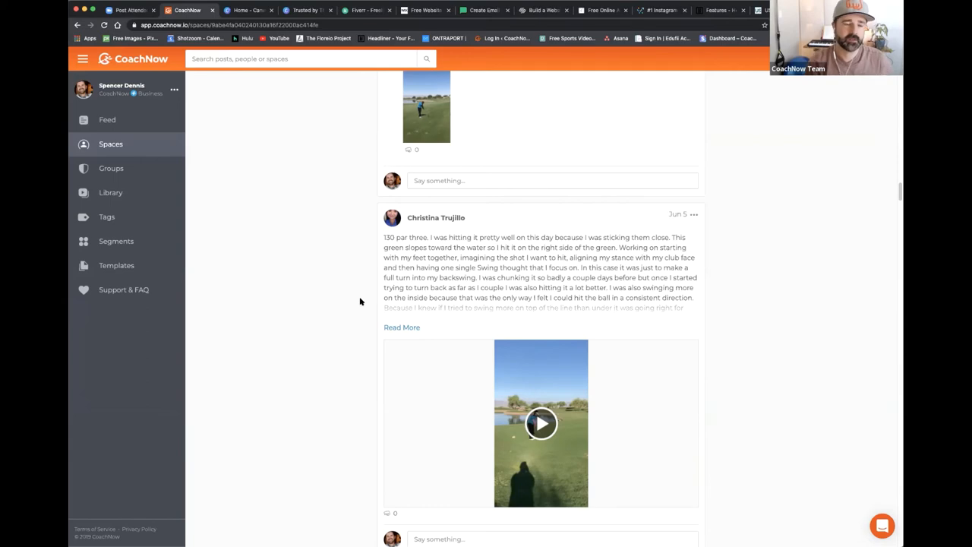
scroll("down", 3)
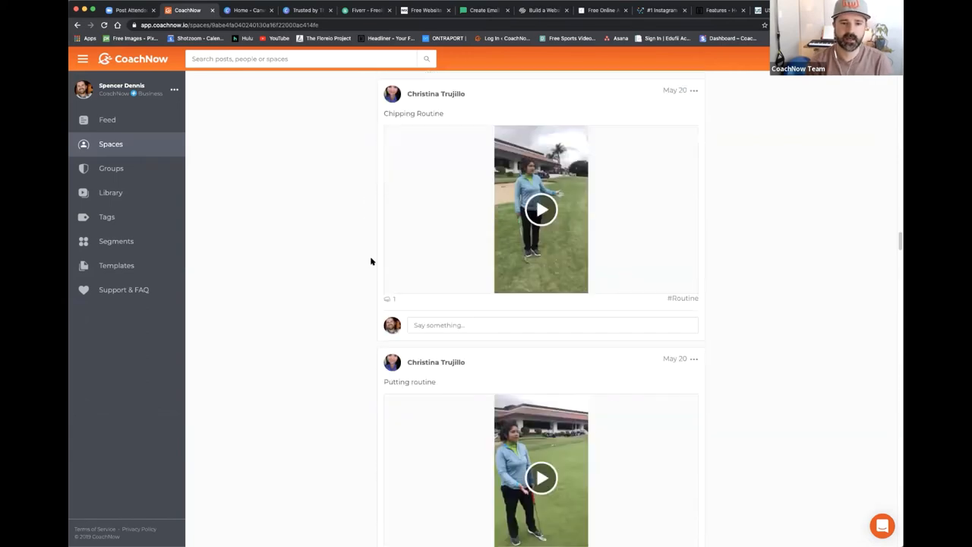
scroll("down", 3)
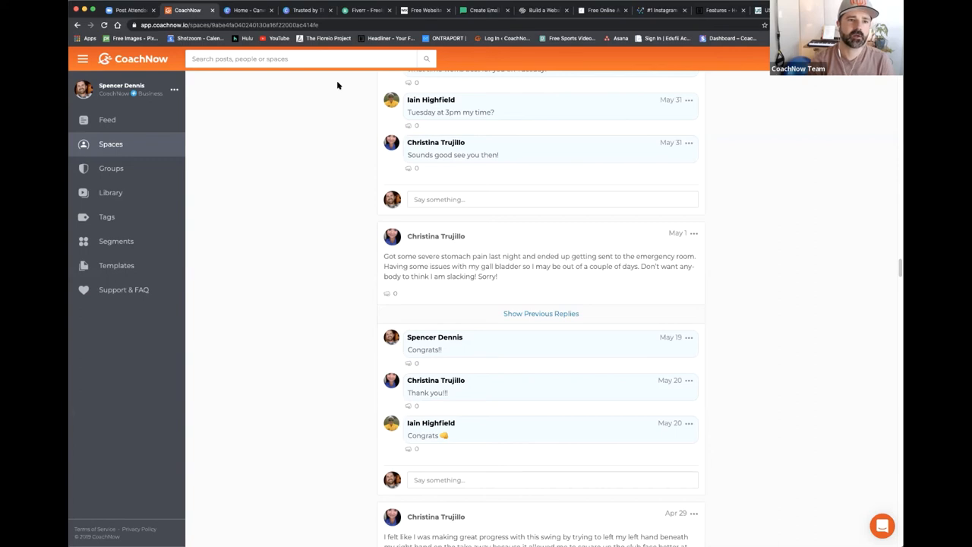
left_click(246, 9)
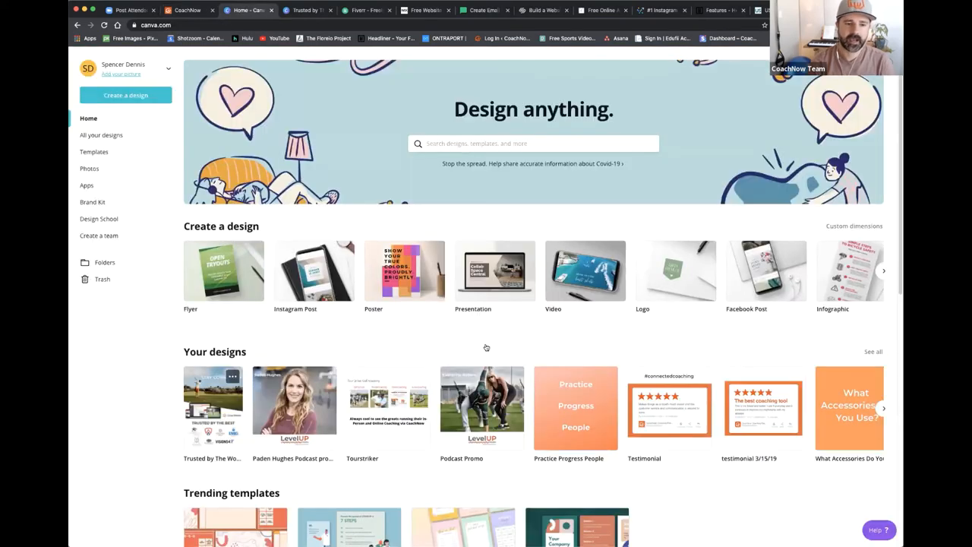
mouse_move(434, 234)
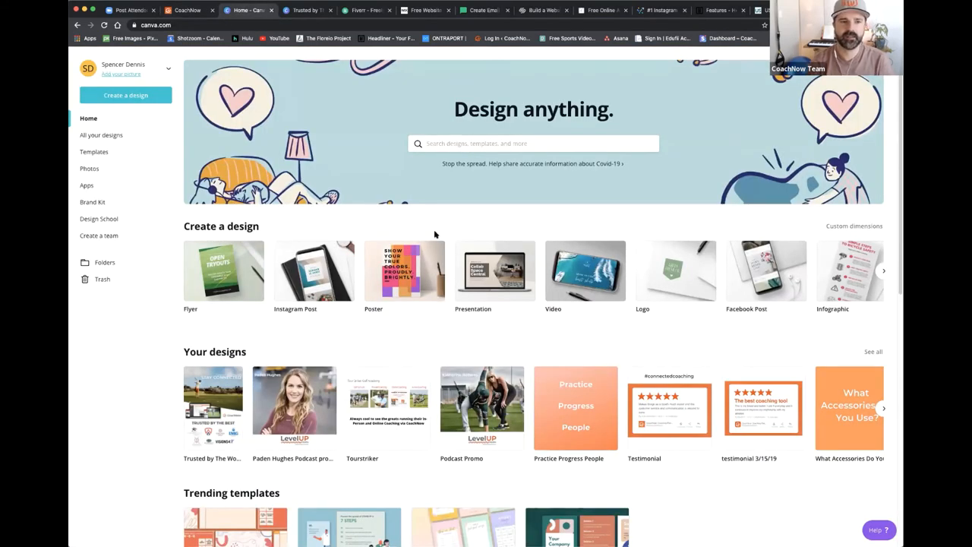
mouse_move(426, 227)
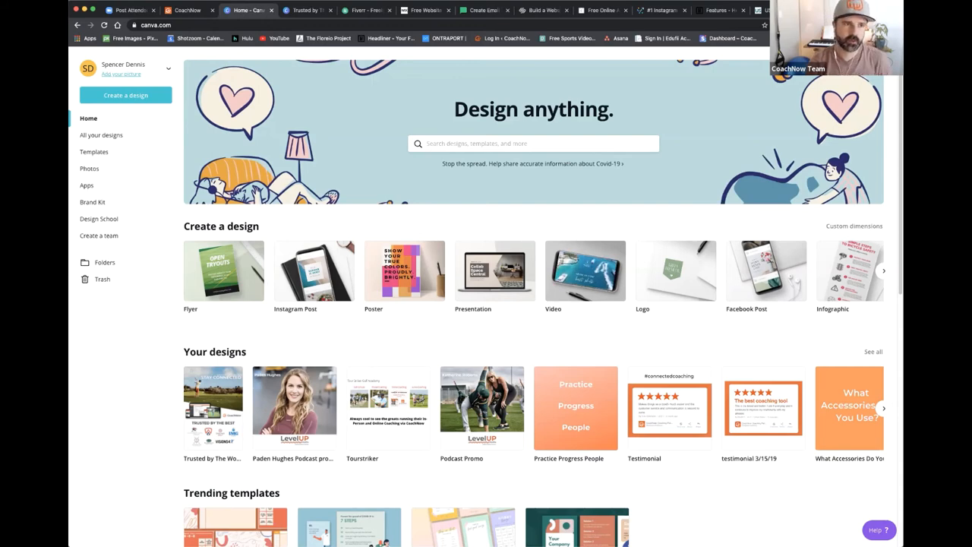
left_click(188, 9)
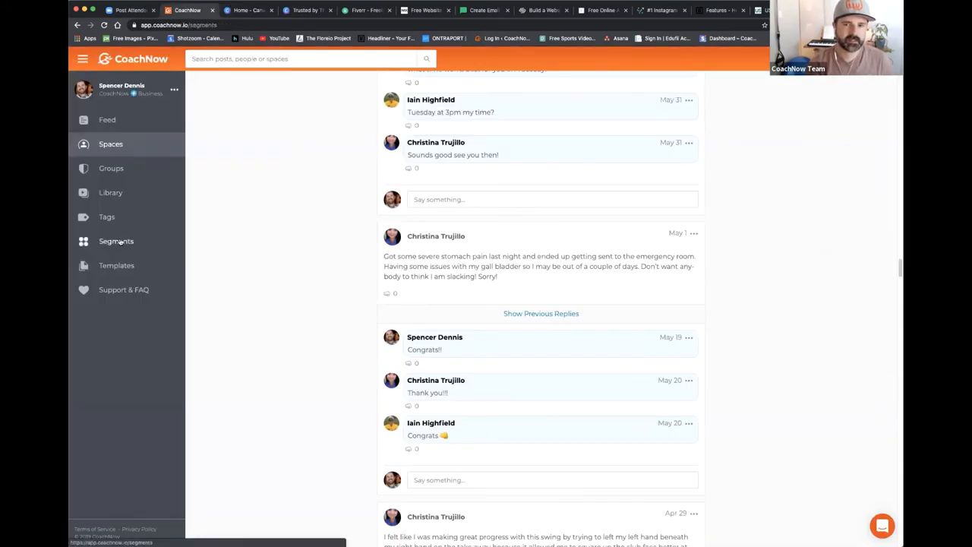
Step: Review the Jrs segment's junior golfer spaces, then bring up the Fiverr site
left_click(115, 240)
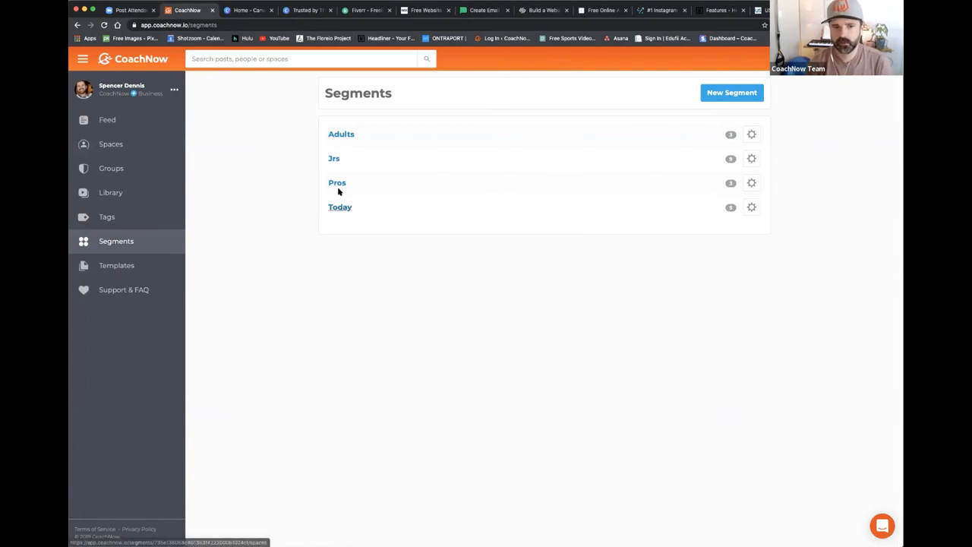
left_click(334, 158)
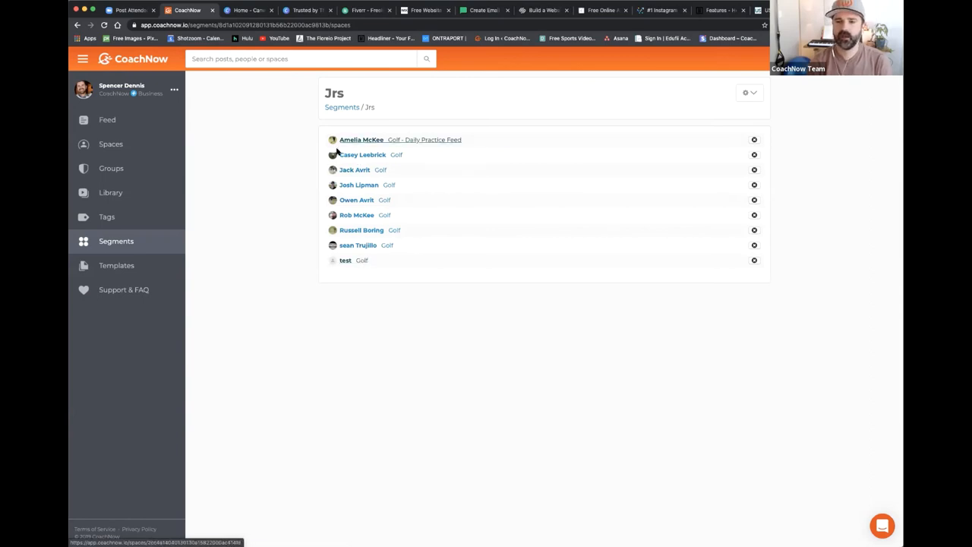
mouse_move(756, 94)
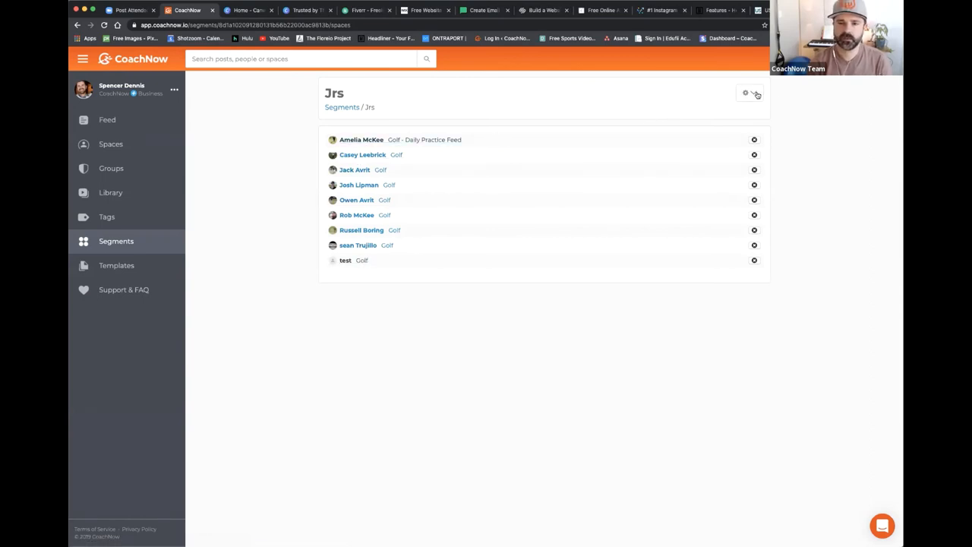
left_click(747, 93)
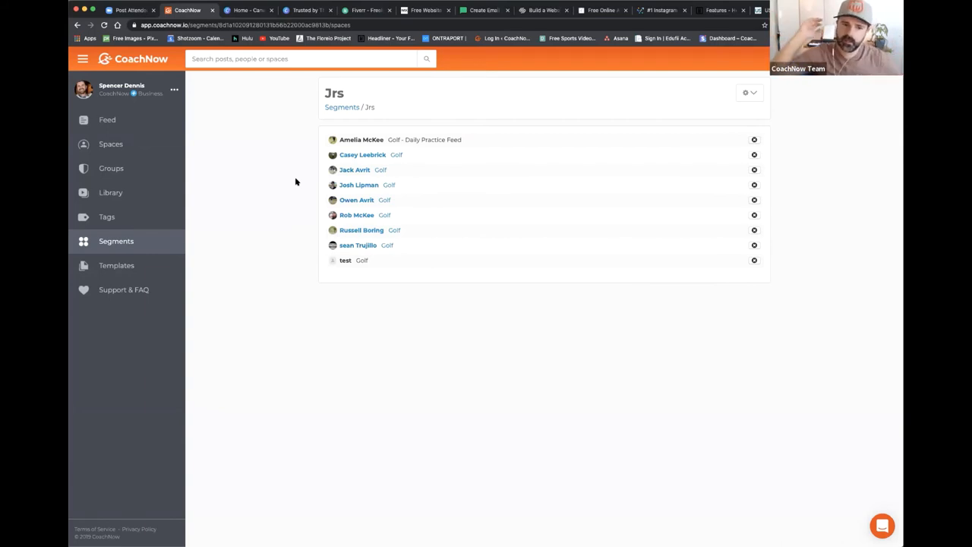
mouse_move(303, 185)
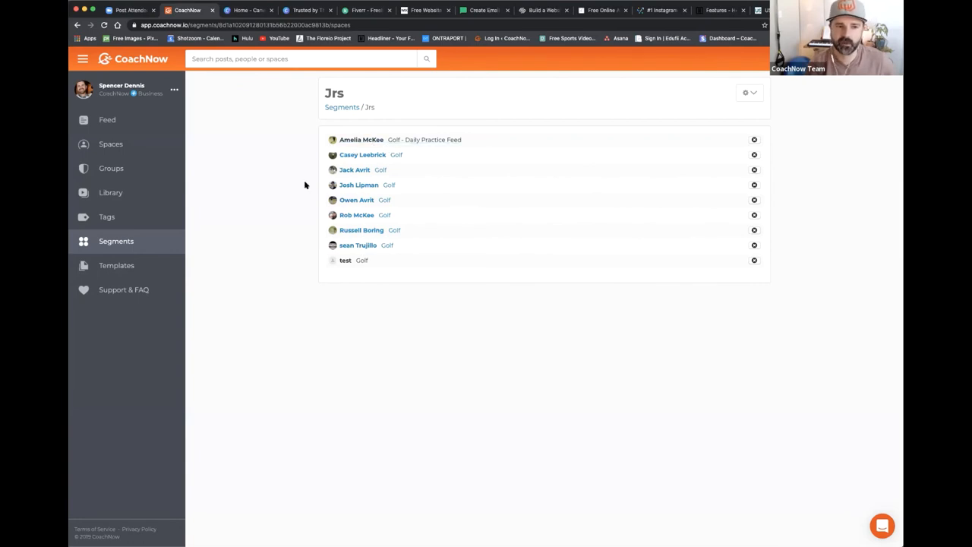
mouse_move(286, 199)
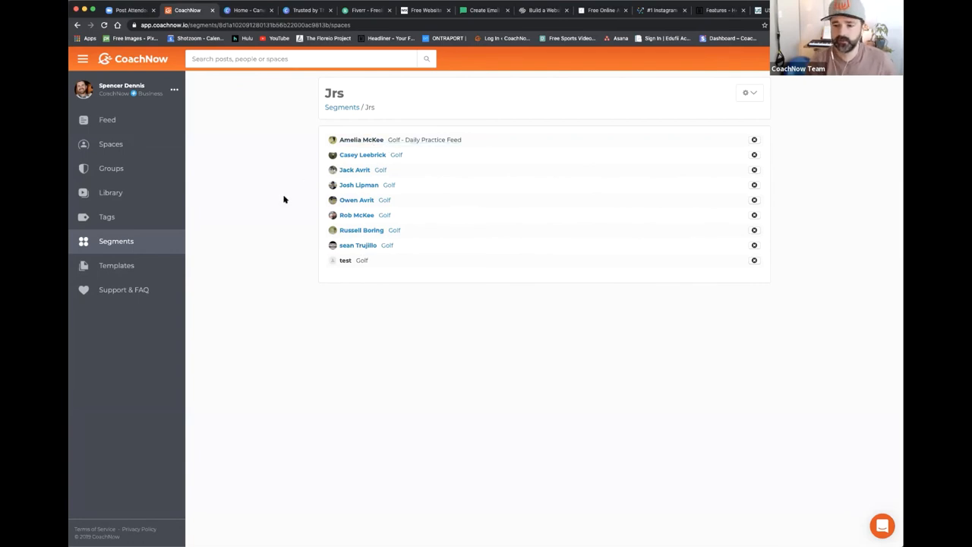
mouse_move(288, 200)
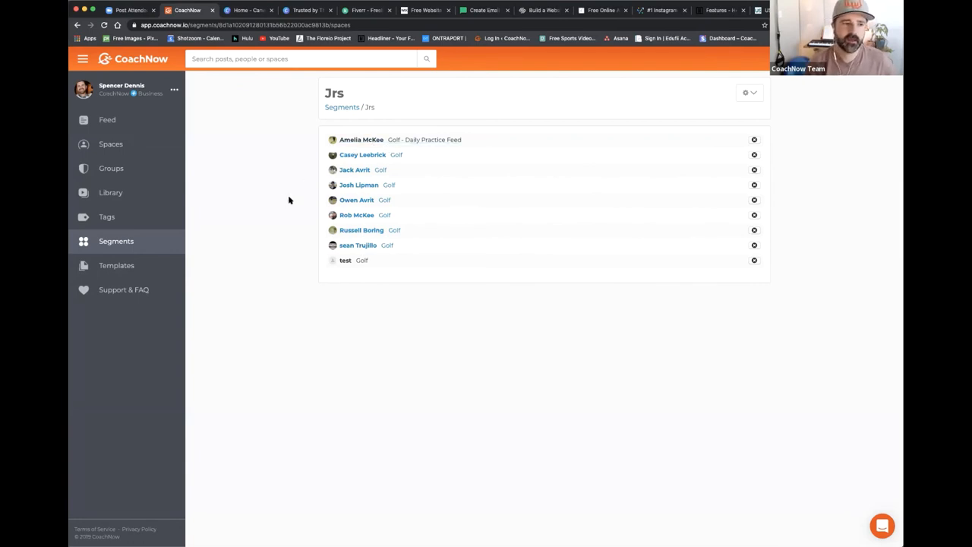
mouse_move(161, 185)
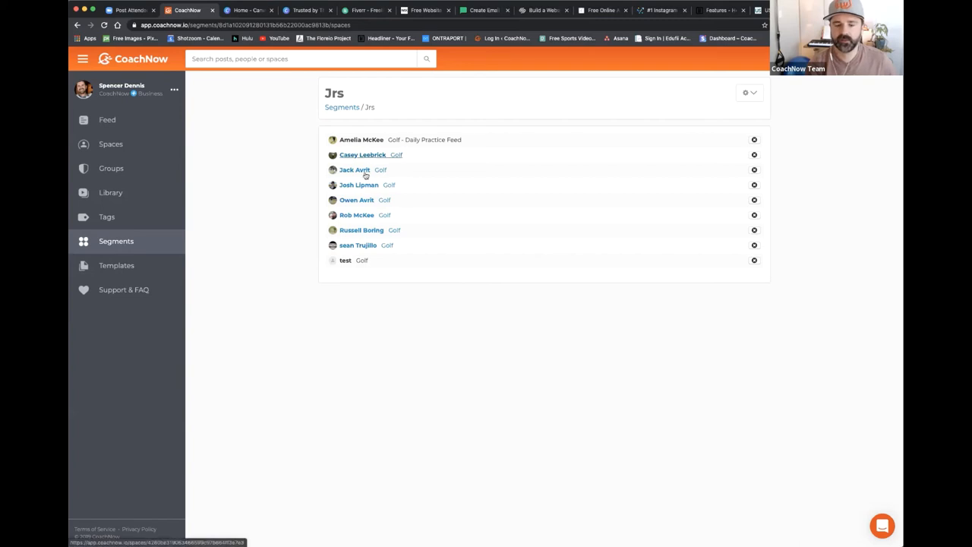
mouse_move(358, 244)
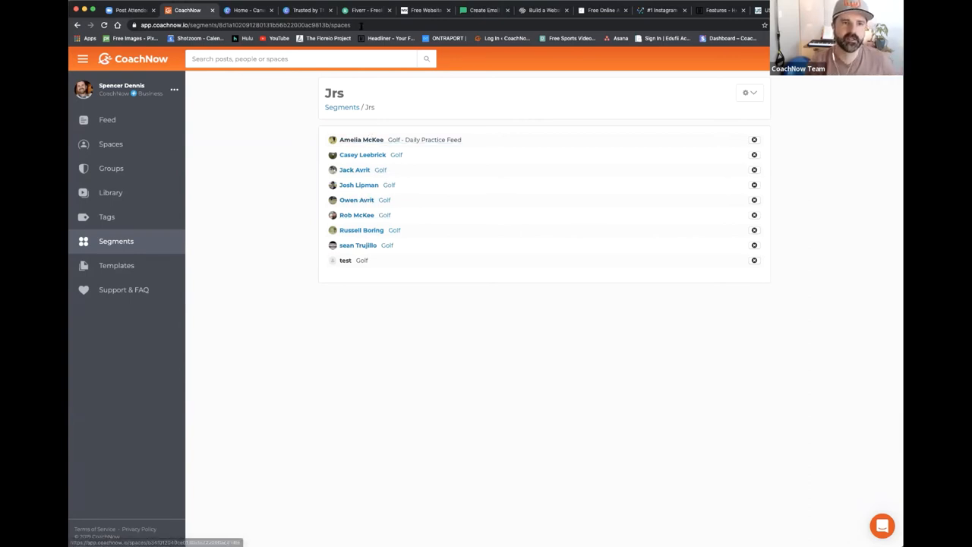
left_click(367, 9)
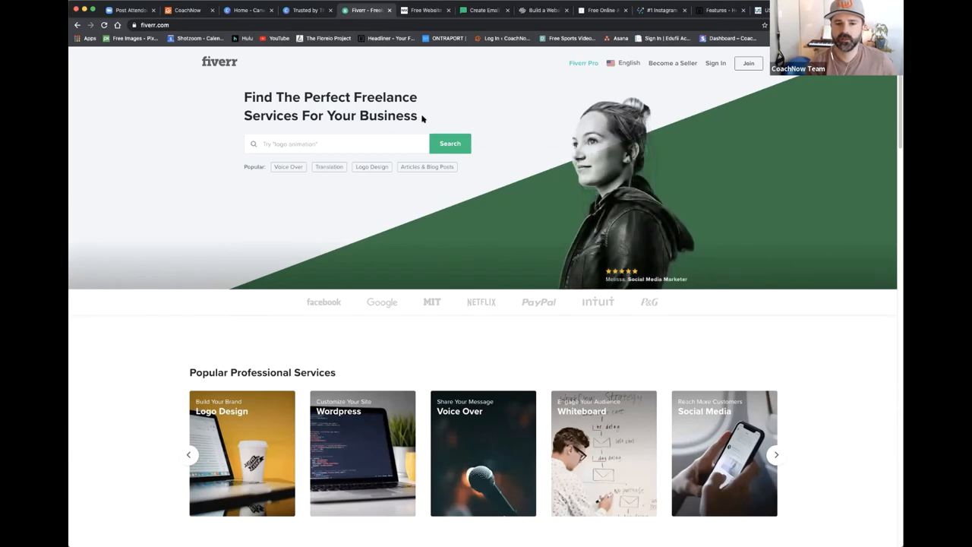
mouse_move(419, 103)
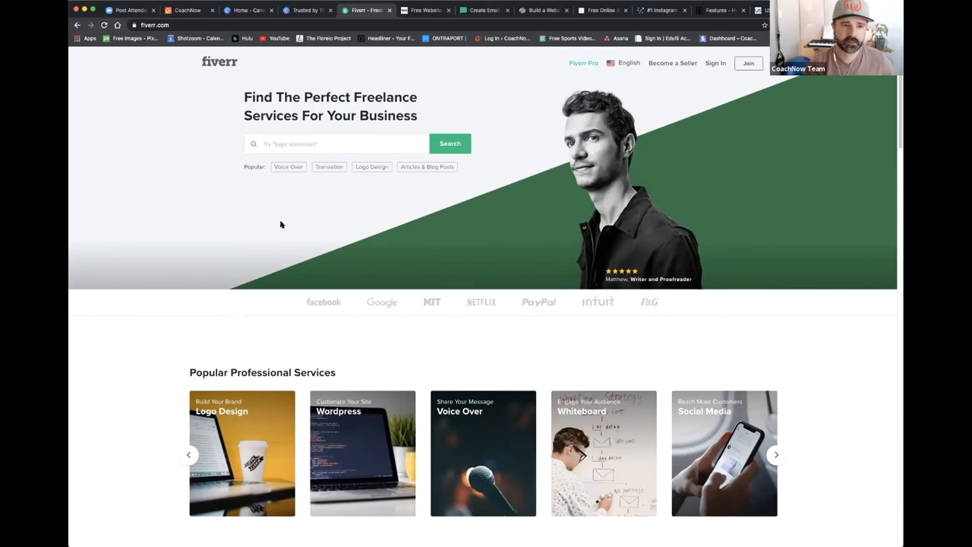
Step: Cycle through the Wix, MailerLite, Squarespace, Calendly and Later tabs to Headliner's Features page
left_click(422, 9)
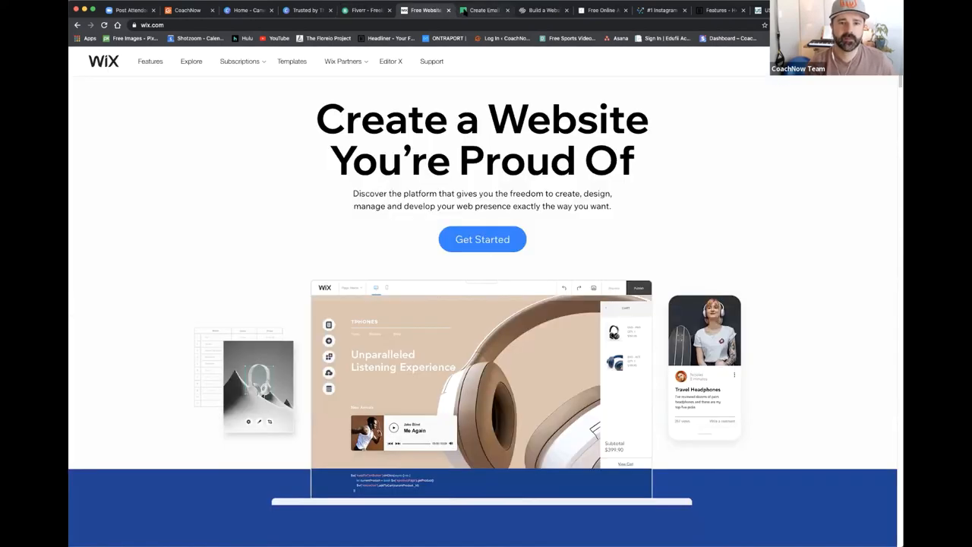
left_click(486, 9)
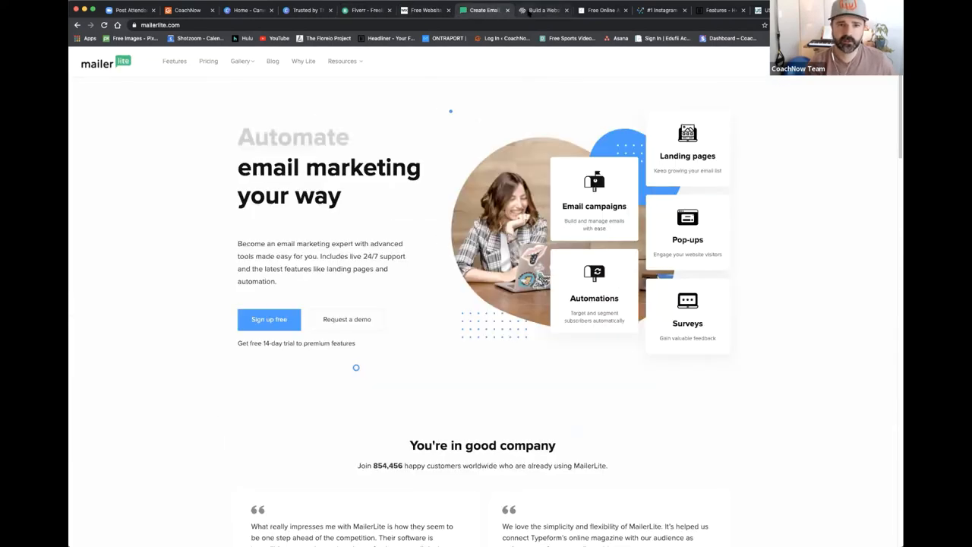
left_click(542, 9)
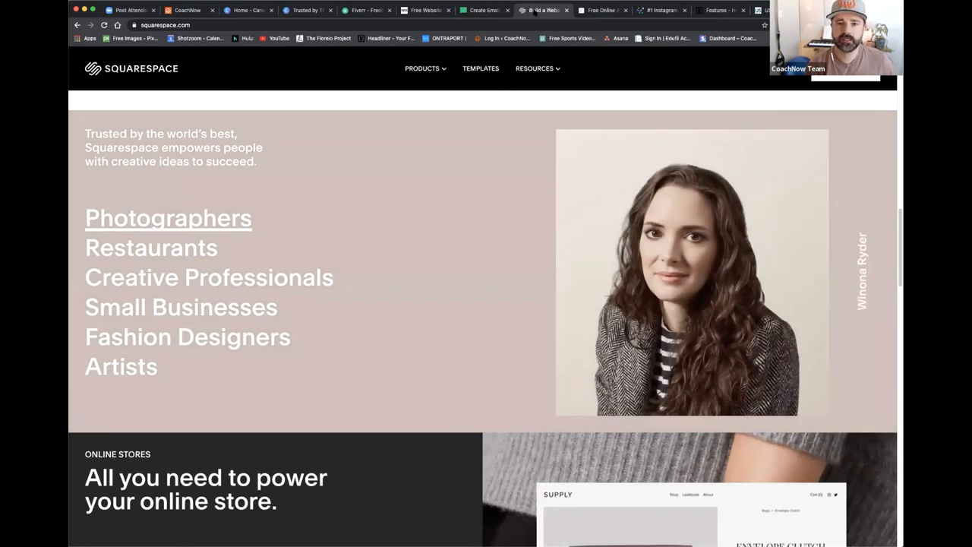
left_click(599, 9)
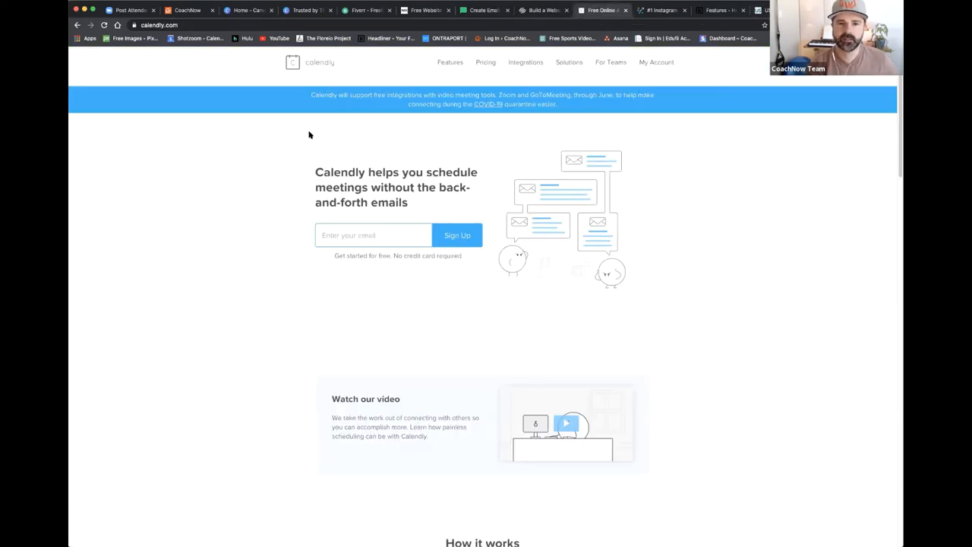
left_click(660, 9)
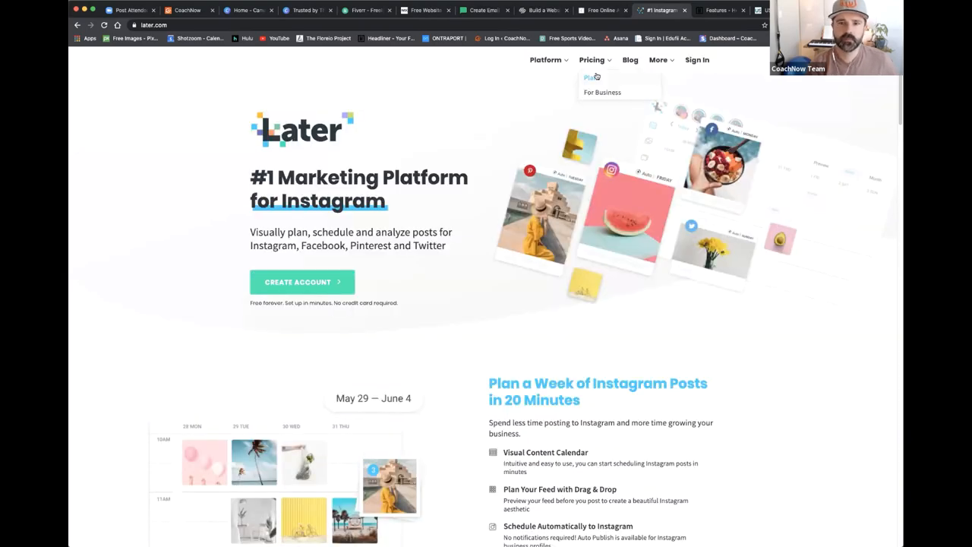
left_click(716, 9)
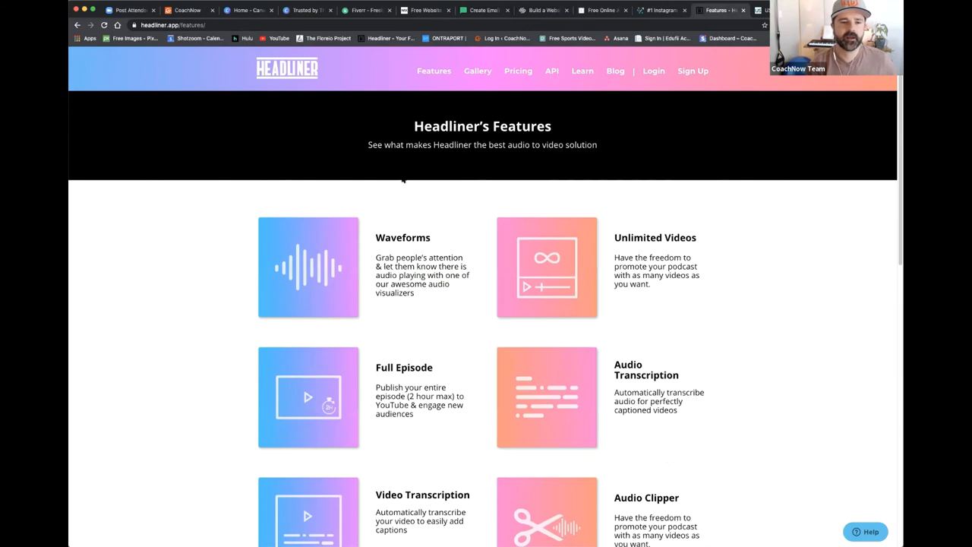
mouse_move(213, 264)
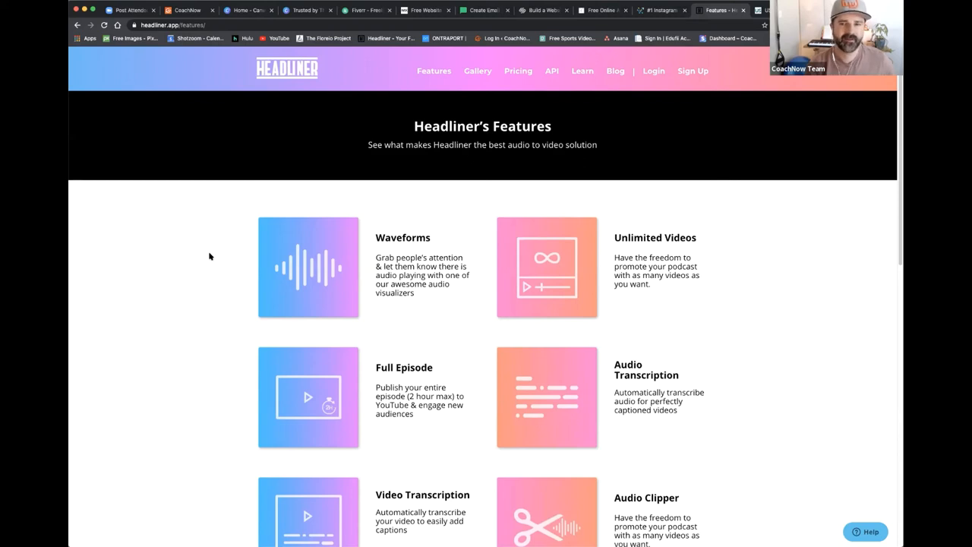
mouse_move(206, 258)
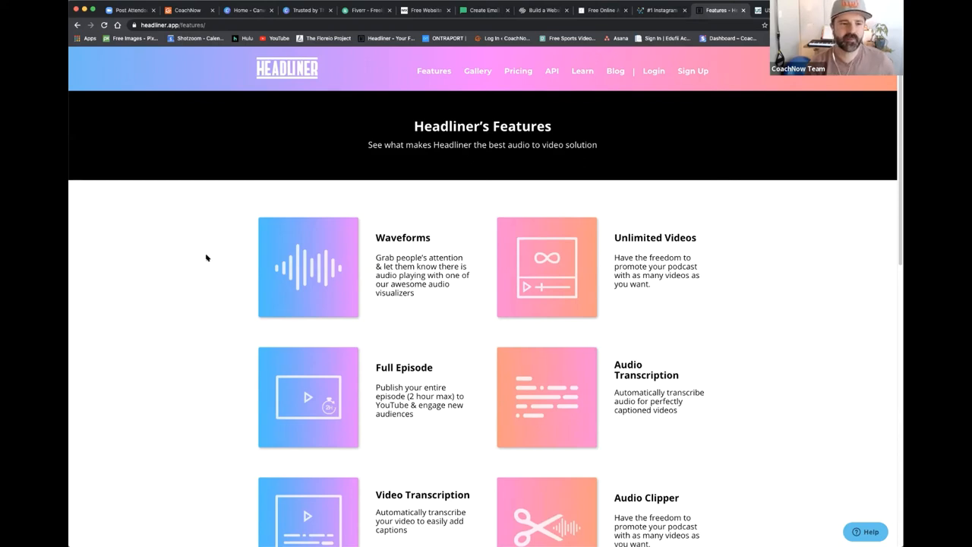
mouse_move(210, 252)
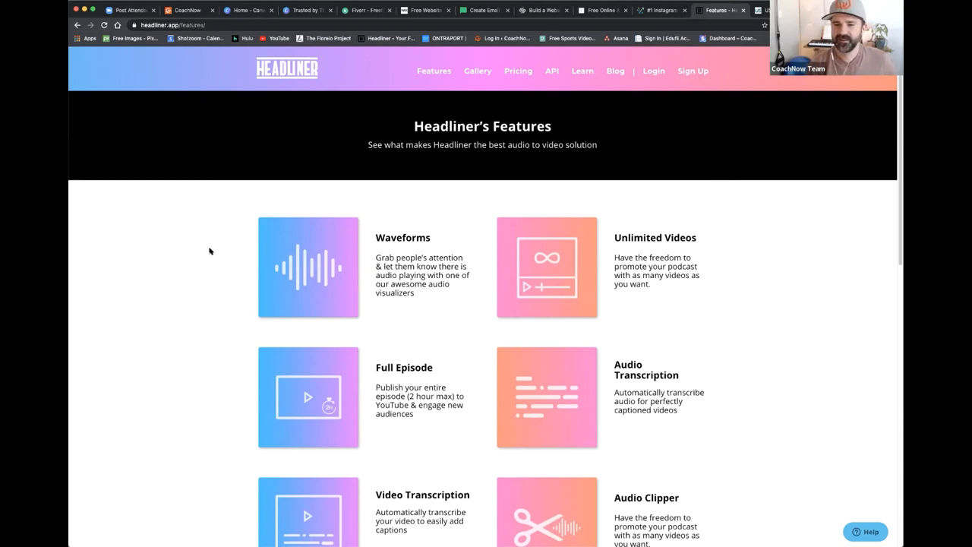
mouse_move(217, 240)
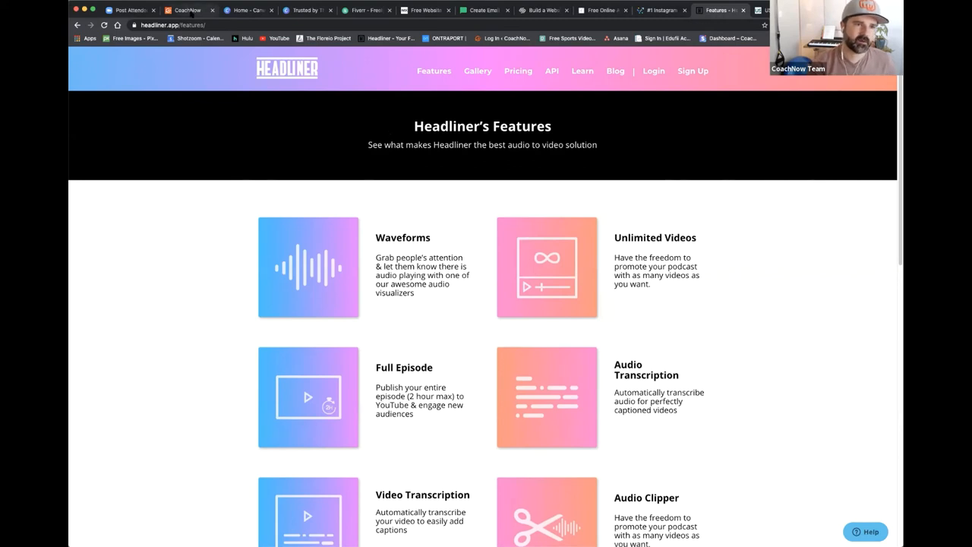
Step: Back in CoachNow, review the Adults and Pros segments' athletes, then go to Groups
left_click(186, 9)
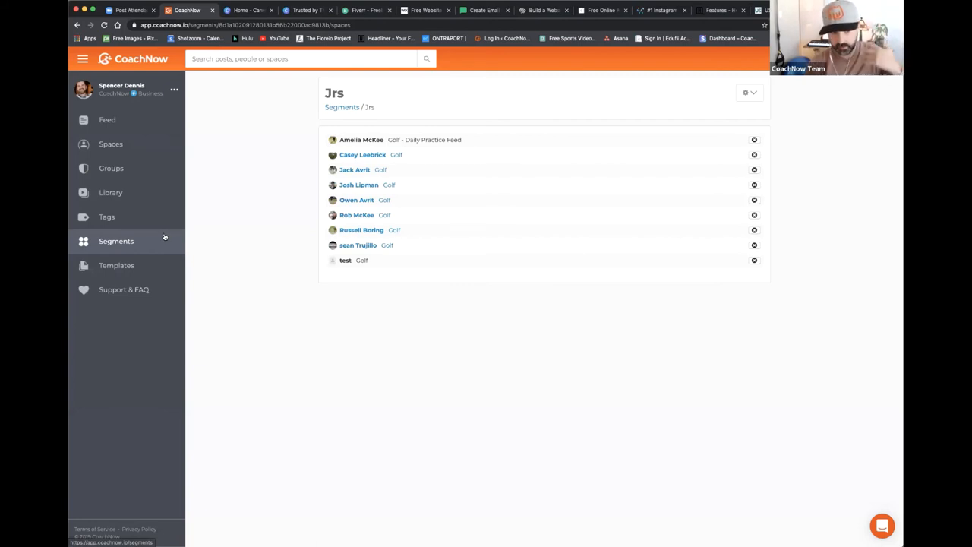
mouse_move(158, 237)
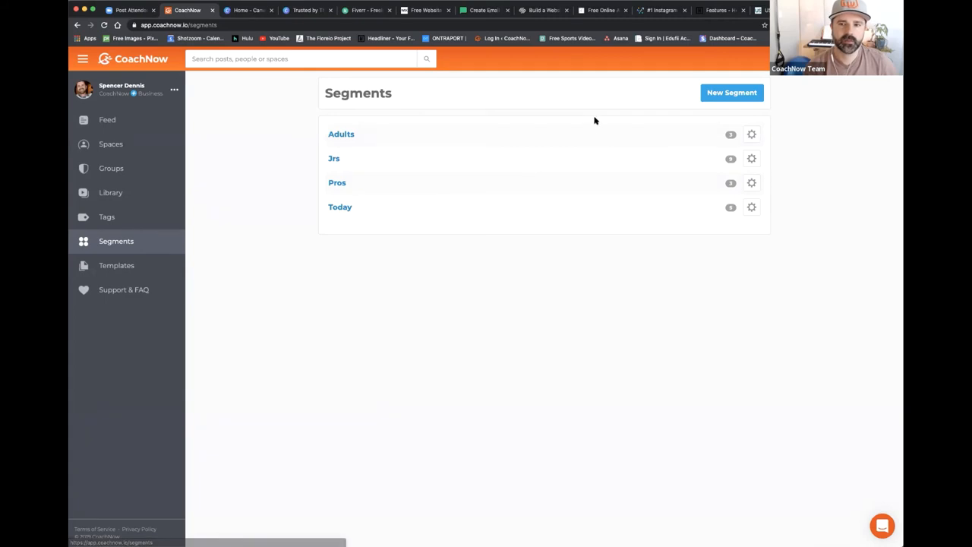
mouse_move(393, 193)
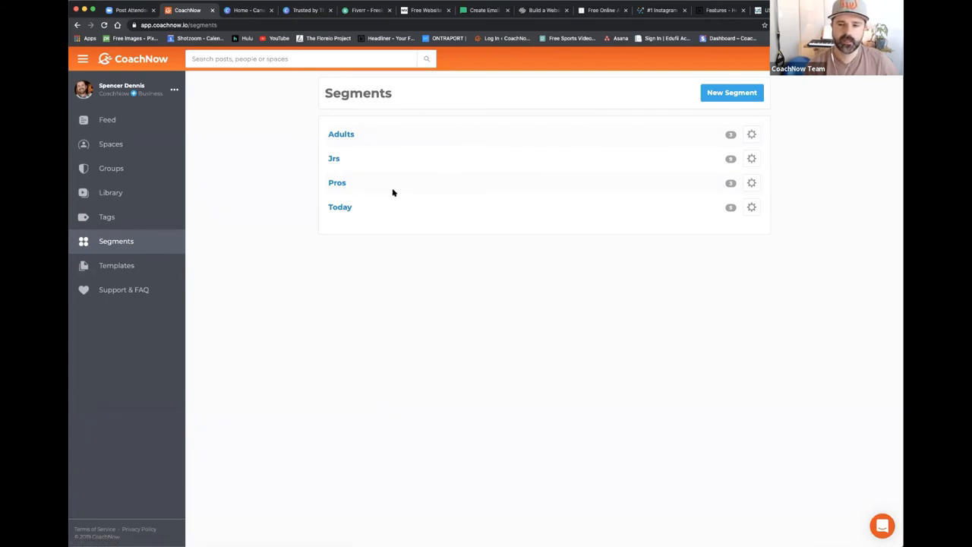
left_click(340, 134)
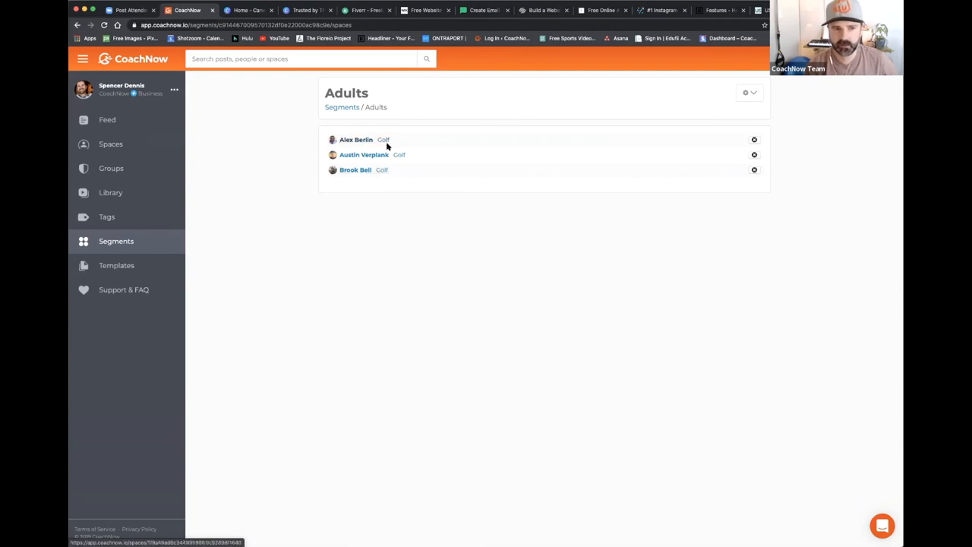
left_click(341, 107)
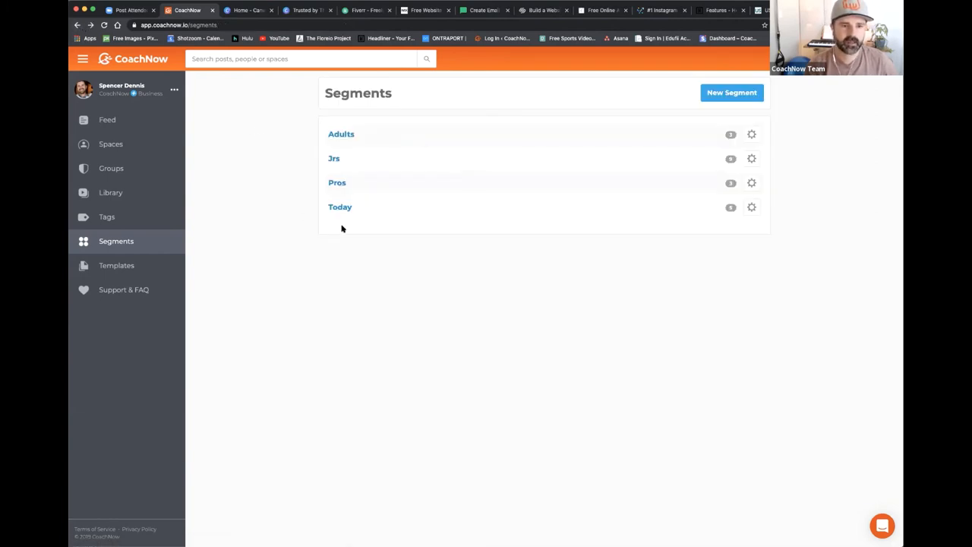
left_click(337, 182)
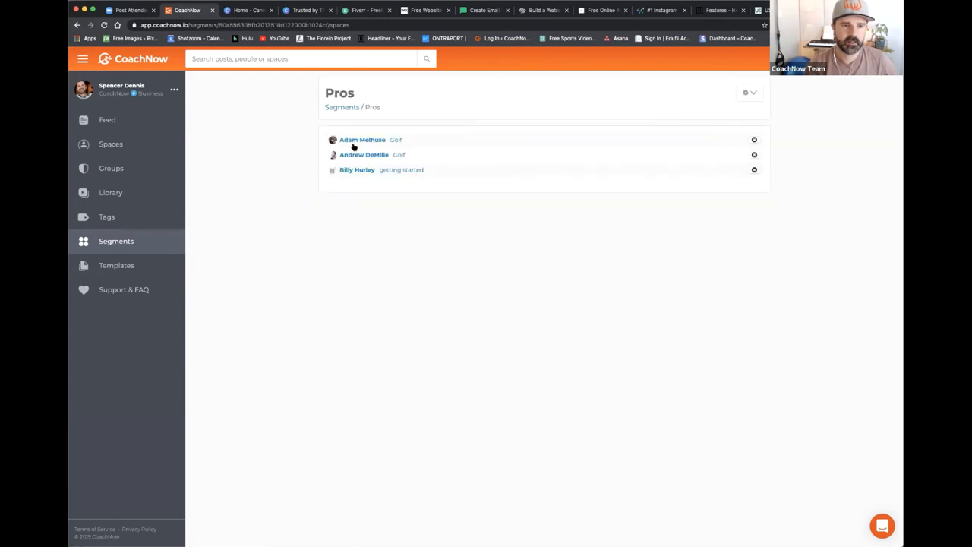
mouse_move(405, 174)
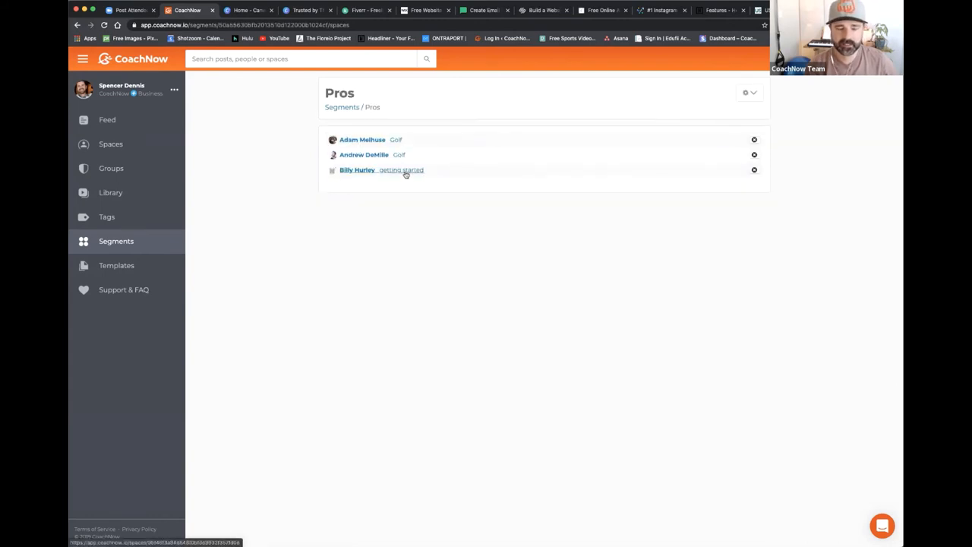
mouse_move(355, 161)
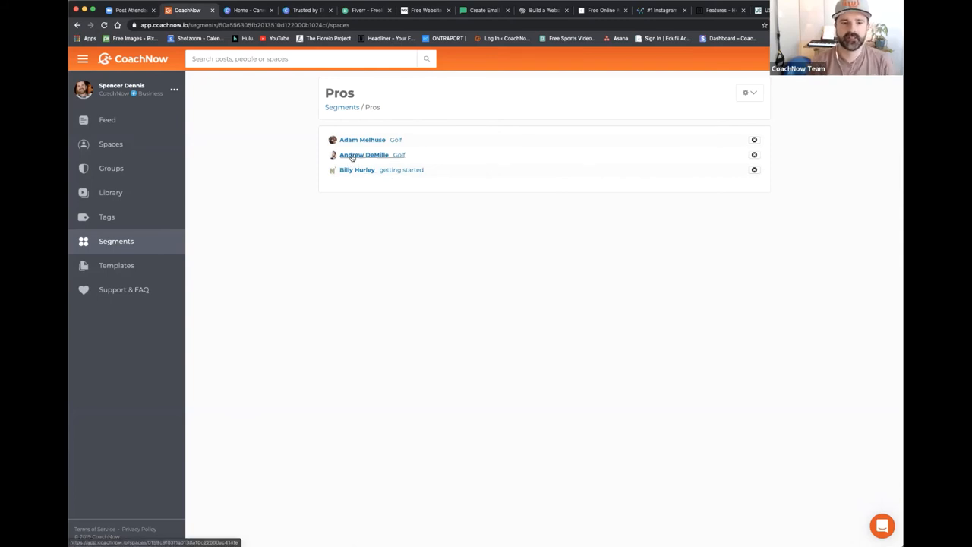
mouse_move(404, 155)
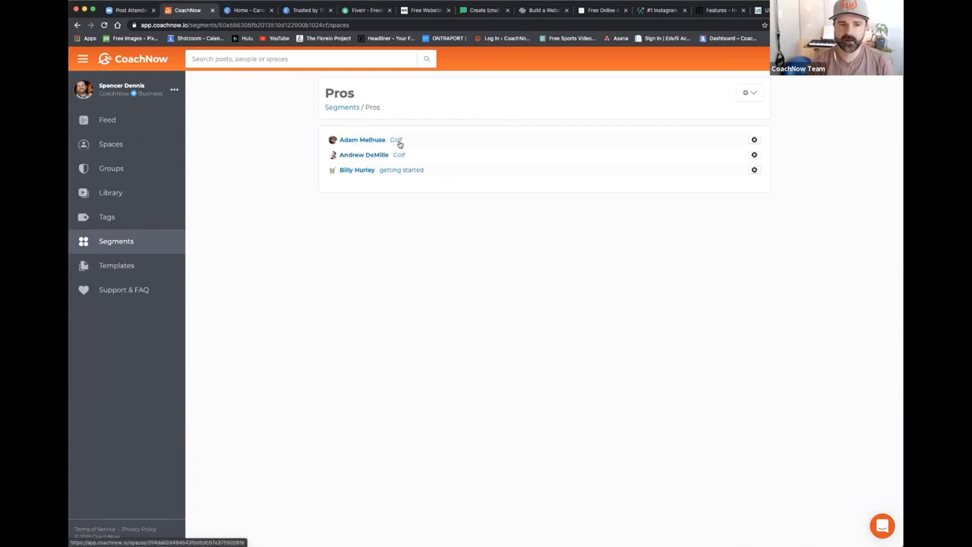
mouse_move(116, 240)
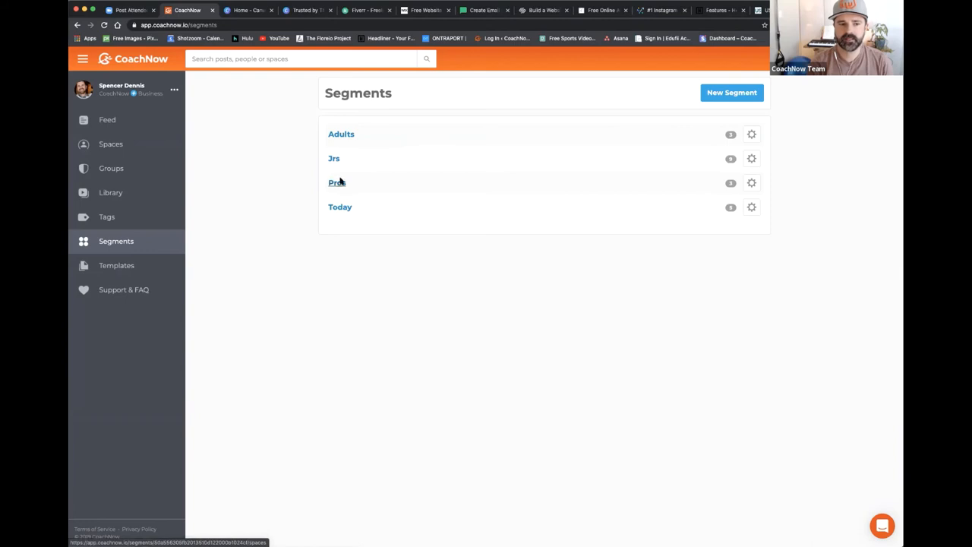
mouse_move(367, 209)
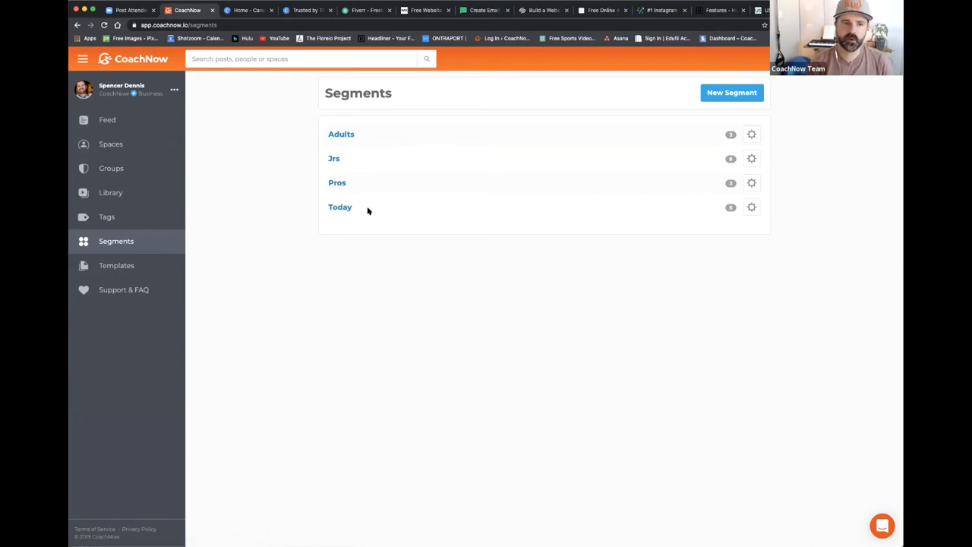
mouse_move(374, 161)
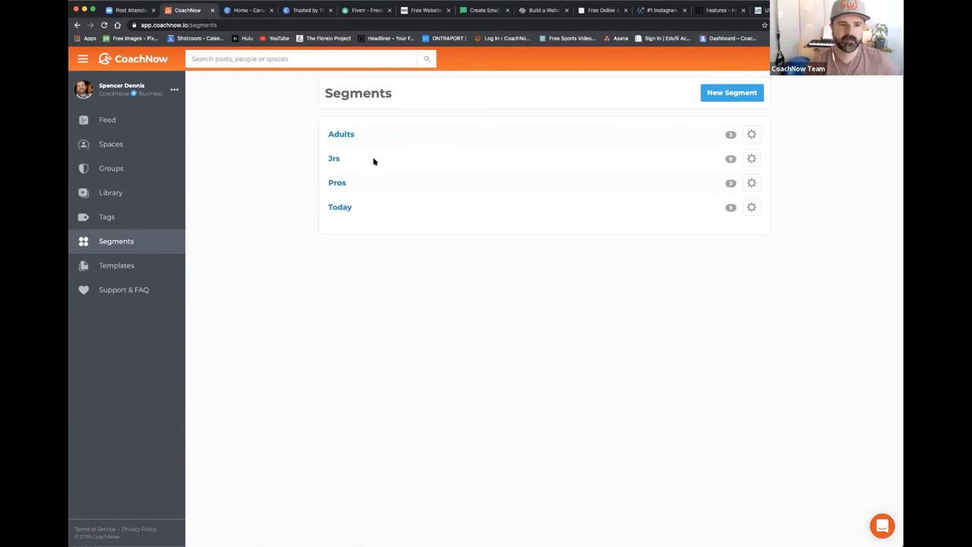
mouse_move(361, 182)
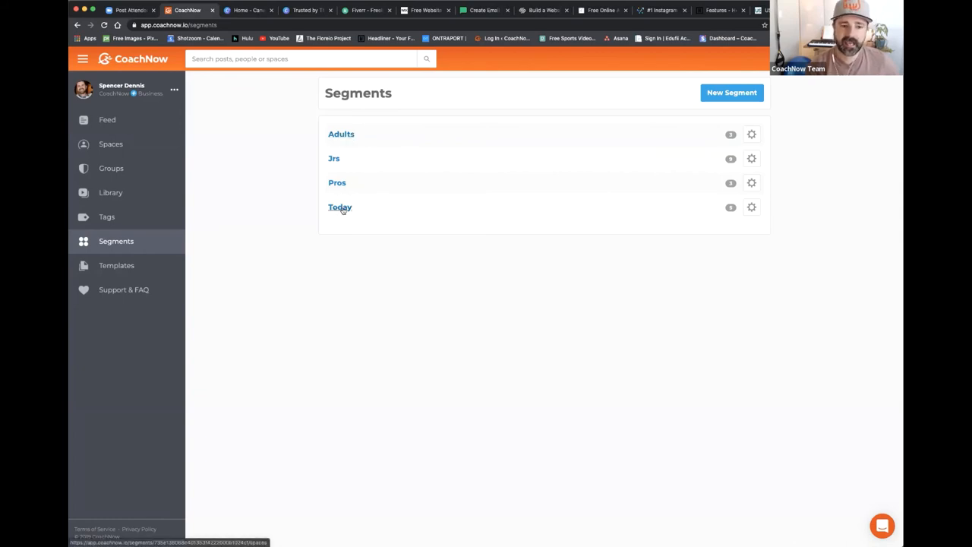
mouse_move(340, 197)
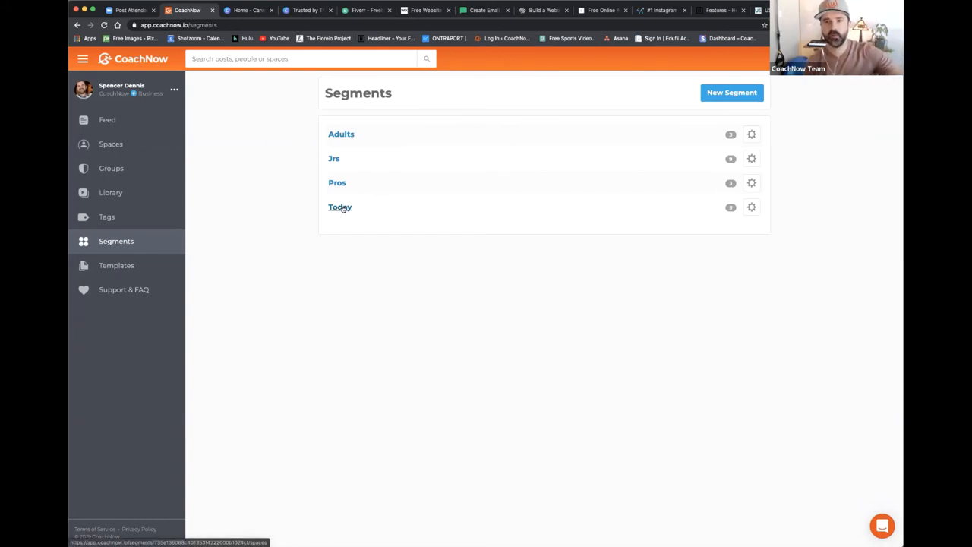
mouse_move(340, 207)
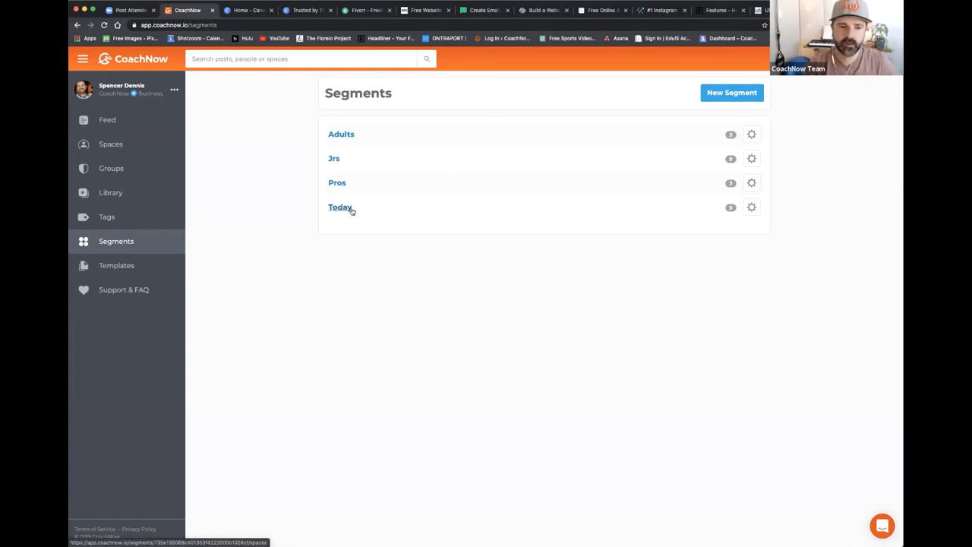
mouse_move(340, 206)
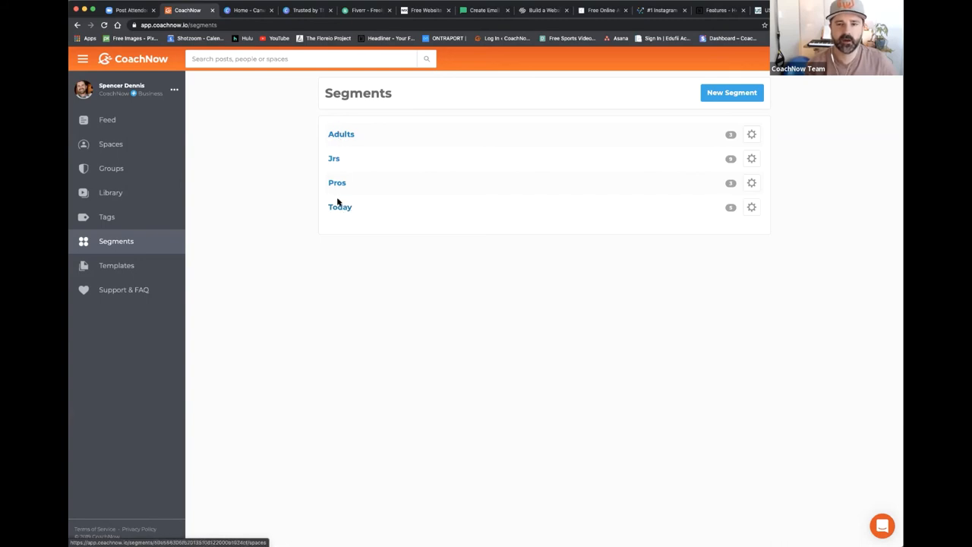
mouse_move(340, 134)
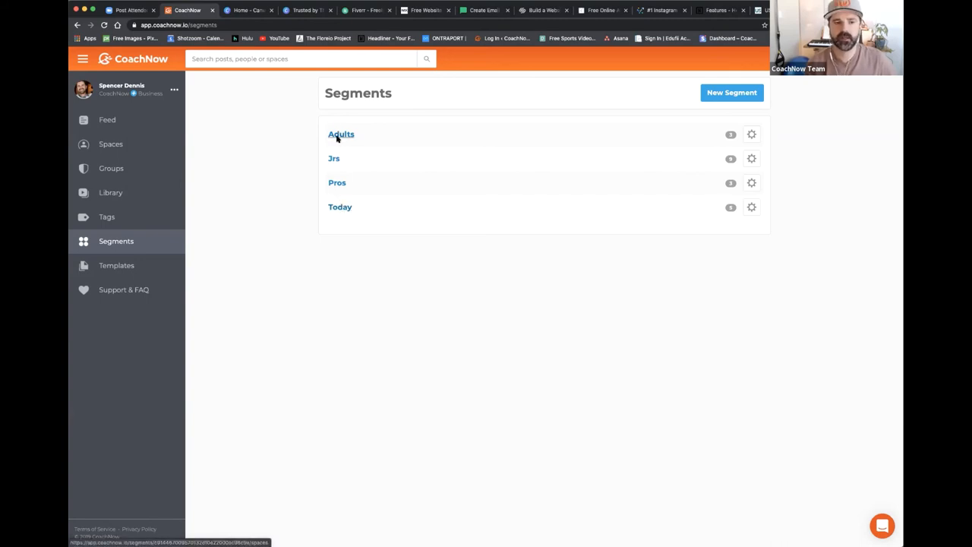
mouse_move(267, 216)
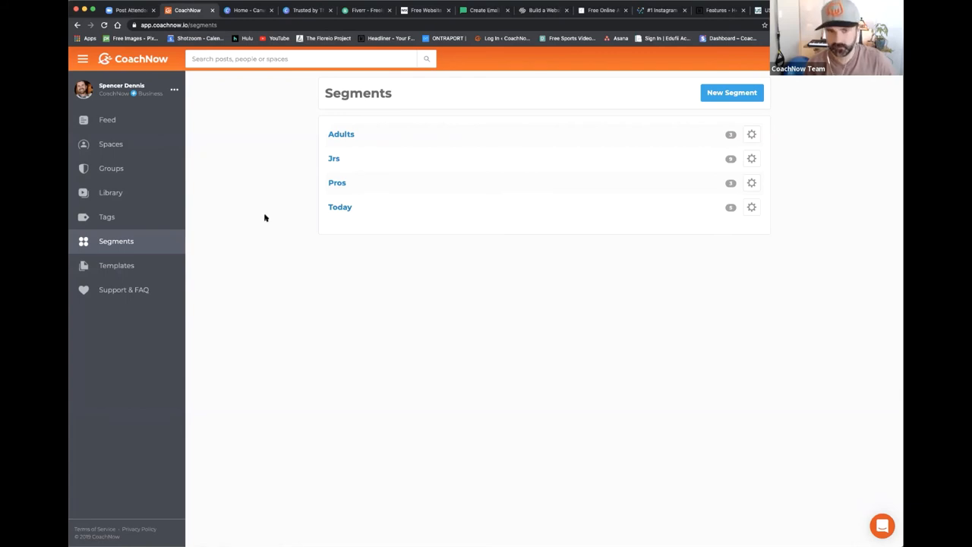
mouse_move(258, 218)
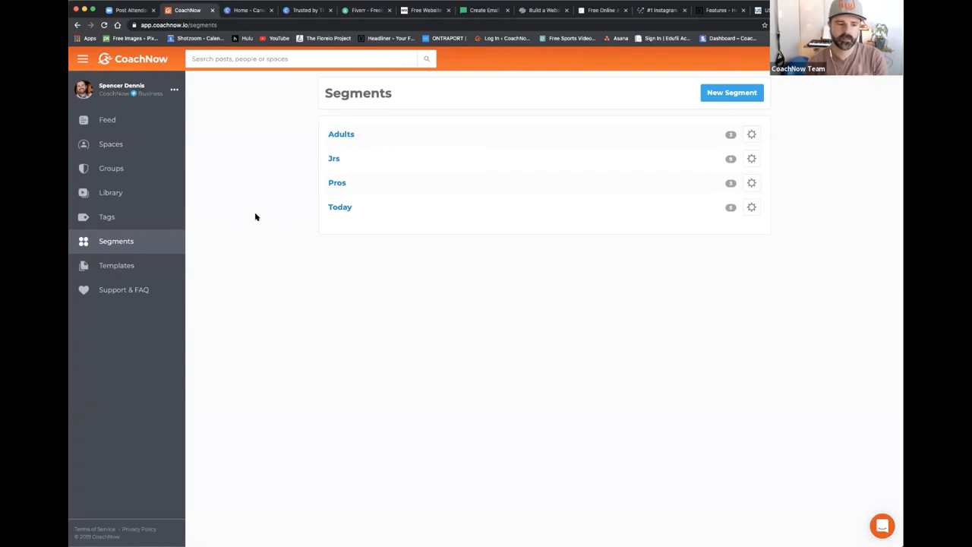
mouse_move(580, 234)
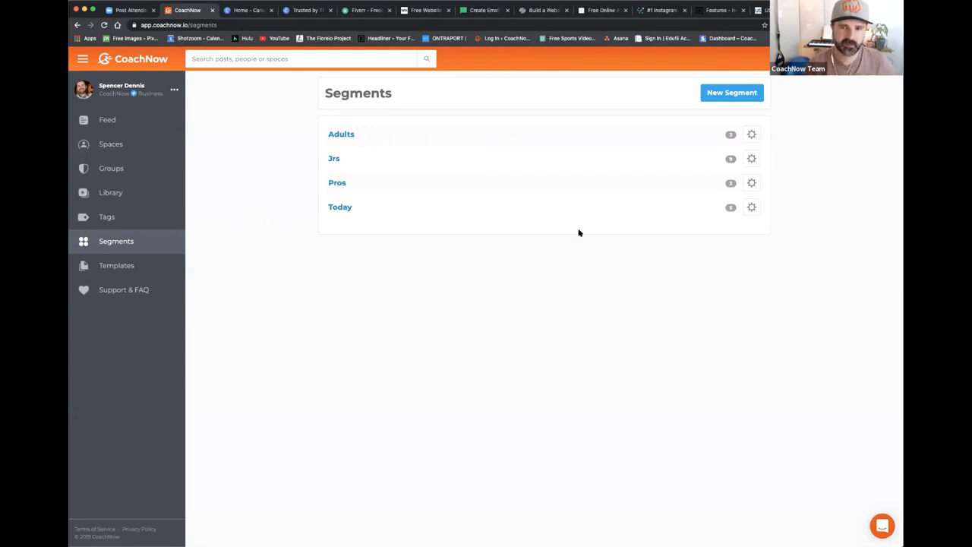
mouse_move(458, 191)
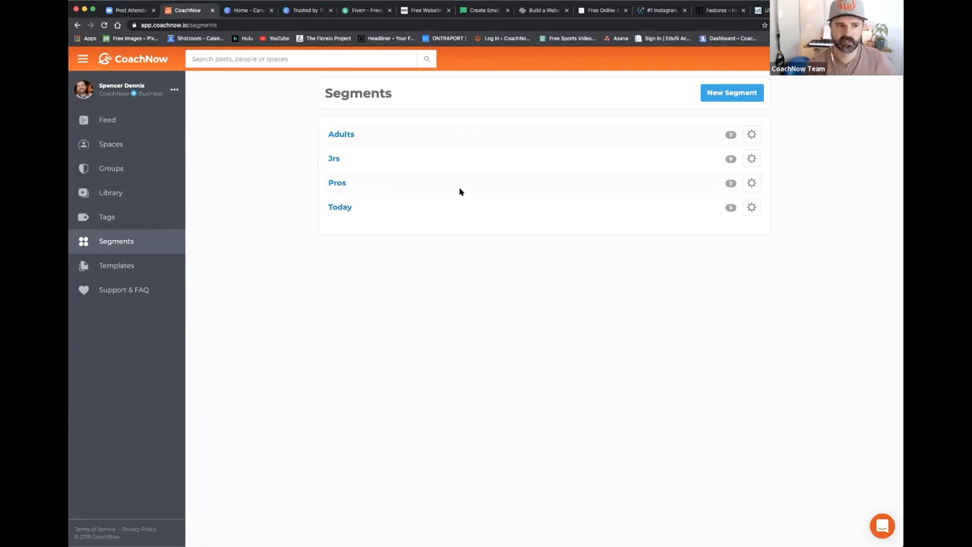
mouse_move(307, 161)
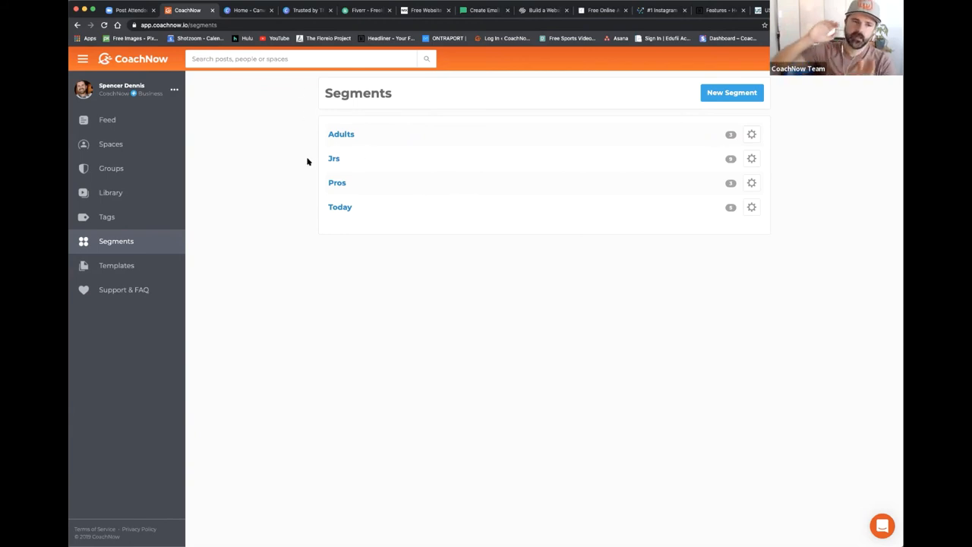
mouse_move(340, 156)
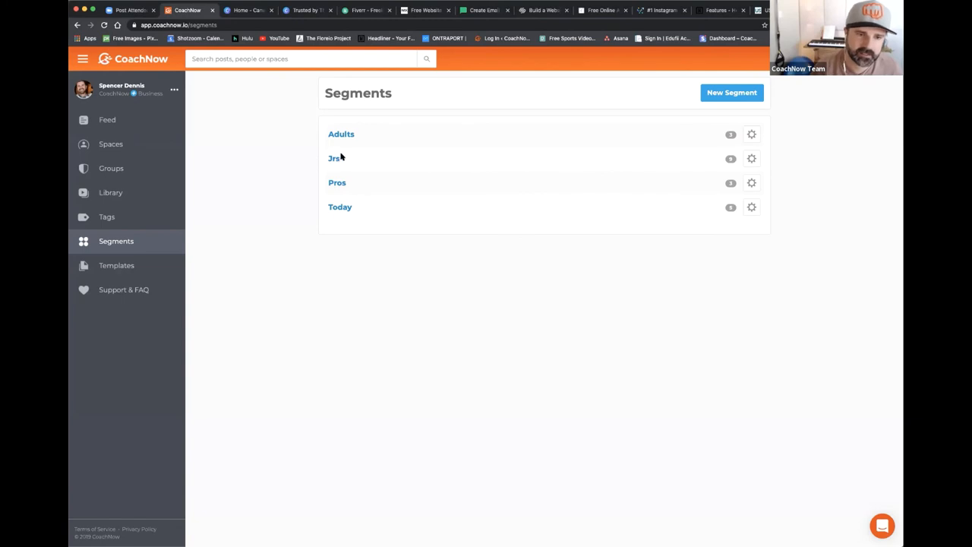
mouse_move(300, 163)
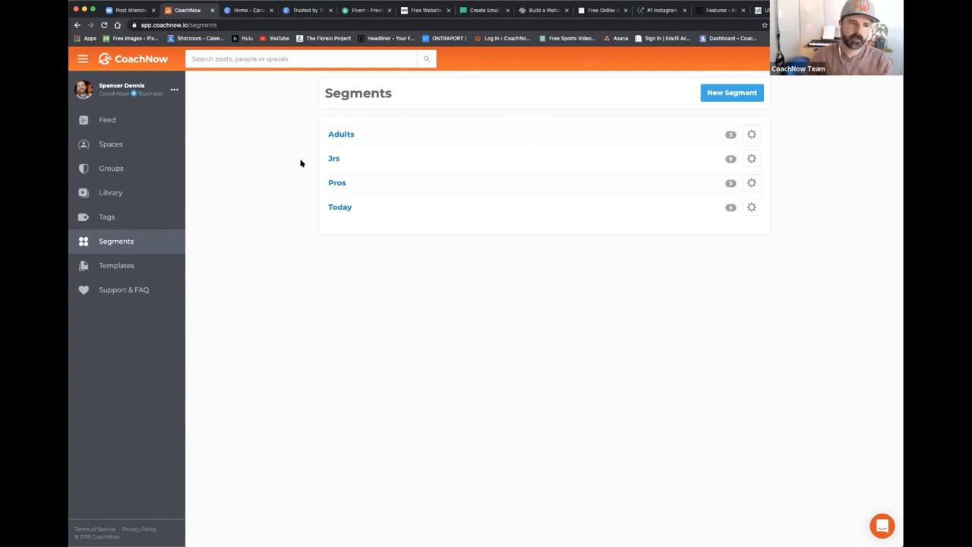
left_click(111, 167)
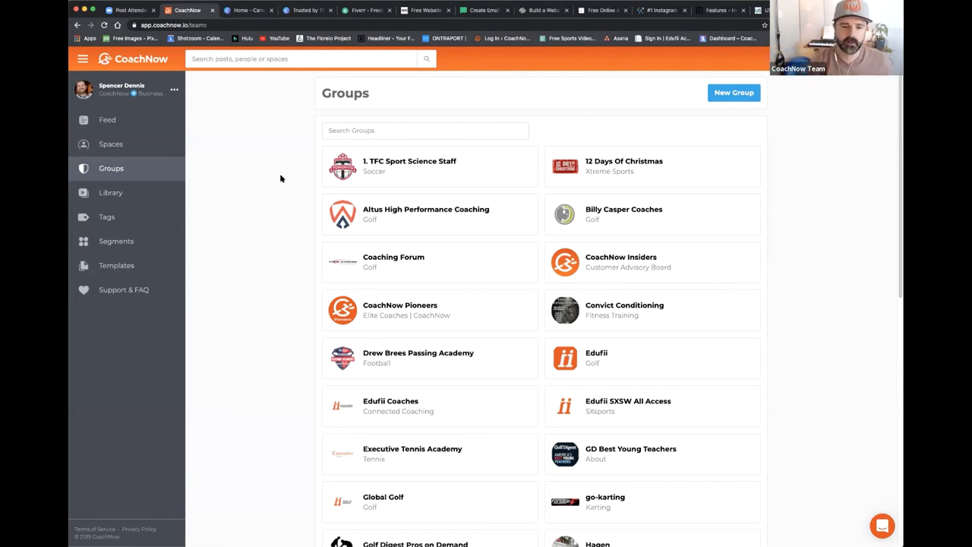
mouse_move(584, 456)
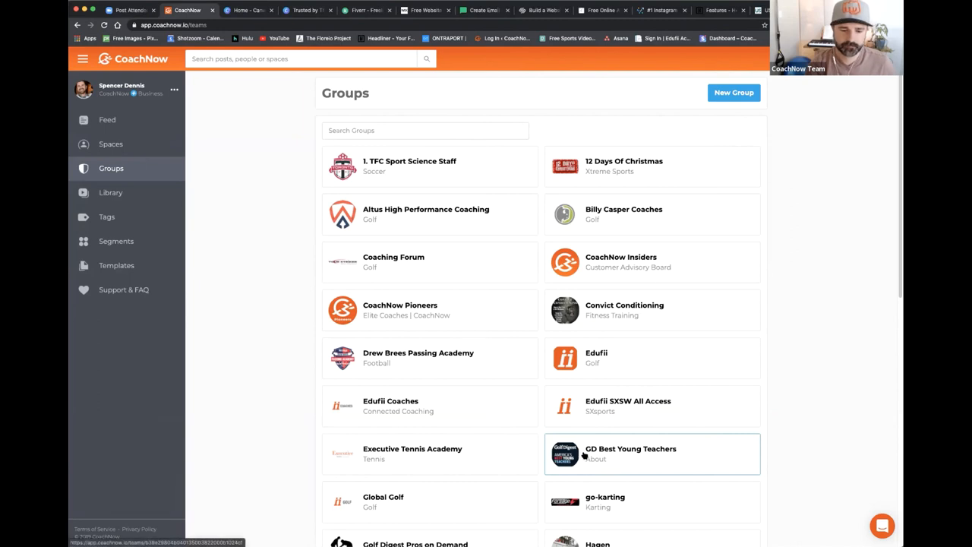
Step: Scroll the groups grid and open the LEVEL UP coaching community
scroll("down", 3)
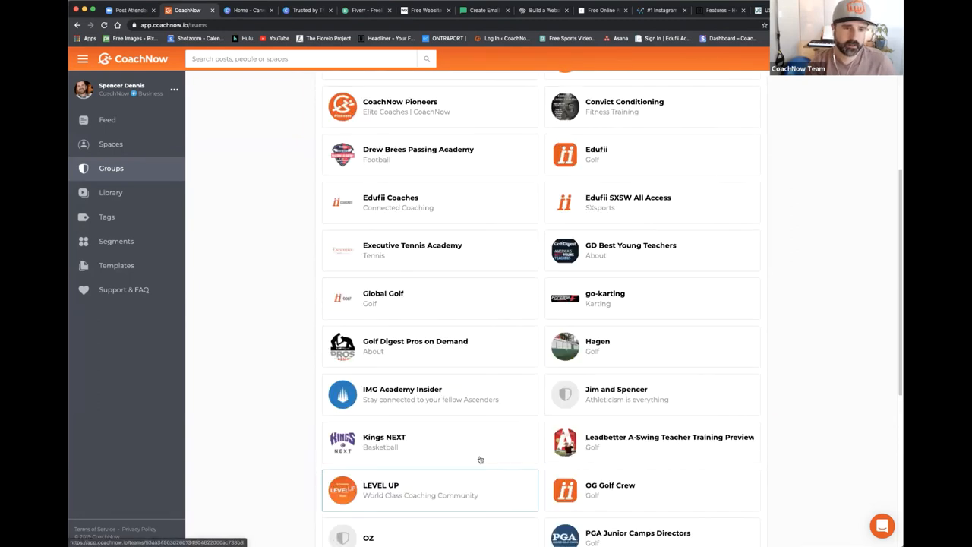
left_click(429, 489)
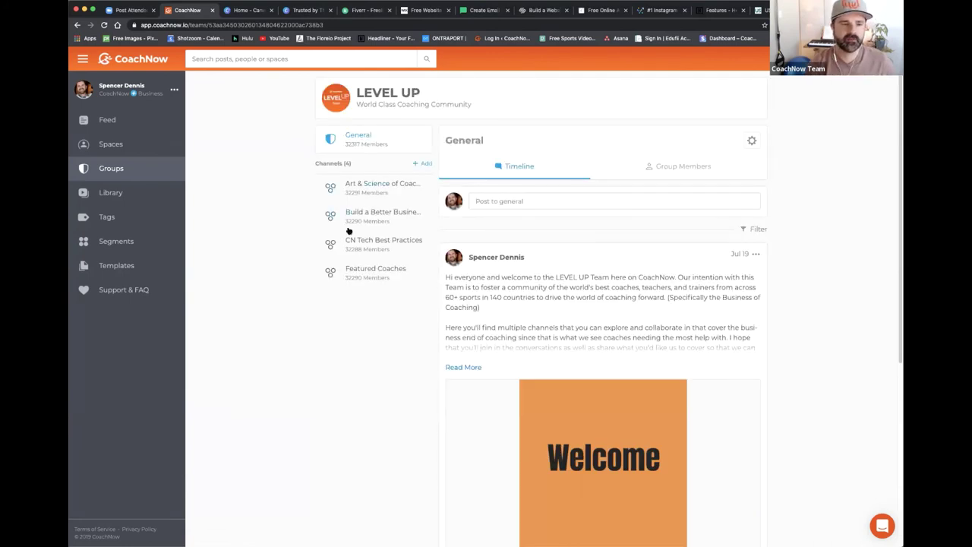
mouse_move(382, 183)
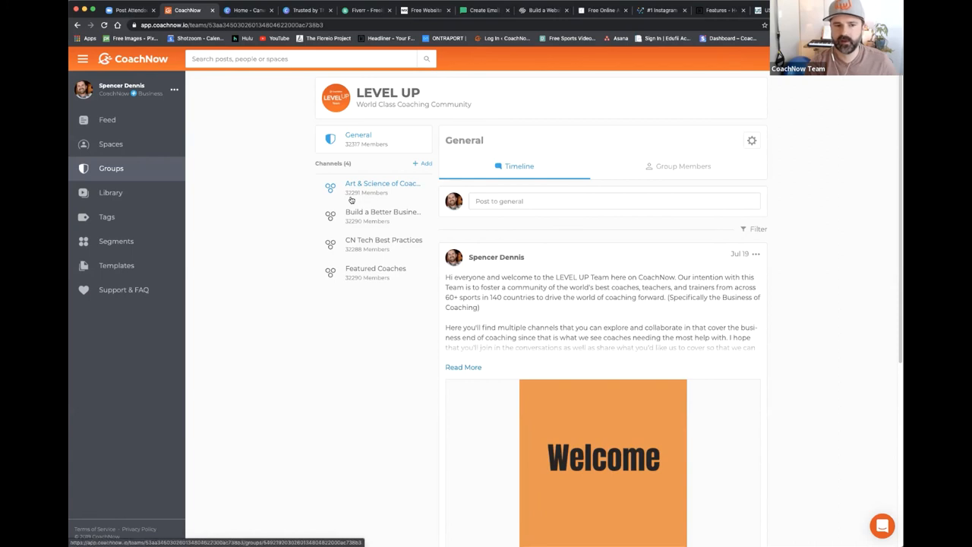
mouse_move(367, 304)
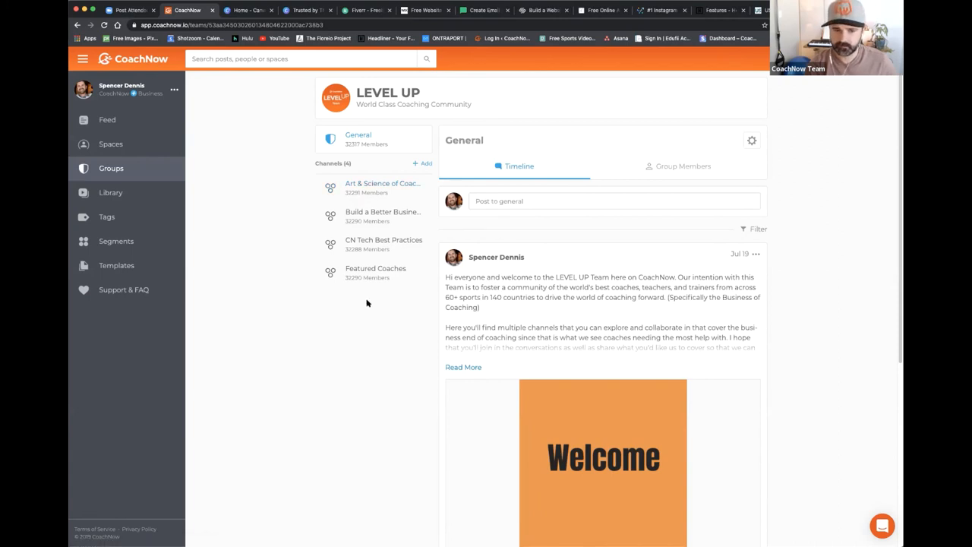
mouse_move(361, 307)
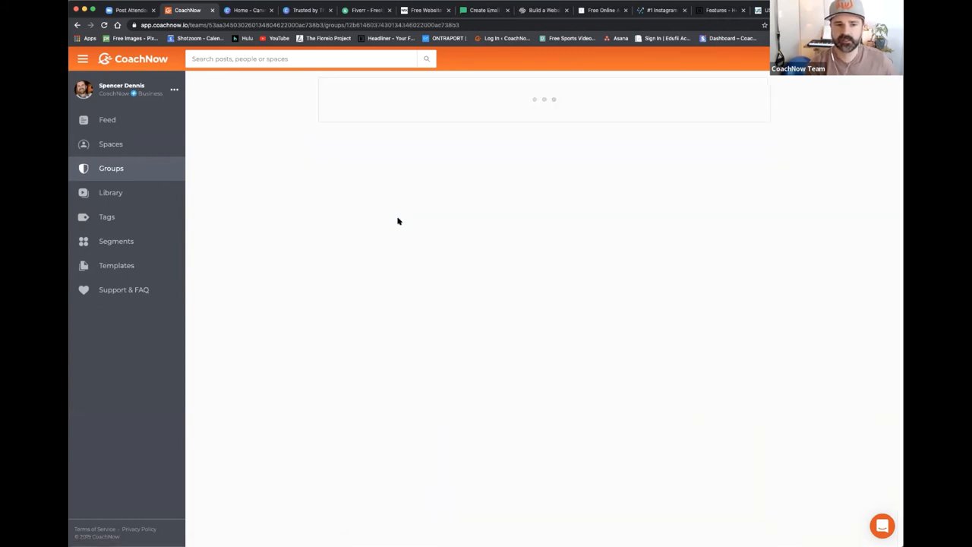
mouse_move(354, 191)
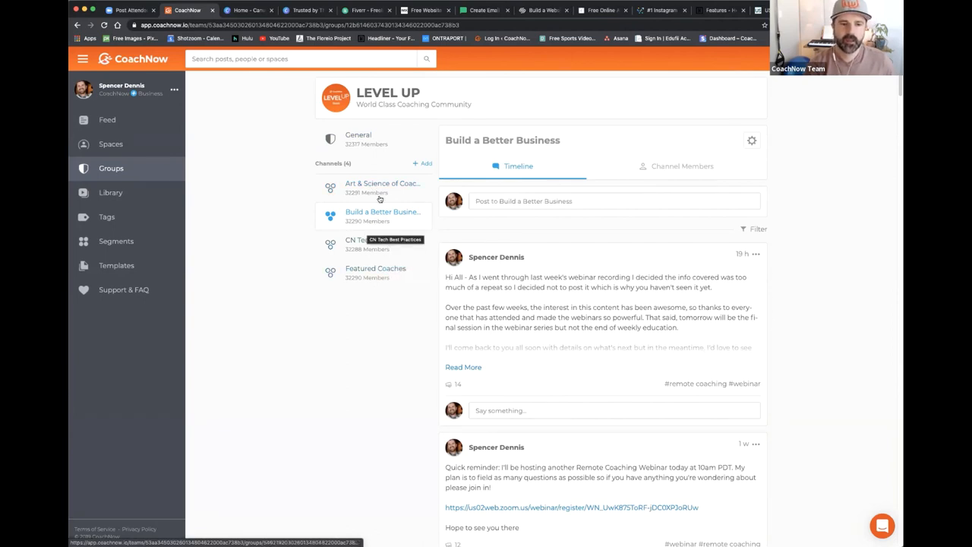
mouse_move(382, 243)
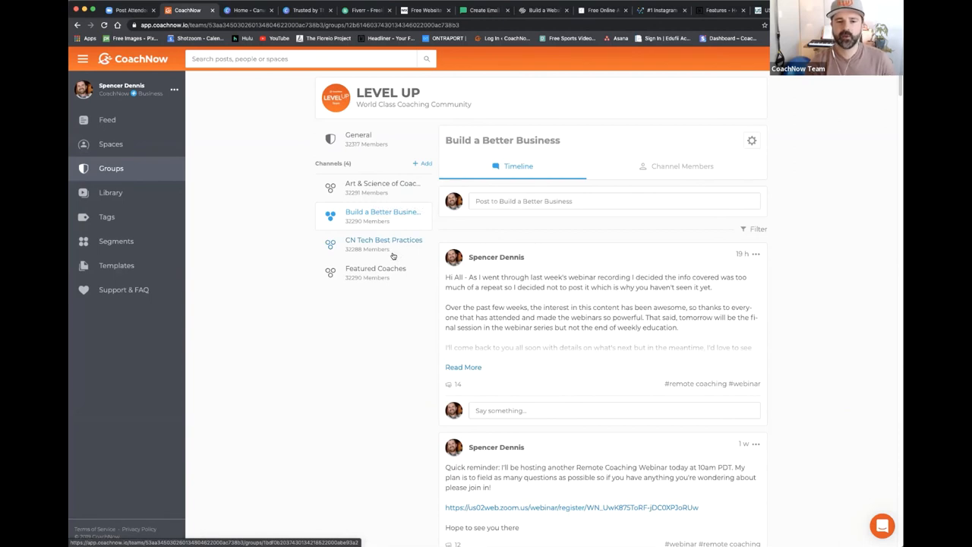
mouse_move(467, 387)
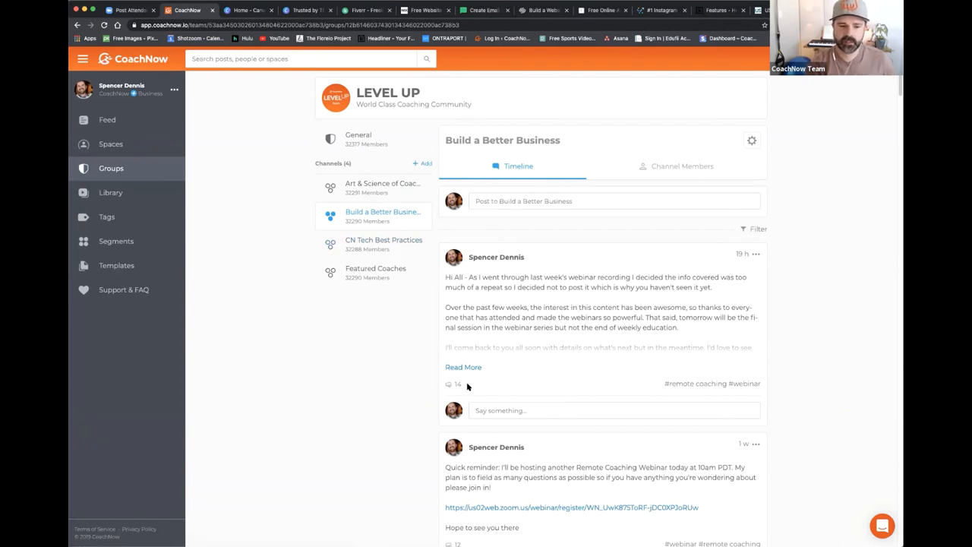
mouse_move(413, 355)
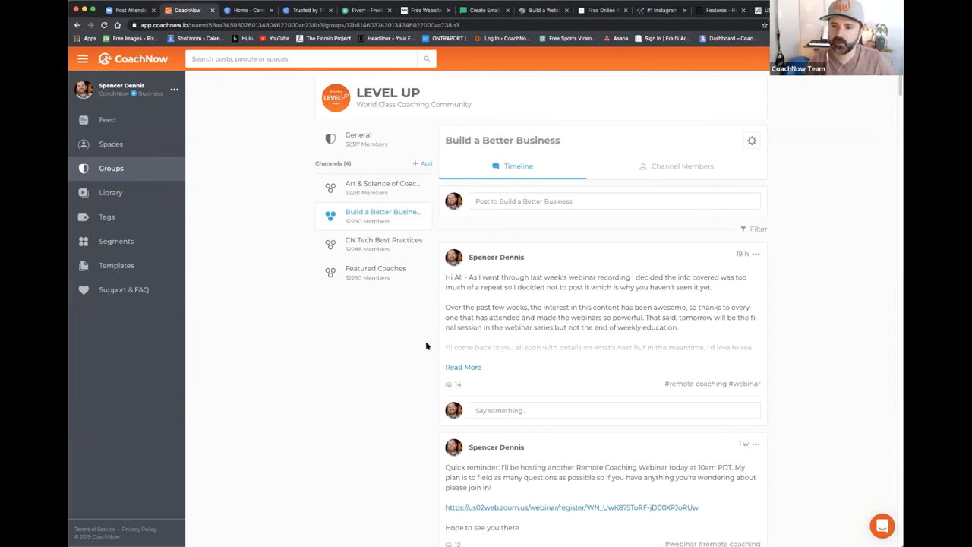
mouse_move(420, 333)
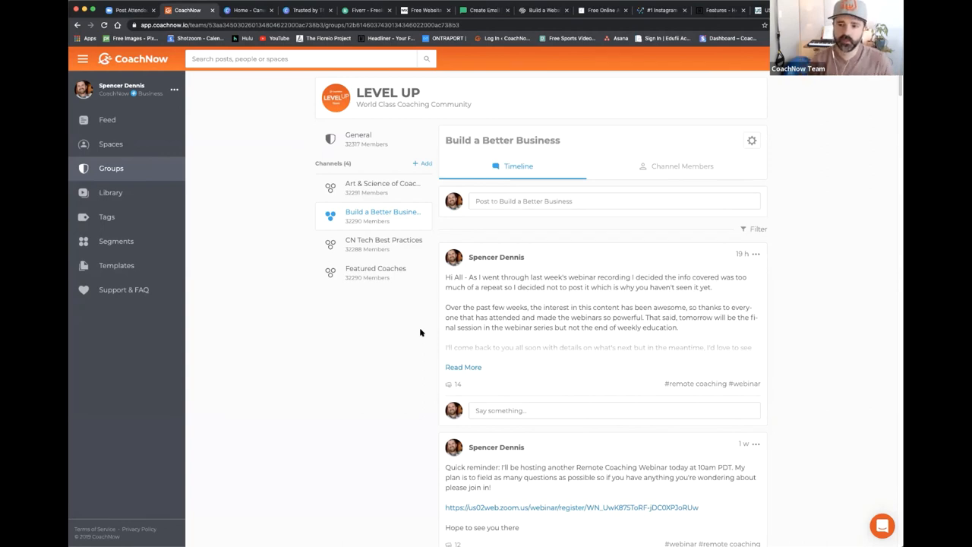
mouse_move(425, 268)
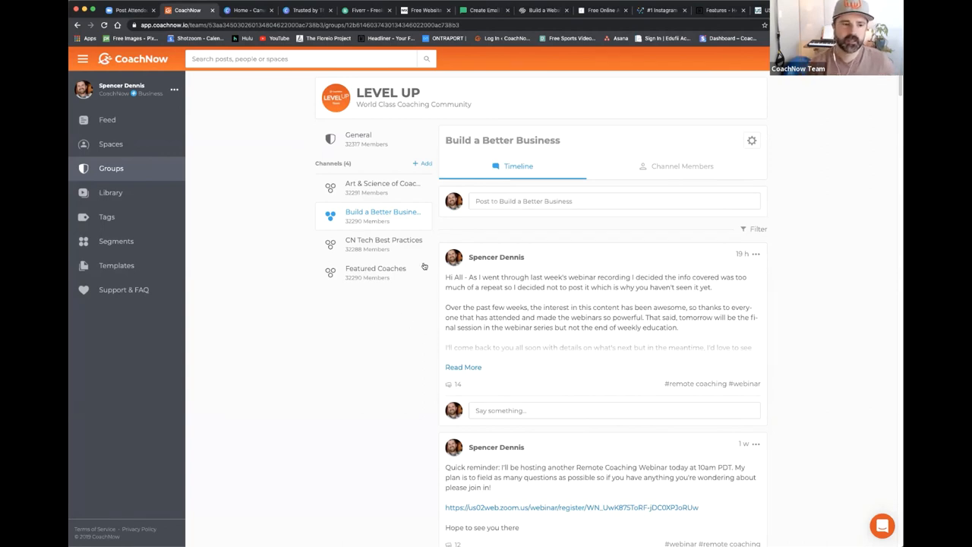
mouse_move(316, 286)
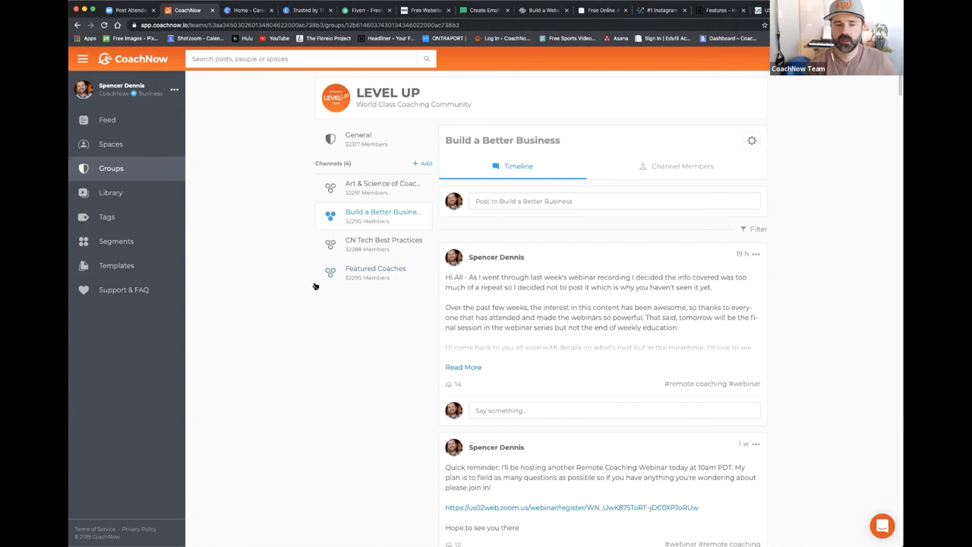
mouse_move(375, 267)
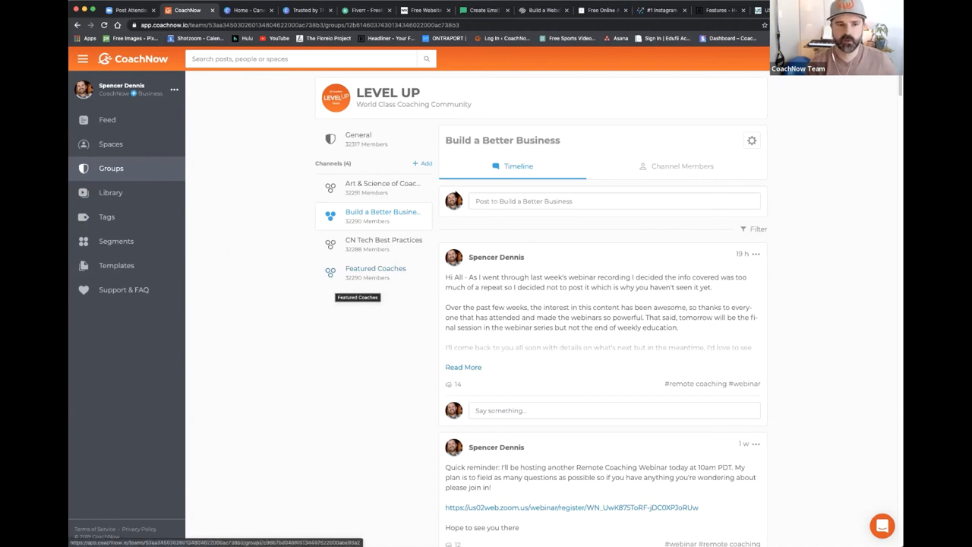
mouse_move(389, 109)
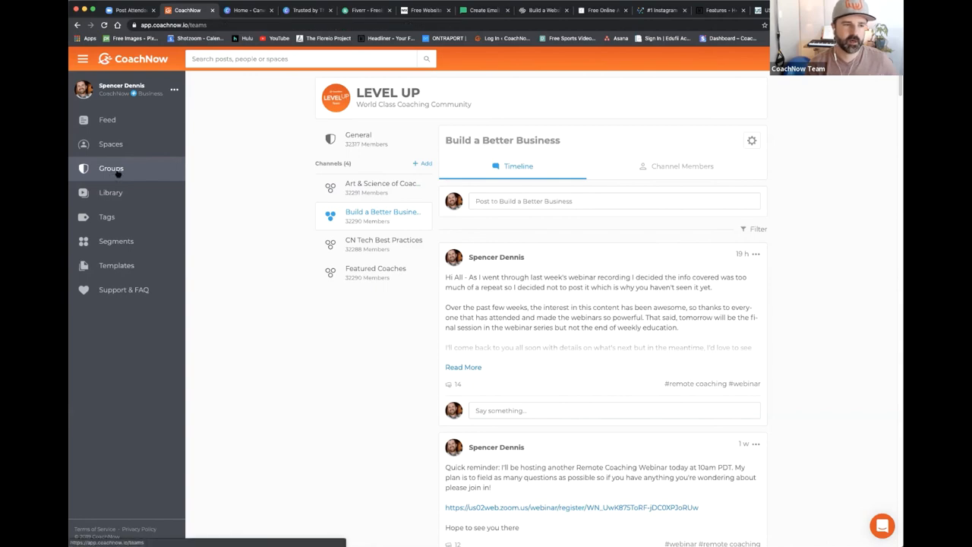
Step: Leave LEVEL UP's Build a Better Business channel for the full groups list
left_click(111, 167)
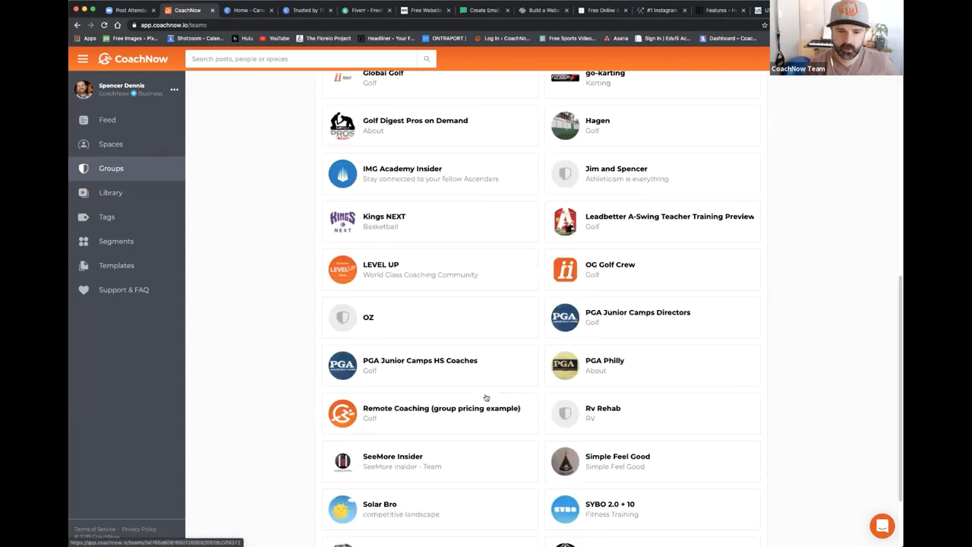
scroll("down", 3)
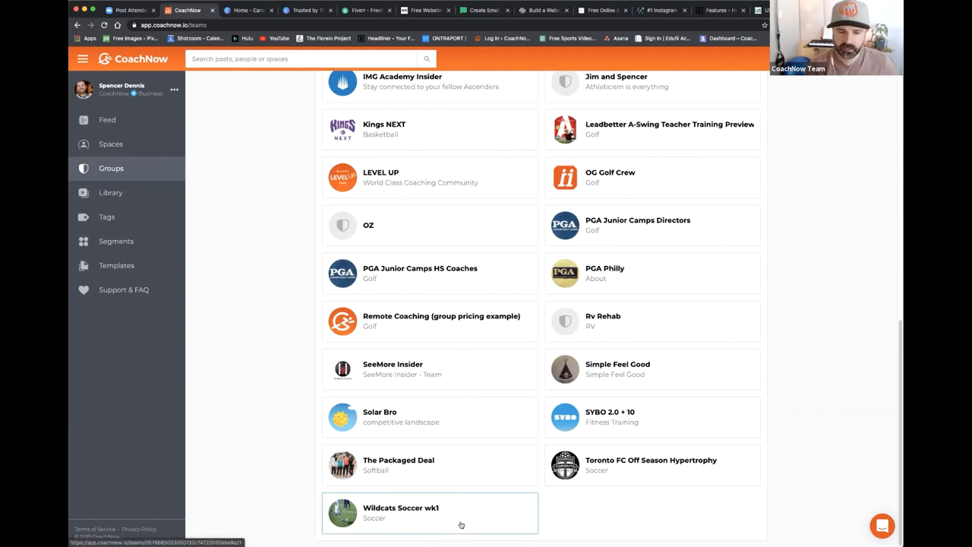
mouse_move(301, 477)
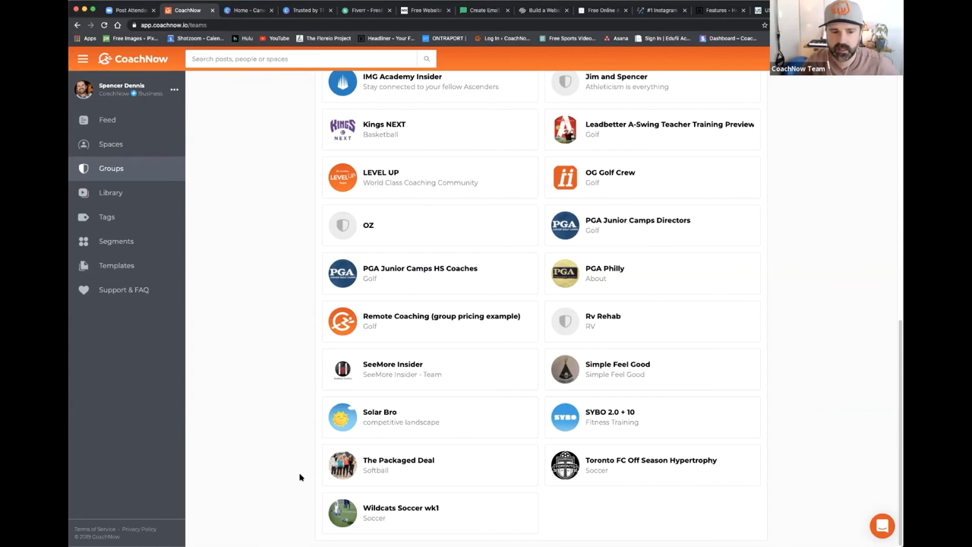
mouse_move(289, 424)
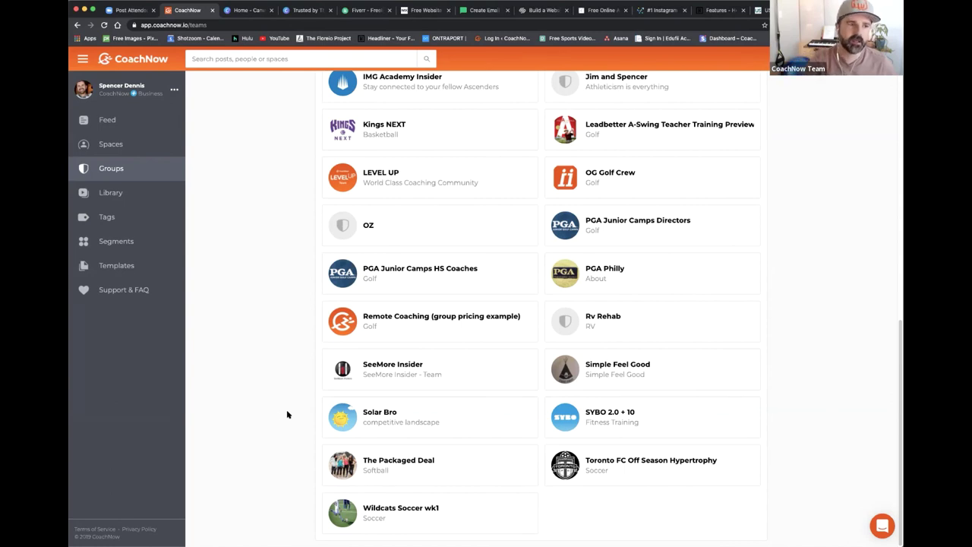
mouse_move(109, 144)
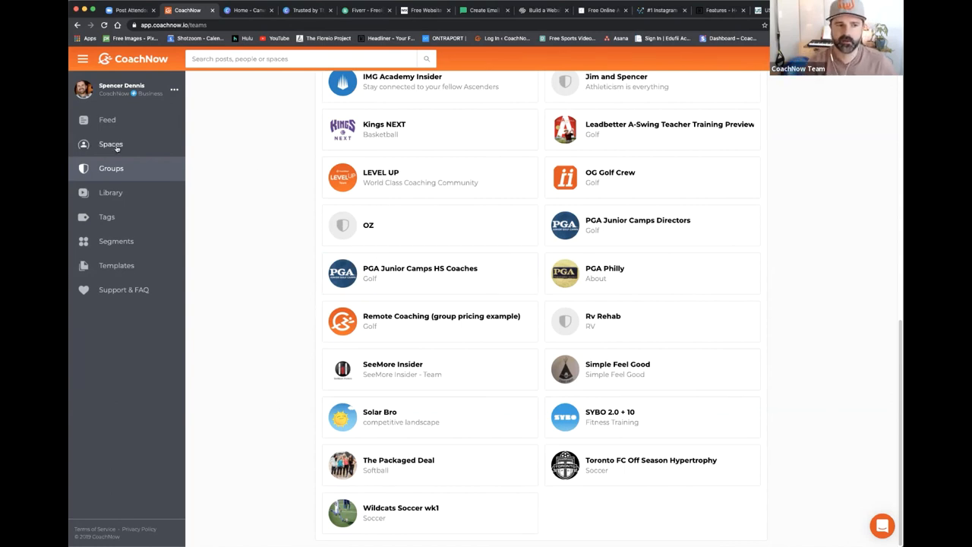
mouse_move(109, 144)
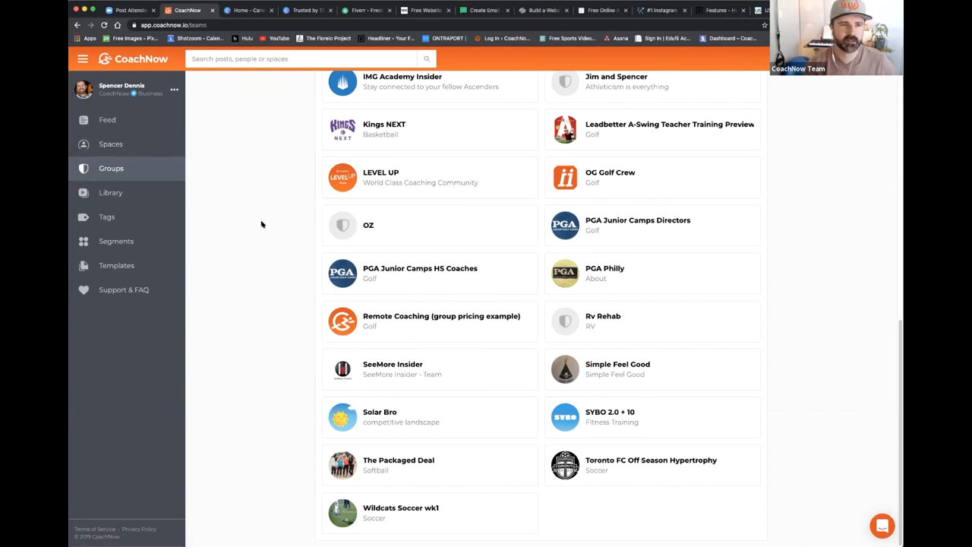
scroll("up", 3)
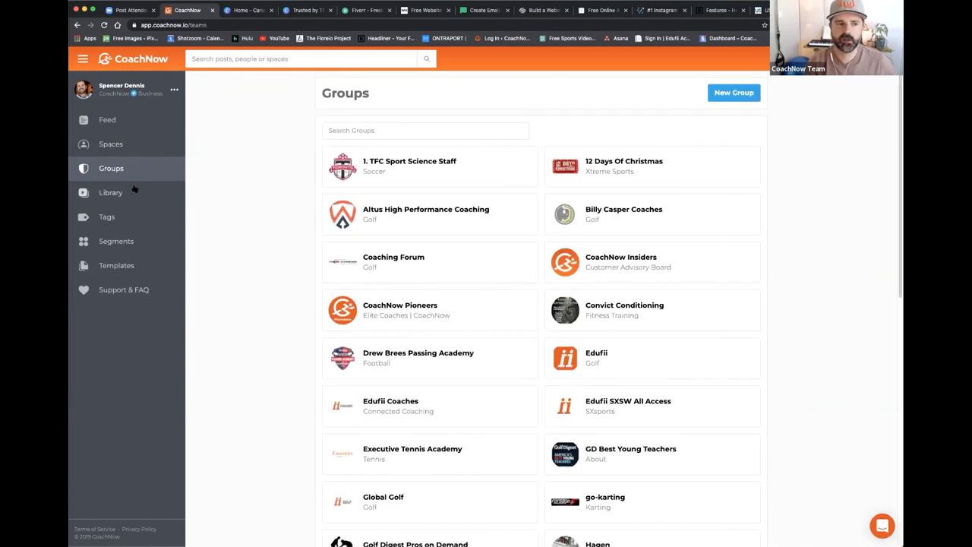
mouse_move(270, 205)
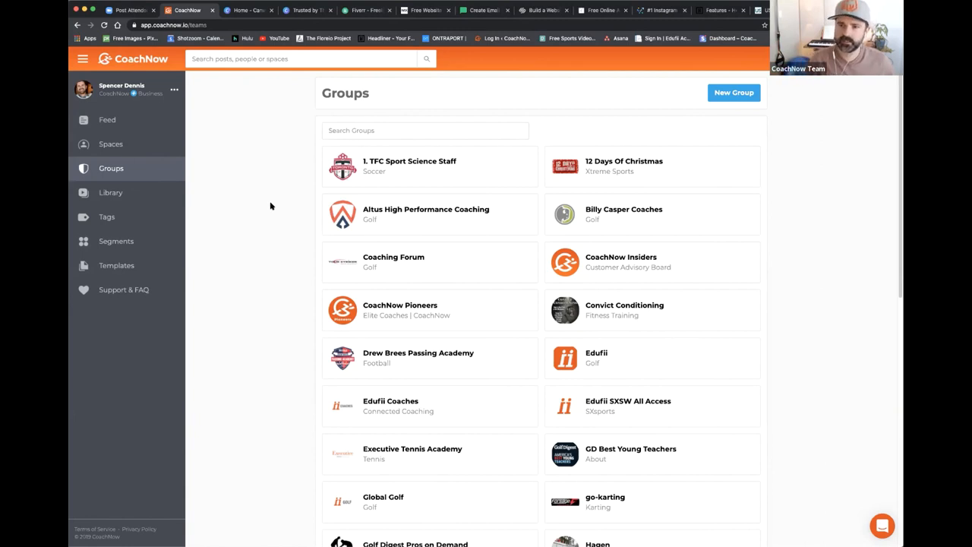
mouse_move(255, 187)
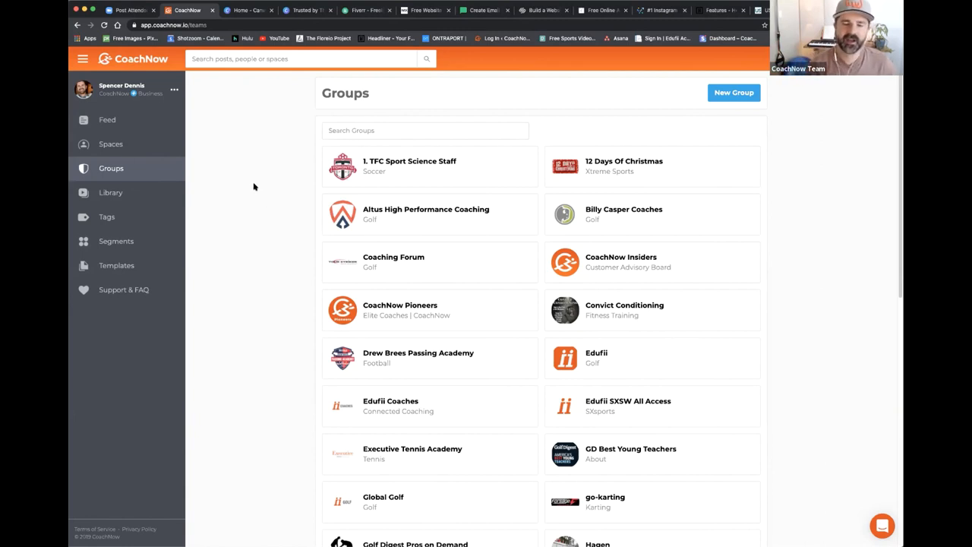
mouse_move(261, 184)
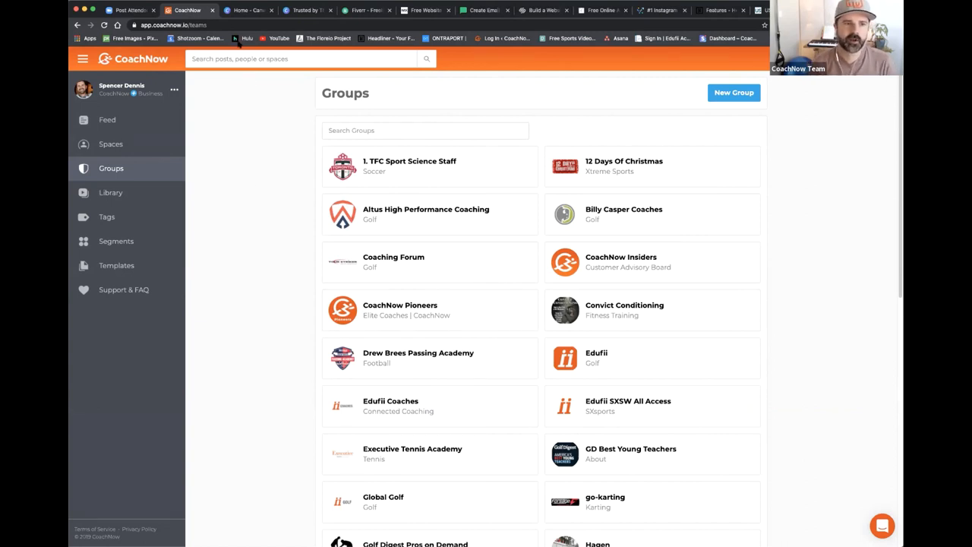
mouse_move(213, 209)
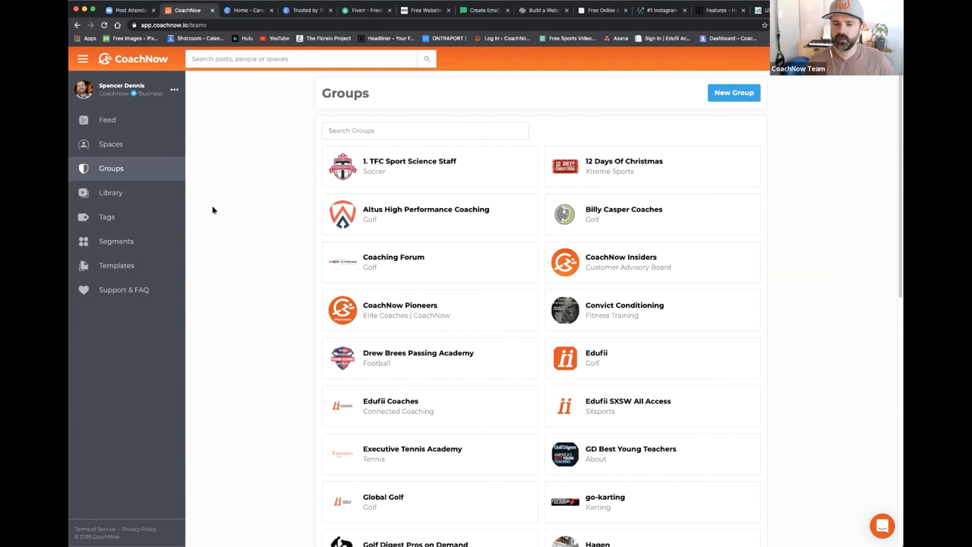
mouse_move(266, 236)
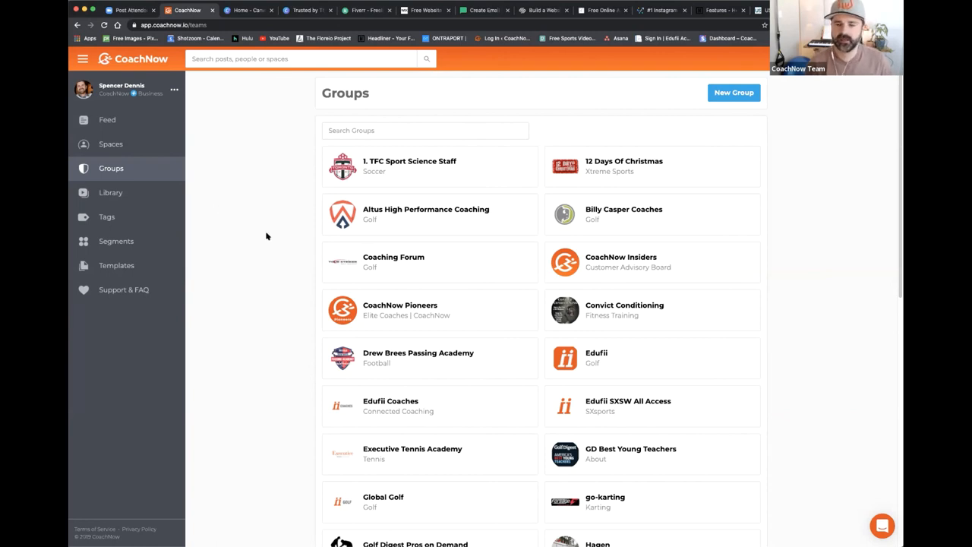
mouse_move(850, 395)
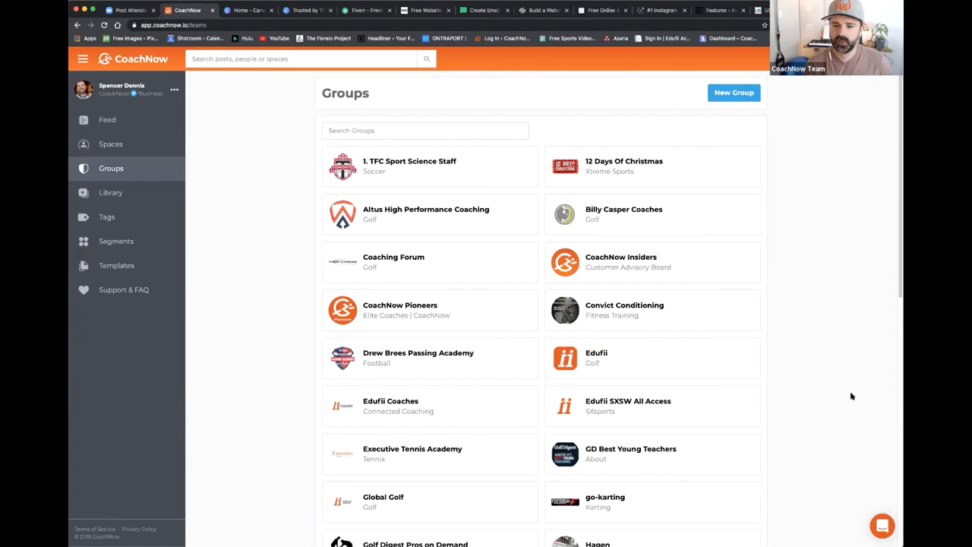